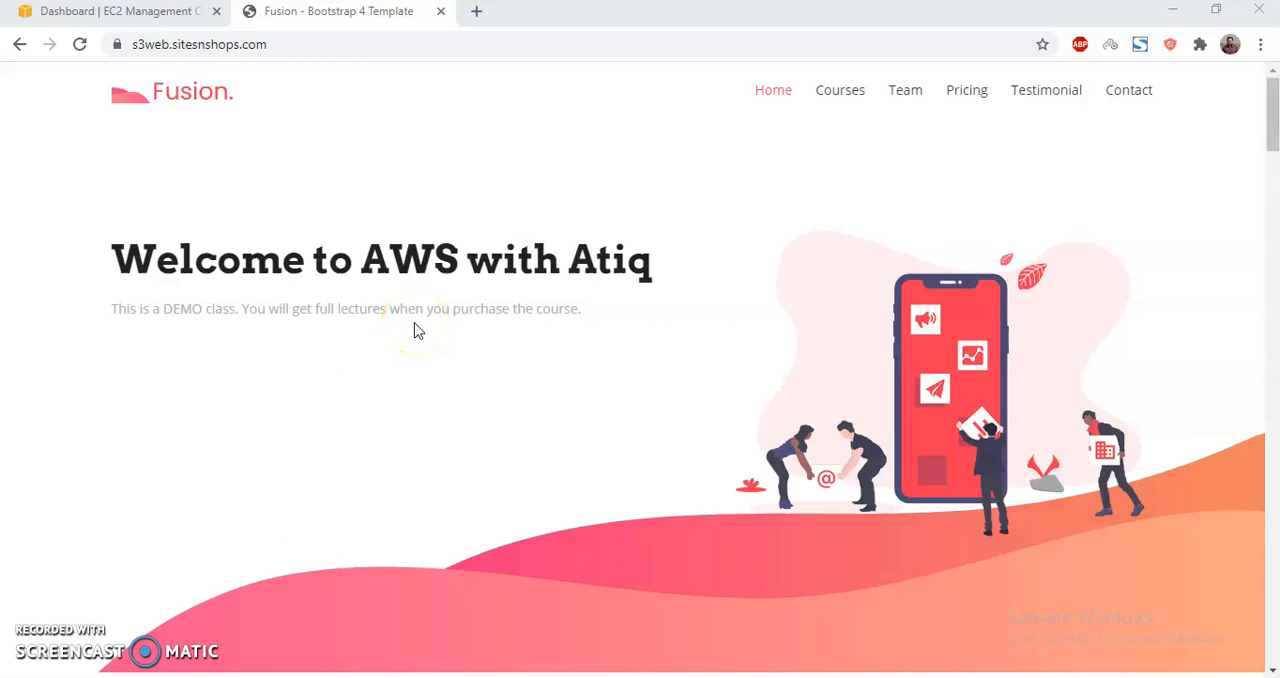
pyautogui.moveTo(418, 331)
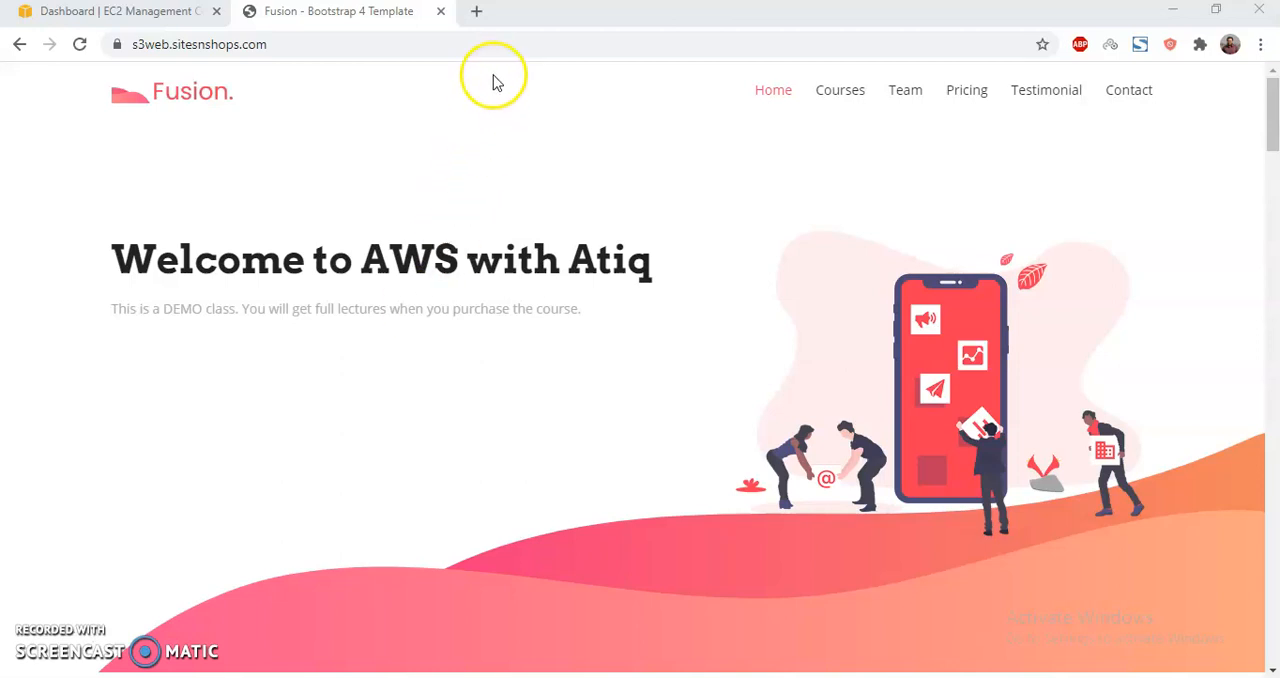
pyautogui.moveTo(555, 30)
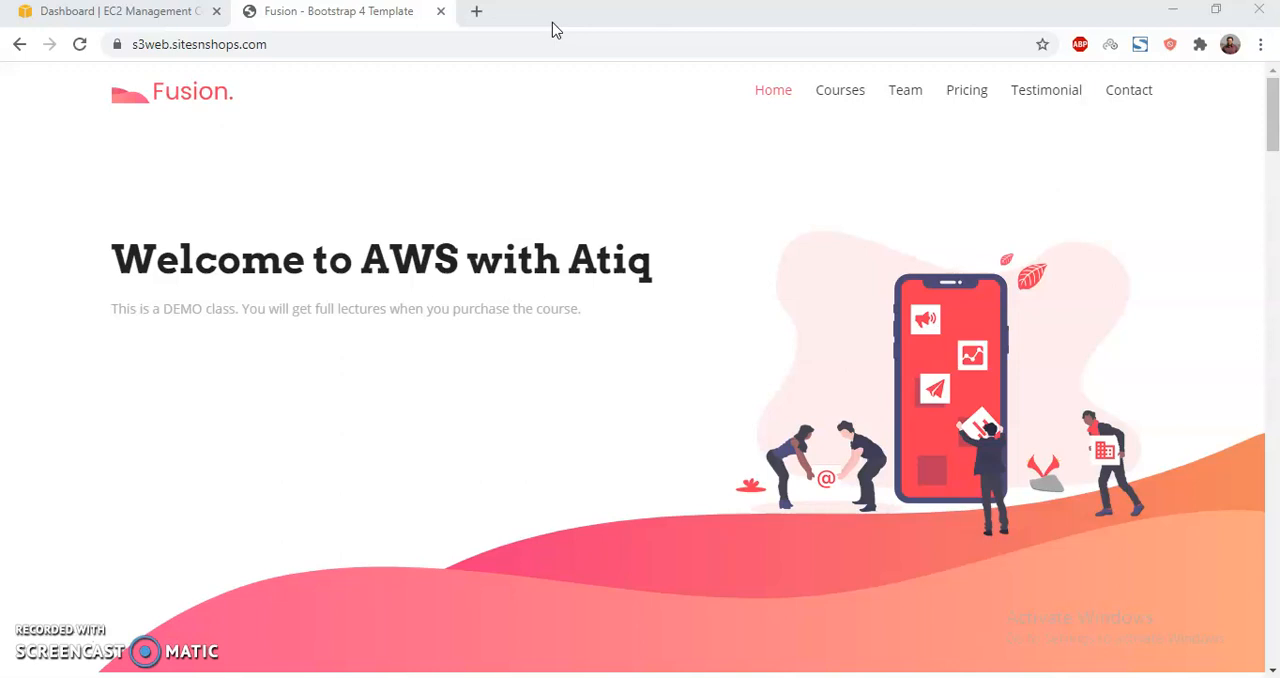
# Search 'amazon linux' in a new tab and scroll through AWS's Amazon Linux 2 page
pyautogui.click(476, 11)
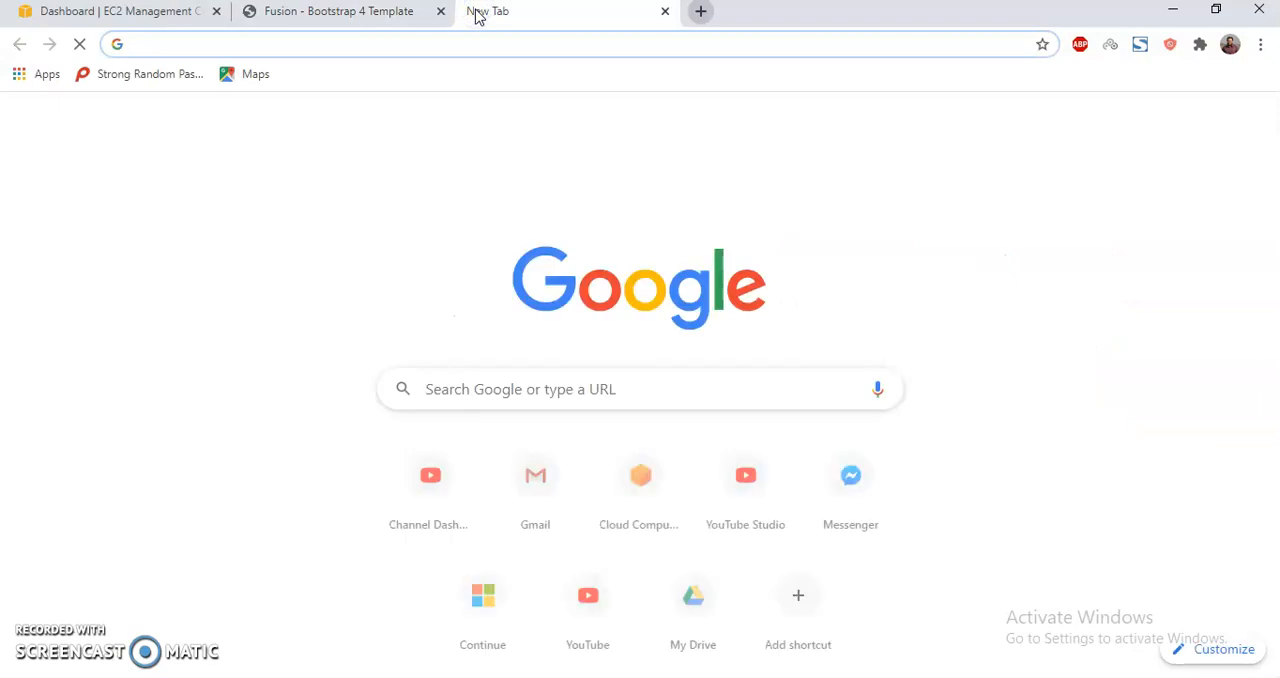
pyautogui.write('amazon linux')
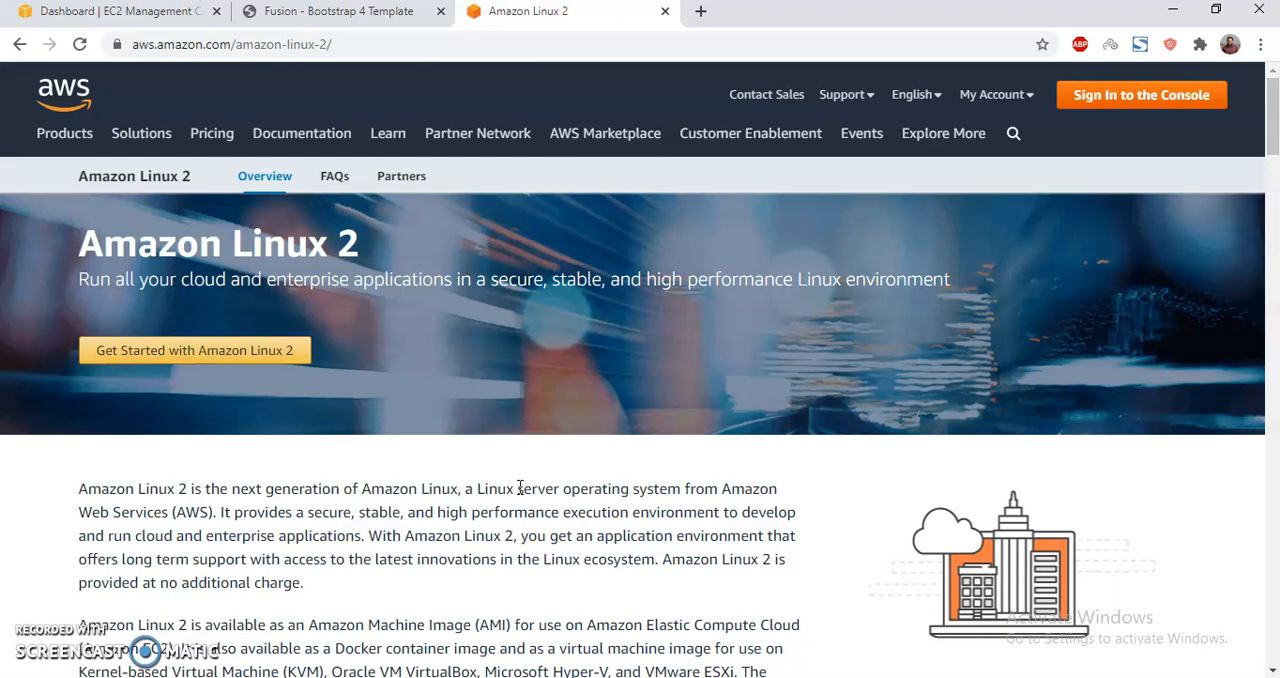
pyautogui.scroll(-3)
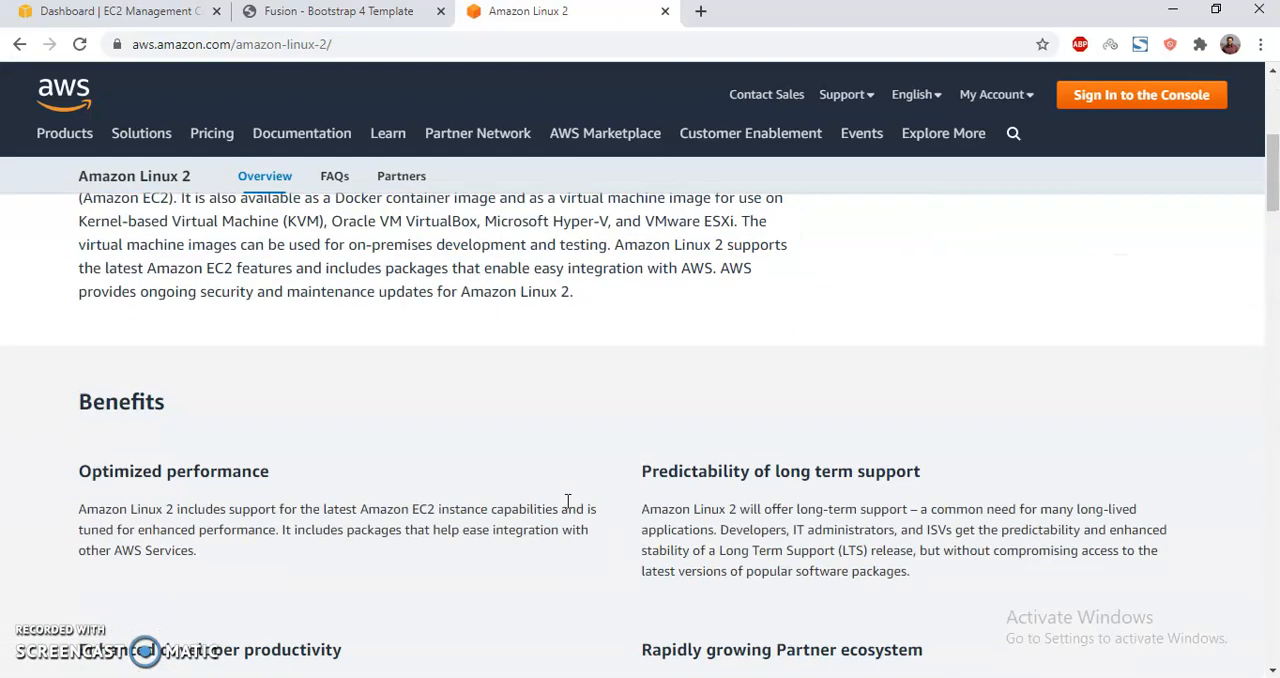
pyautogui.scroll(-3)
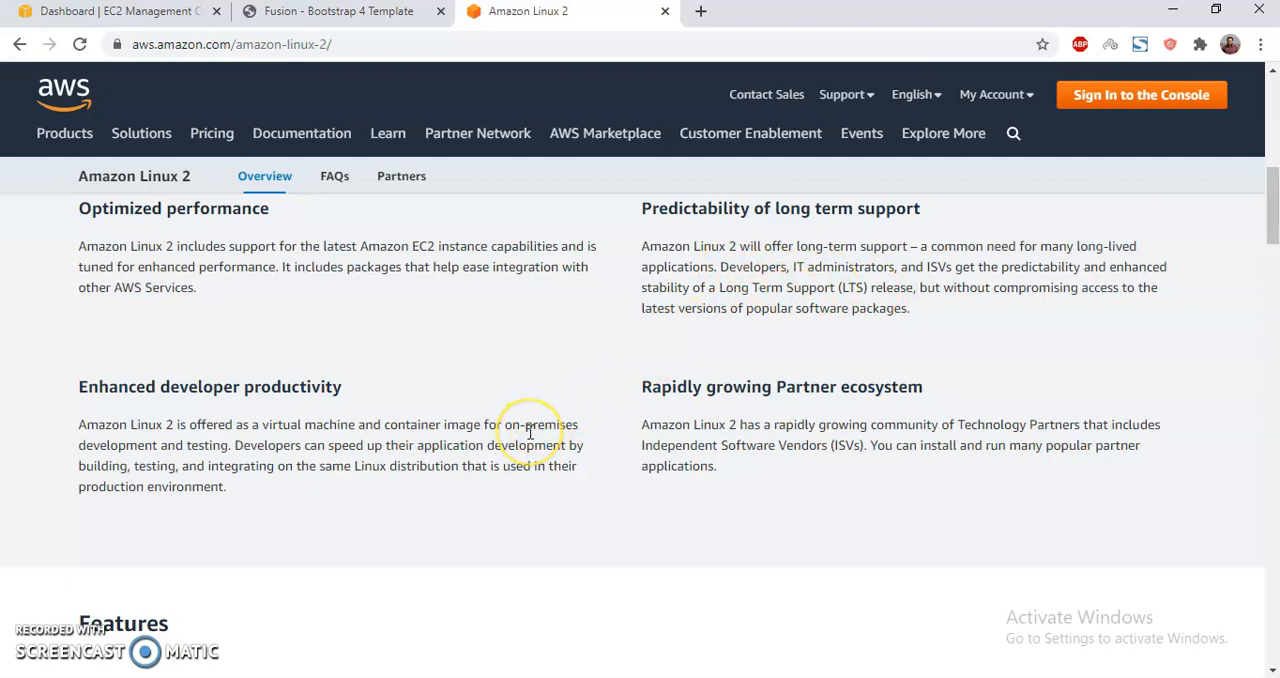
pyautogui.scroll(-3)
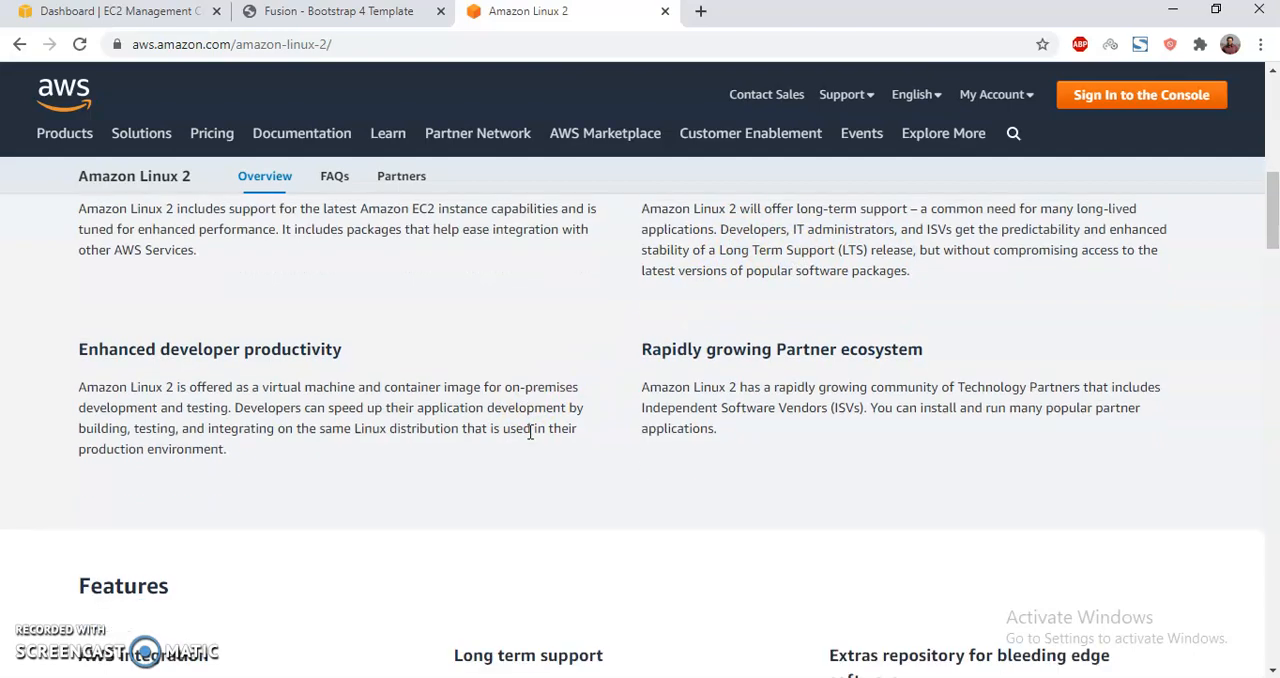
pyautogui.scroll(-3)
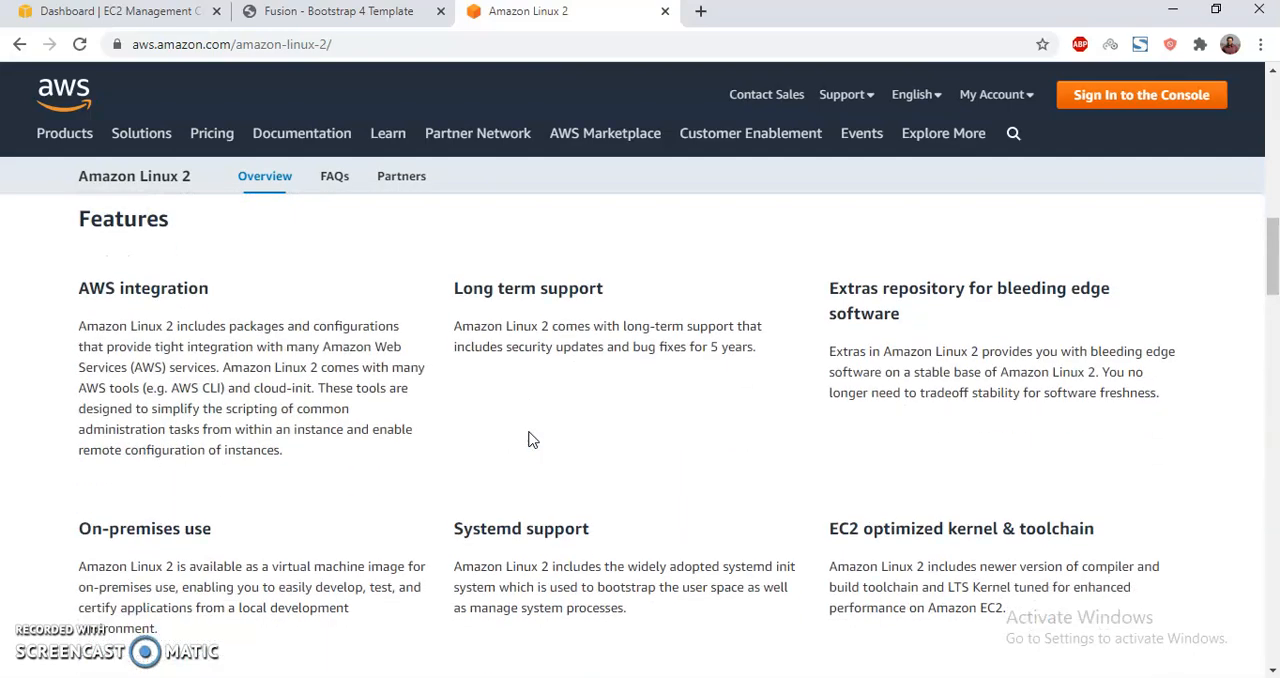
pyautogui.scroll(-3)
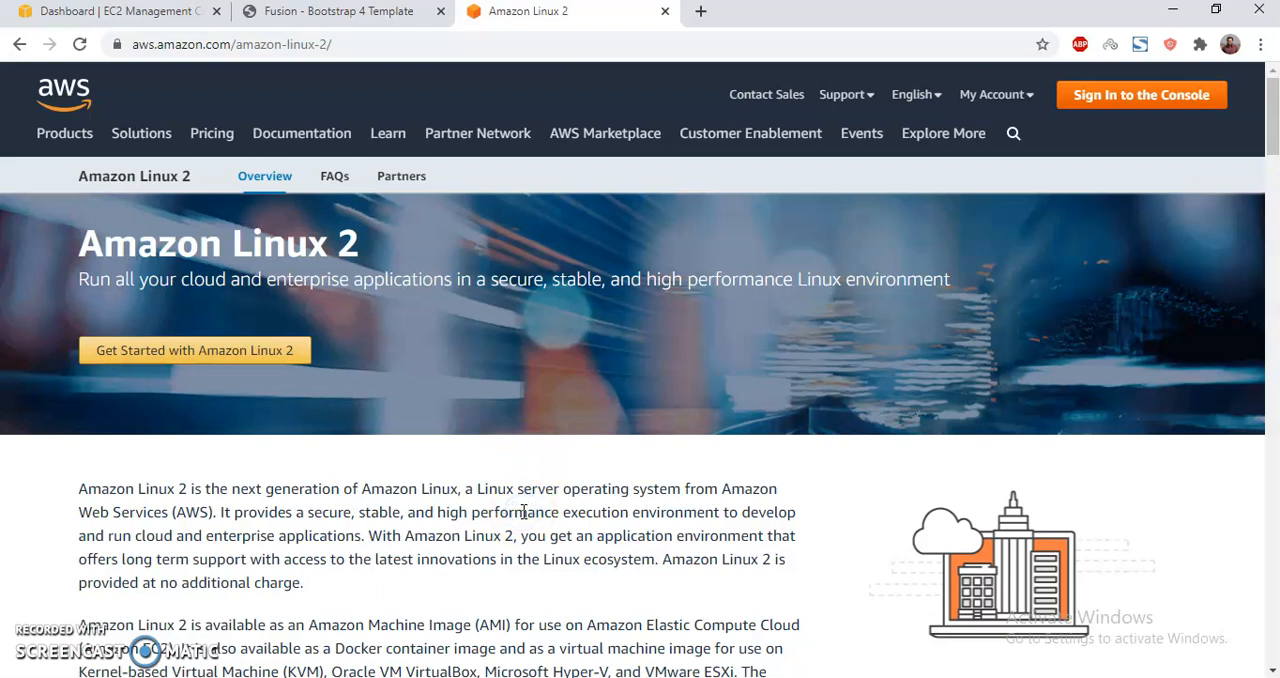
pyautogui.moveTo(203, 44)
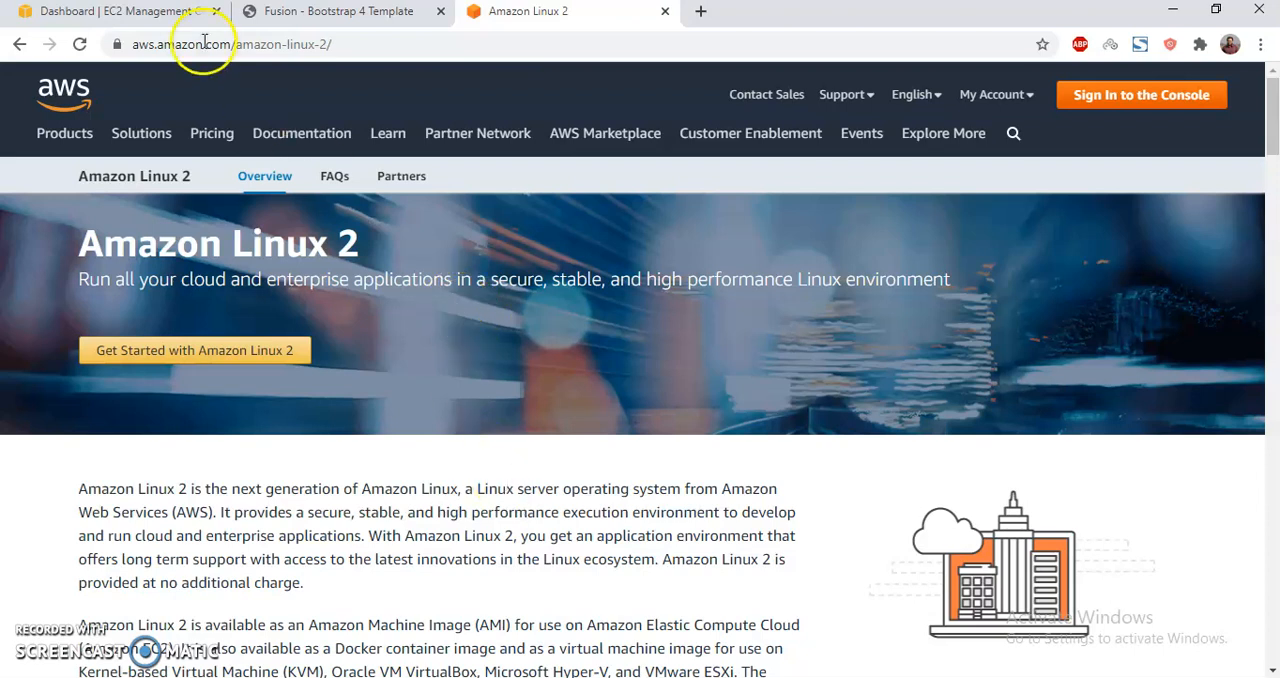
# Back on the EC2 dashboard, review running instances and start launching a new instance
pyautogui.click(110, 11)
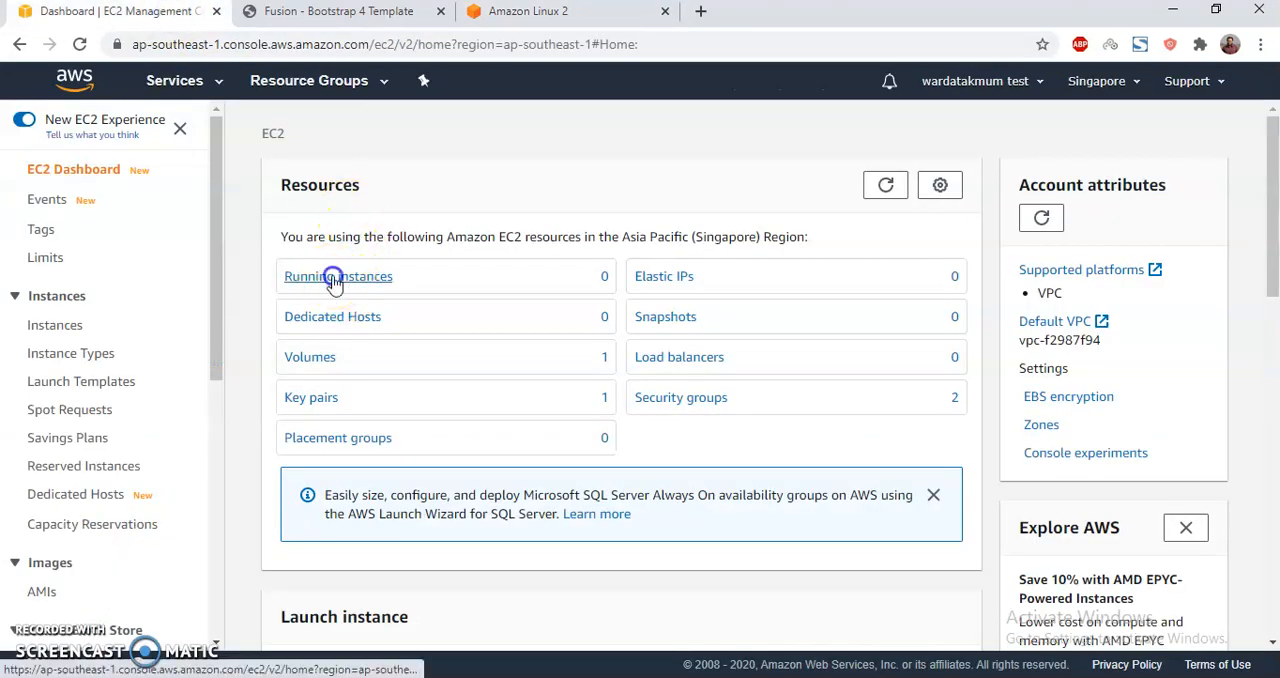
pyautogui.click(337, 276)
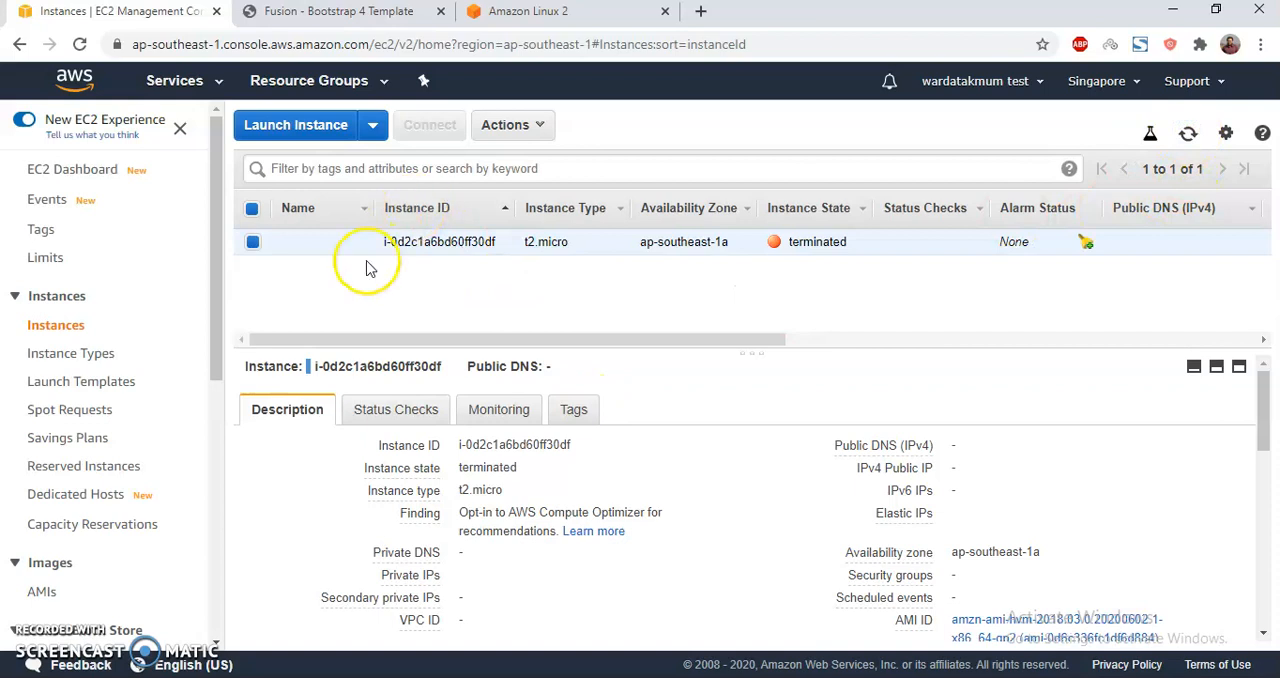
pyautogui.click(295, 124)
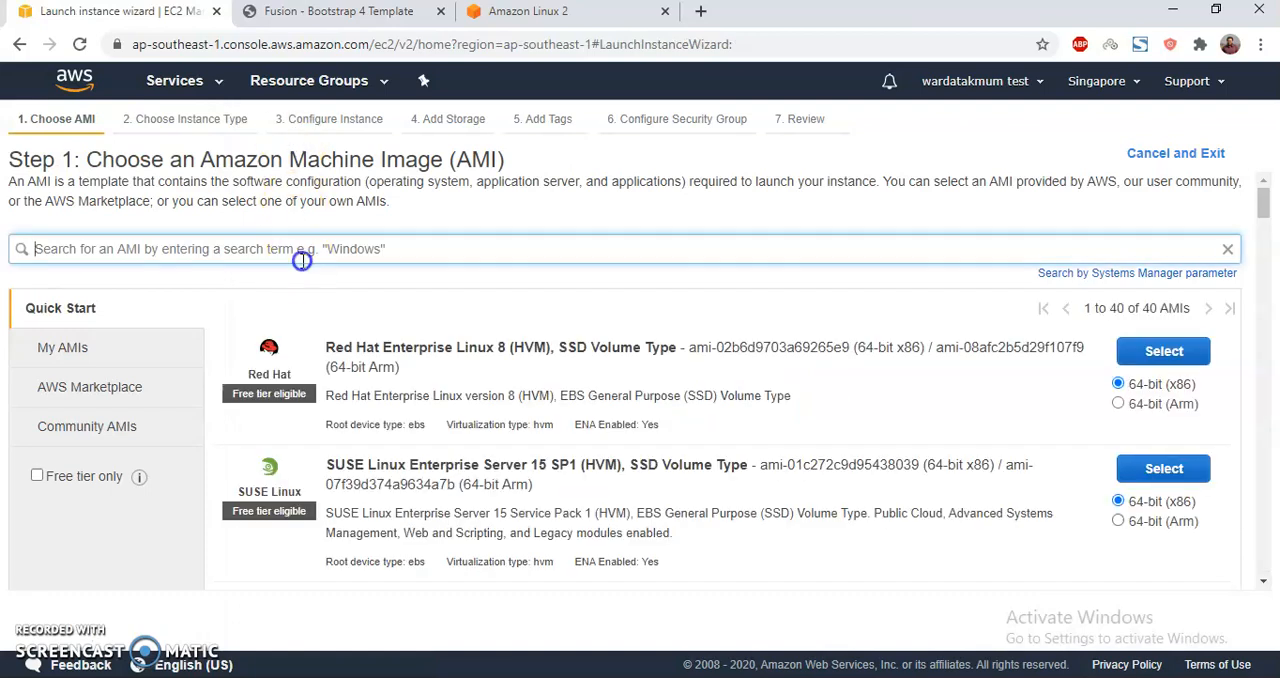
# Filter AMIs by 'amazon' and pick the 64-bit (x86) Amazon Linux 2 AMI
pyautogui.write('ama')
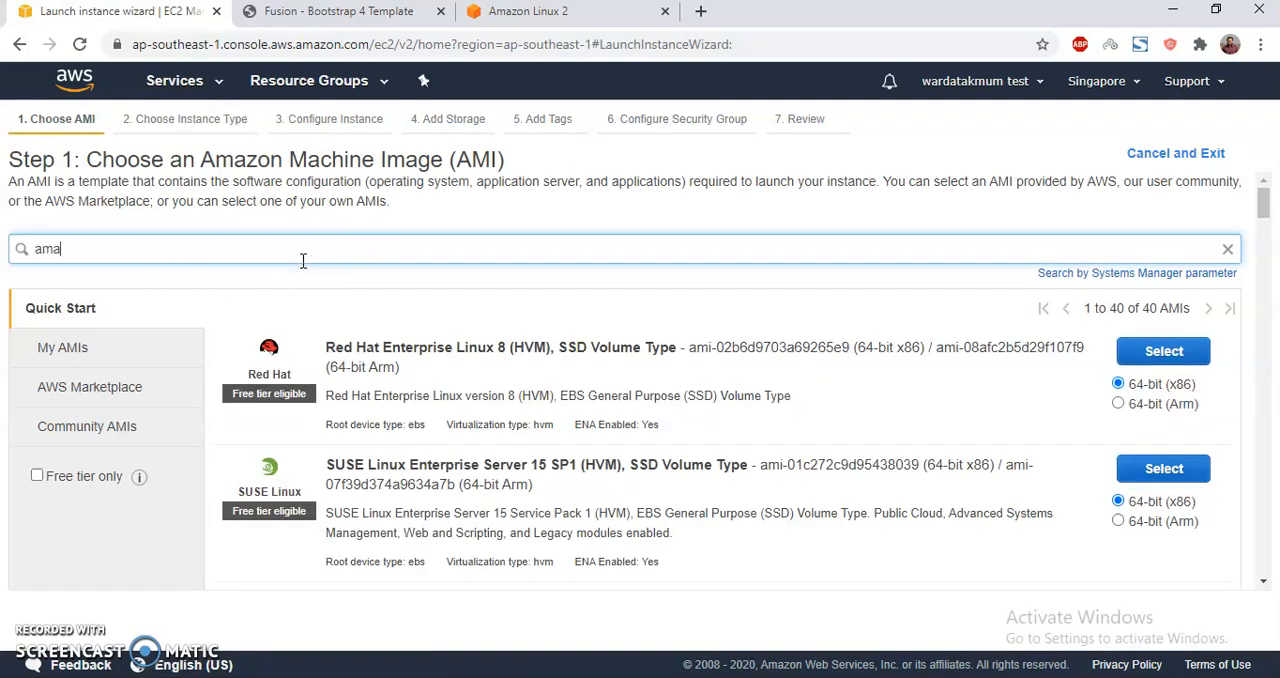
pyautogui.write('zon')
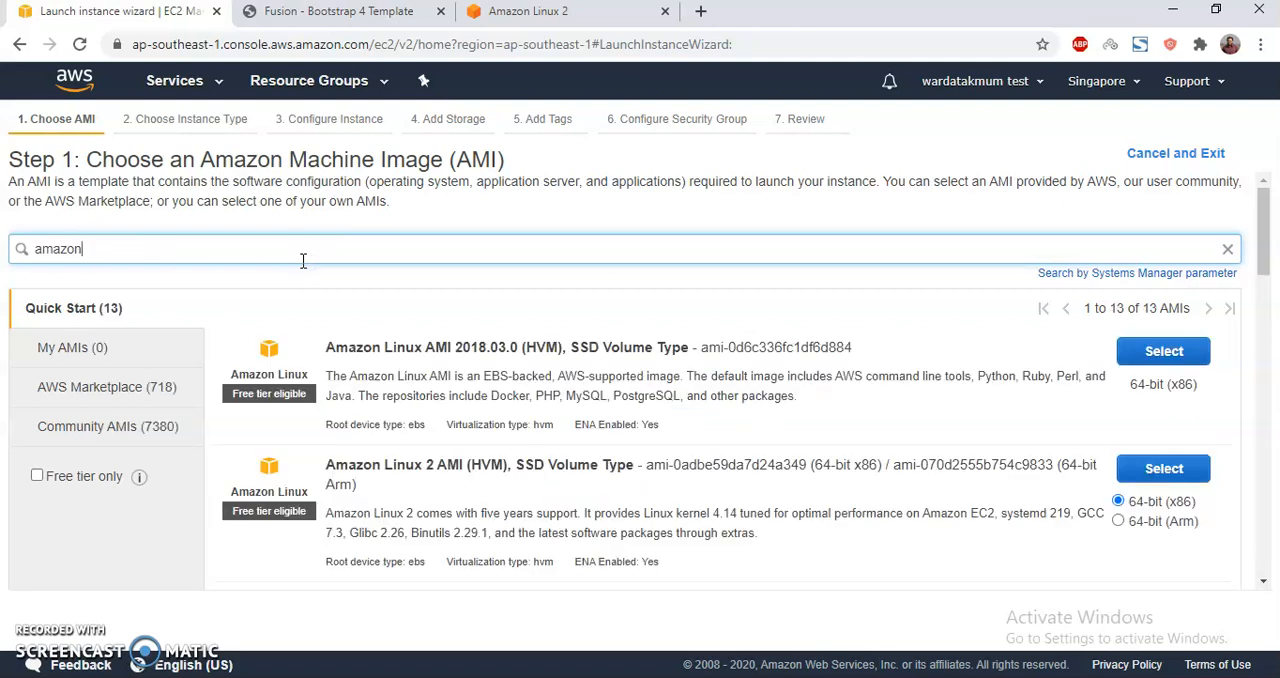
pyautogui.moveTo(385, 465)
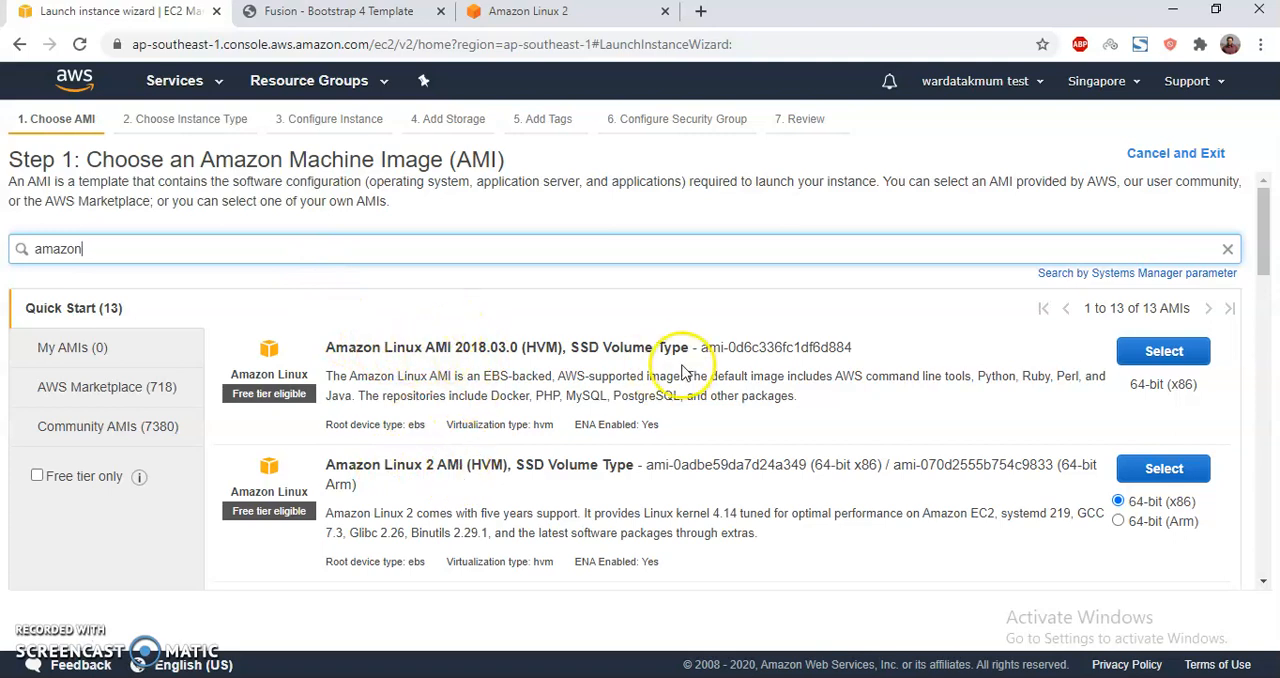
pyautogui.moveTo(480, 465)
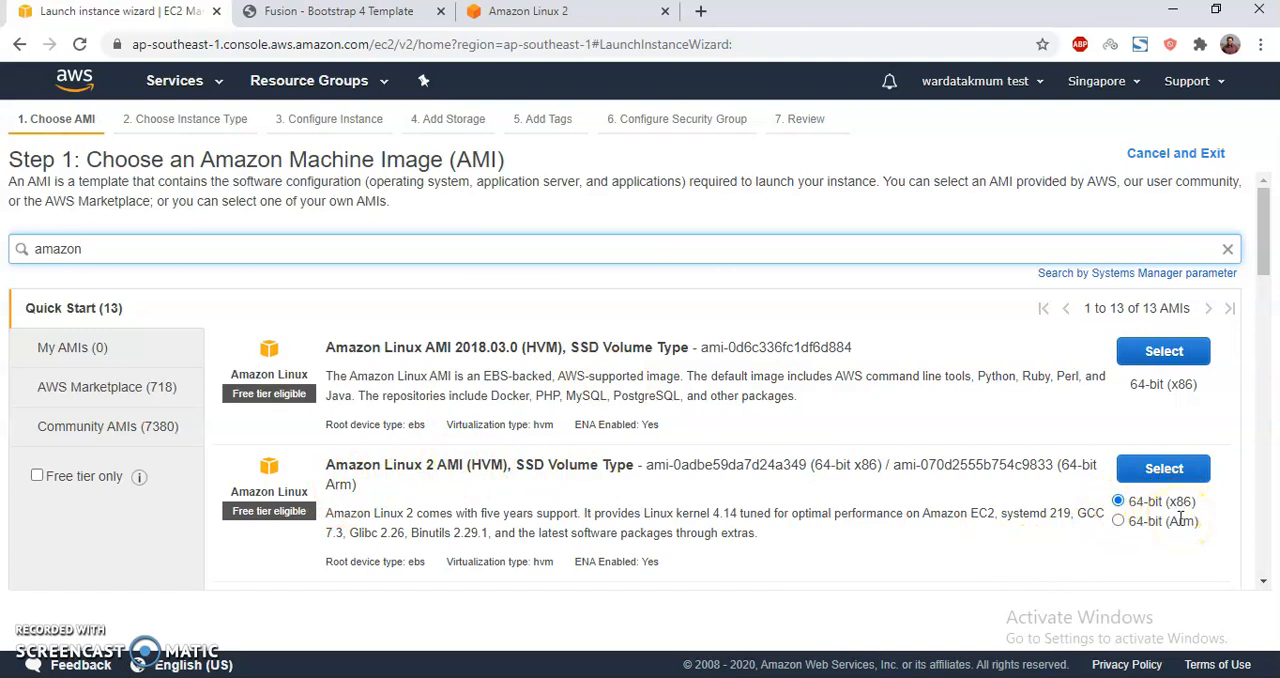
pyautogui.click(1163, 468)
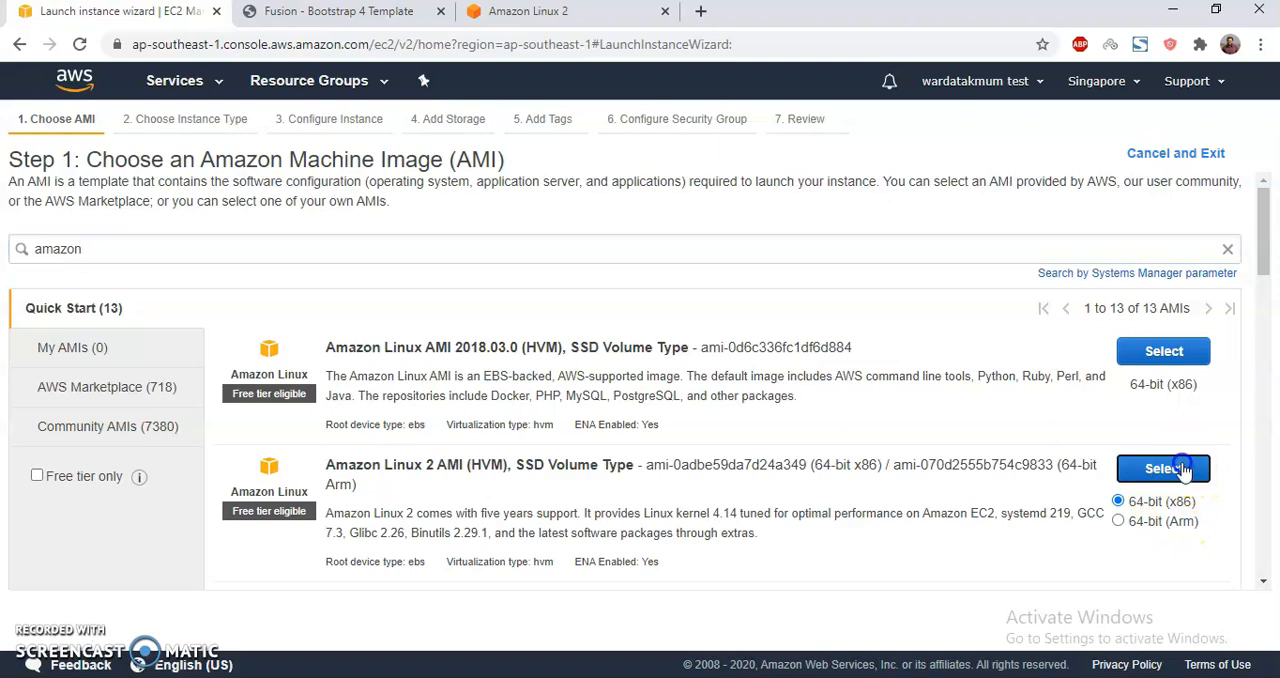
# Select Amazon Linux 2 on t2.micro, attach IAM role ec2s3, and continue to storage
pyautogui.click(1163, 468)
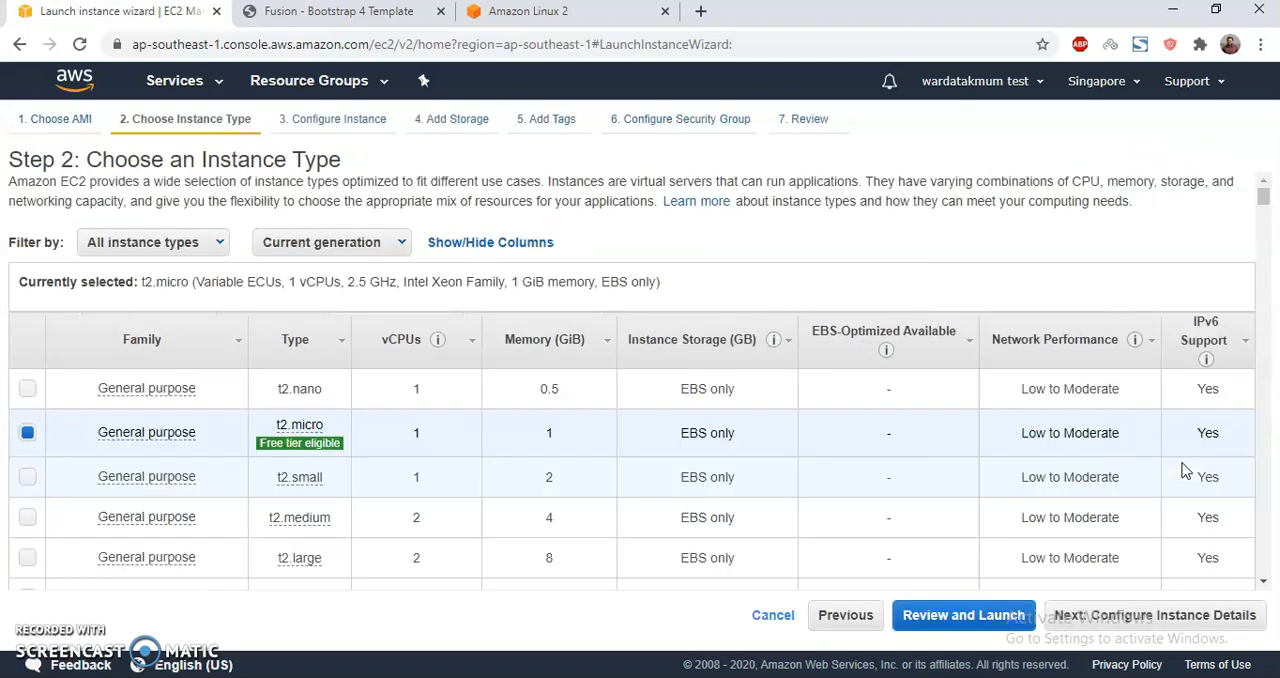
pyautogui.moveTo(300, 443)
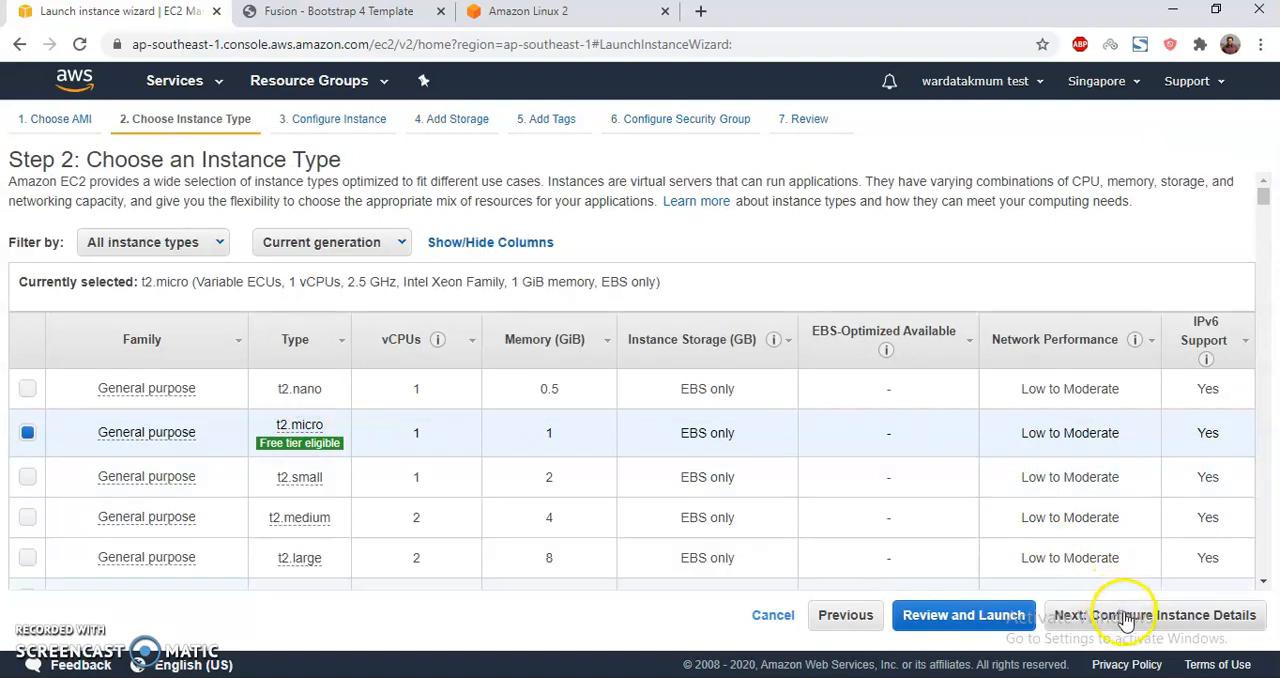
pyautogui.click(1150, 615)
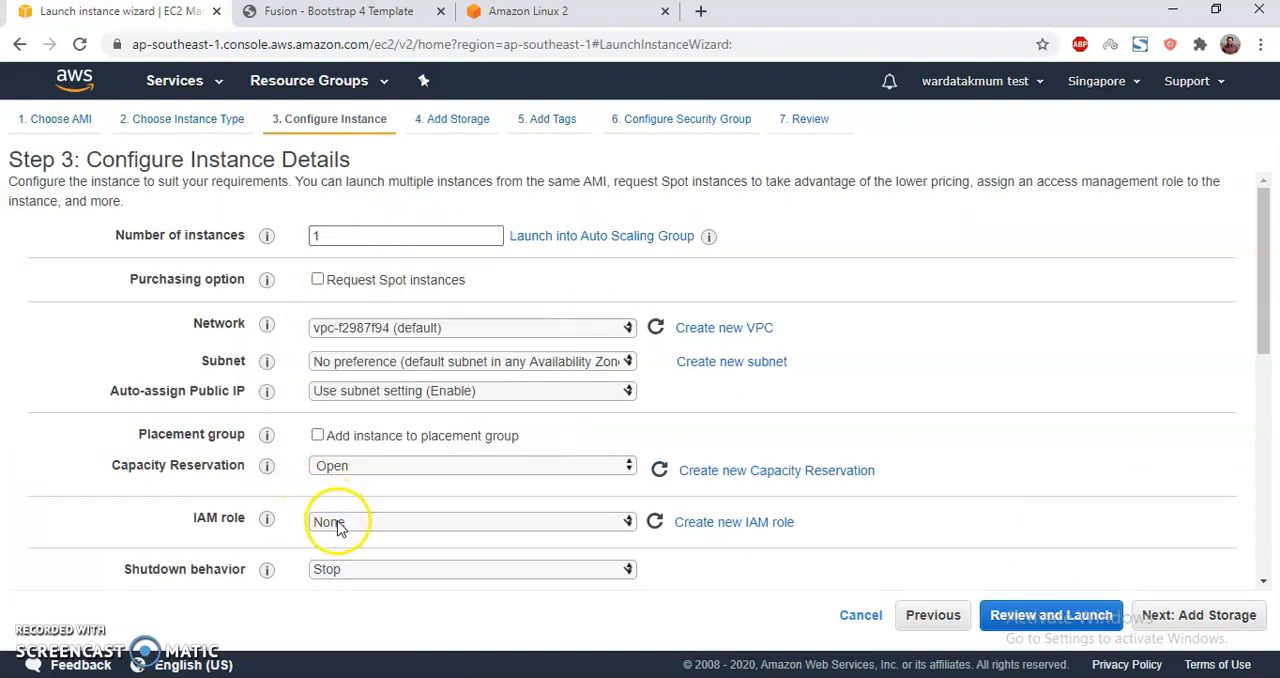
pyautogui.click(471, 521)
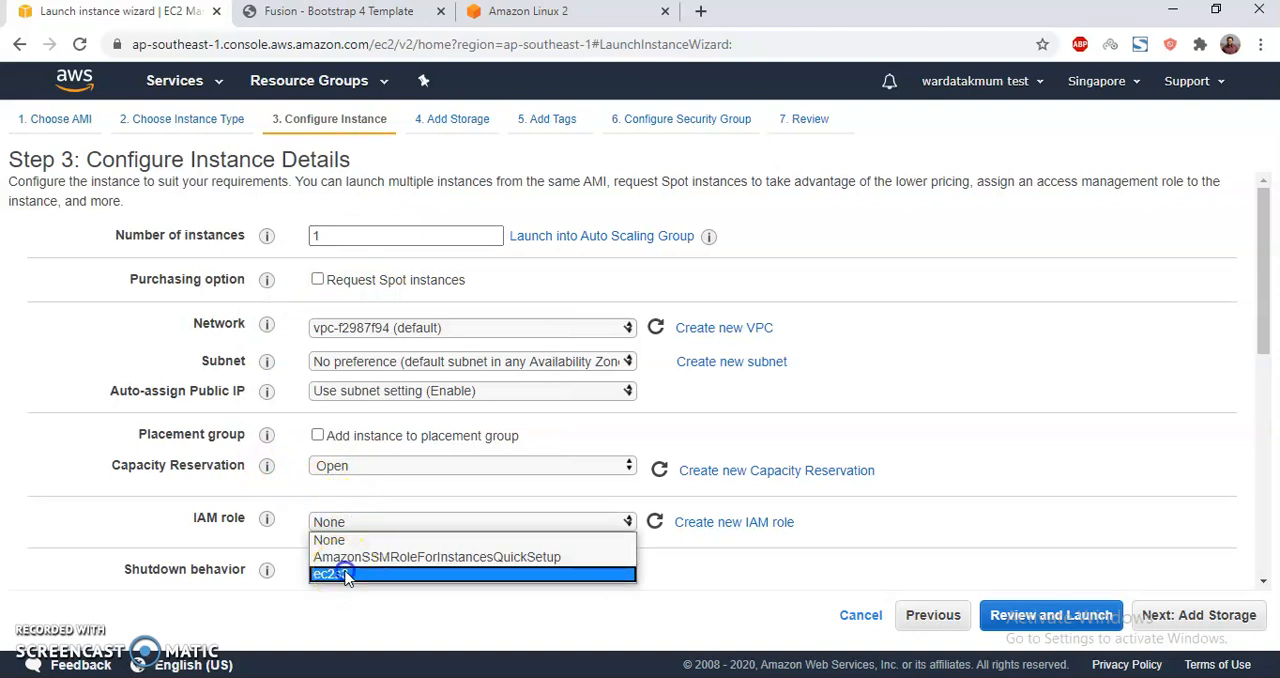
pyautogui.click(330, 573)
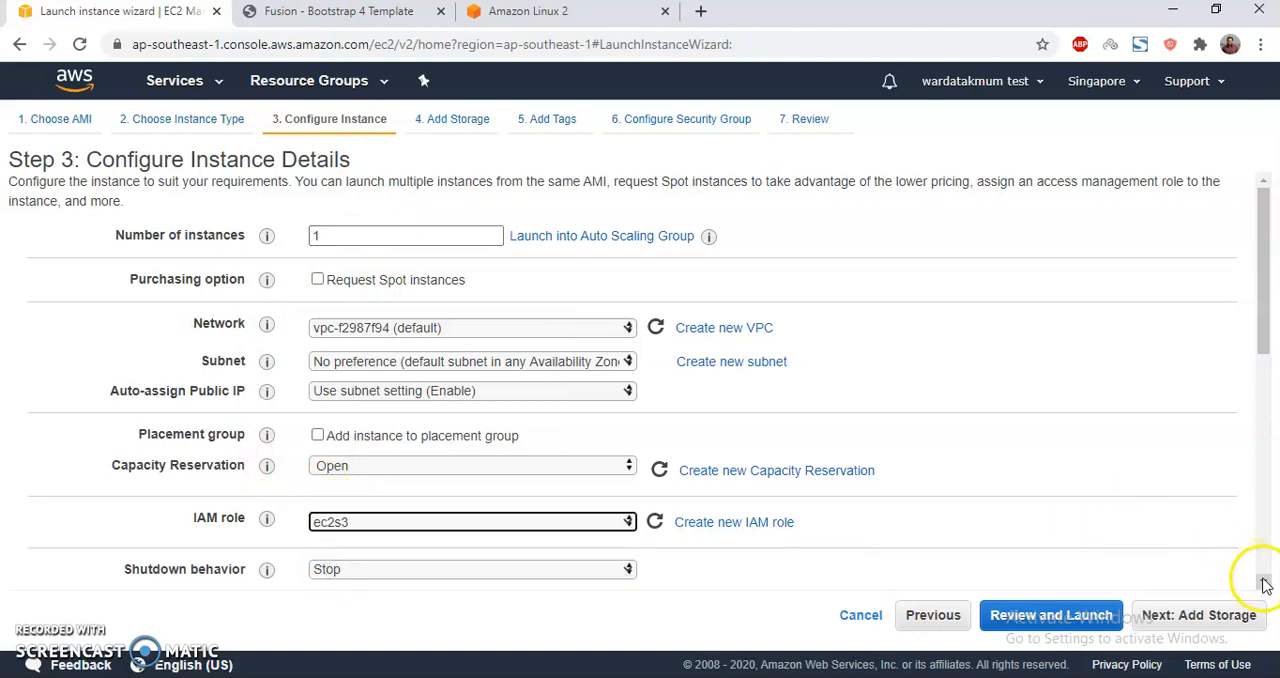
pyautogui.scroll(-3)
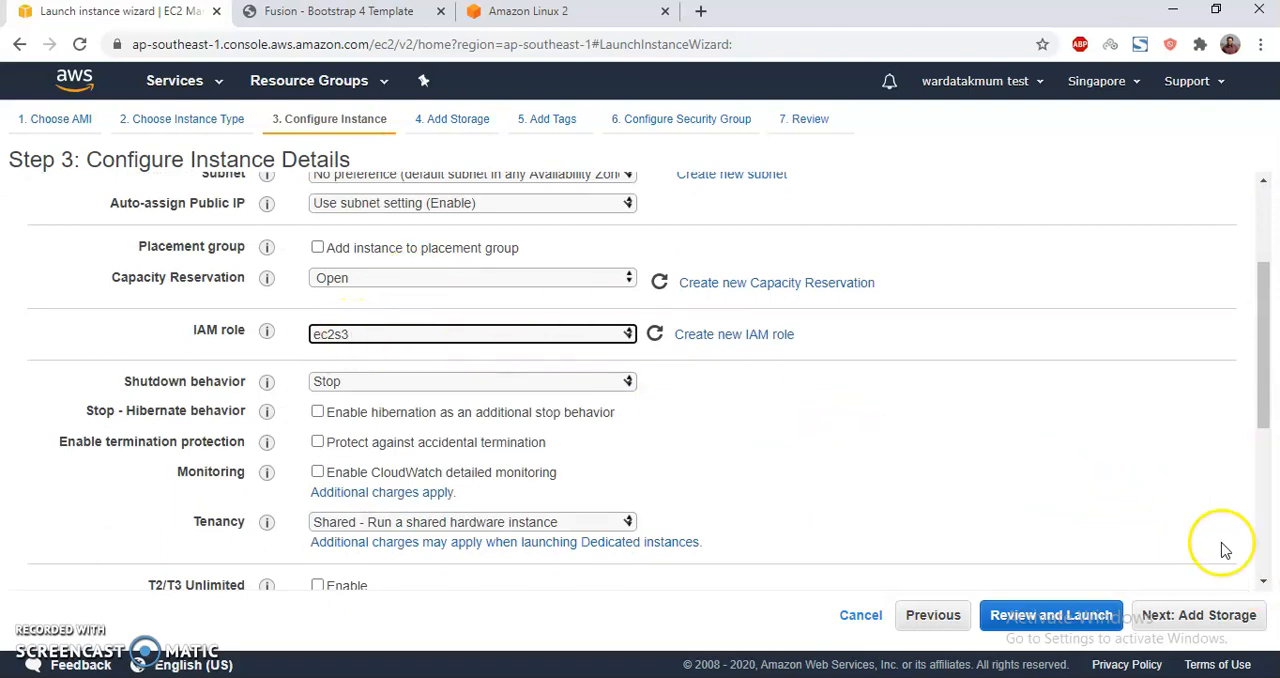
pyautogui.scroll(-3)
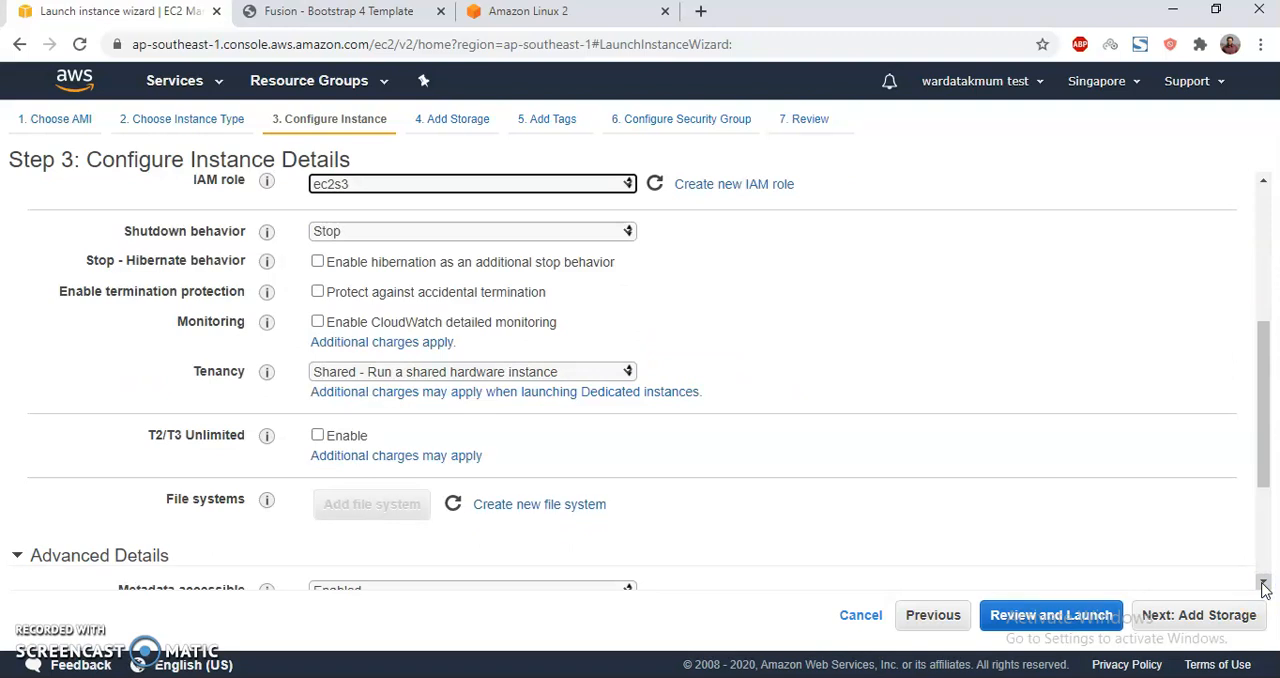
pyautogui.scroll(-3)
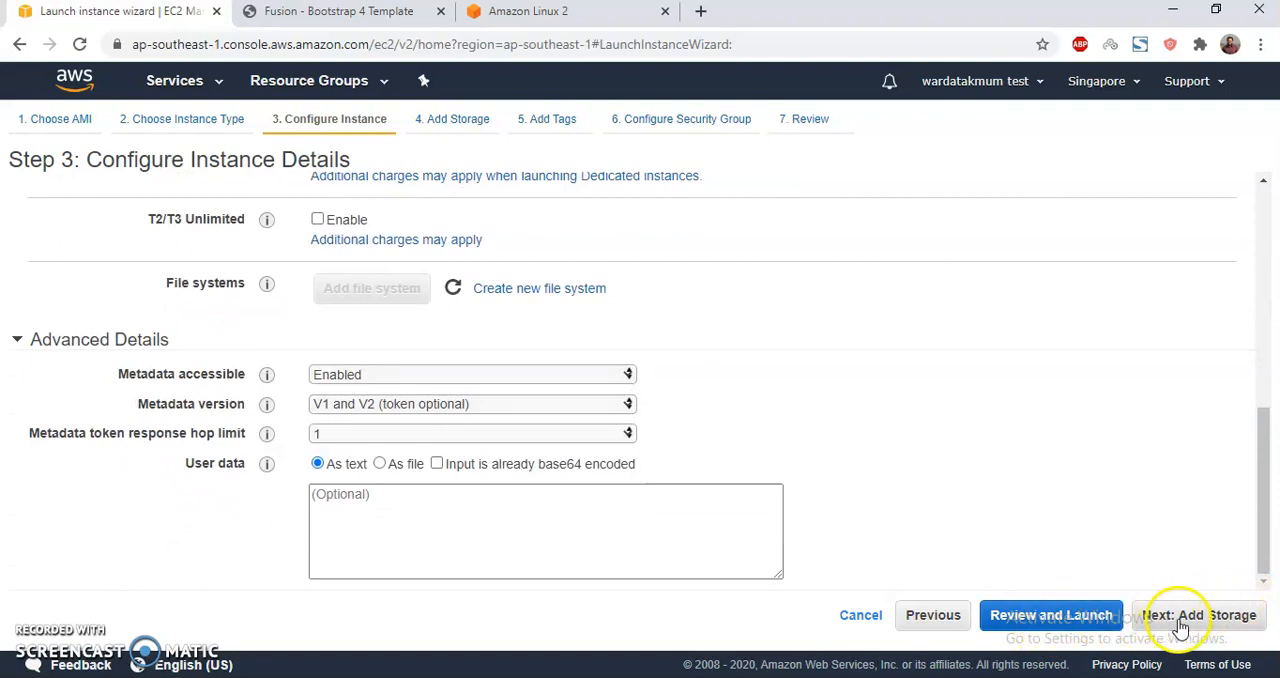
pyautogui.click(1198, 614)
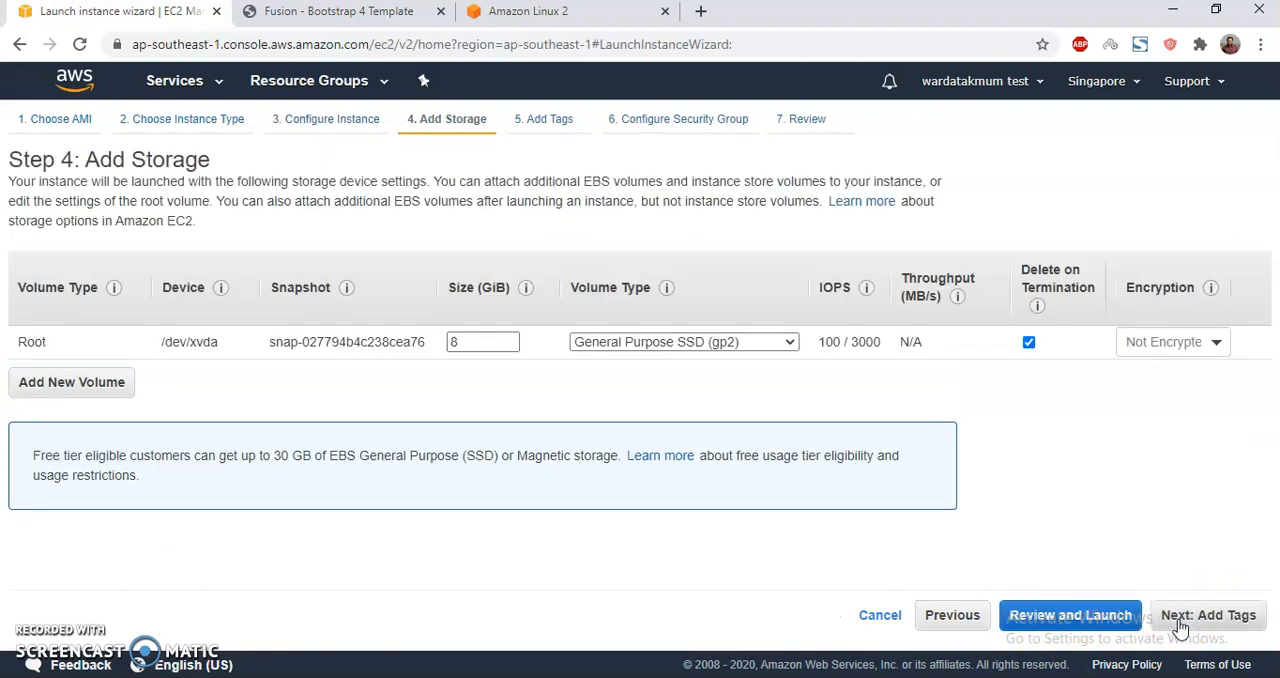
# Keep default storage and no tags, use existing security group launch-wizard-1, then review
pyautogui.click(1208, 615)
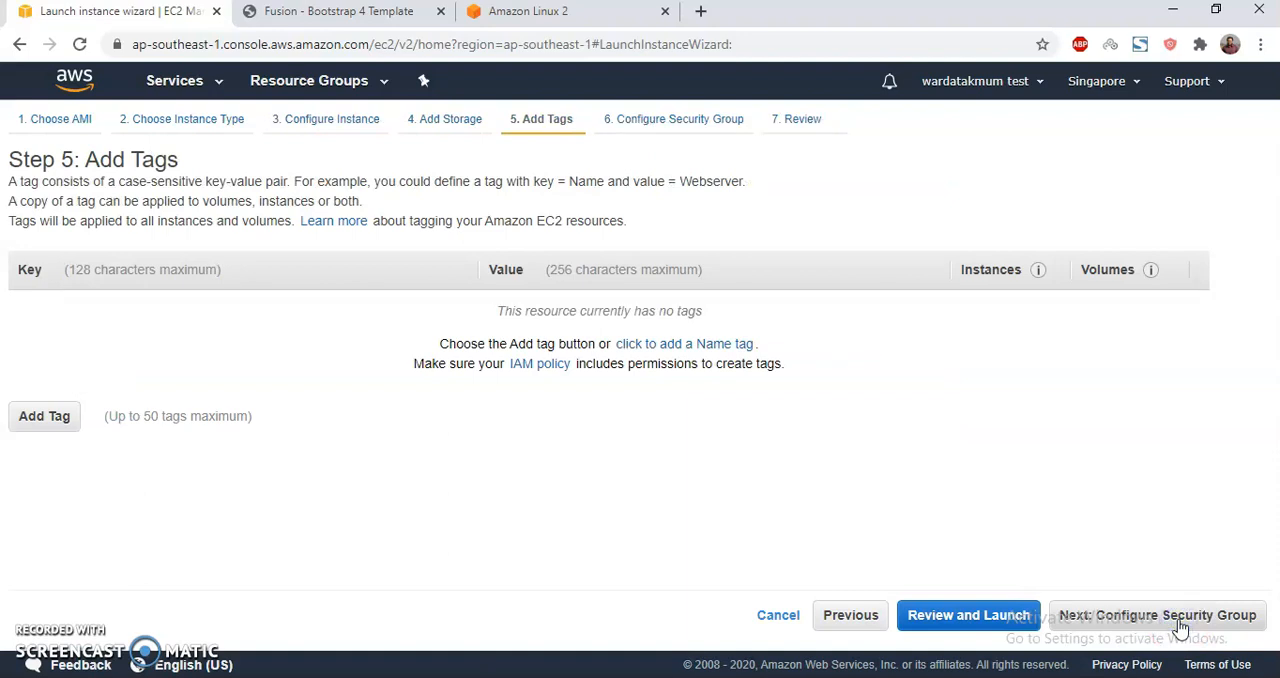
pyautogui.click(1155, 615)
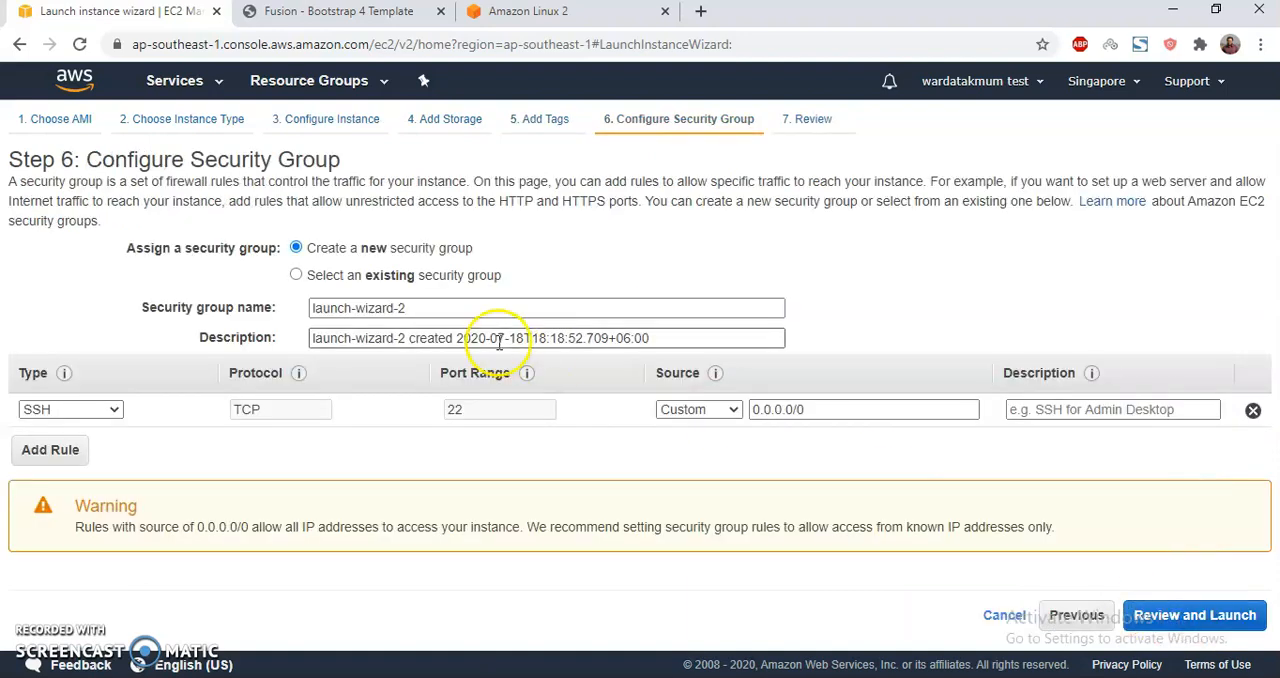
pyautogui.click(296, 275)
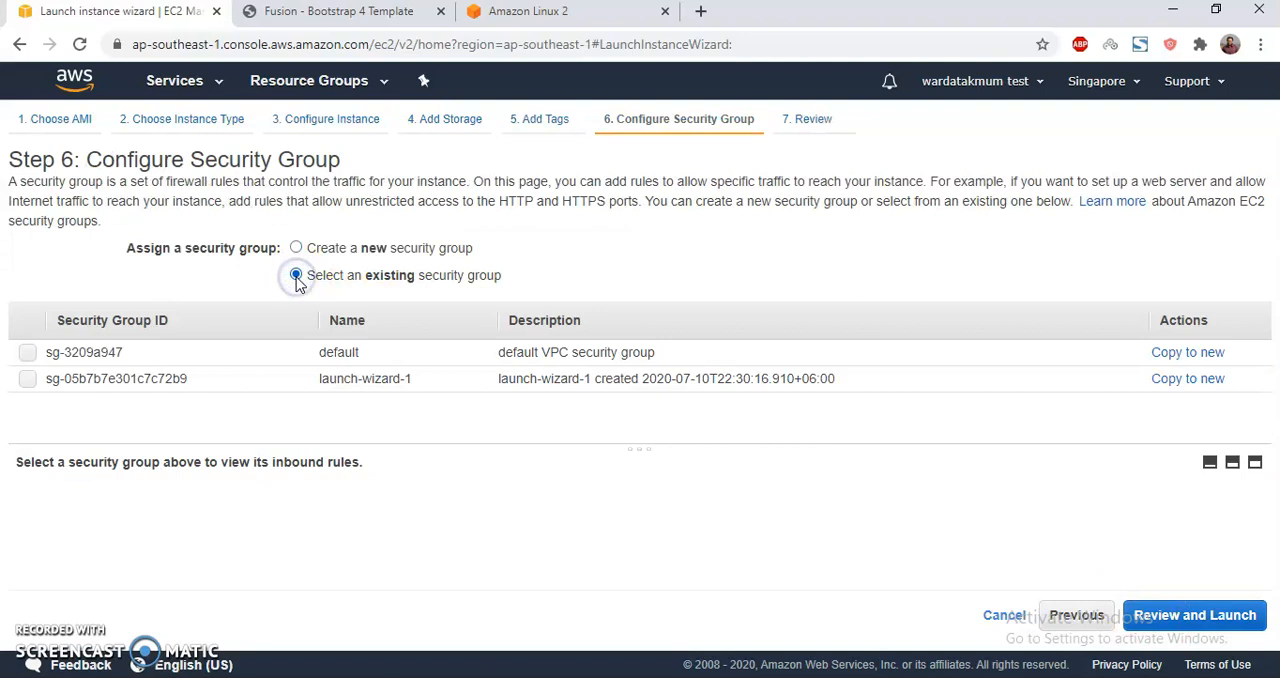
pyautogui.click(27, 378)
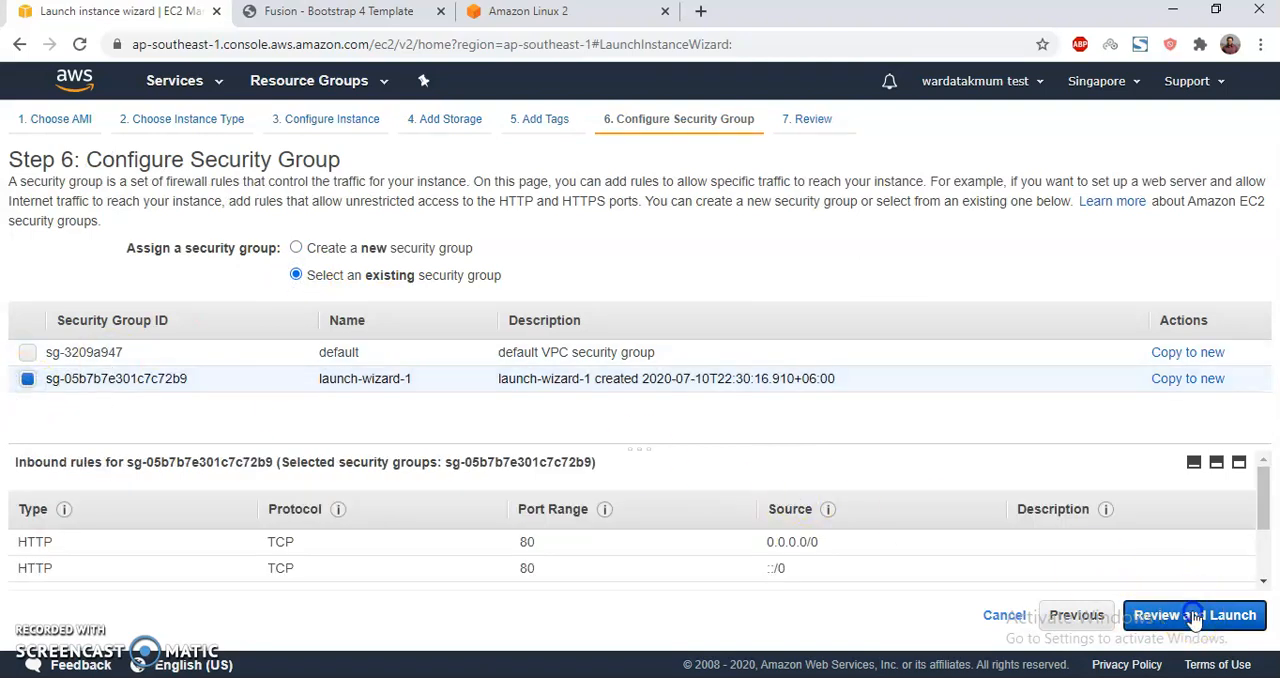
pyautogui.click(1195, 615)
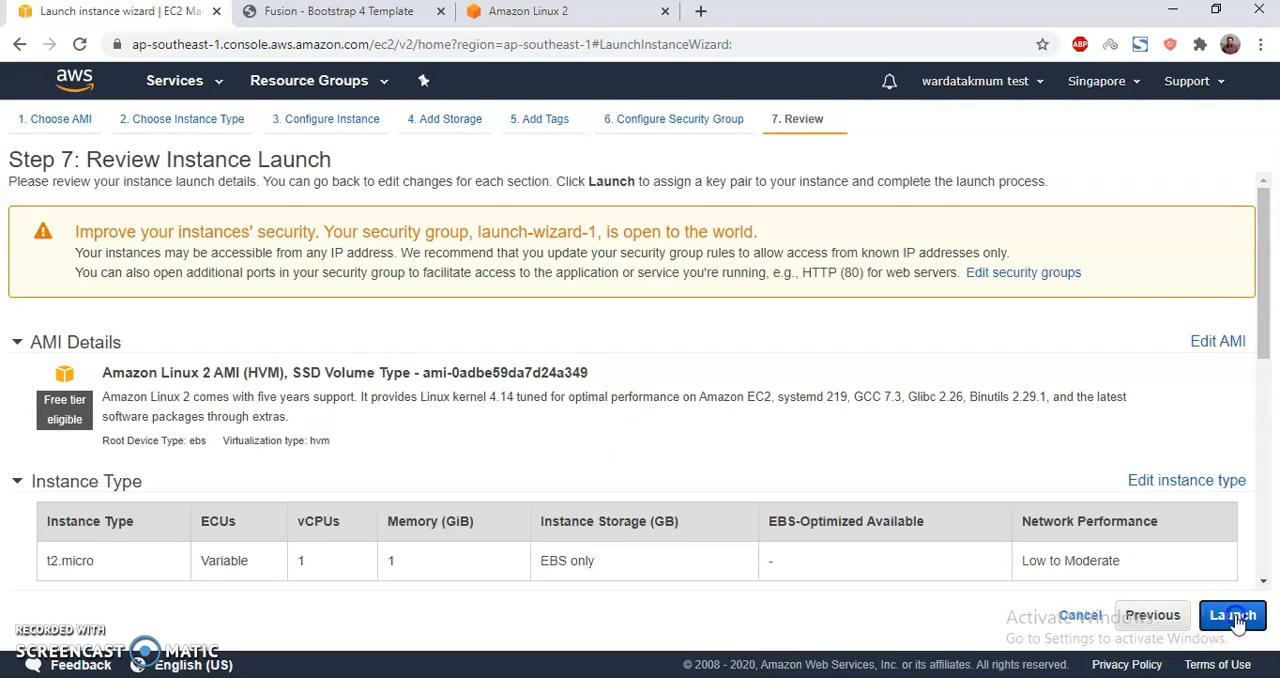
# Launch using key pair sslwordpress with acknowledgement, then view the pending instance
pyautogui.click(1232, 615)
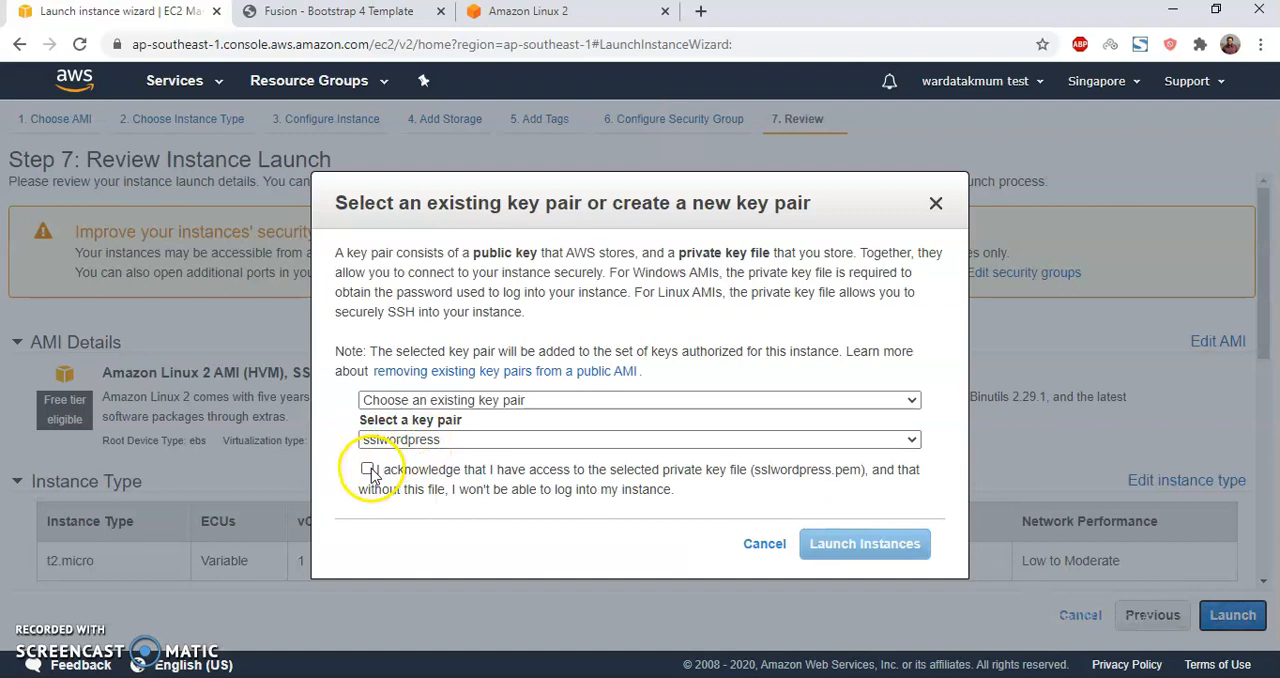
pyautogui.click(368, 469)
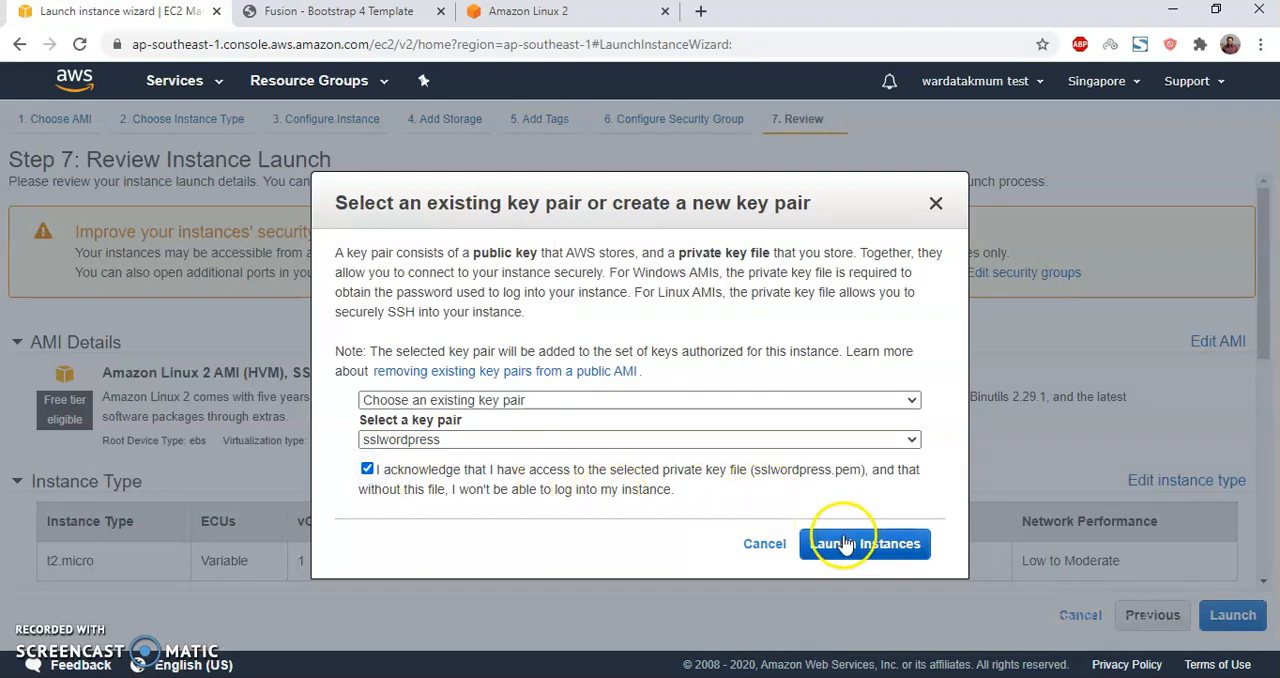
pyautogui.click(864, 543)
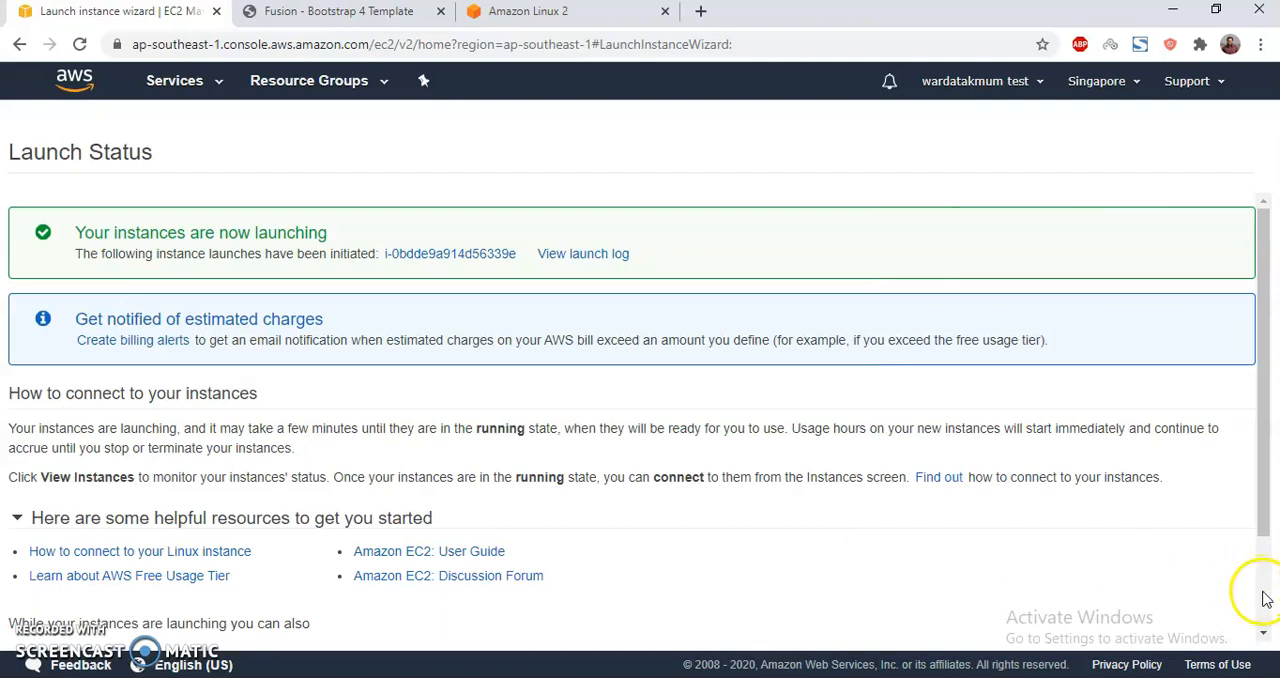
pyautogui.click(86, 477)
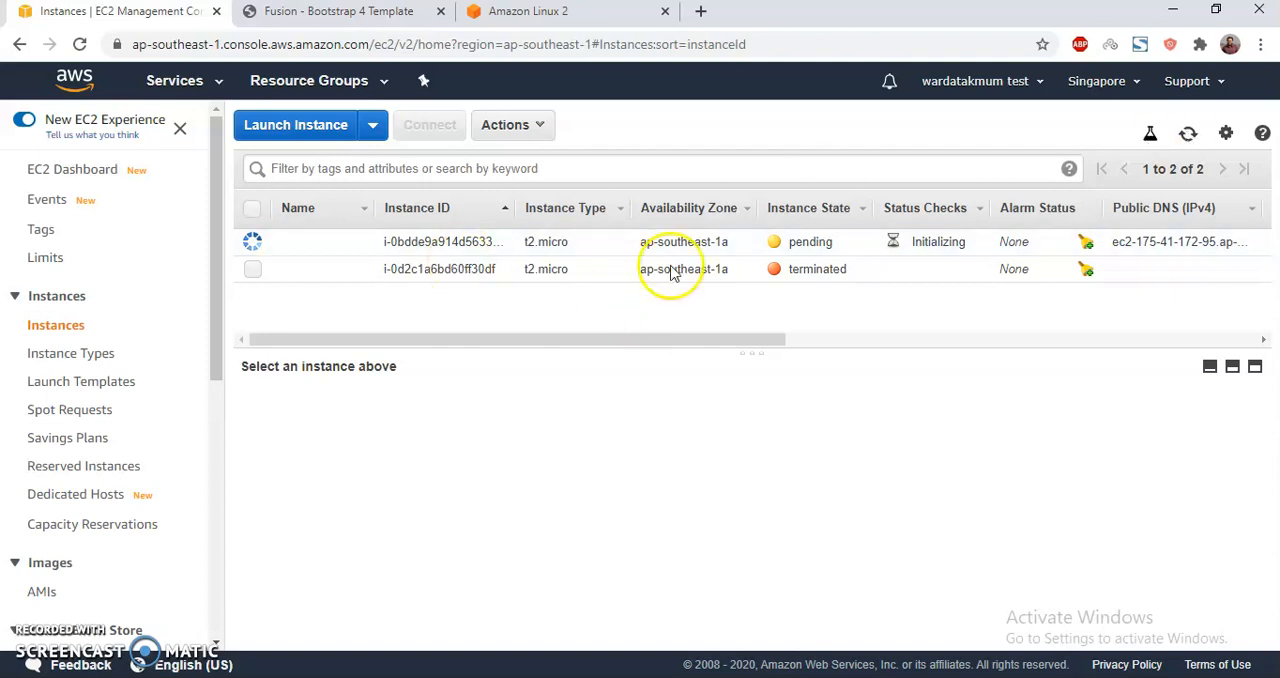
pyautogui.moveTo(700, 11)
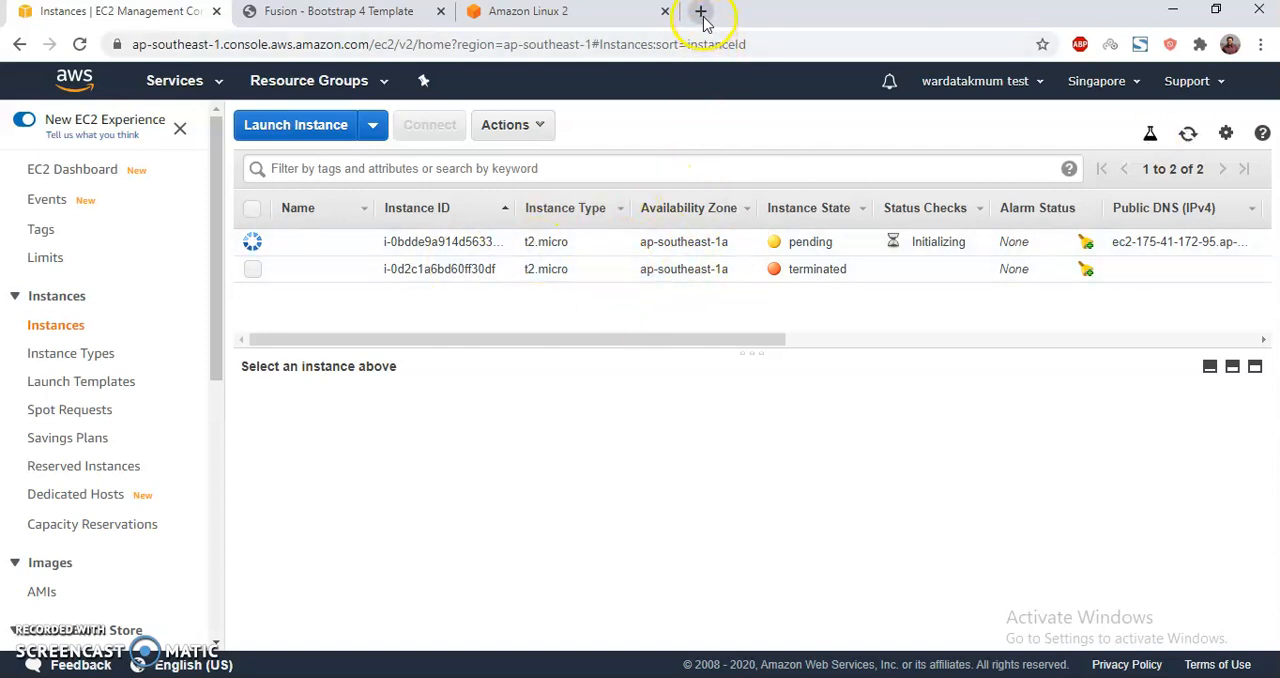
# Search 'amazon linux 2 install apache php' and open the AWS LAMP Web Server tutorial
pyautogui.click(701, 11)
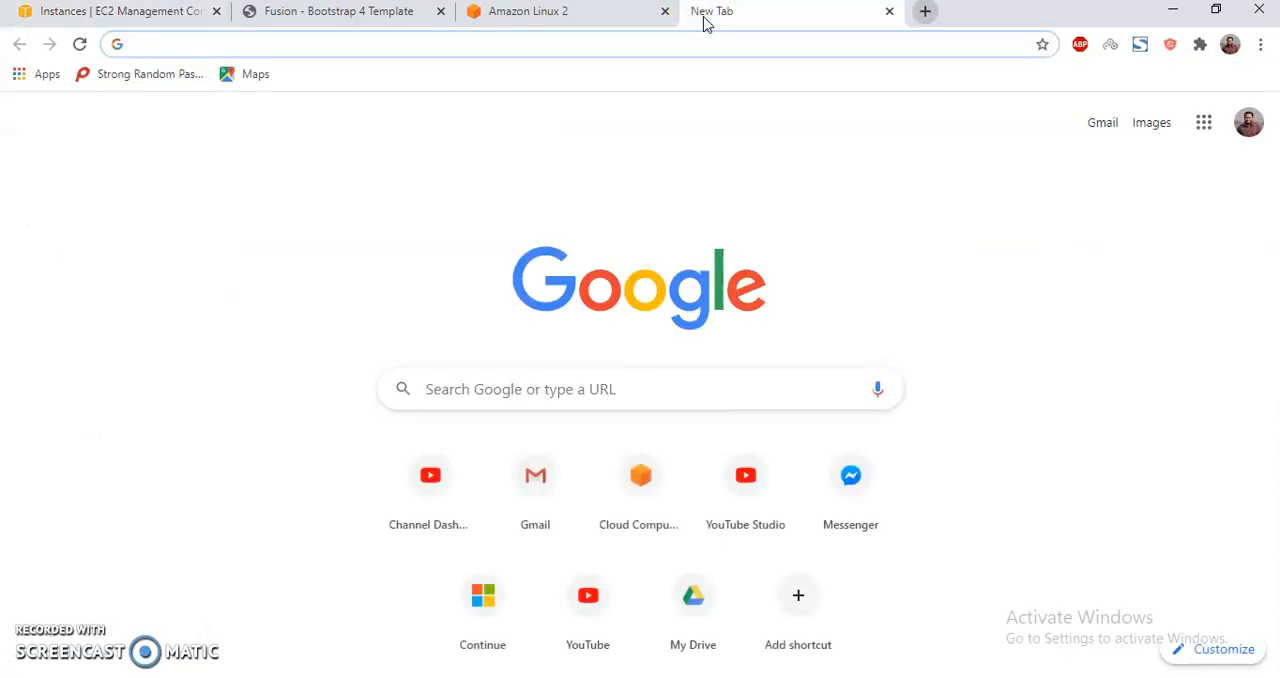
pyautogui.write('aam')
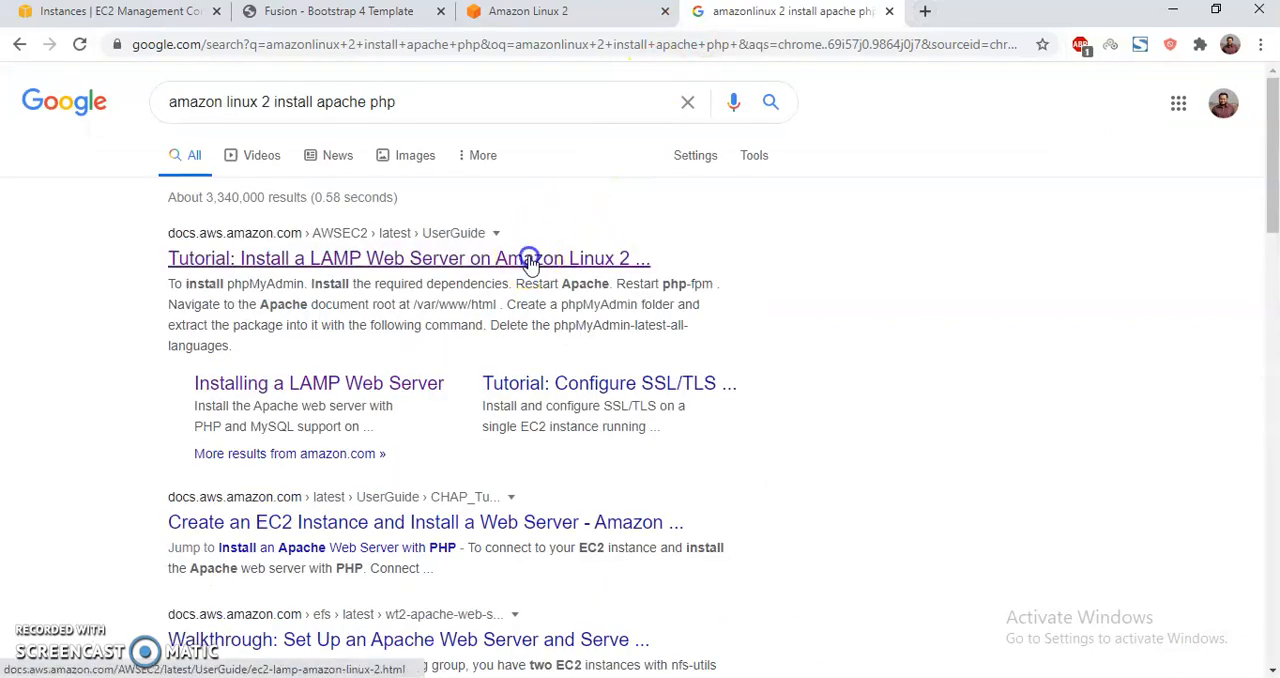
pyautogui.click(408, 258)
pyautogui.write('note')
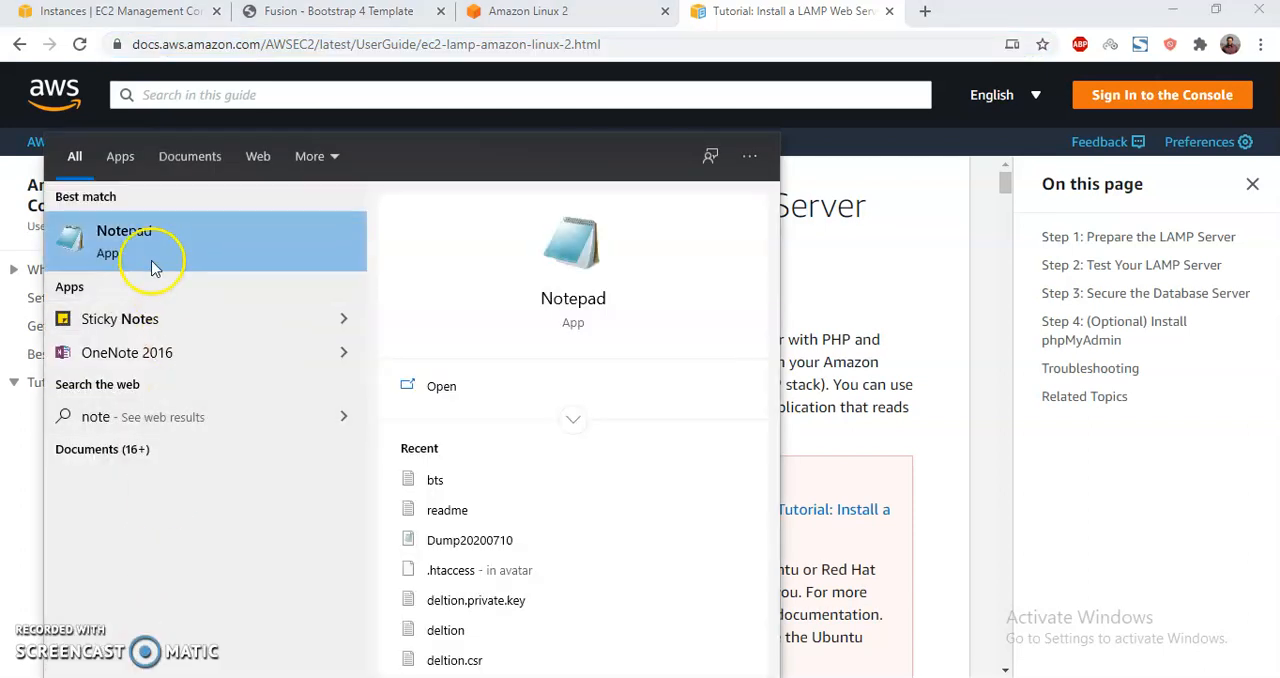
# Jump to Step 1: Prepare the LAMP Server, copy 'sudo yum update -y', and return to EC2
pyautogui.click(124, 240)
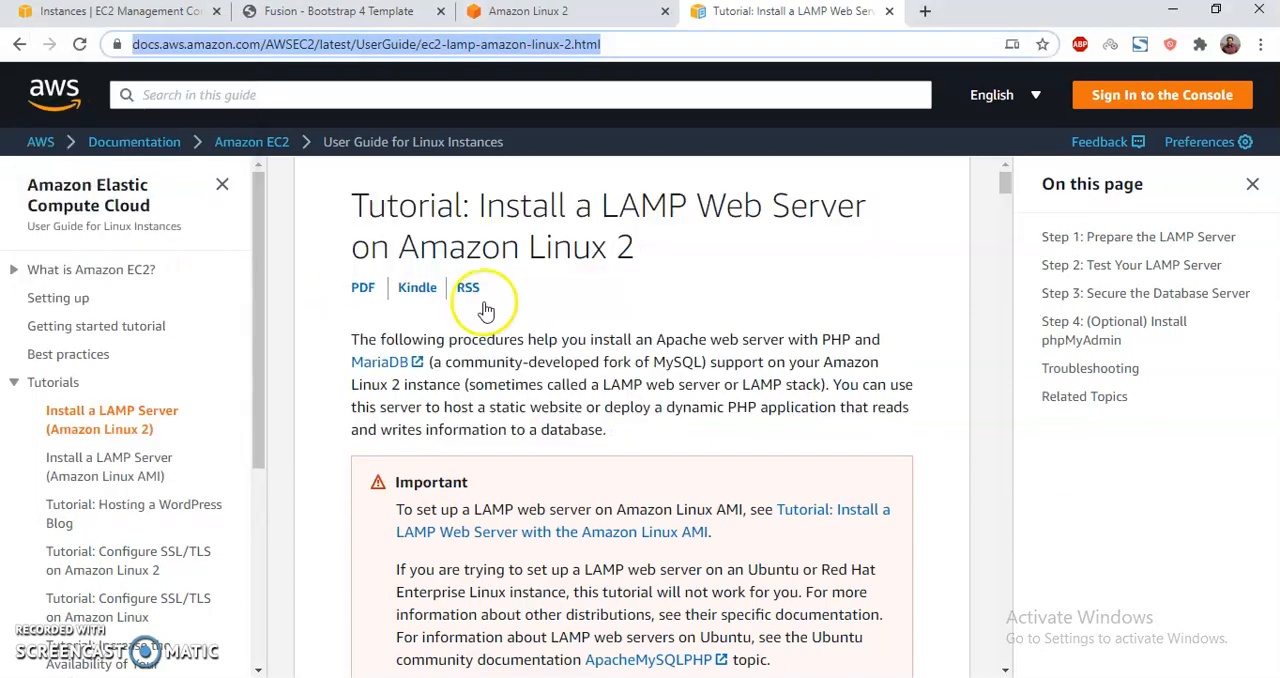
pyautogui.scroll(-3)
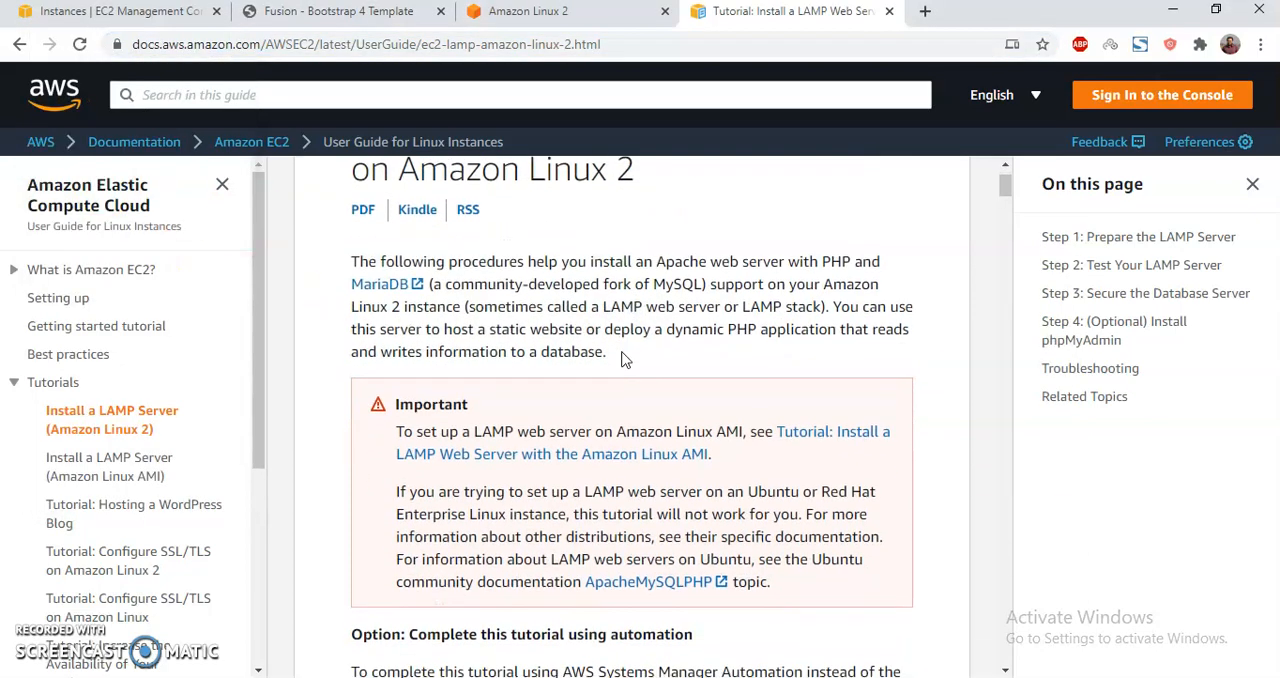
pyautogui.scroll(-3)
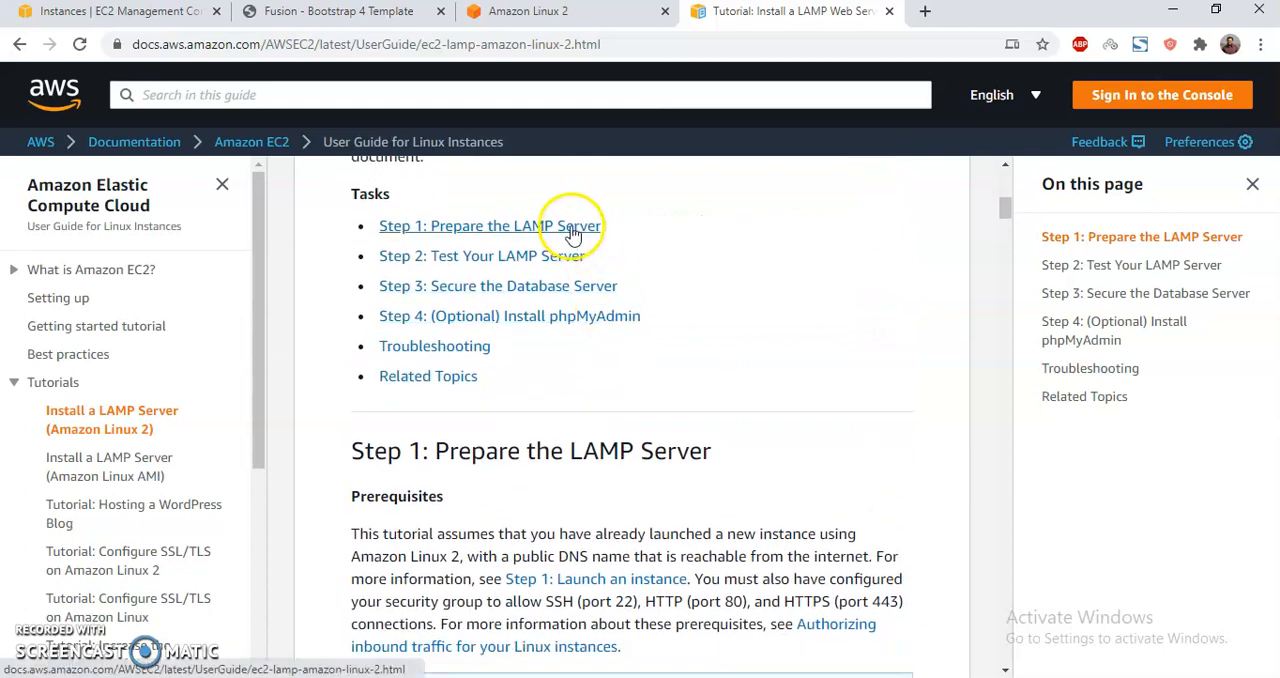
pyautogui.click(489, 225)
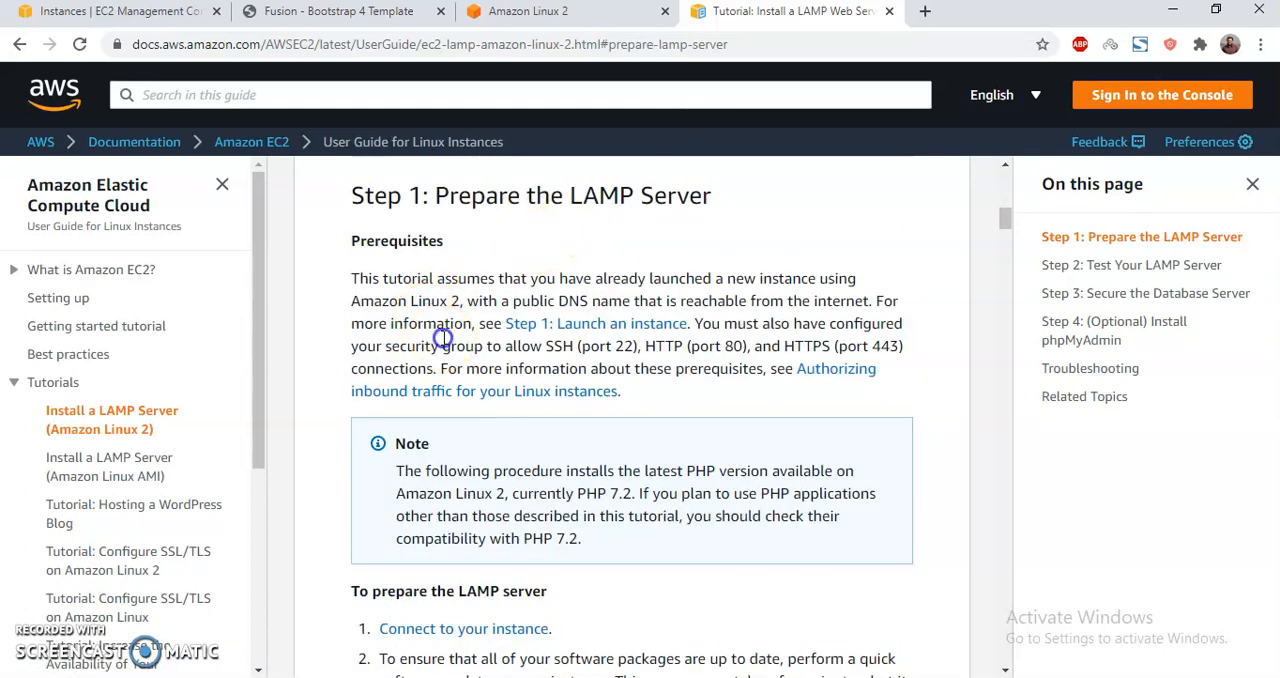
pyautogui.scroll(-3)
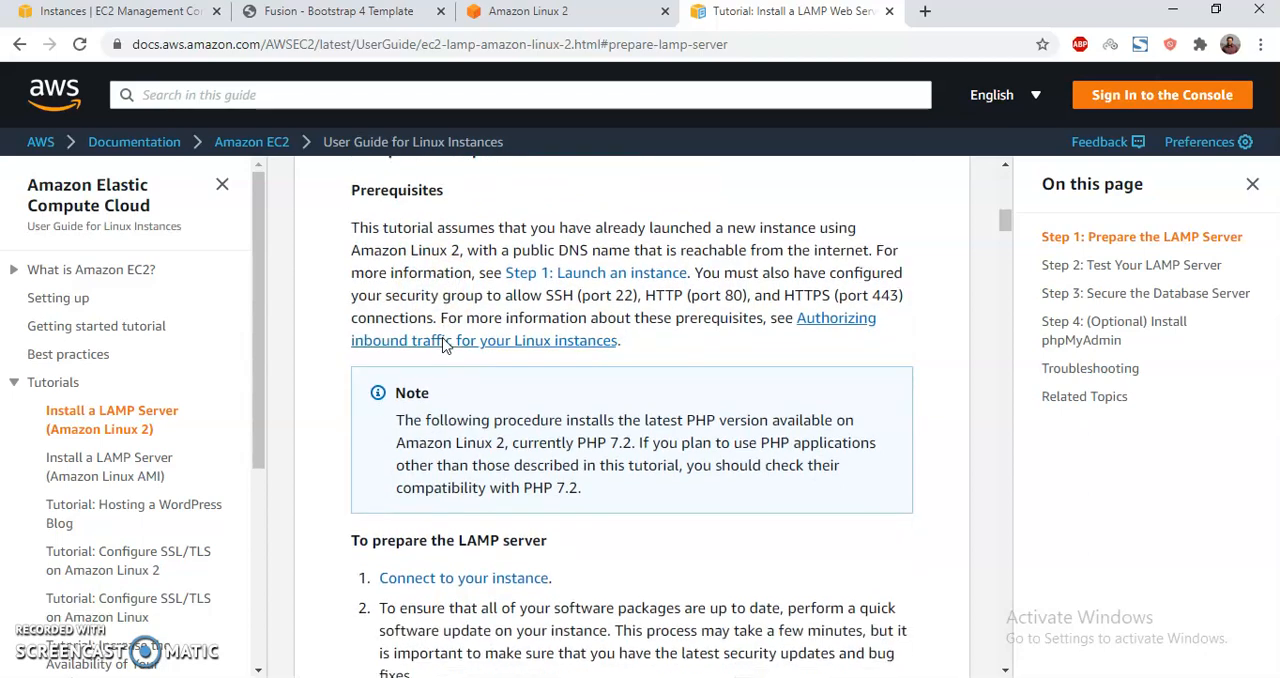
pyautogui.scroll(-3)
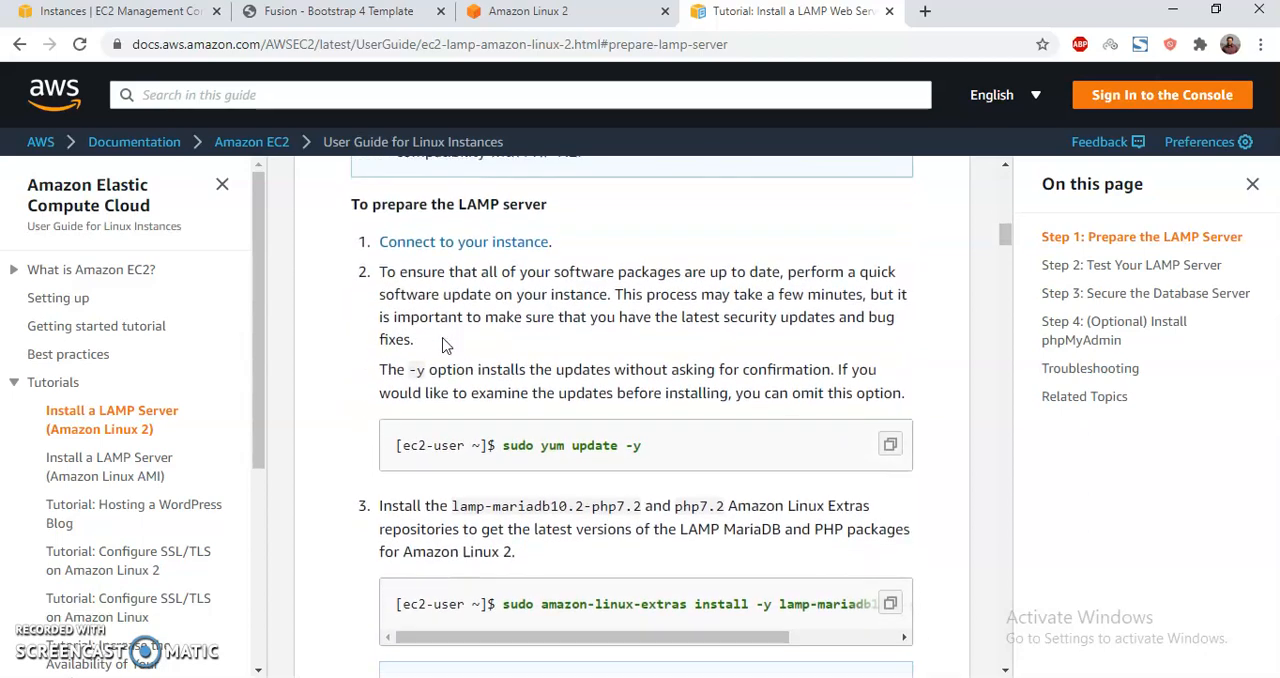
pyautogui.scroll(-3)
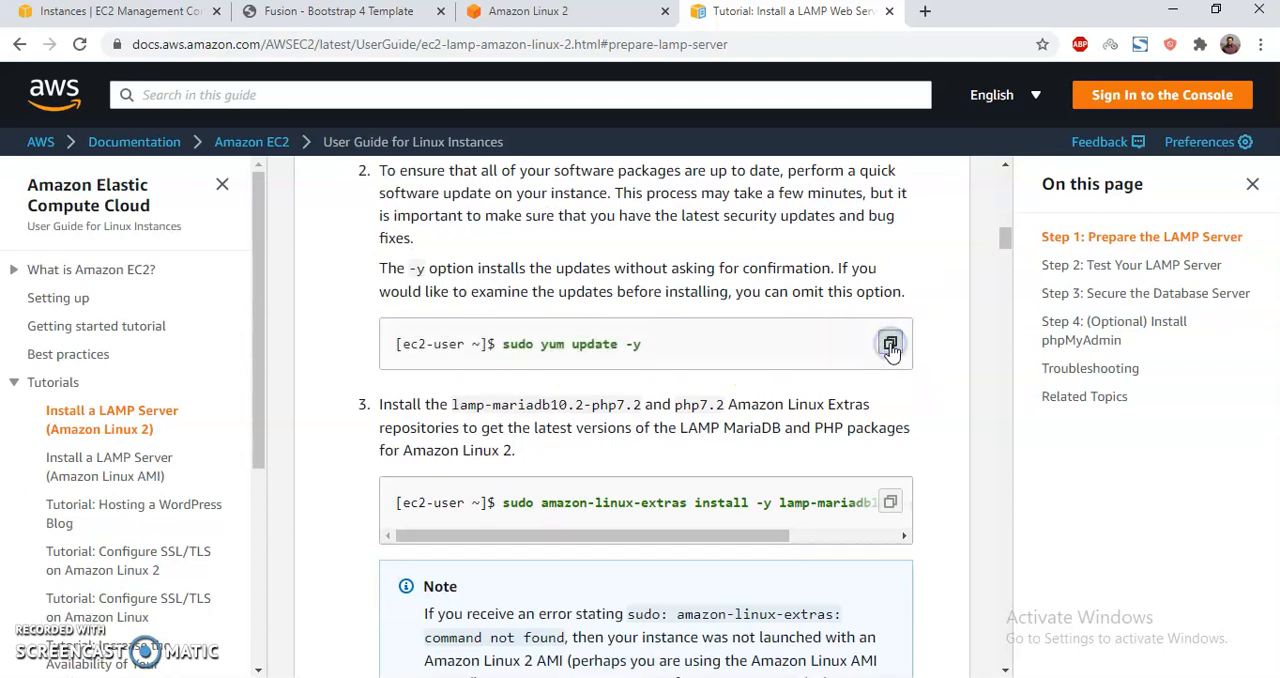
pyautogui.click(115, 11)
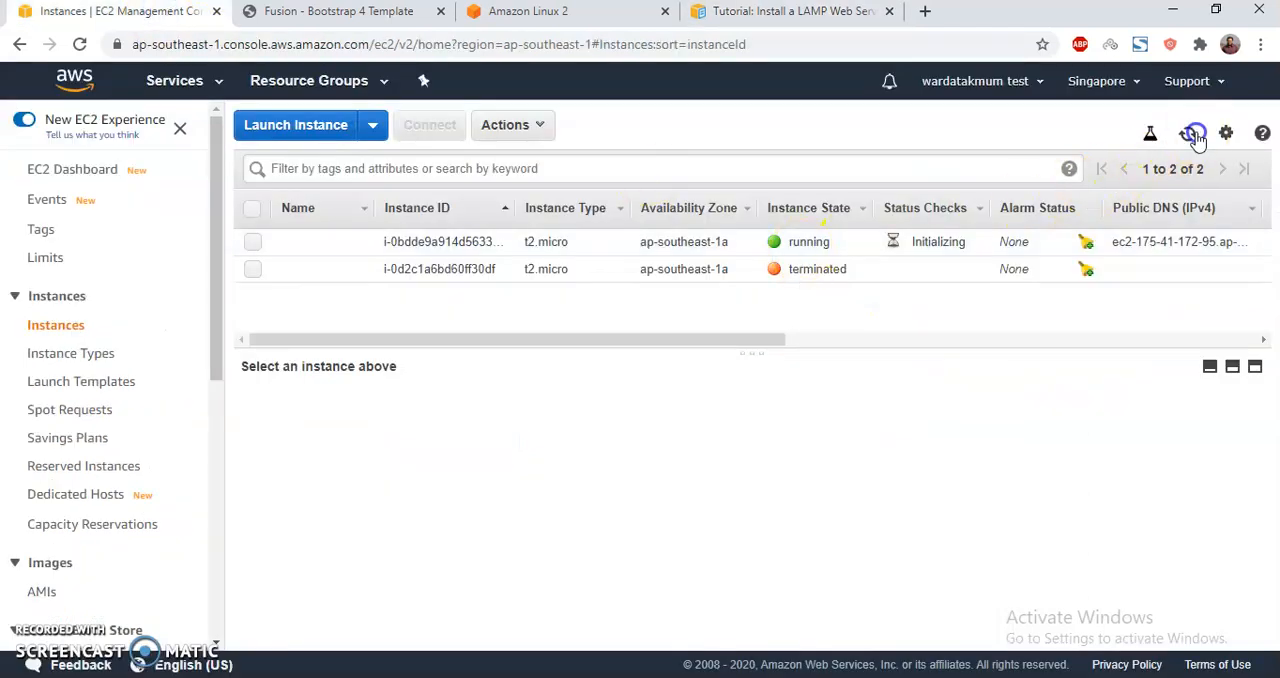
# Set the running instance's Name to amazonlinux2
pyautogui.click(1194, 133)
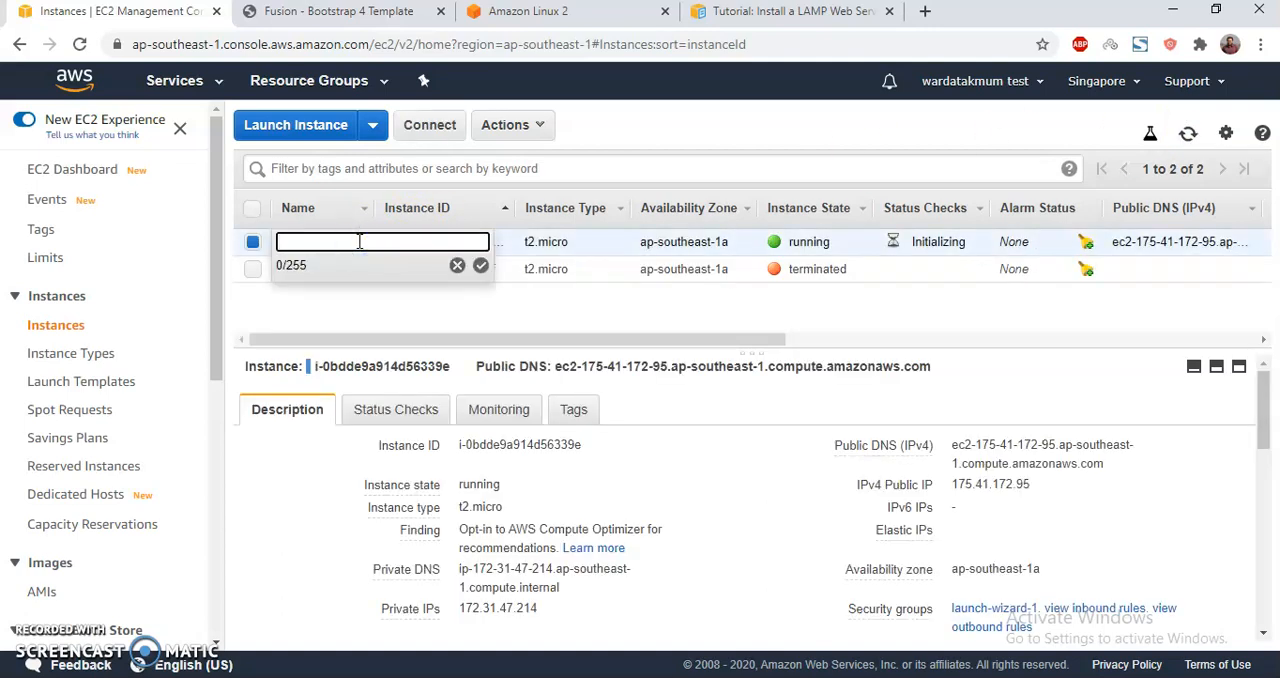
pyautogui.write('amazonlinux2')
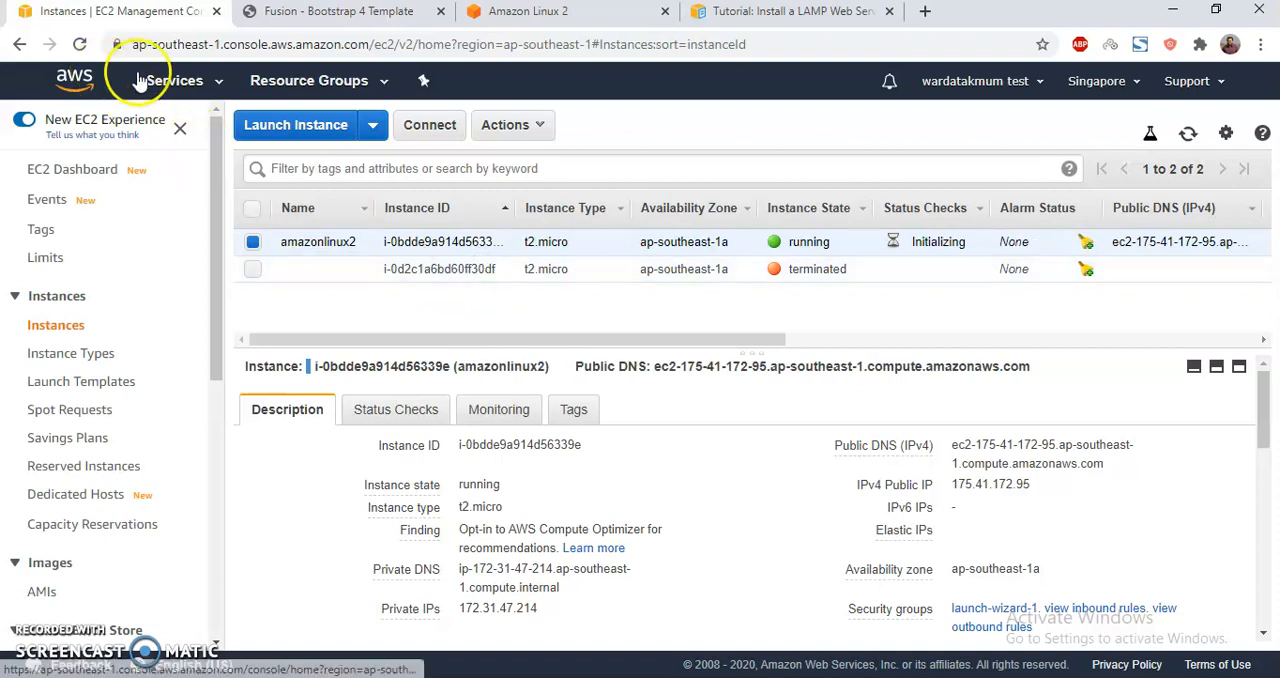
# Find Systems Manager under Services, open it in a new tab, and switch to it
pyautogui.click(174, 80)
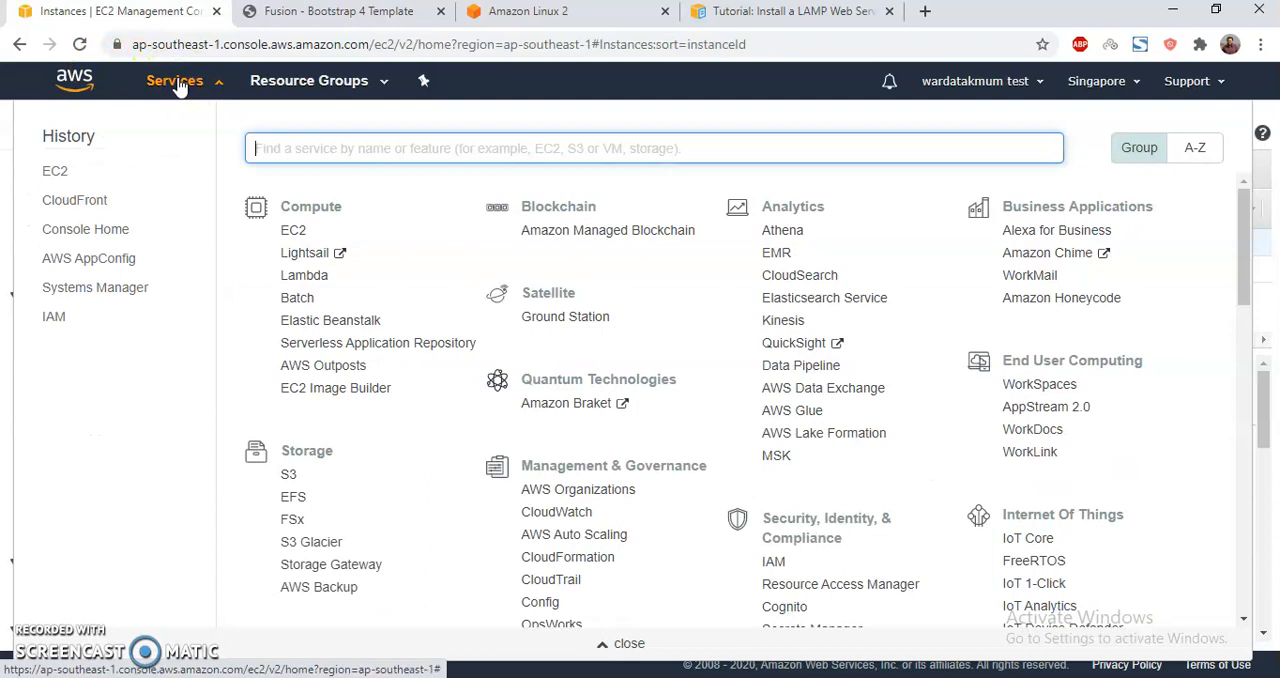
pyautogui.write('system')
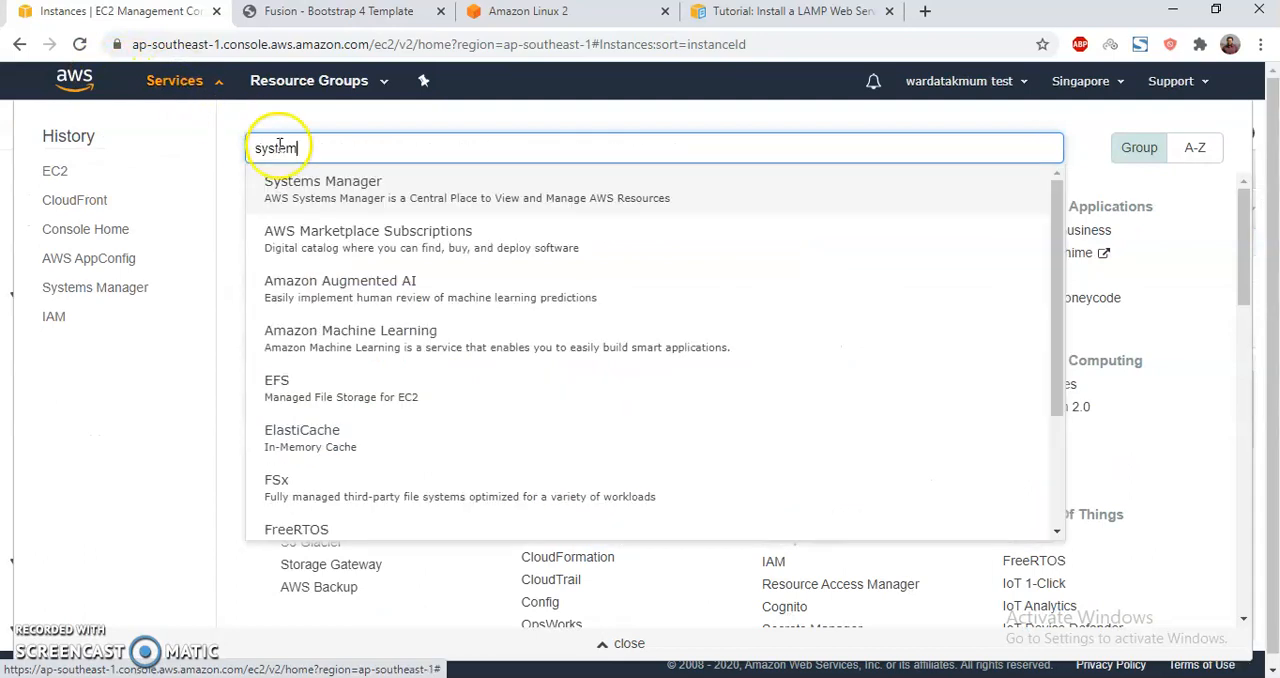
pyautogui.rightClick(322, 181)
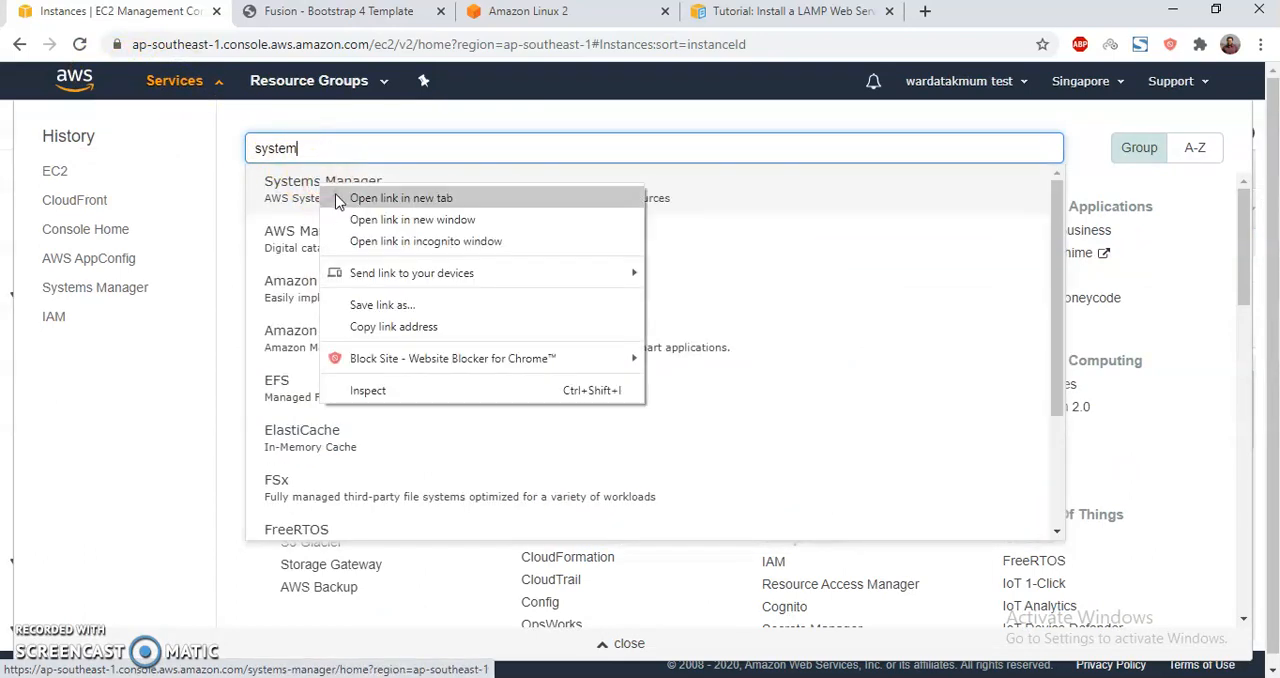
pyautogui.click(400, 197)
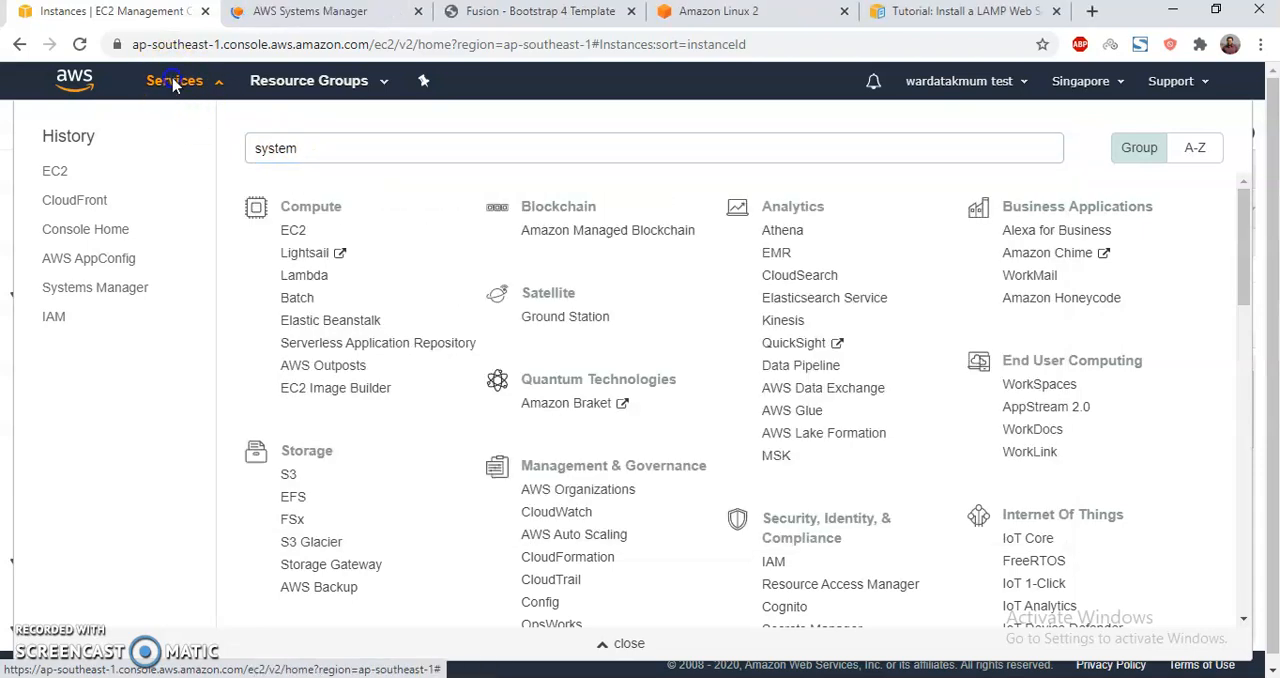
pyautogui.click(310, 11)
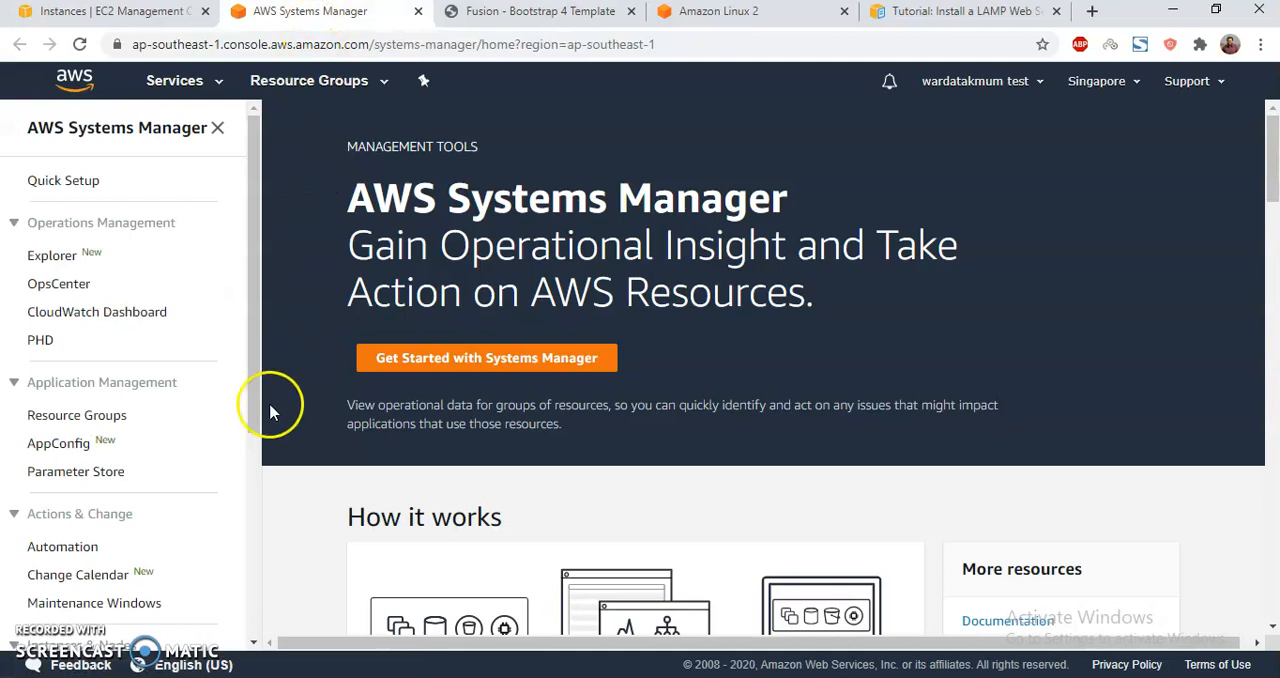
# Start a Session Manager shell session on the amazonlinux2 instance
pyautogui.scroll(-3)
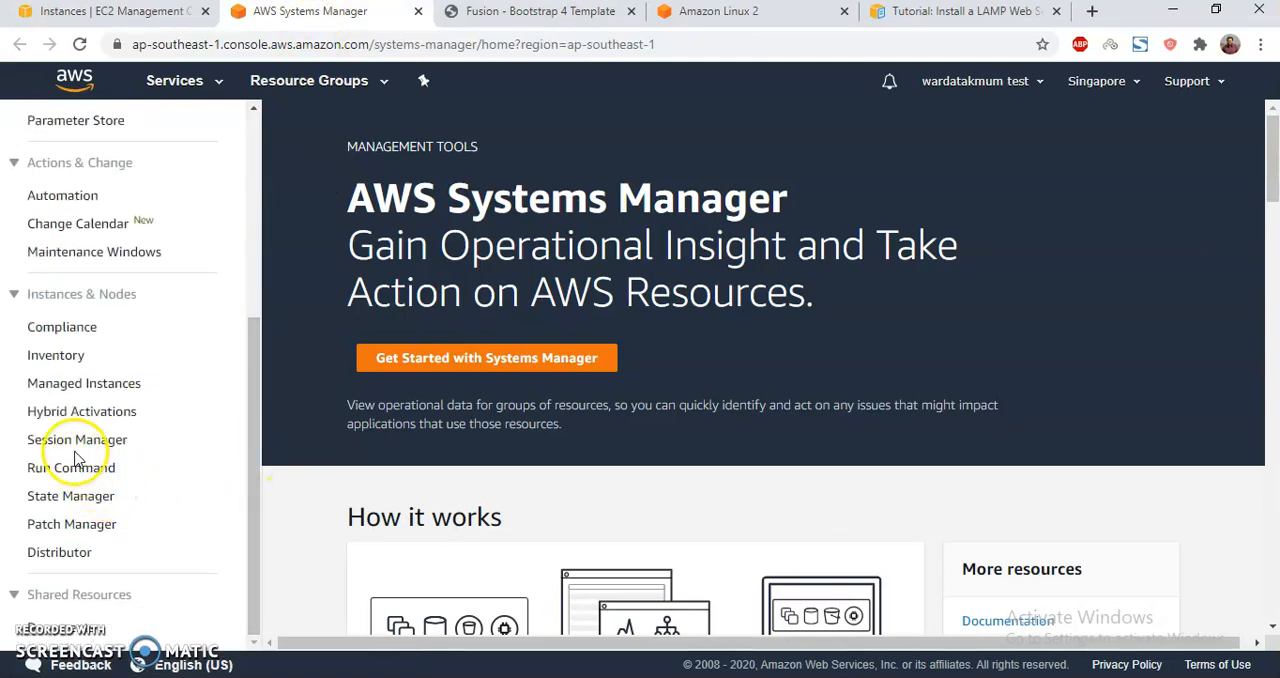
pyautogui.click(77, 439)
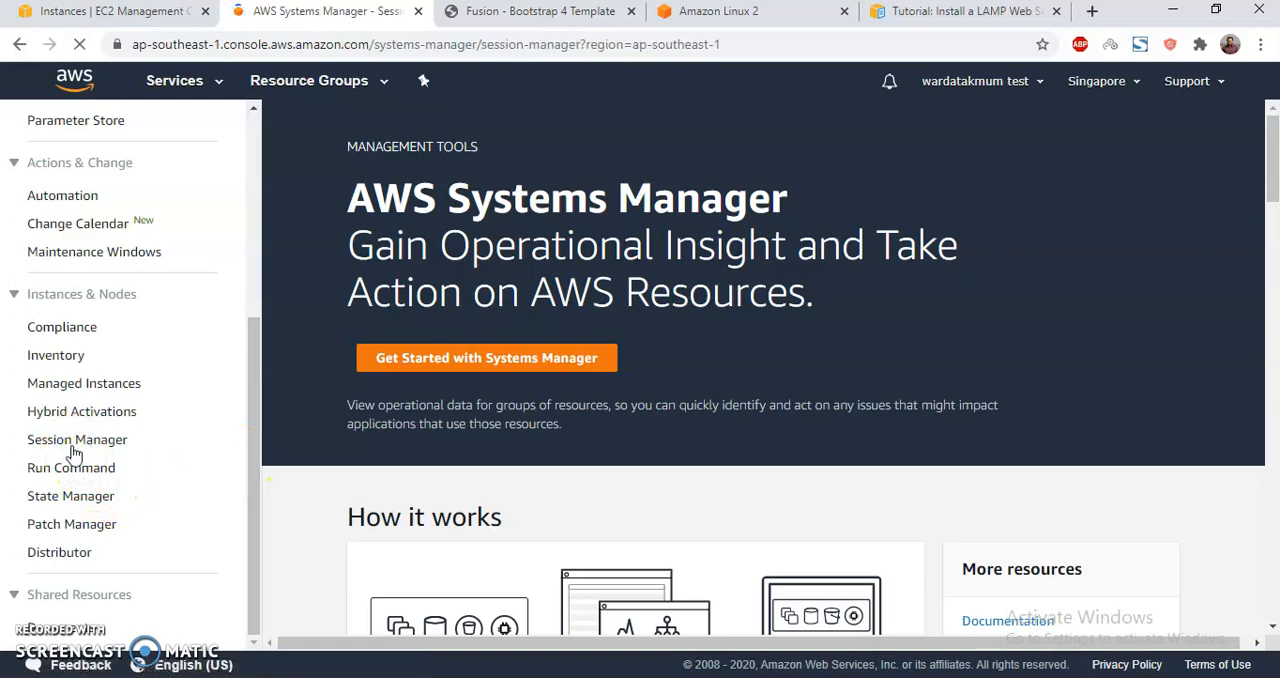
pyautogui.click(77, 439)
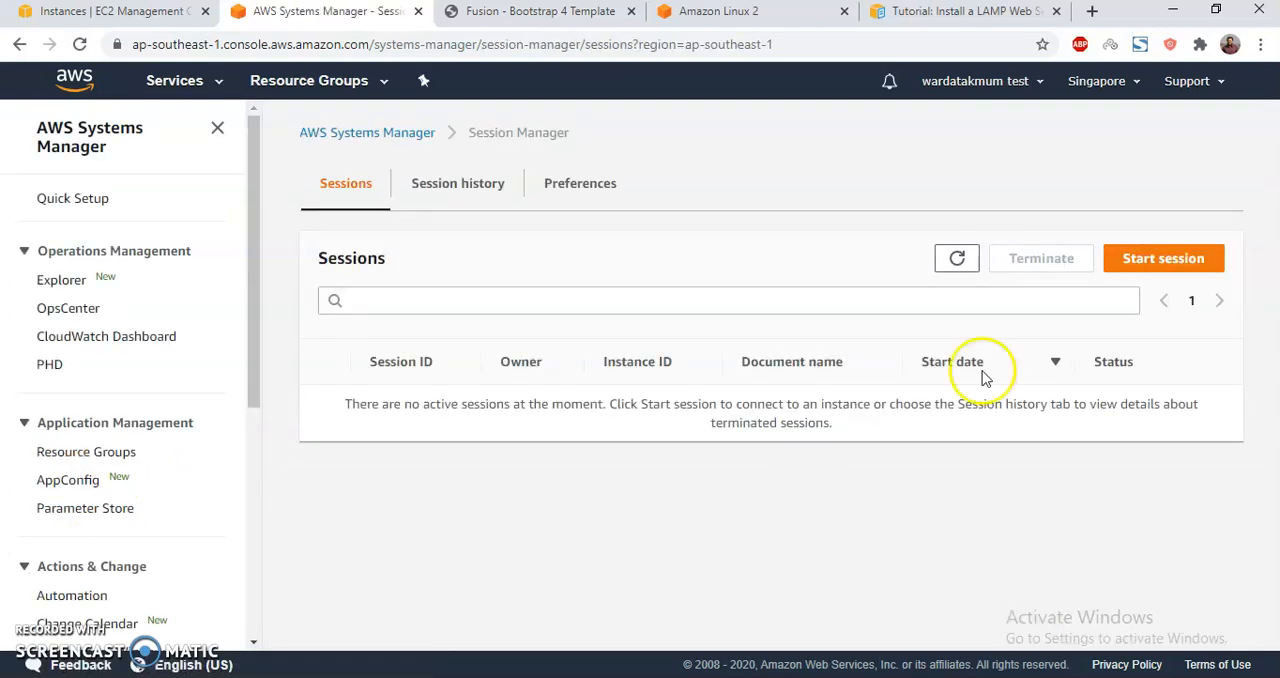
pyautogui.click(1163, 258)
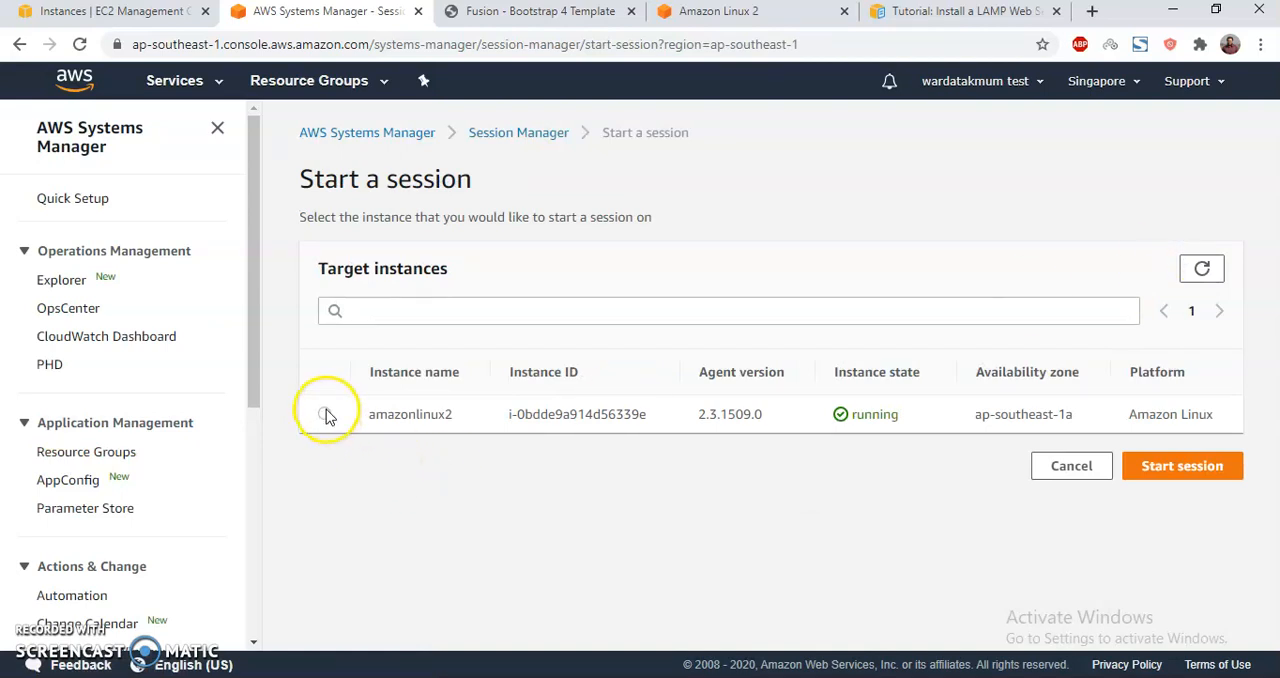
pyautogui.click(324, 413)
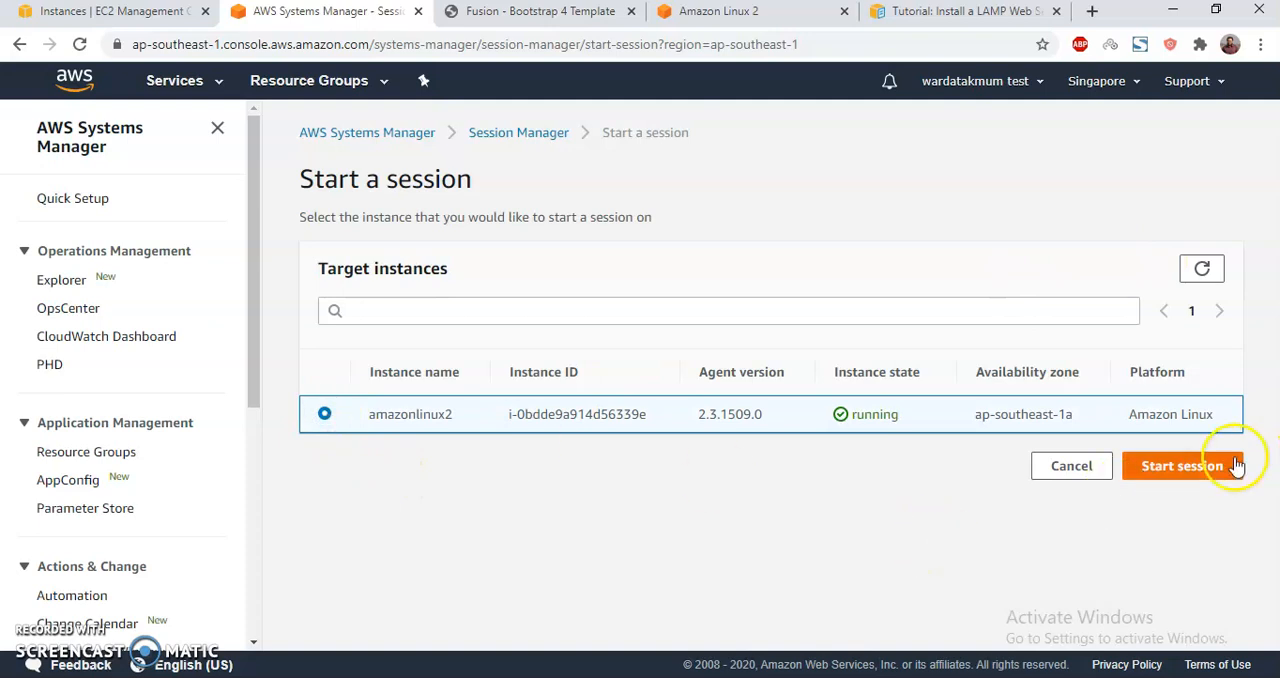
pyautogui.click(1182, 465)
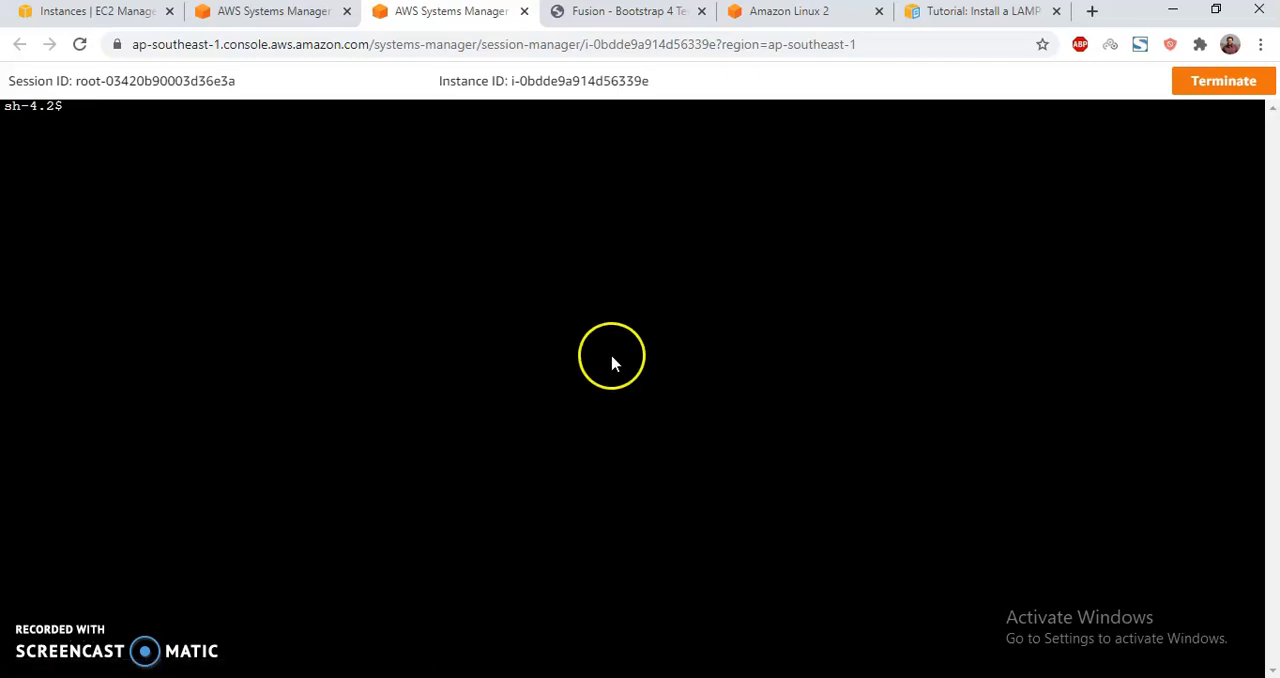
# Switch to root with sudo su and run 'sudo yum update -y' in the shell
pyautogui.write('sudo su')
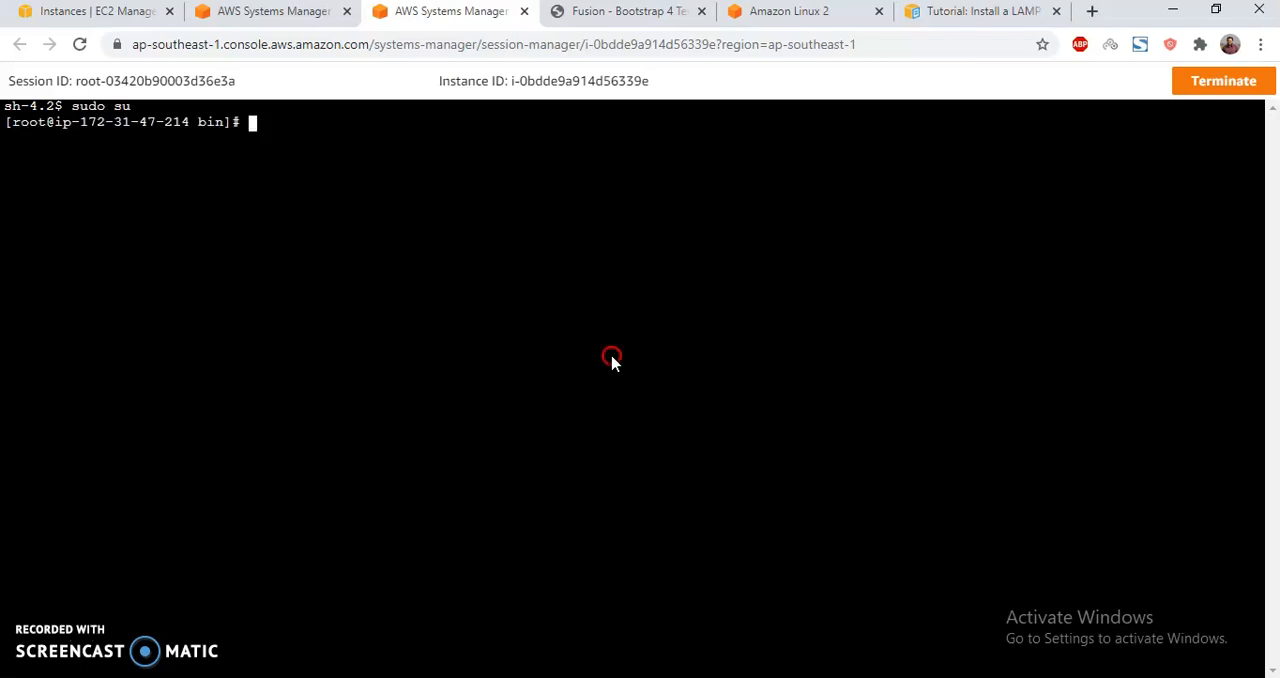
pyautogui.rightClick(612, 357)
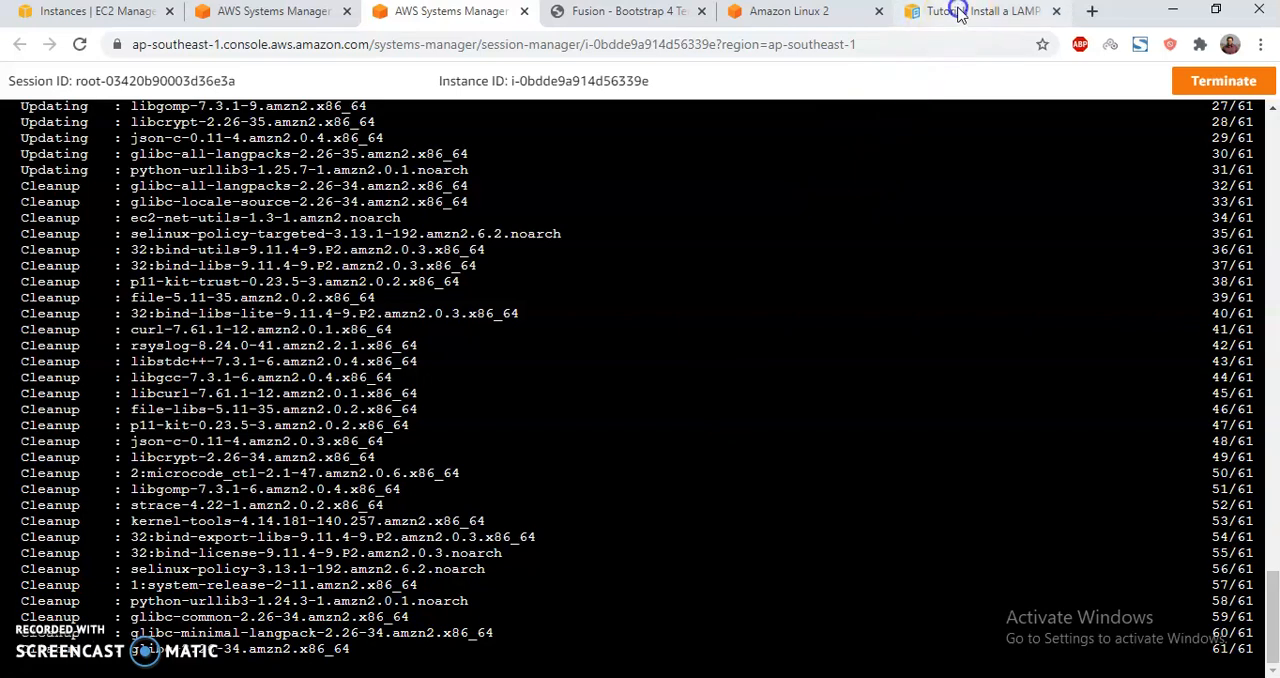
# Read the LAMP tutorial's 'To prepare the LAMP server' steps down to the test page section
pyautogui.click(980, 11)
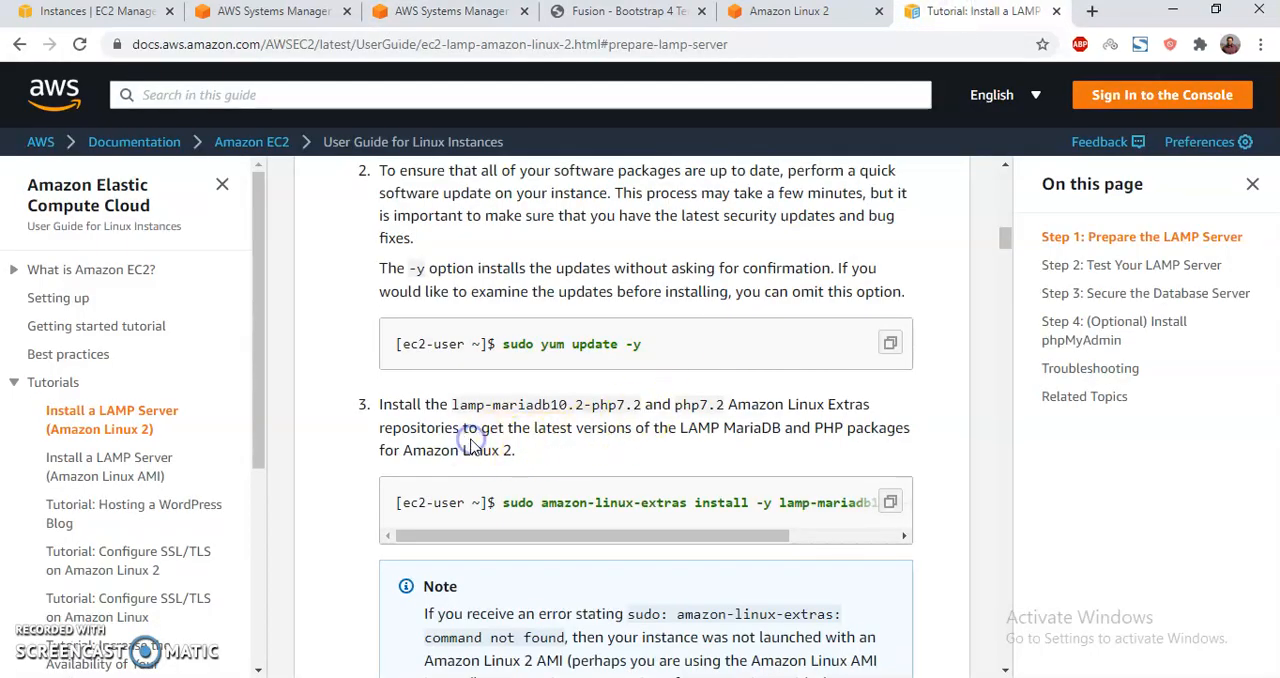
pyautogui.moveTo(835, 550)
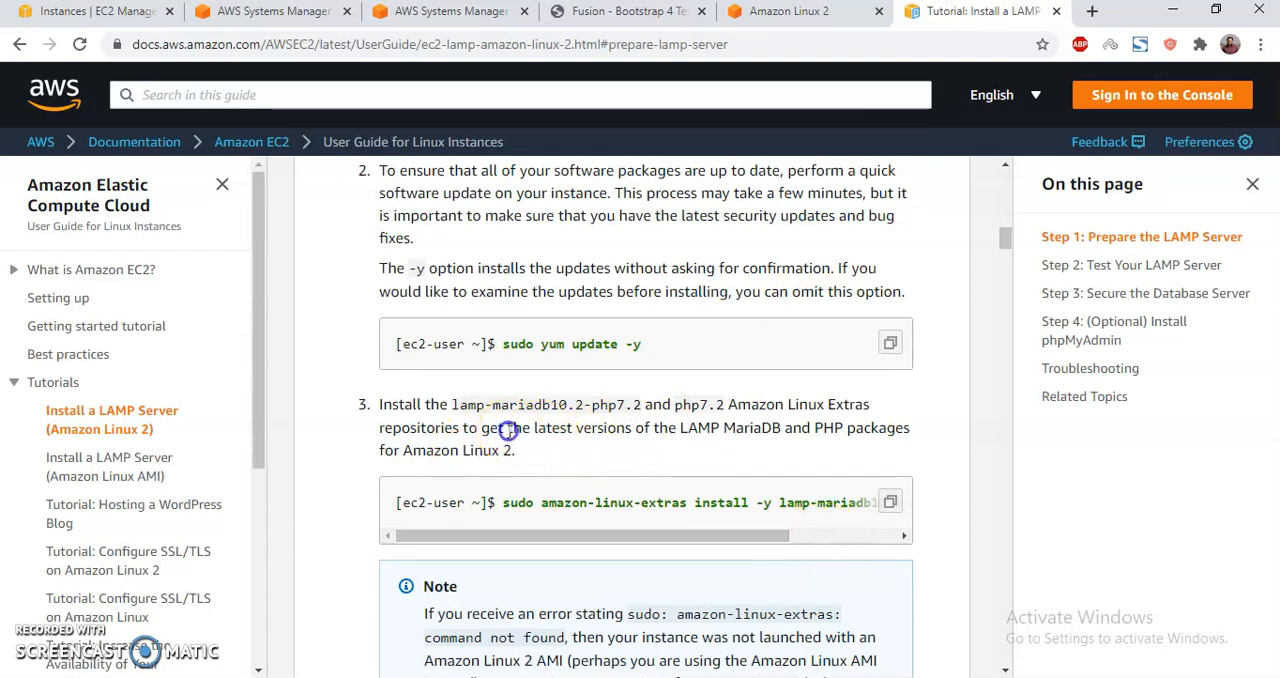
pyautogui.scroll(-3)
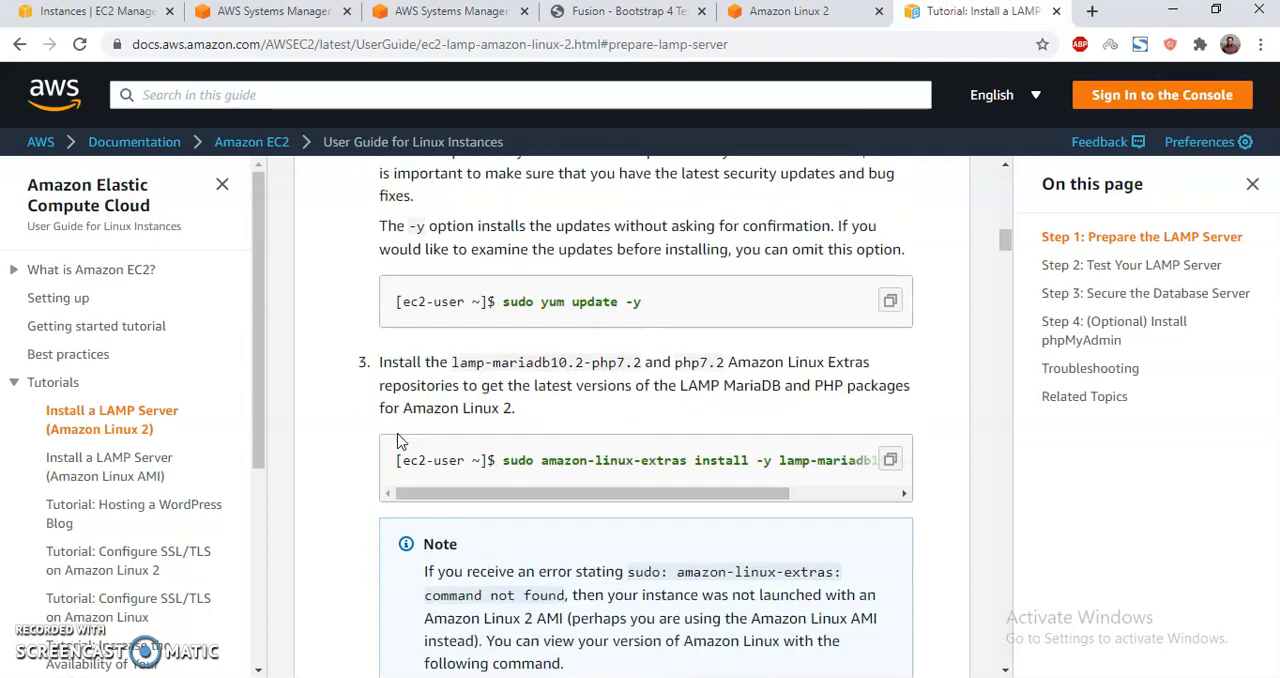
pyautogui.scroll(-3)
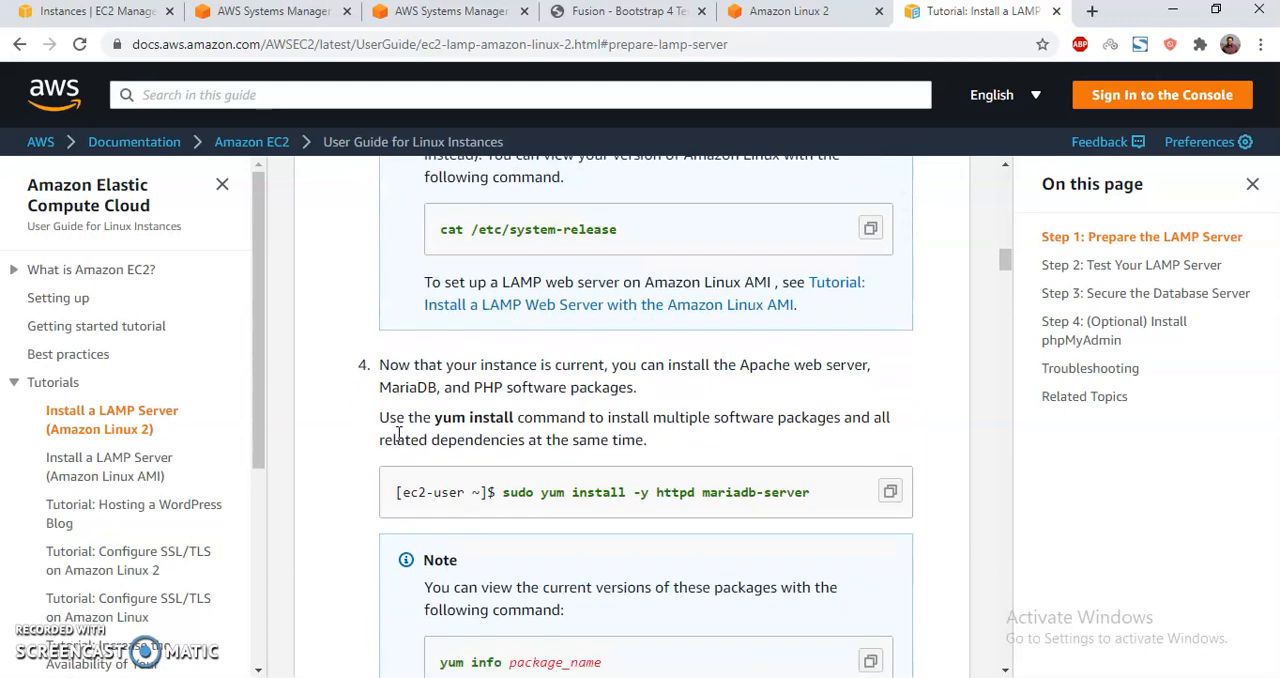
pyautogui.scroll(-3)
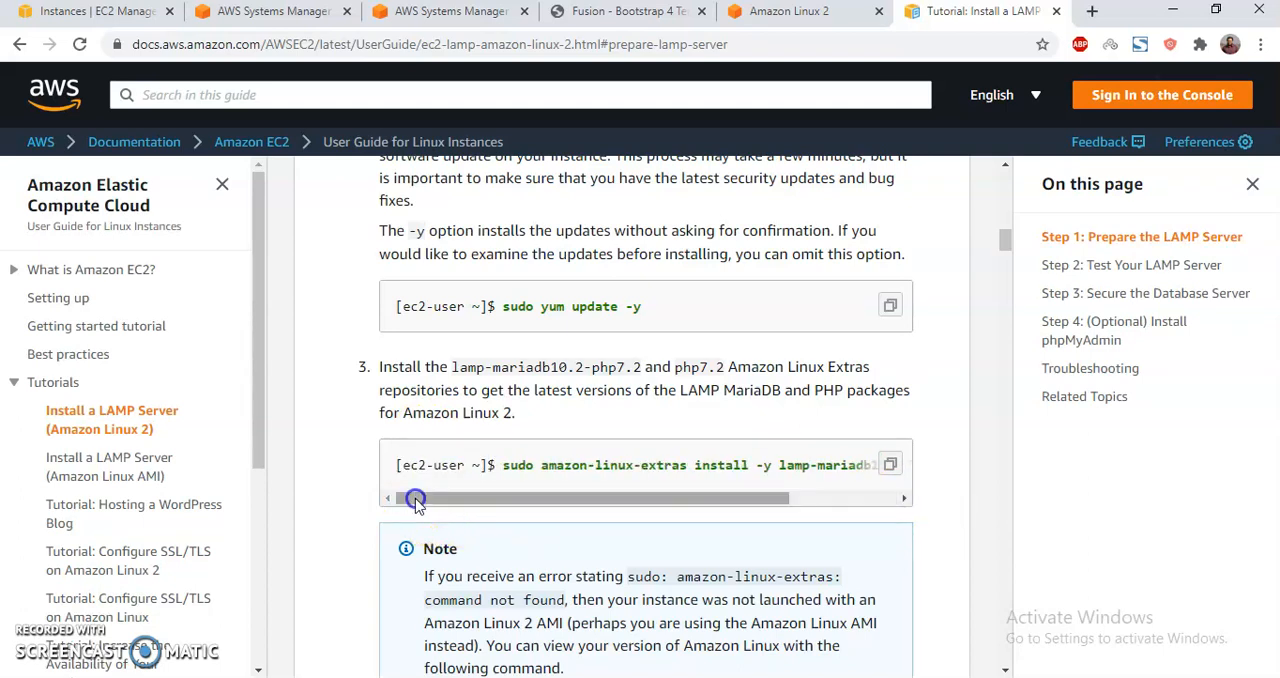
pyautogui.scroll(-3)
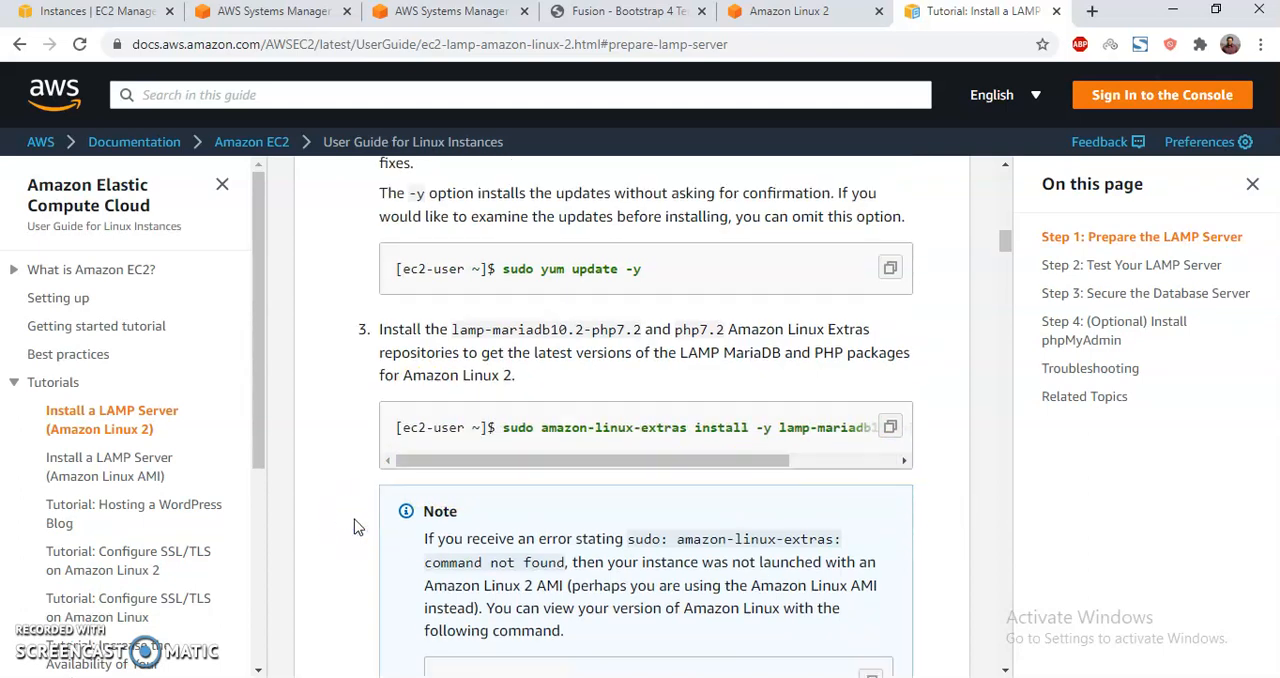
pyautogui.scroll(-3)
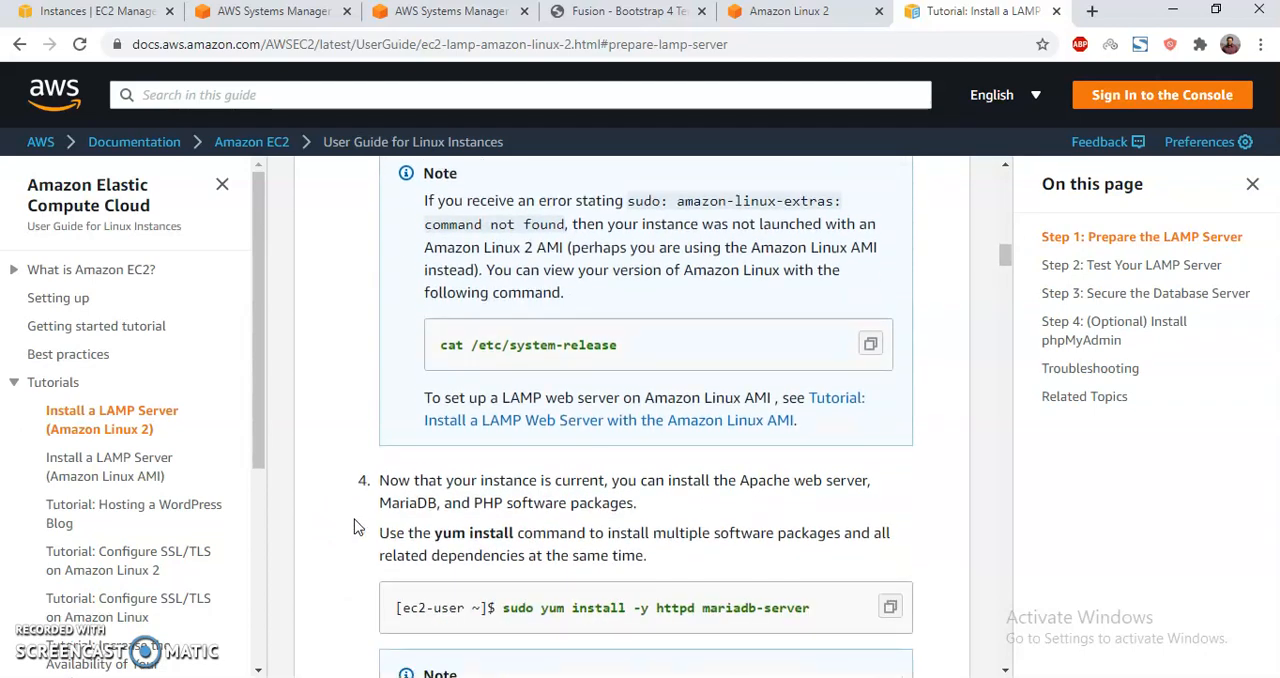
pyautogui.scroll(-3)
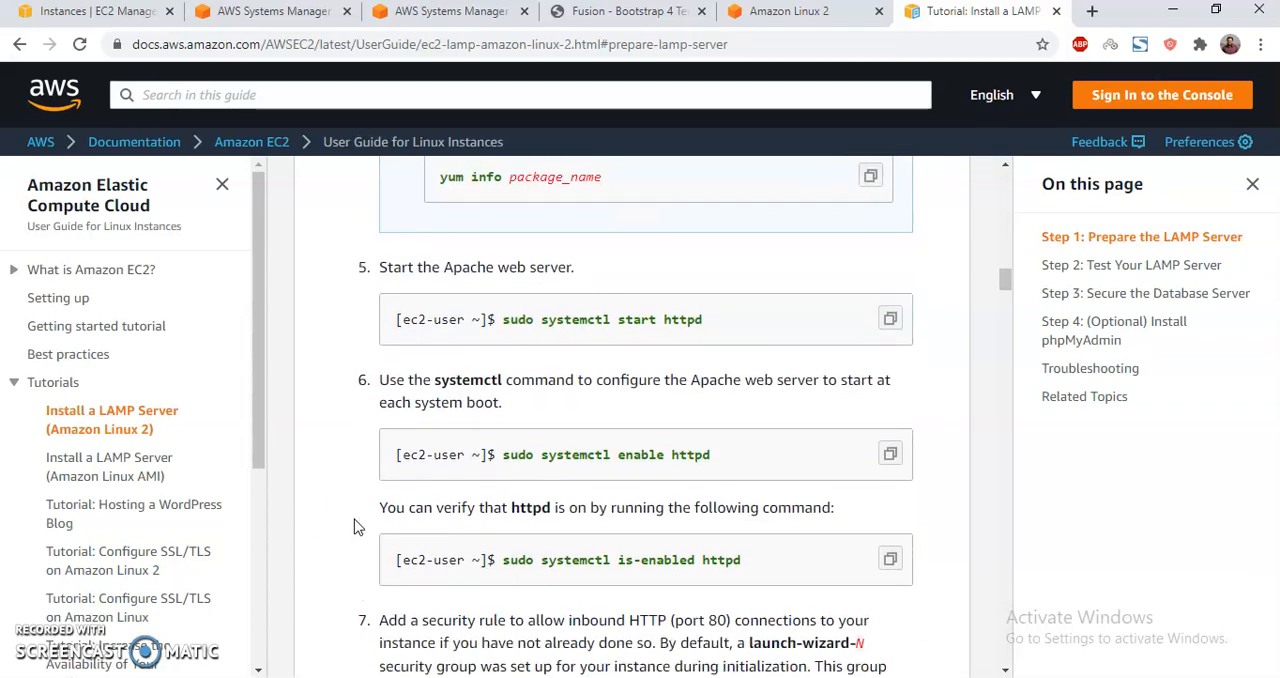
pyautogui.scroll(-3)
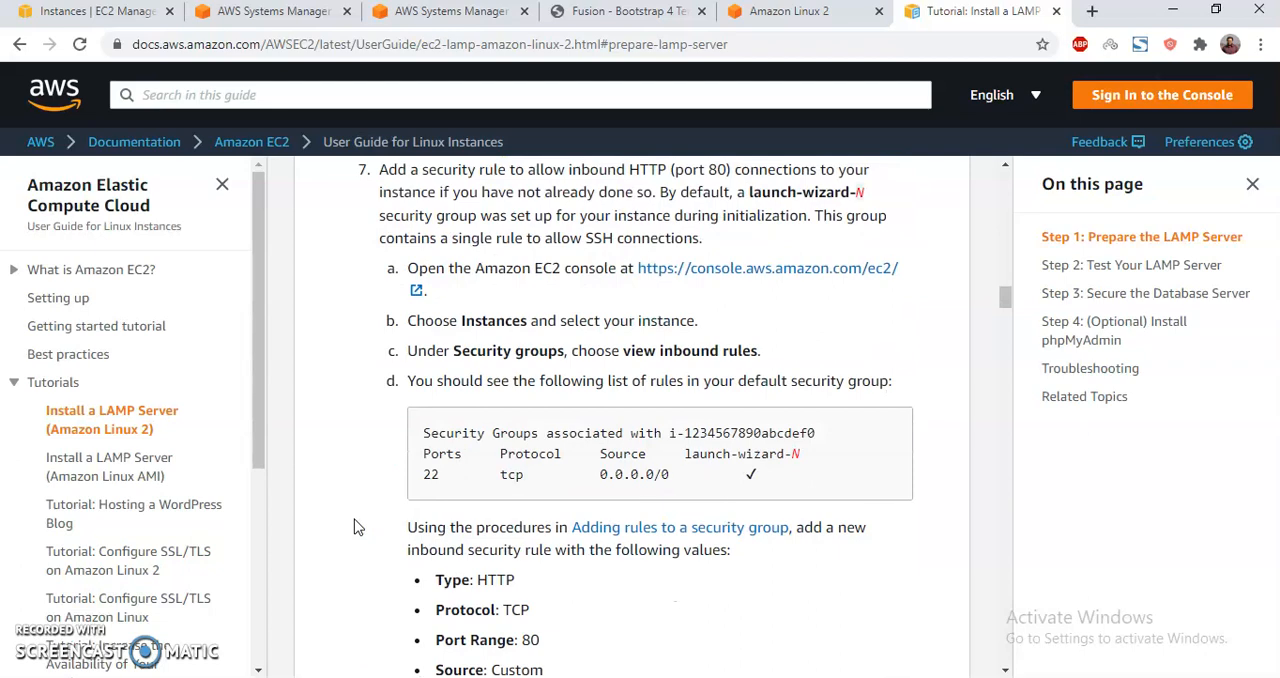
pyautogui.scroll(-3)
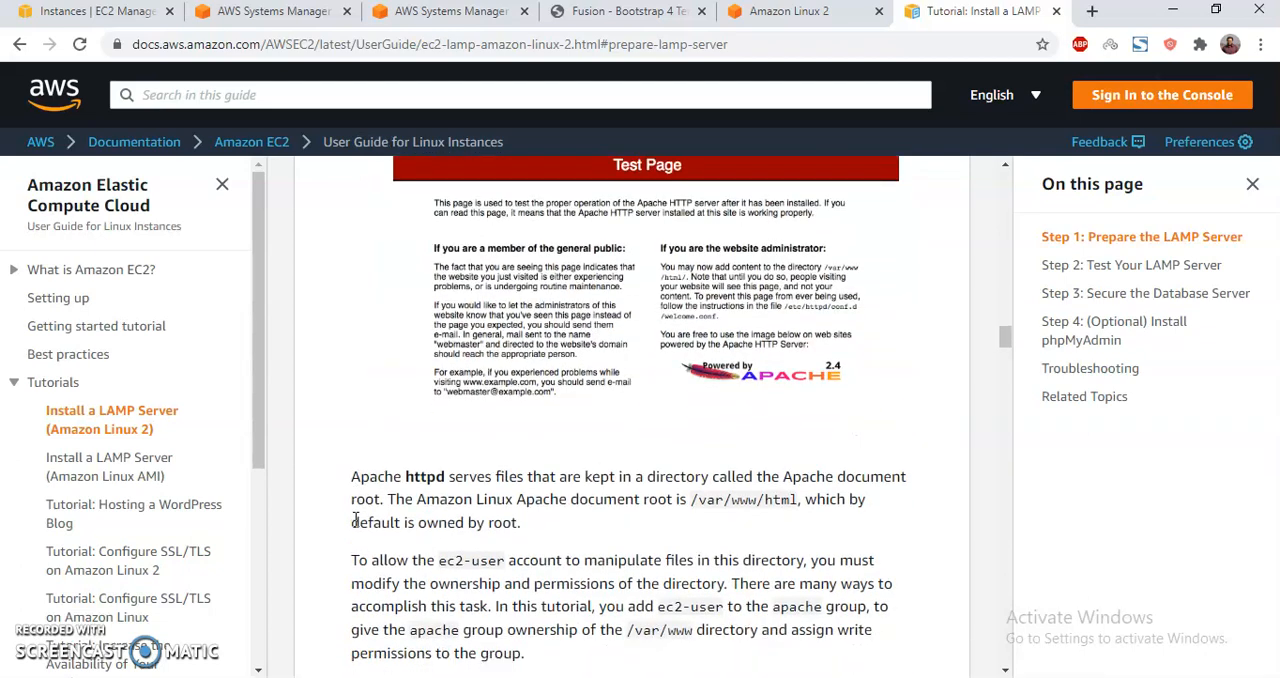
pyautogui.scroll(-3)
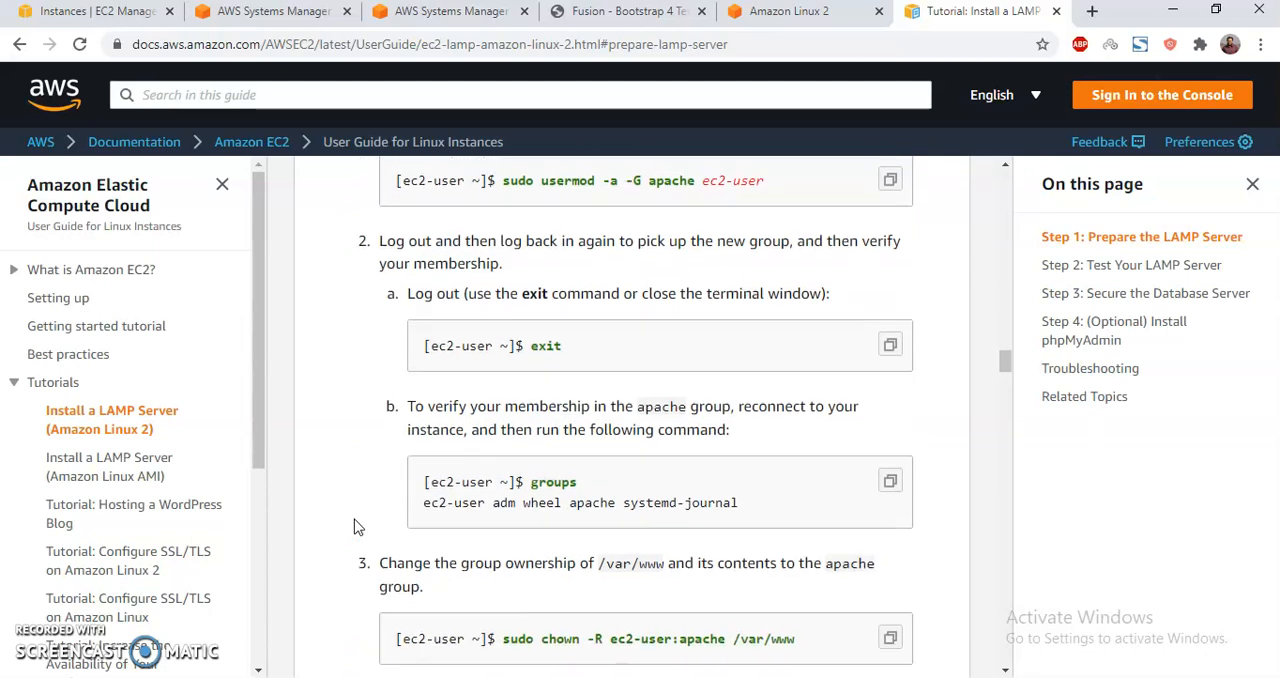
pyautogui.scroll(-3)
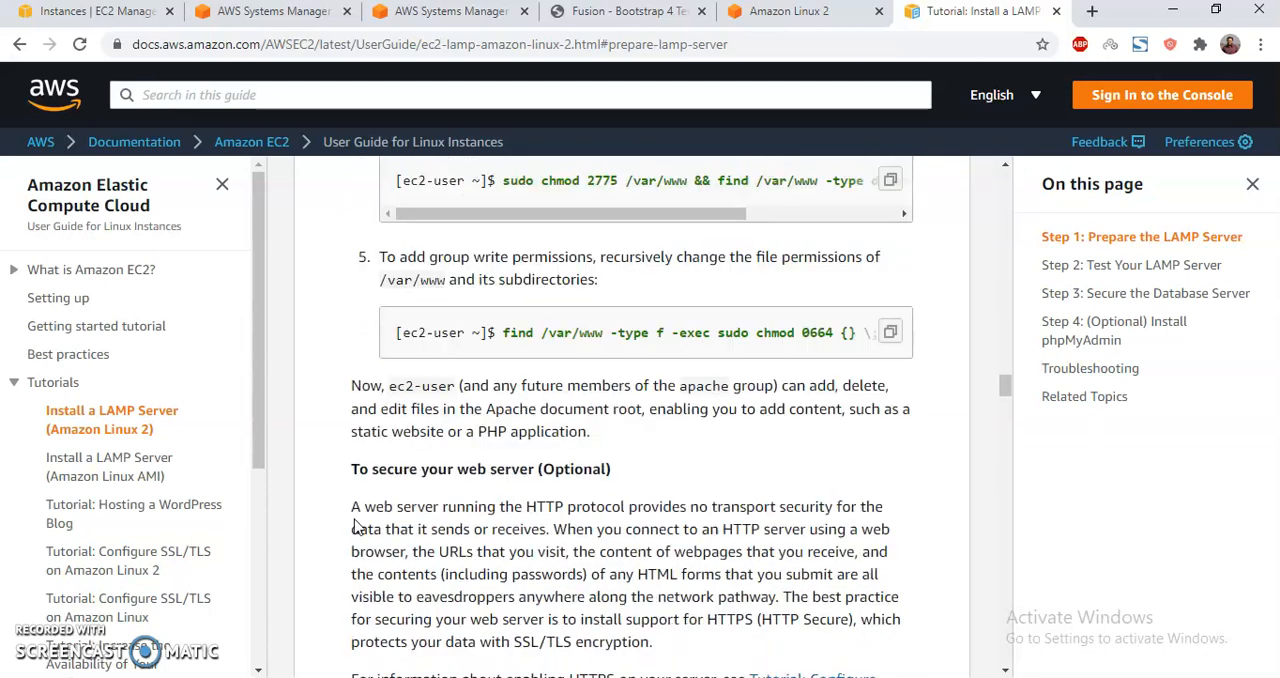
pyautogui.scroll(-3)
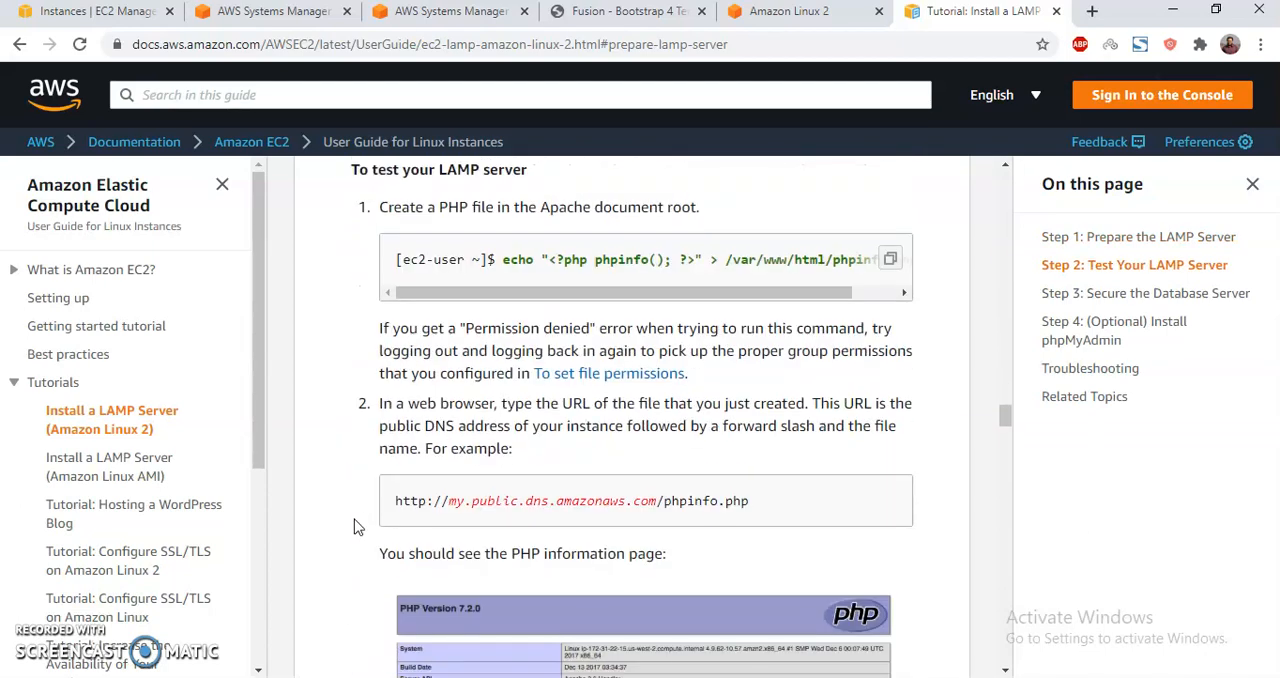
pyautogui.scroll(-3)
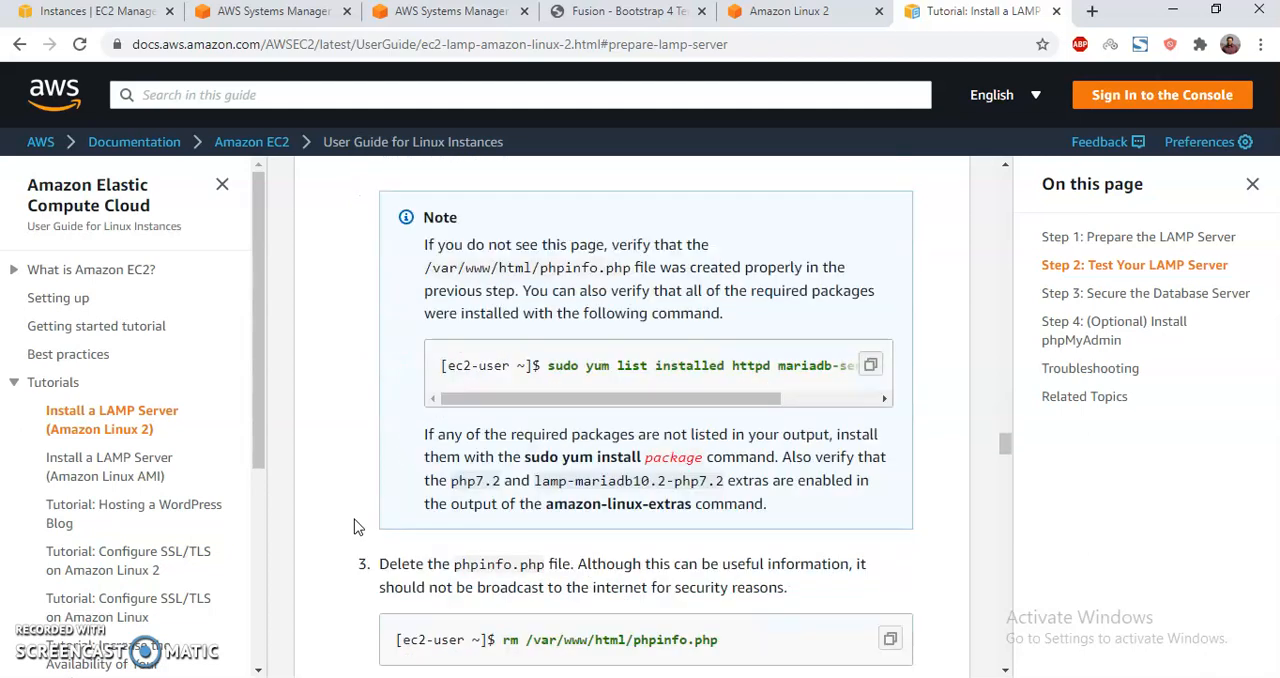
pyautogui.scroll(-3)
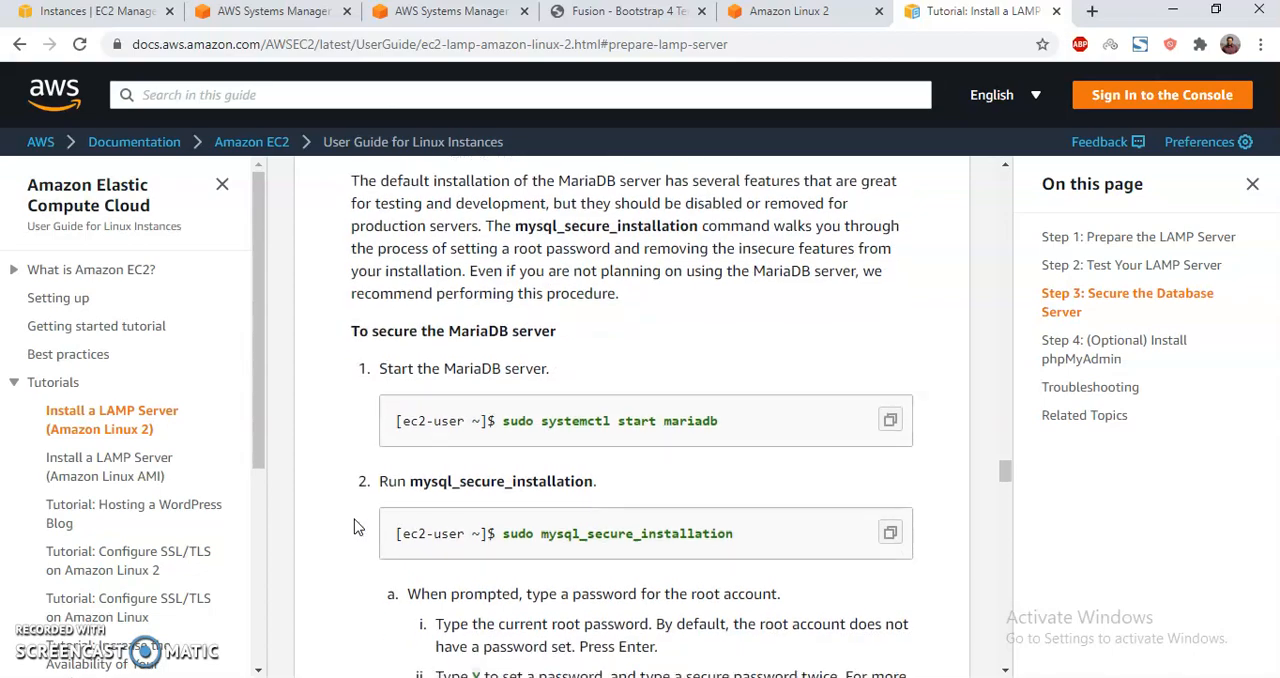
pyautogui.scroll(-3)
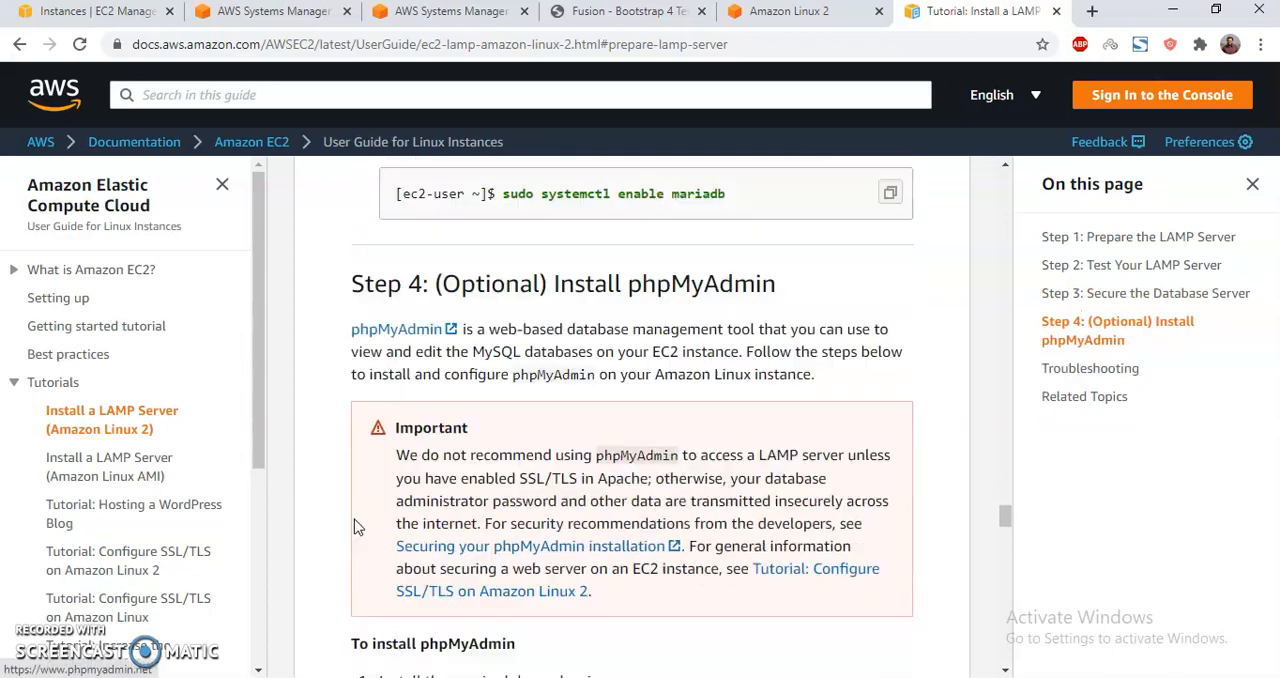
pyautogui.scroll(-3)
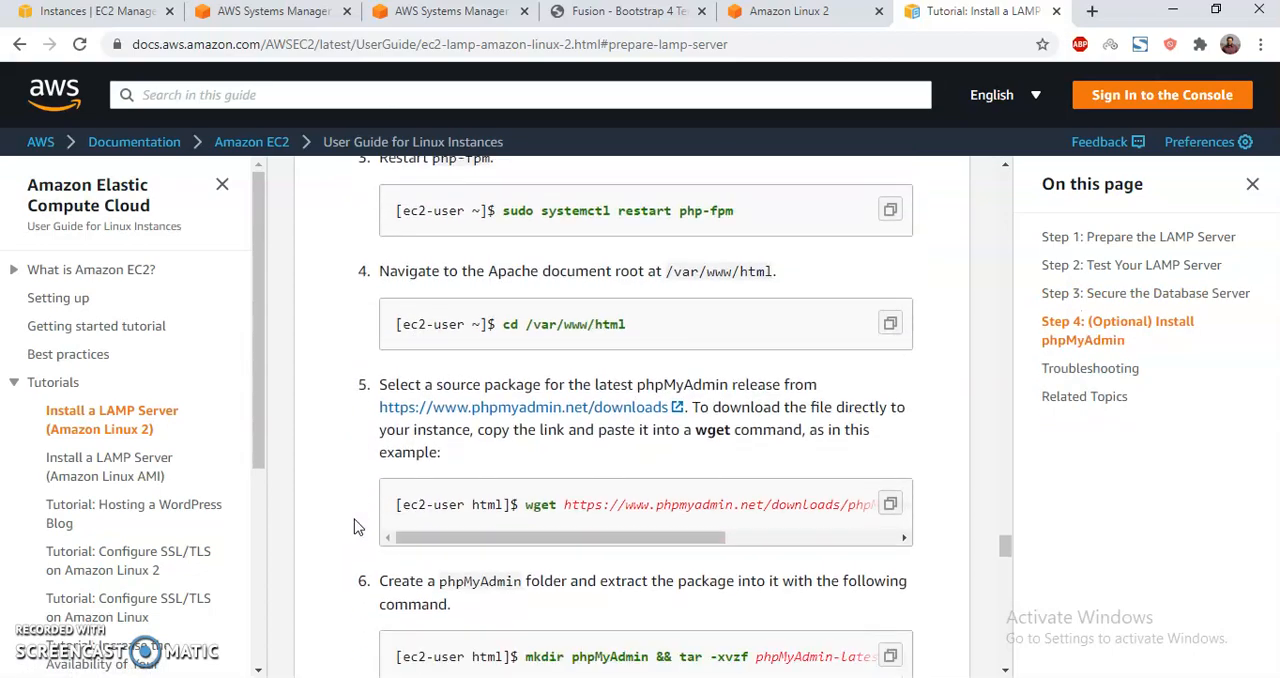
pyautogui.scroll(-3)
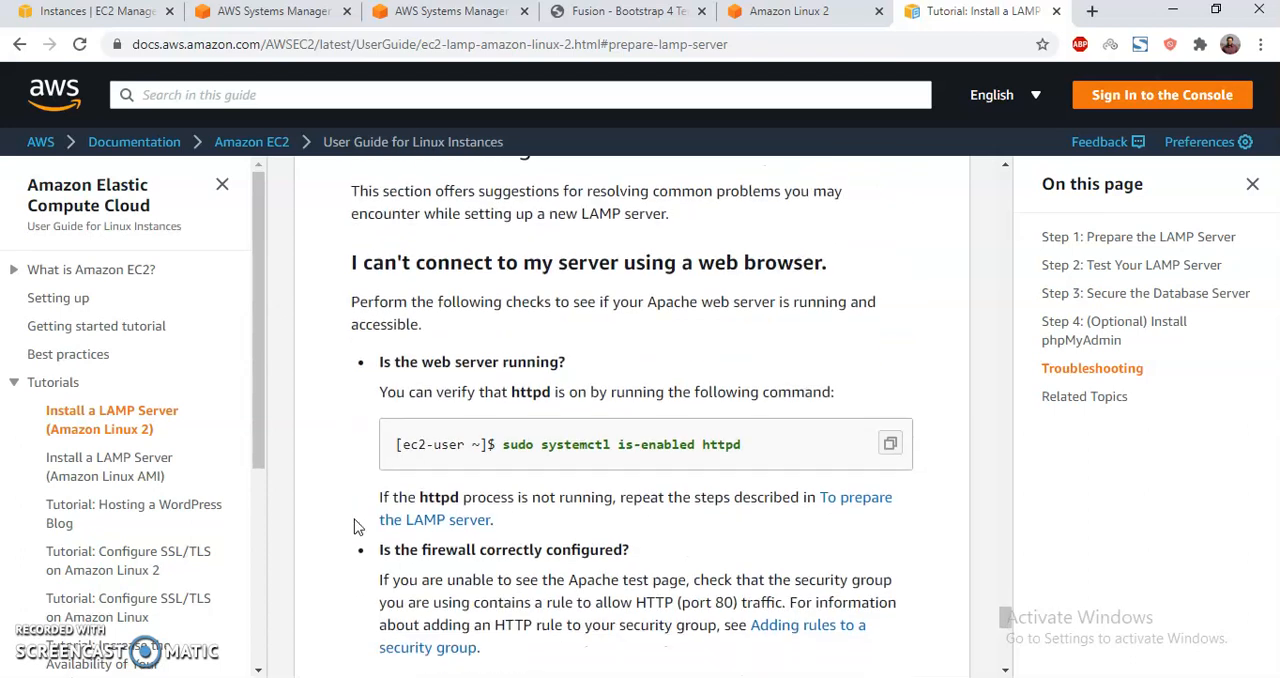
pyautogui.scroll(-3)
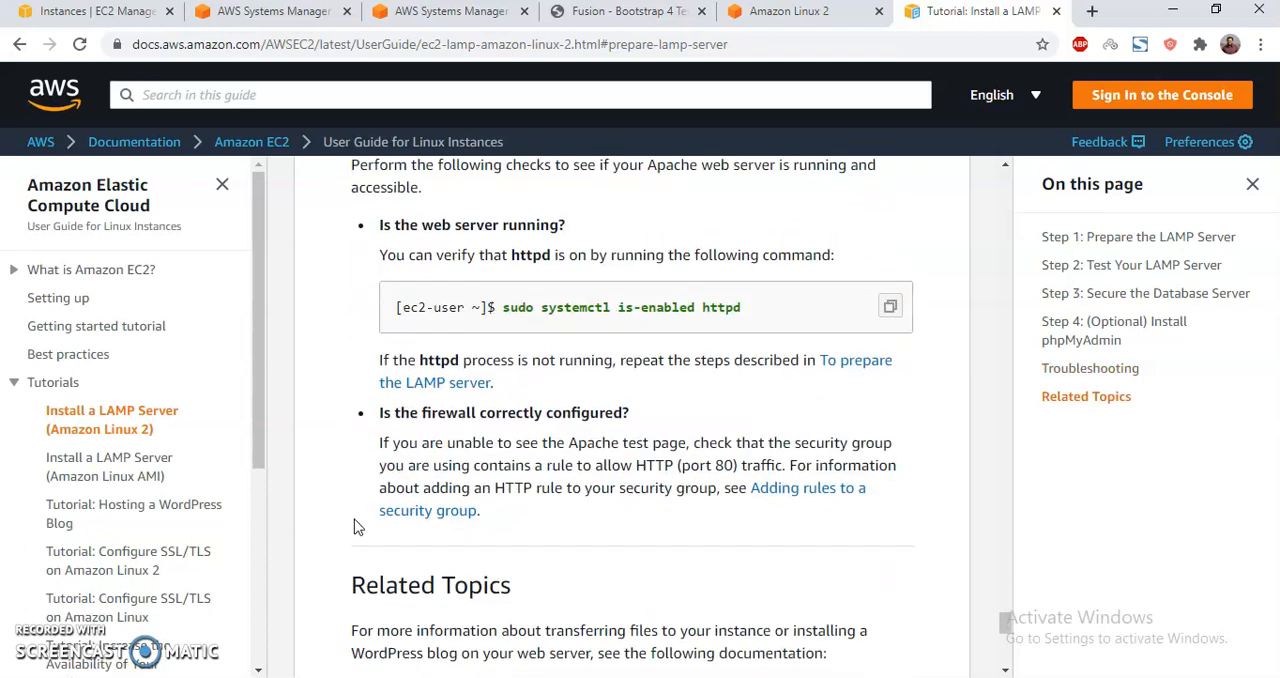
pyautogui.scroll(-3)
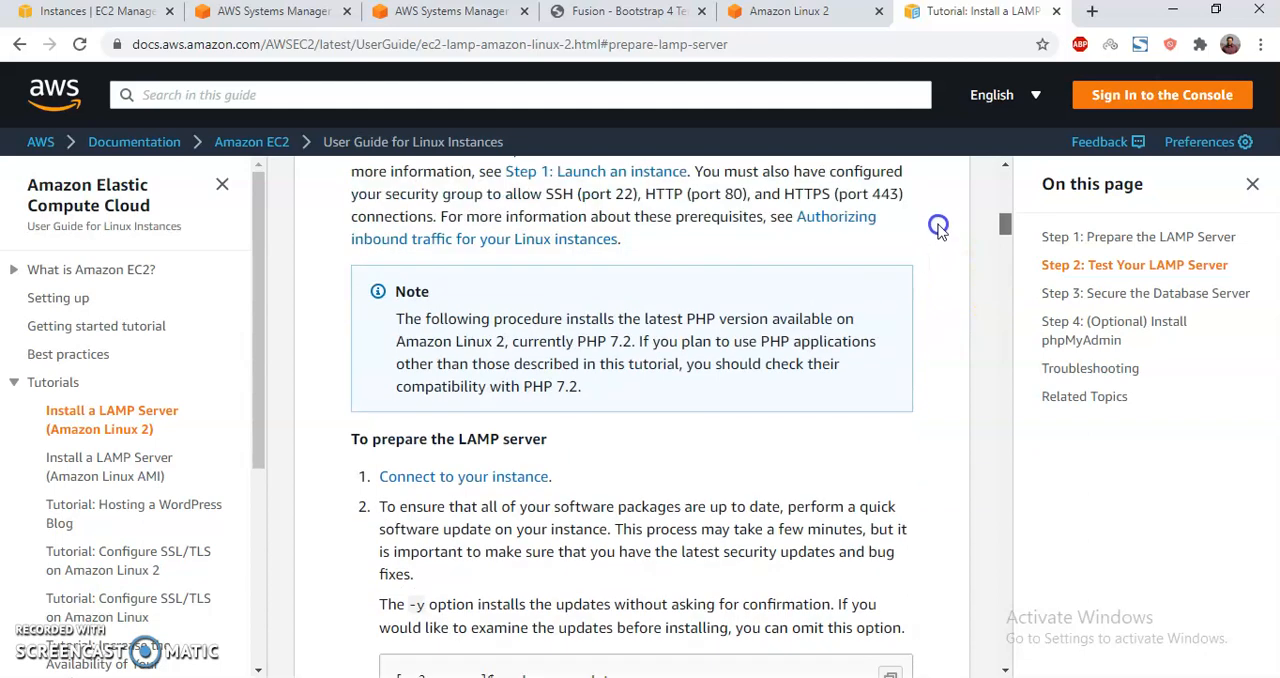
# Open a new Chrome tab and begin typing the search 'install apache php'
pyautogui.scroll(-3)
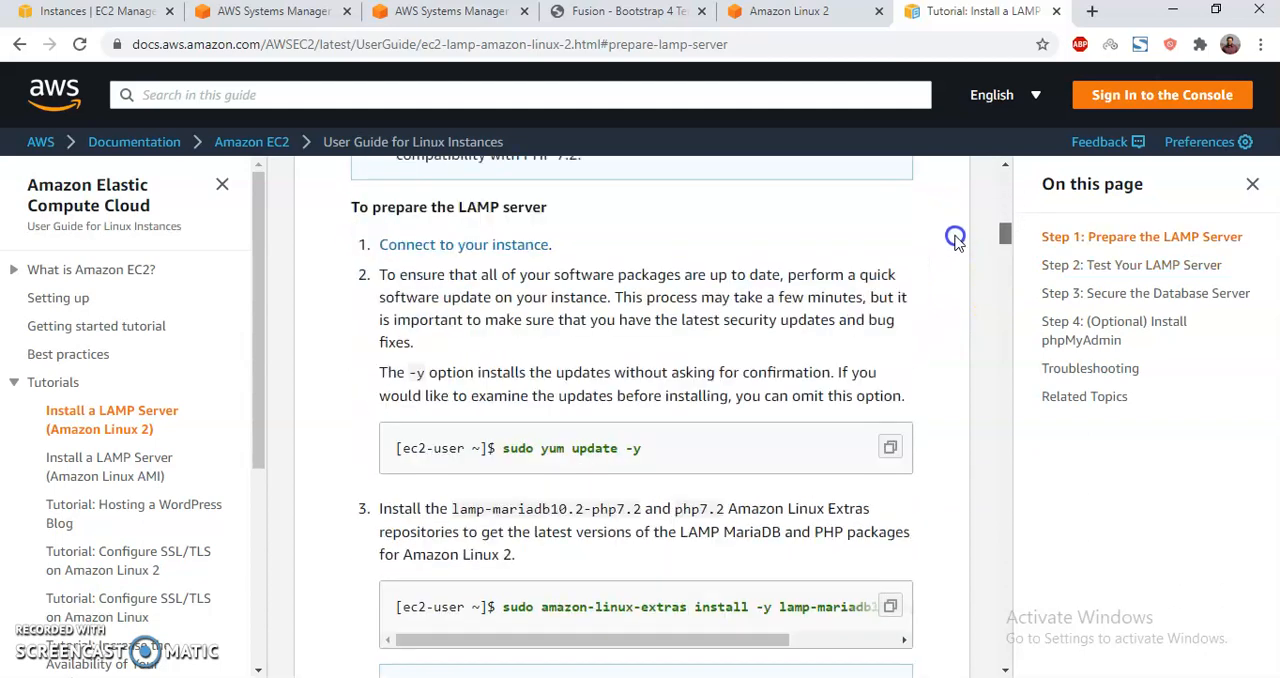
pyautogui.scroll(-3)
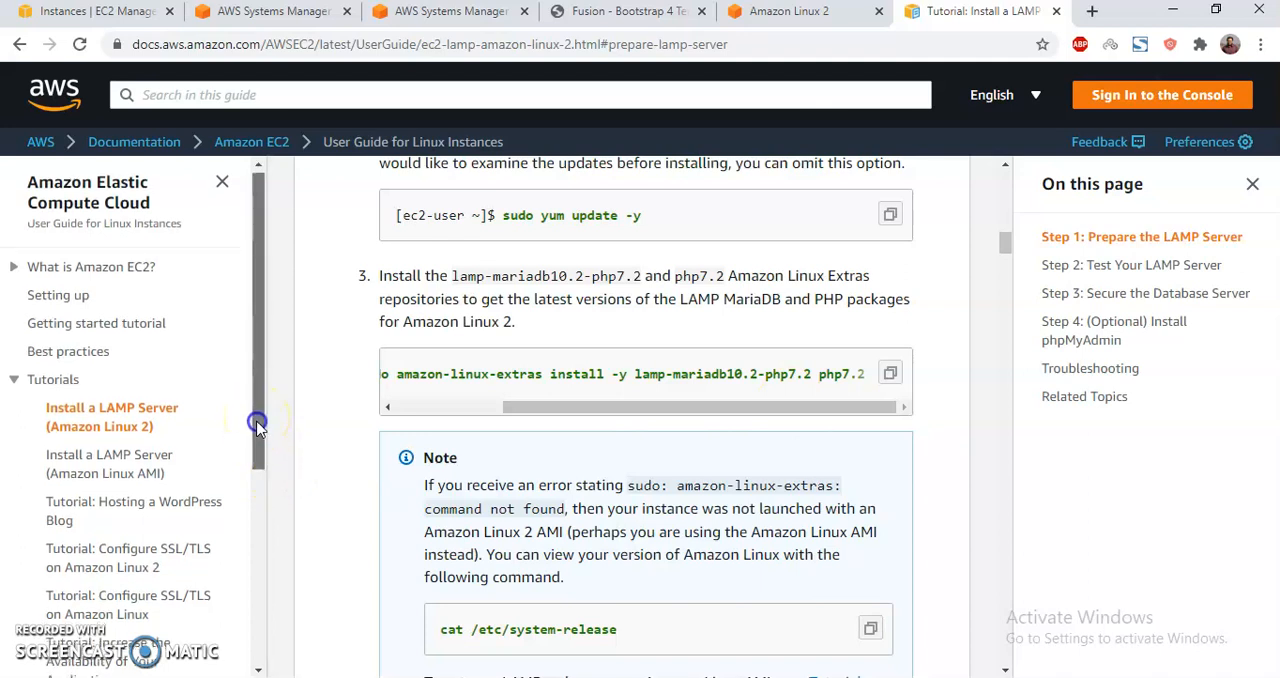
pyautogui.scroll(-3)
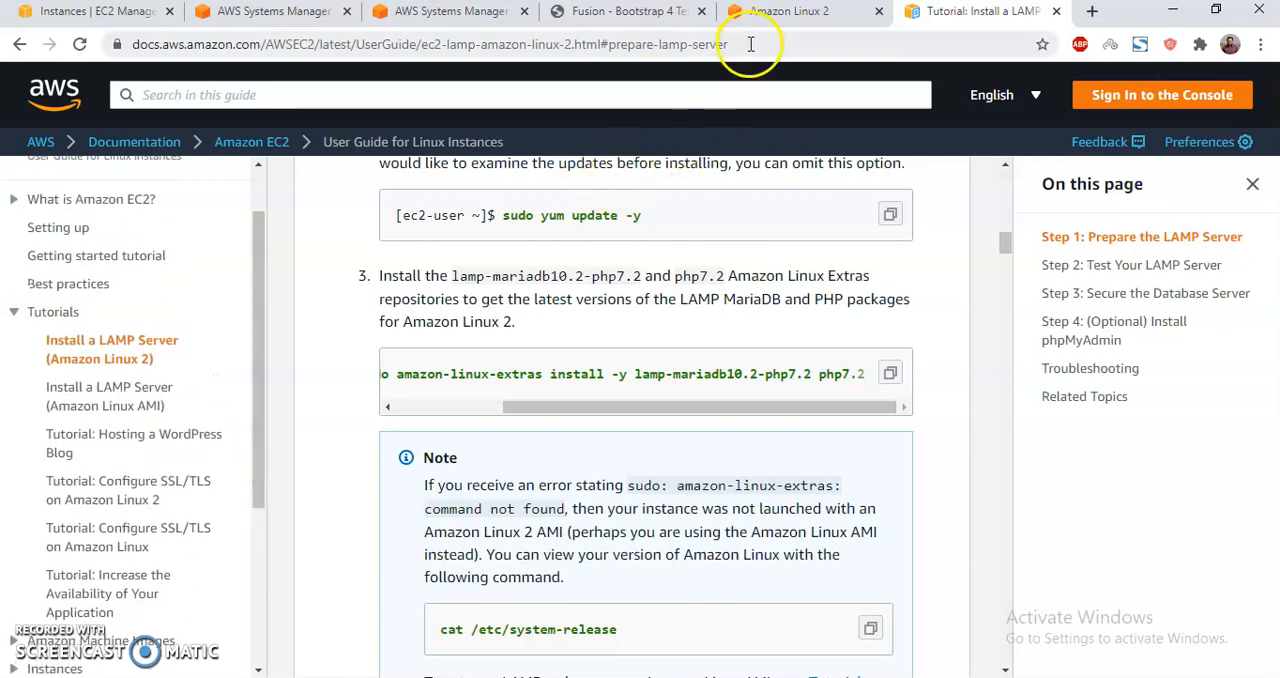
pyautogui.click(1090, 11)
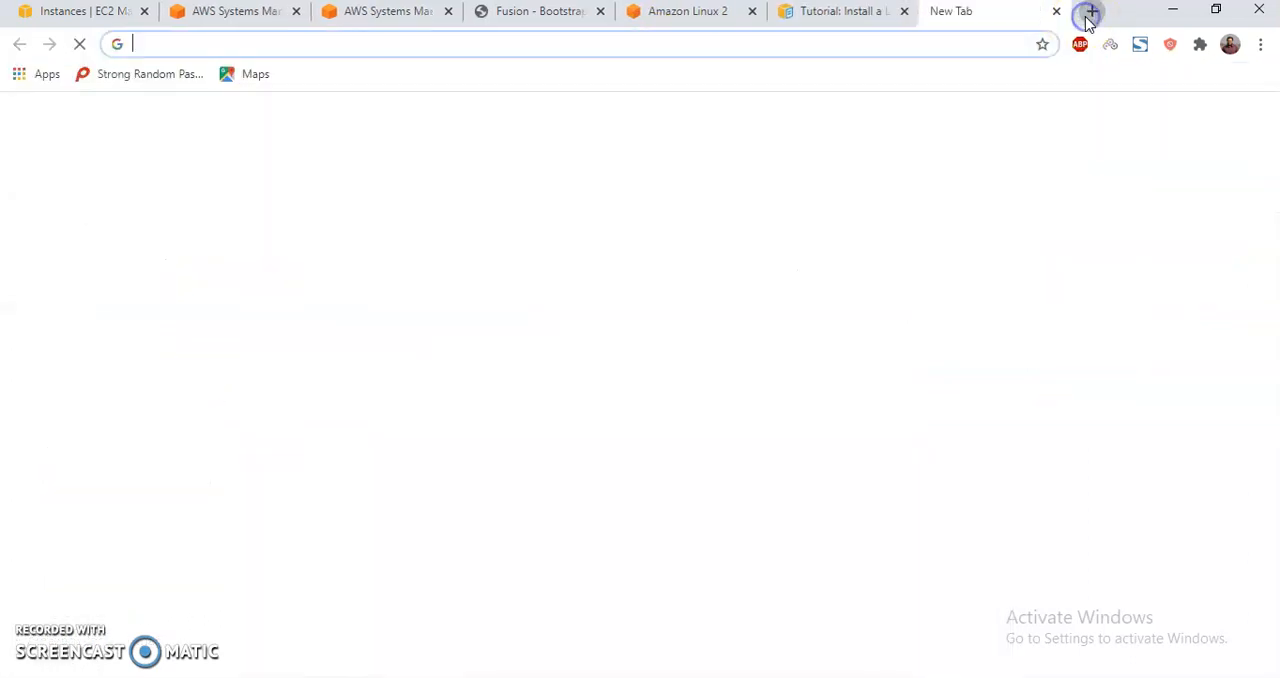
pyautogui.write('install apache php')
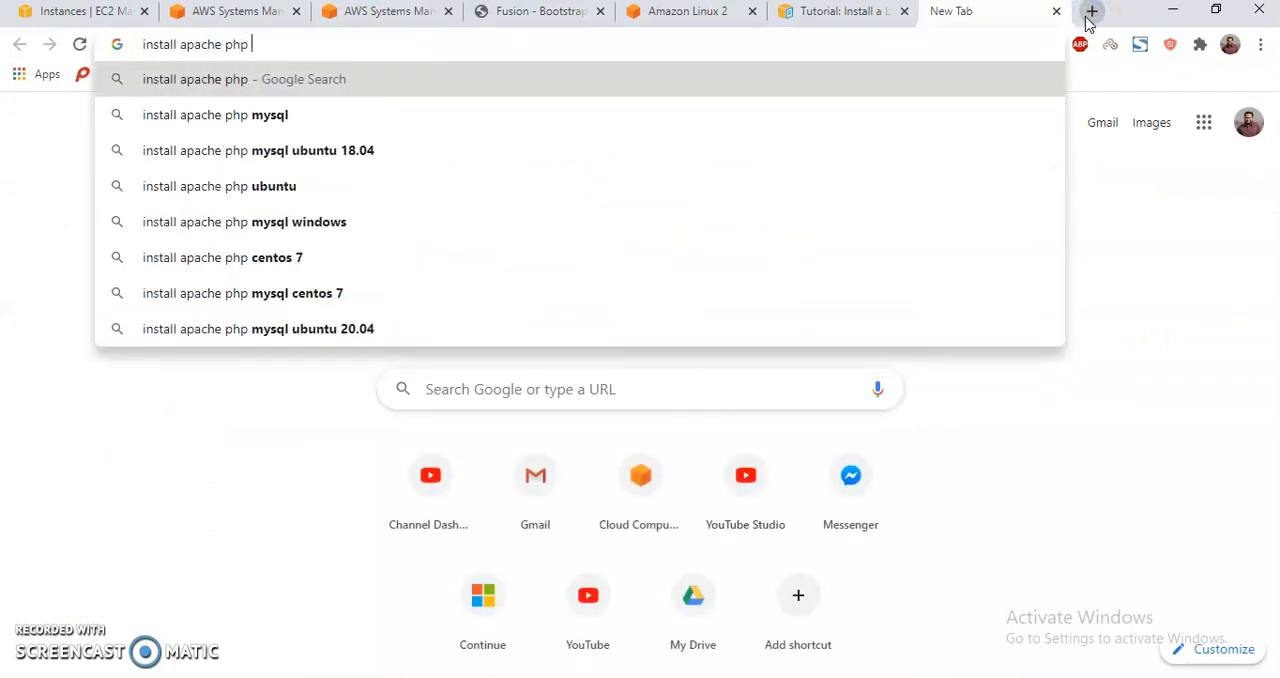
# Search 'install apache php amazon linux' and open AWS's Amazon Linux AMI LAMP tutorial
pyautogui.write('amazonlinux')
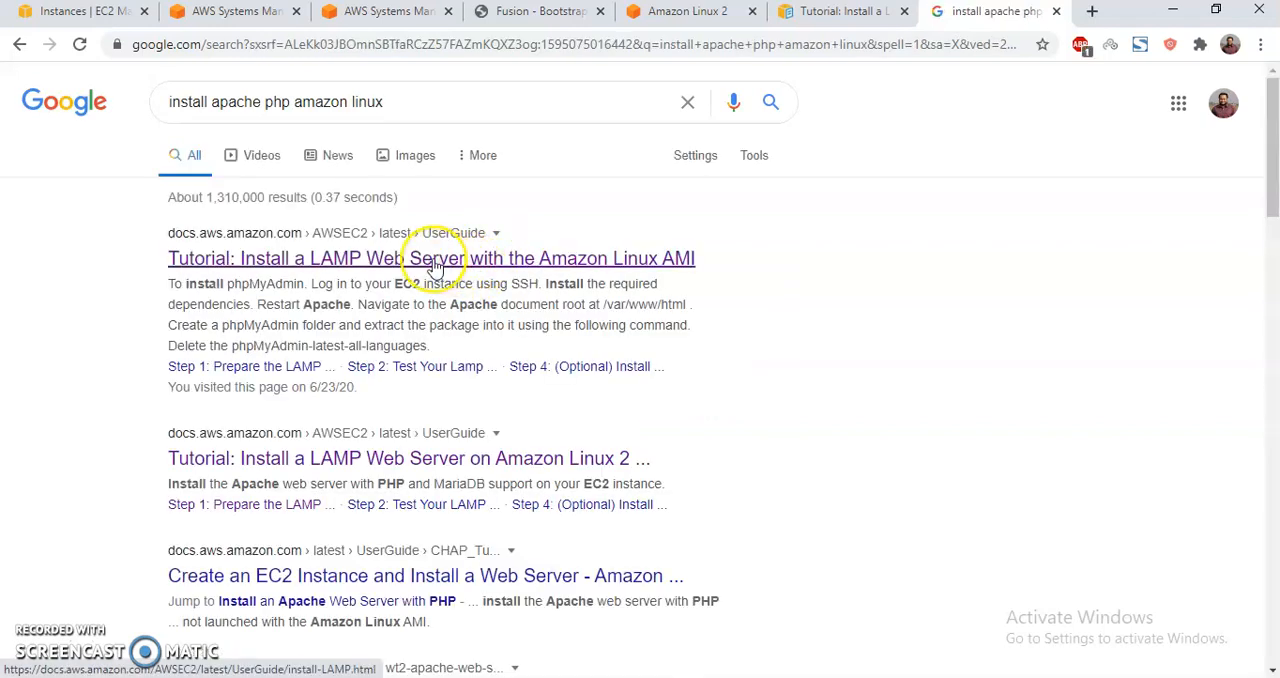
pyautogui.click(431, 258)
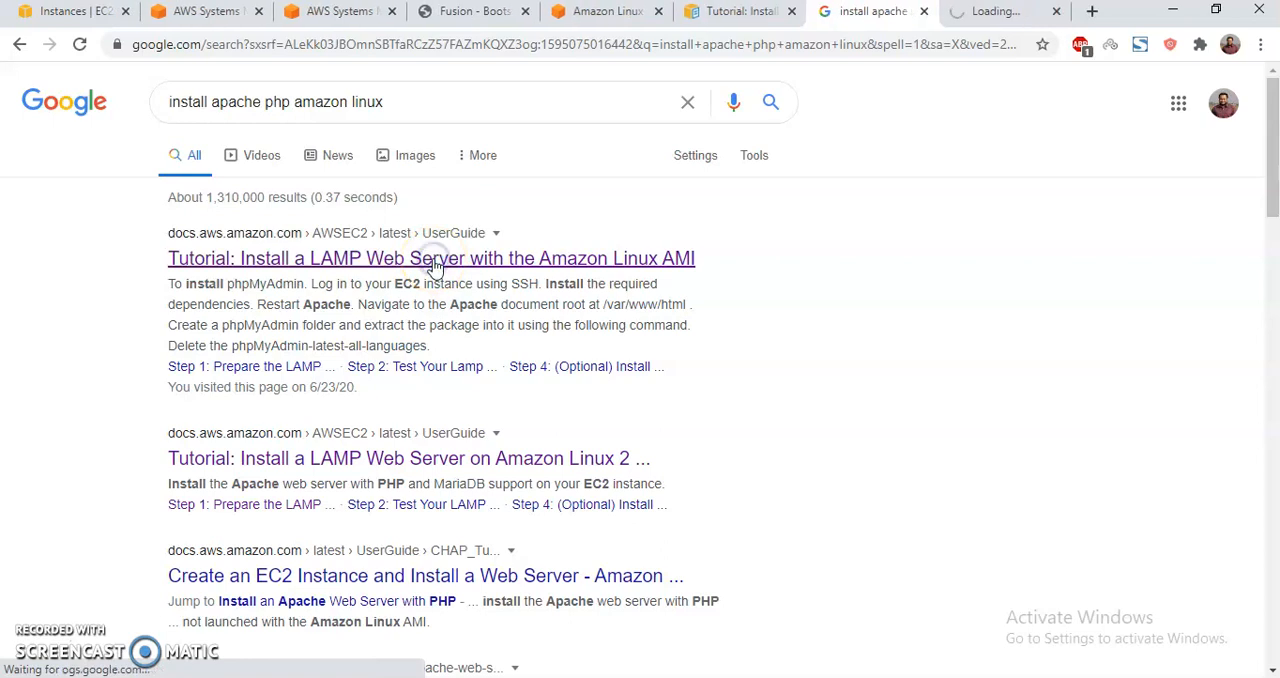
pyautogui.click(431, 258)
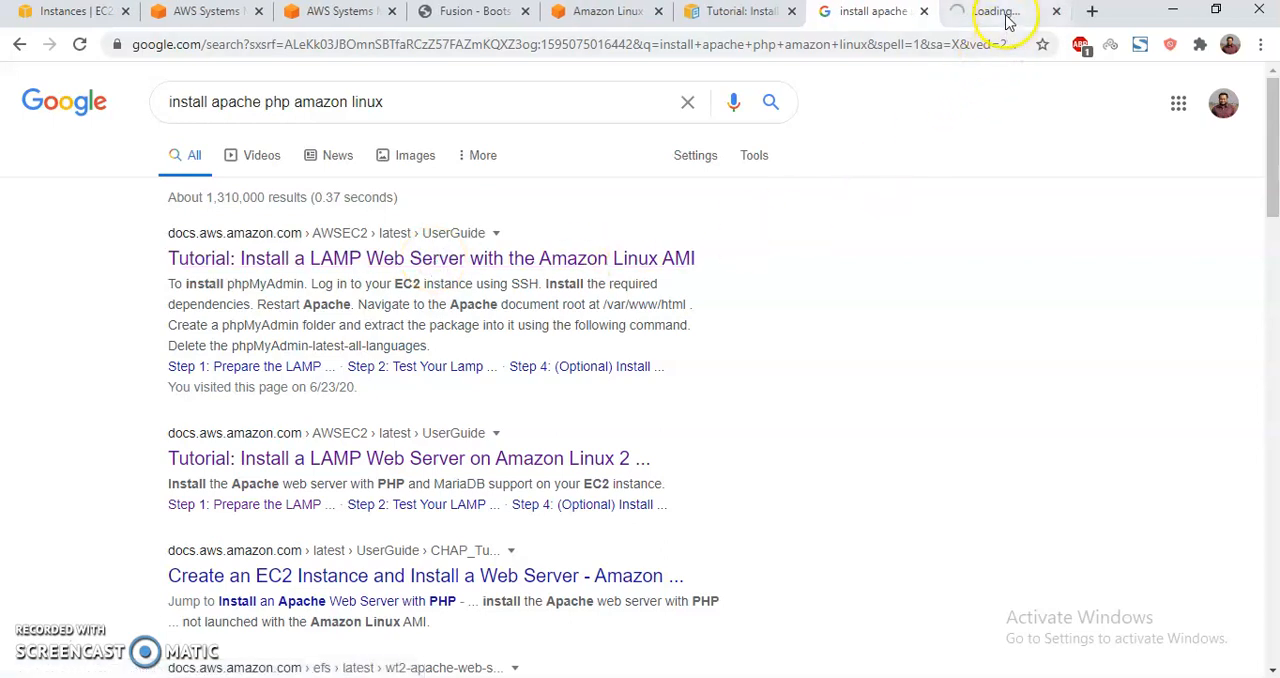
pyautogui.click(431, 258)
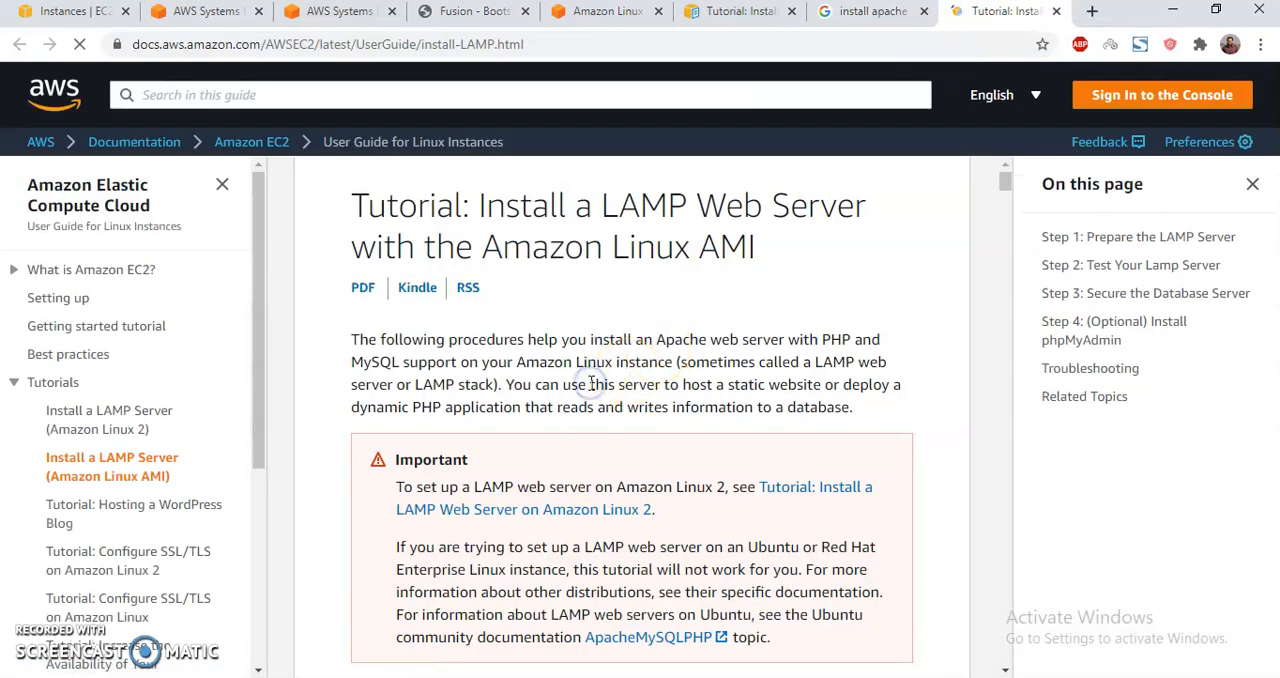
pyautogui.scroll(-3)
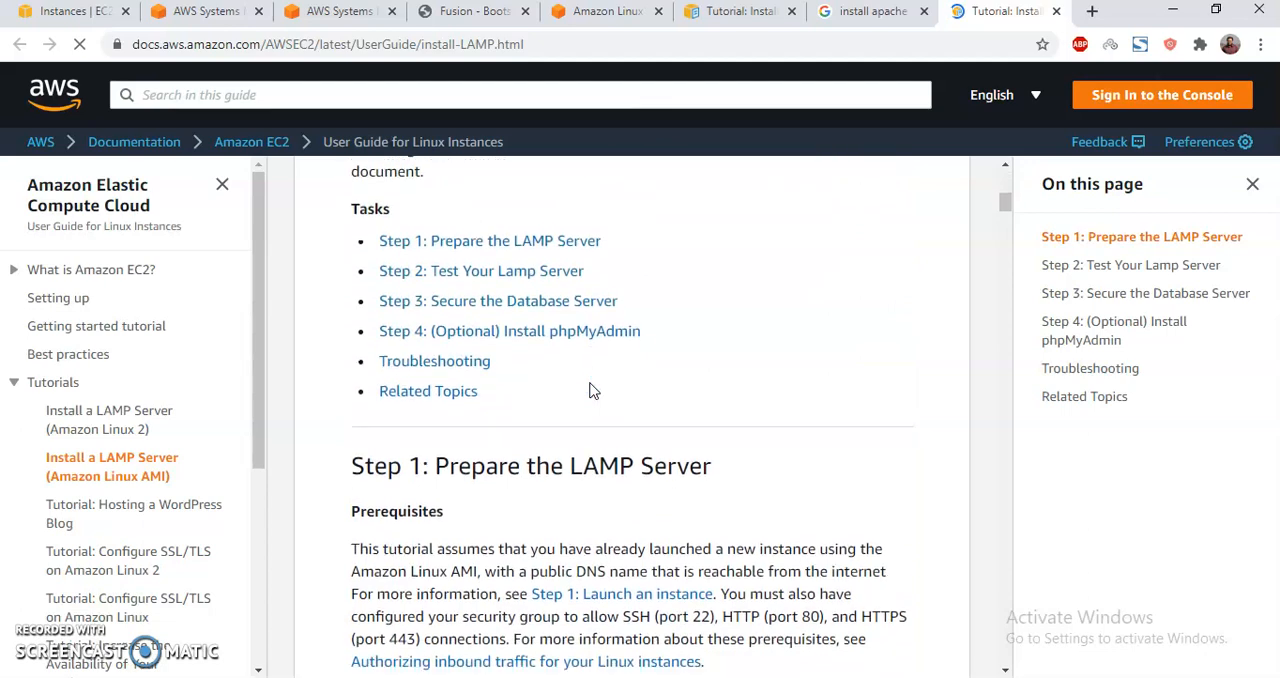
pyautogui.scroll(-3)
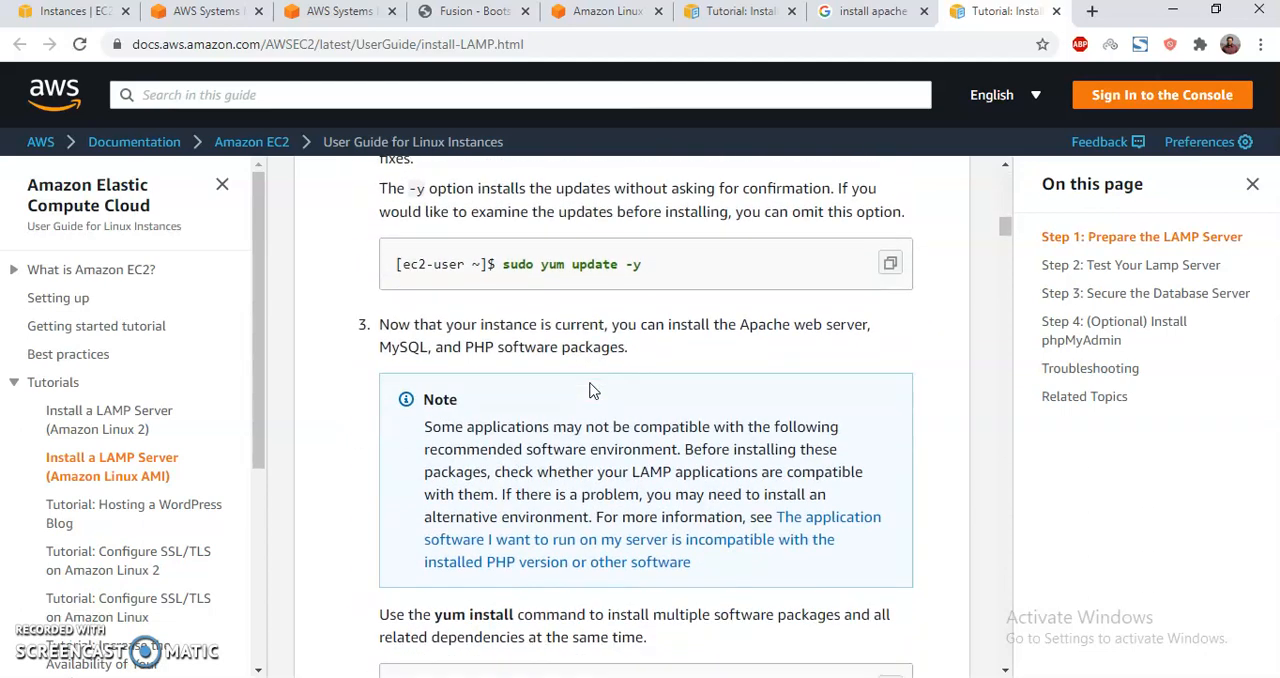
pyautogui.scroll(-3)
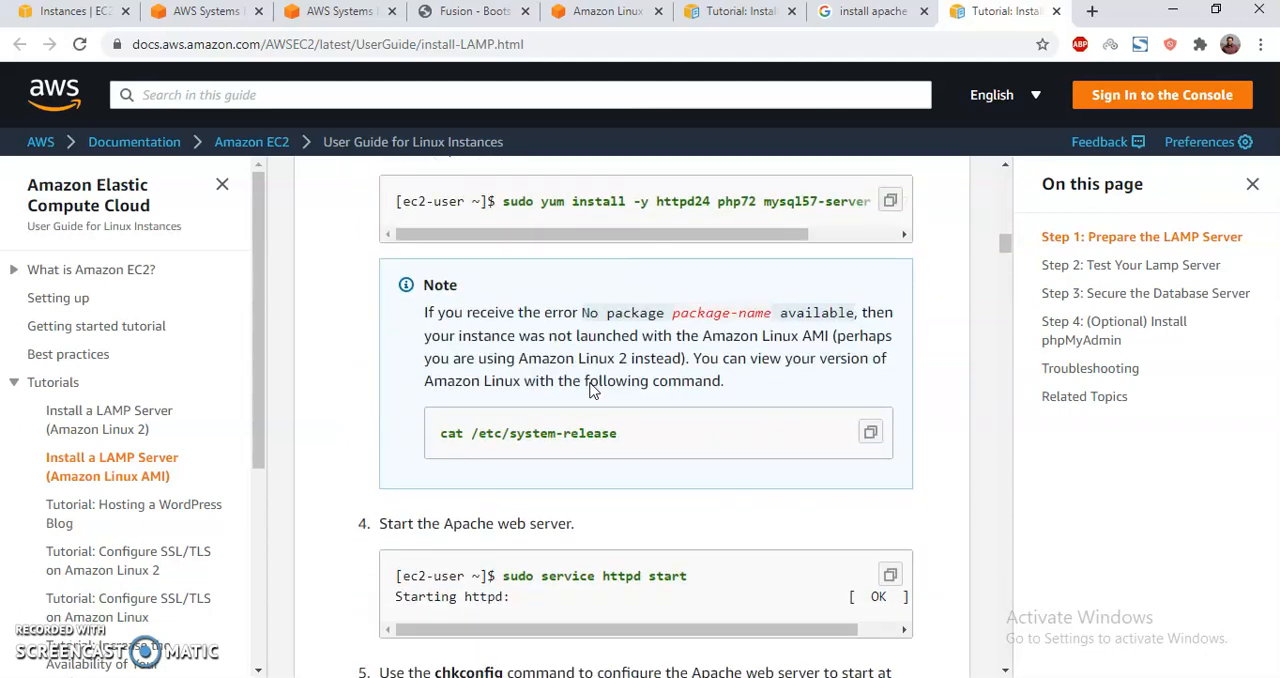
pyautogui.scroll(-3)
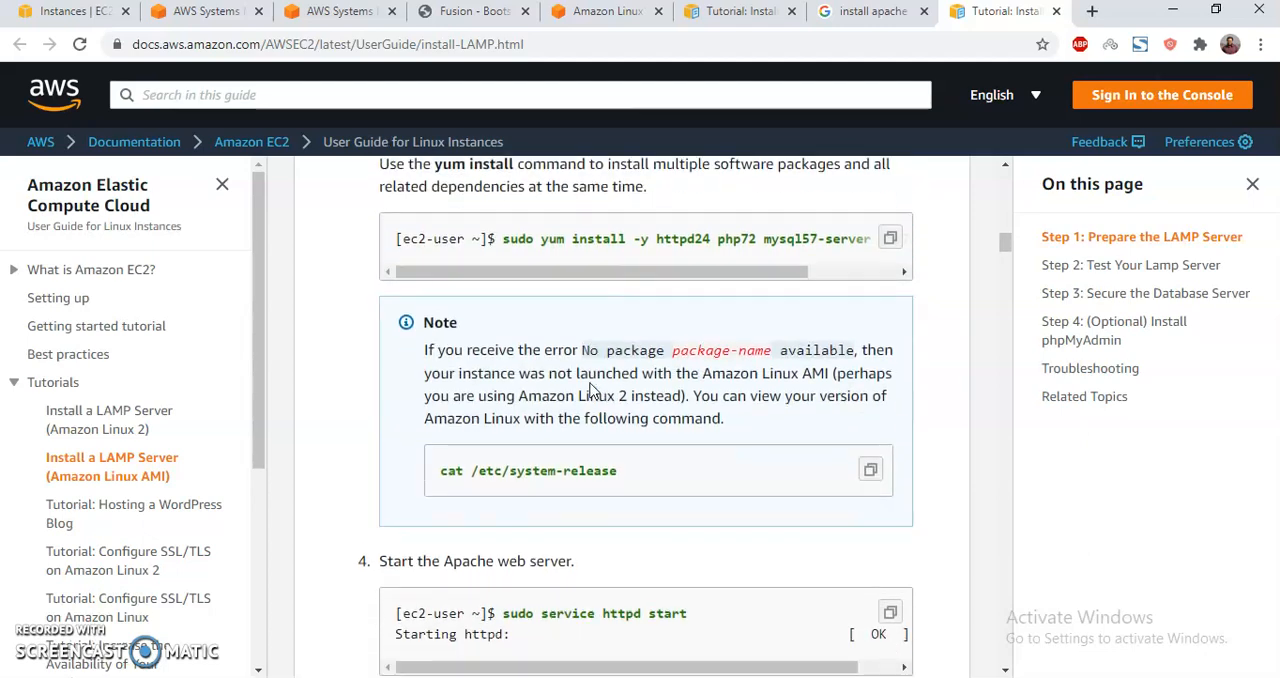
pyautogui.scroll(-3)
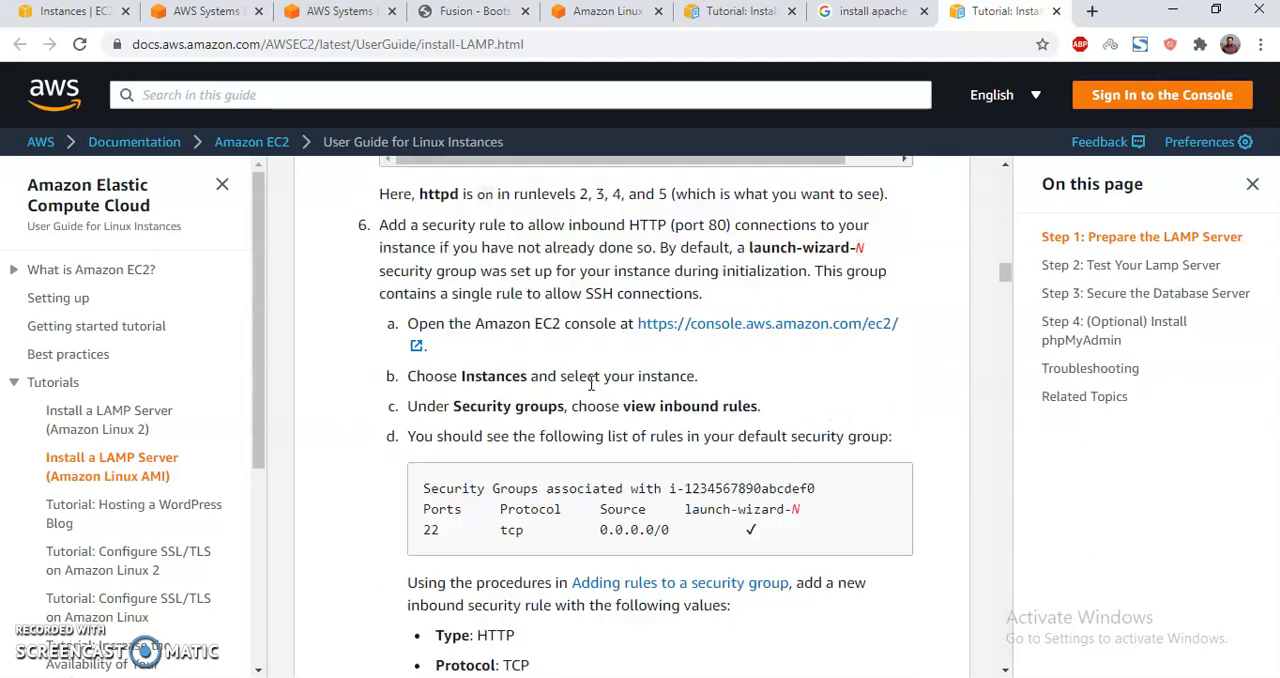
pyautogui.scroll(-3)
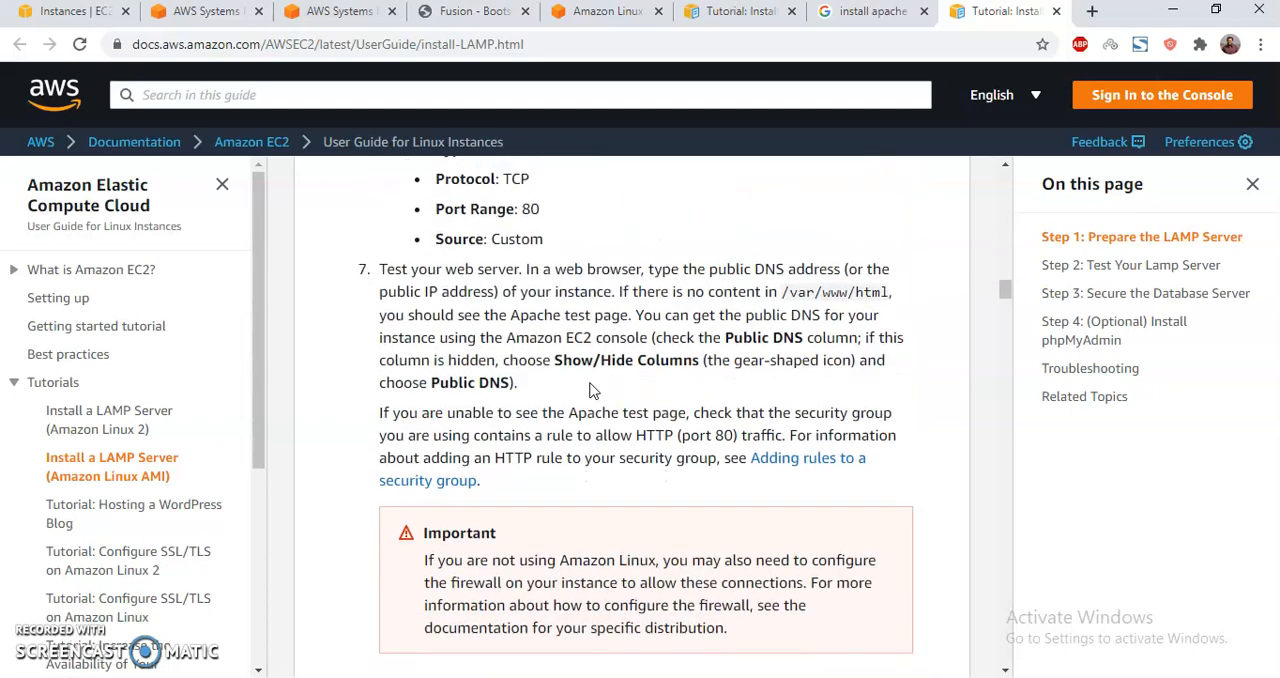
pyautogui.scroll(-3)
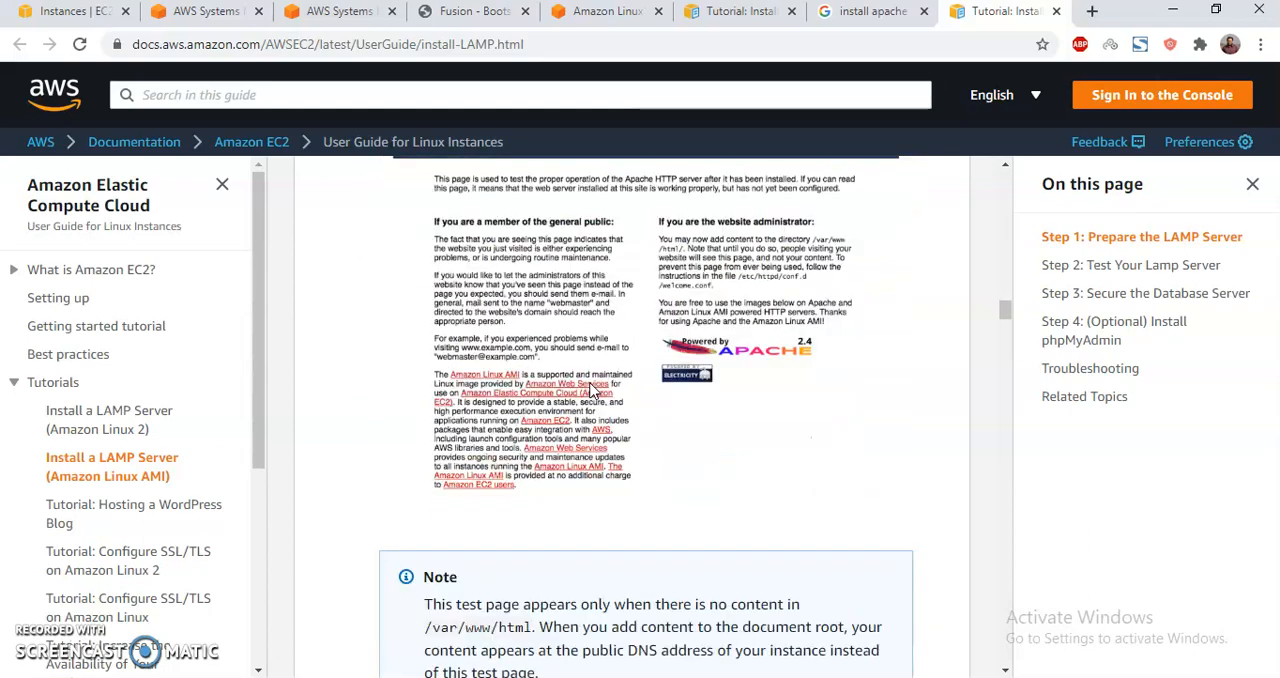
pyautogui.scroll(-3)
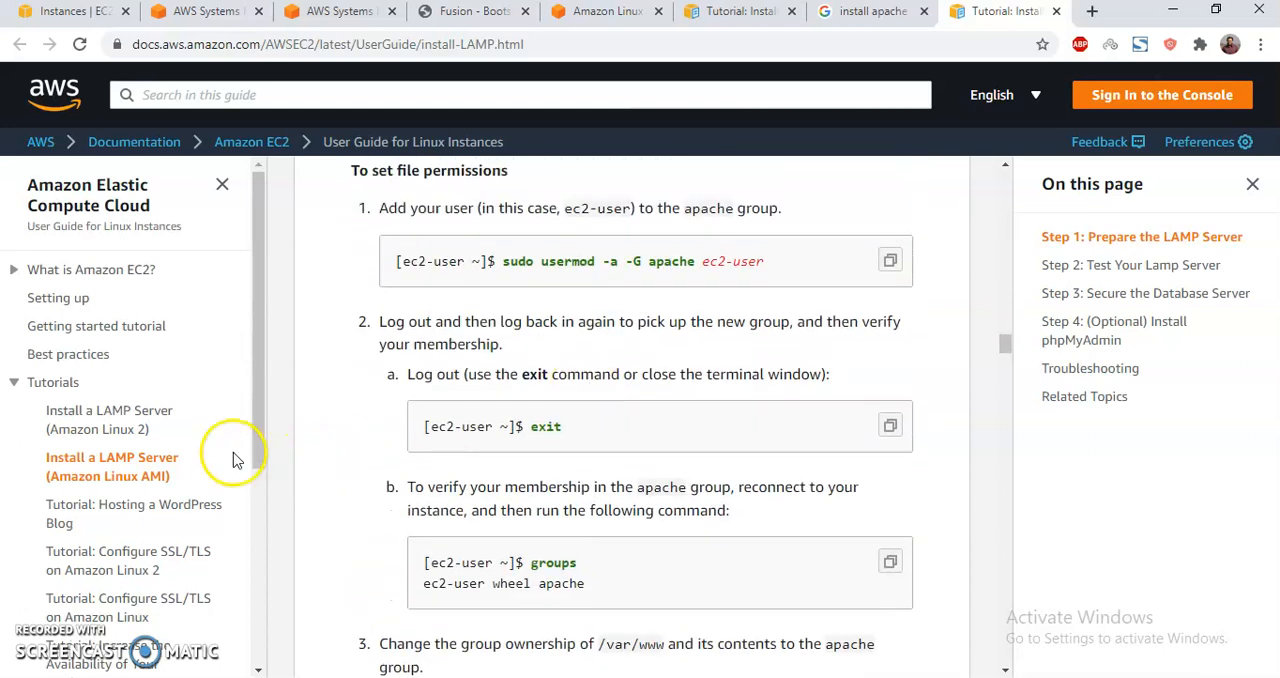
pyautogui.scroll(-3)
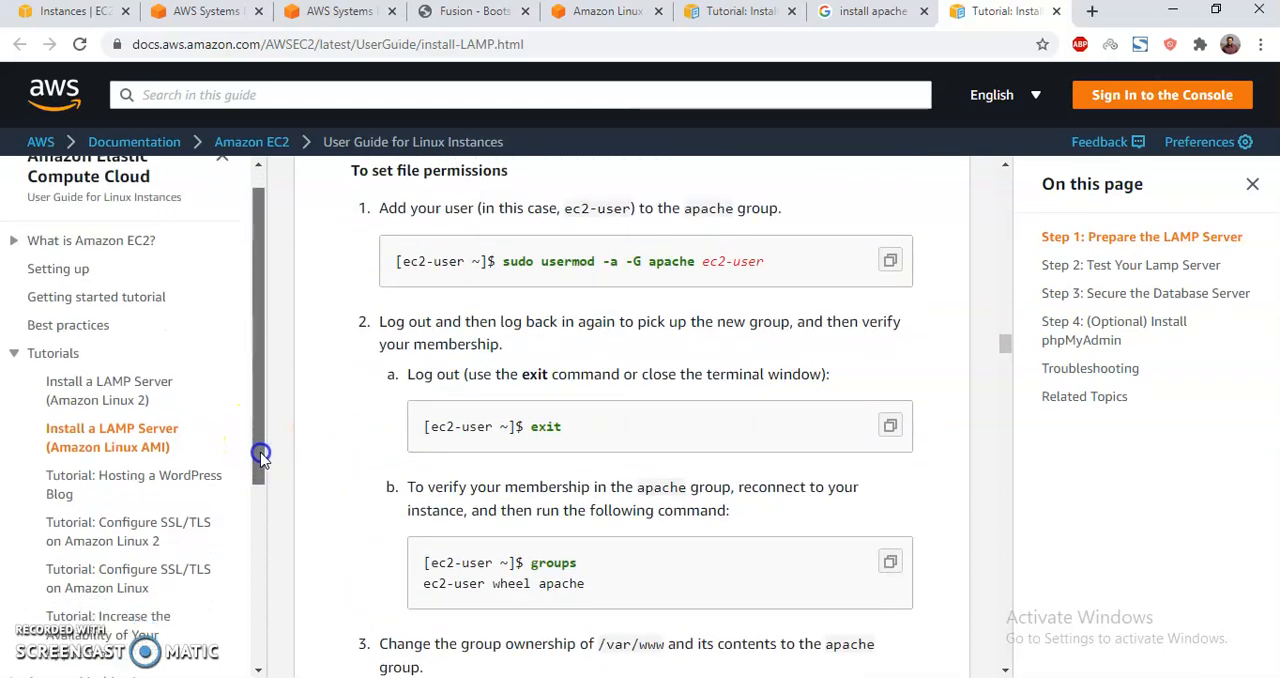
pyautogui.scroll(-3)
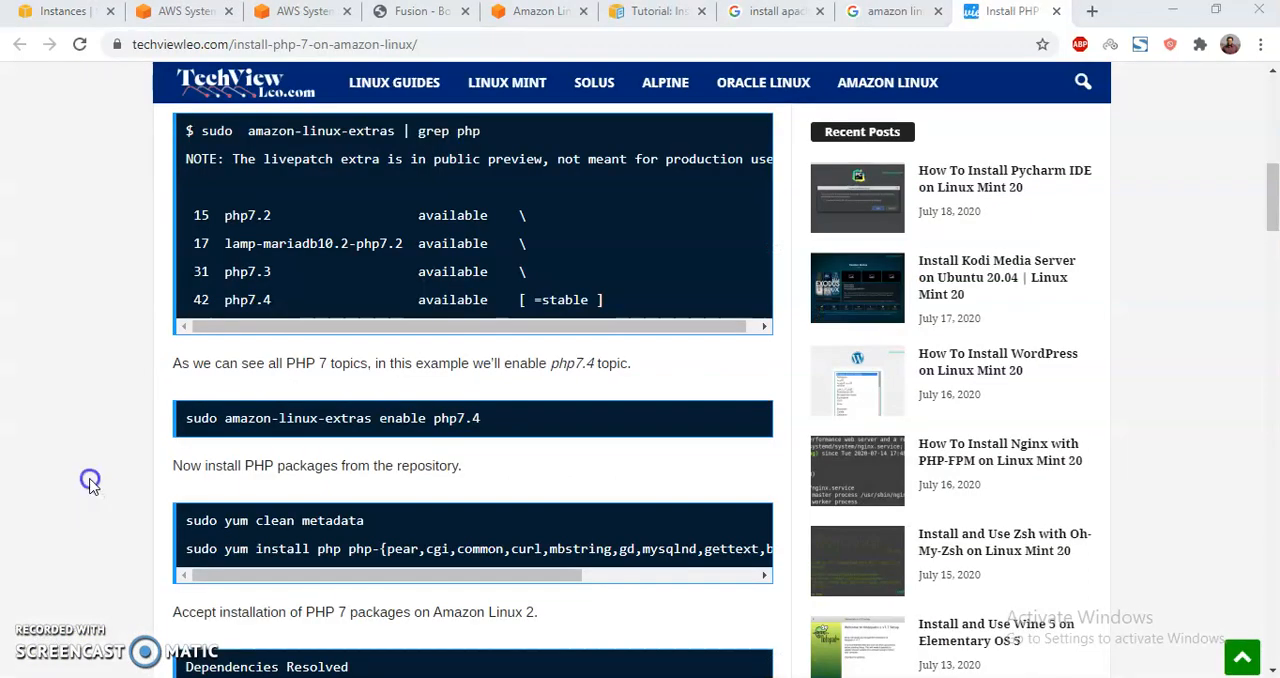
# Find the TechViewLeo step confirming amazon-linux-extras is installed and select its install command
pyautogui.scroll(3)
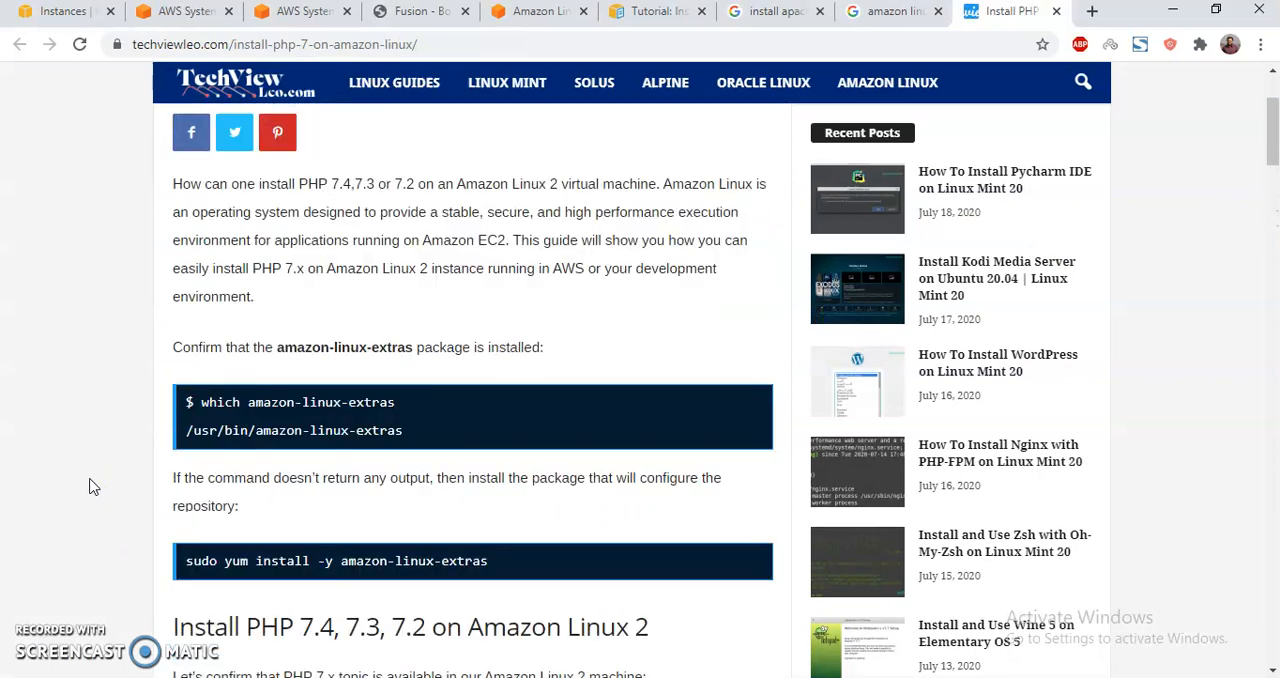
pyautogui.scroll(-3)
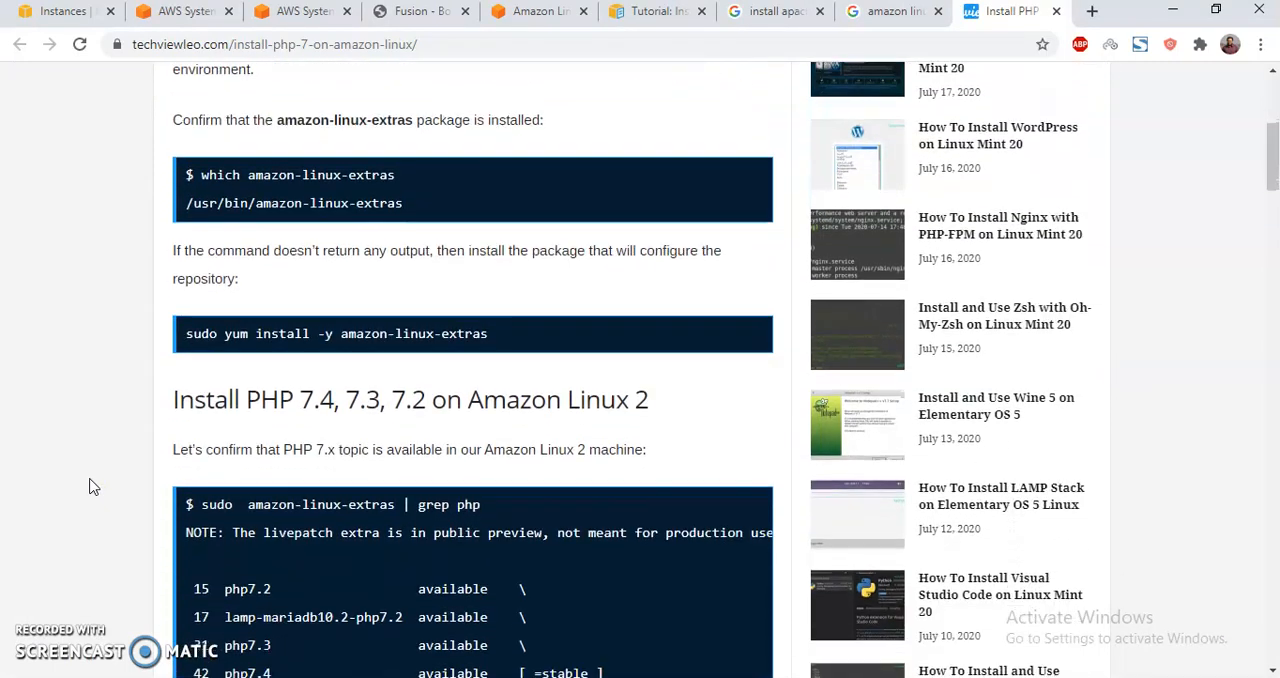
pyautogui.scroll(-3)
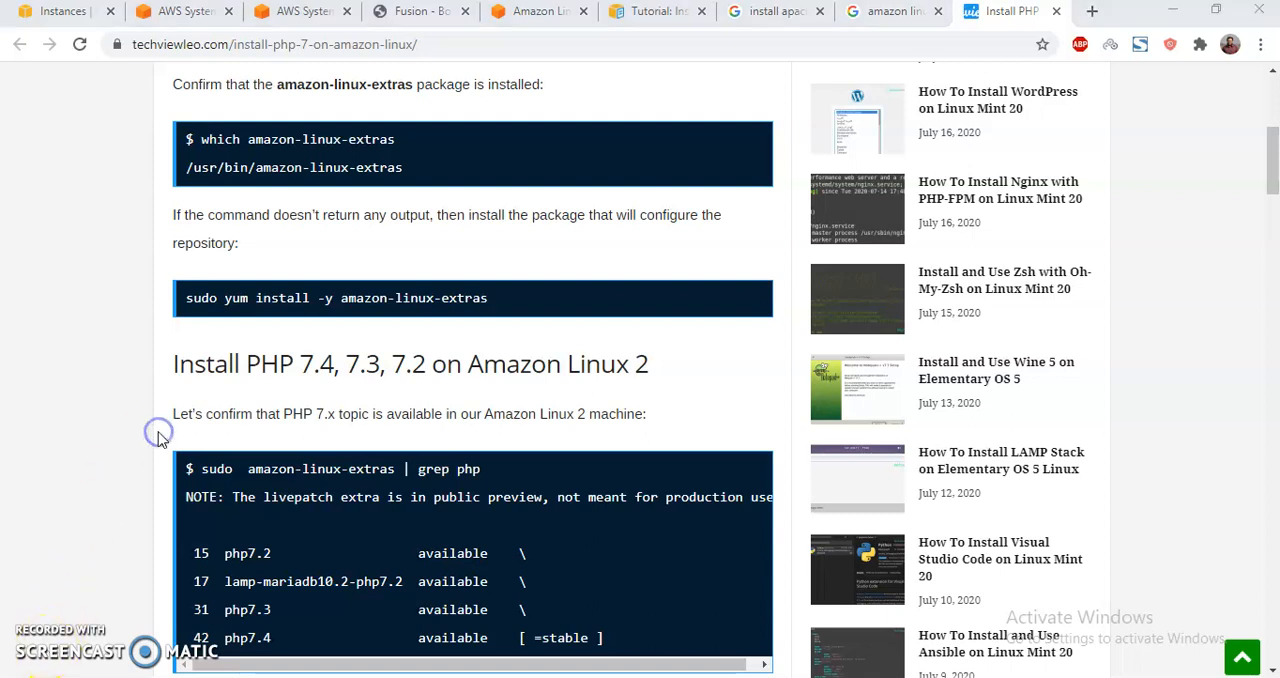
pyautogui.moveTo(200, 320)
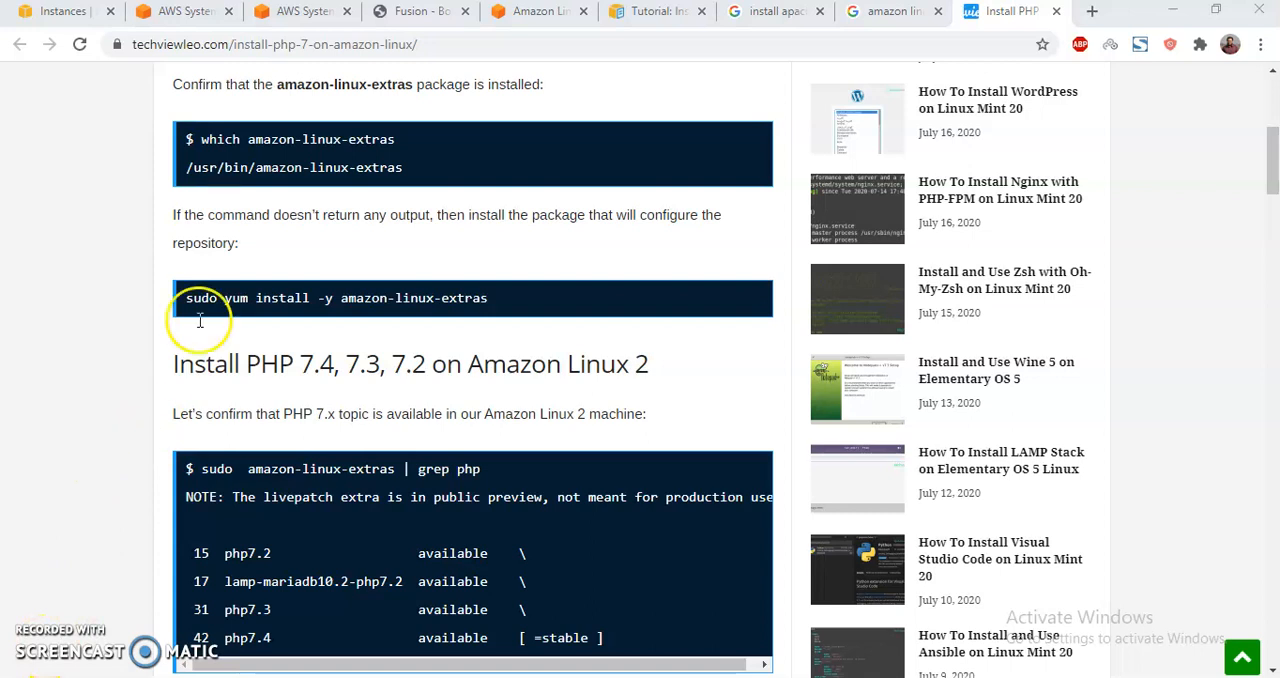
pyautogui.click(290, 11)
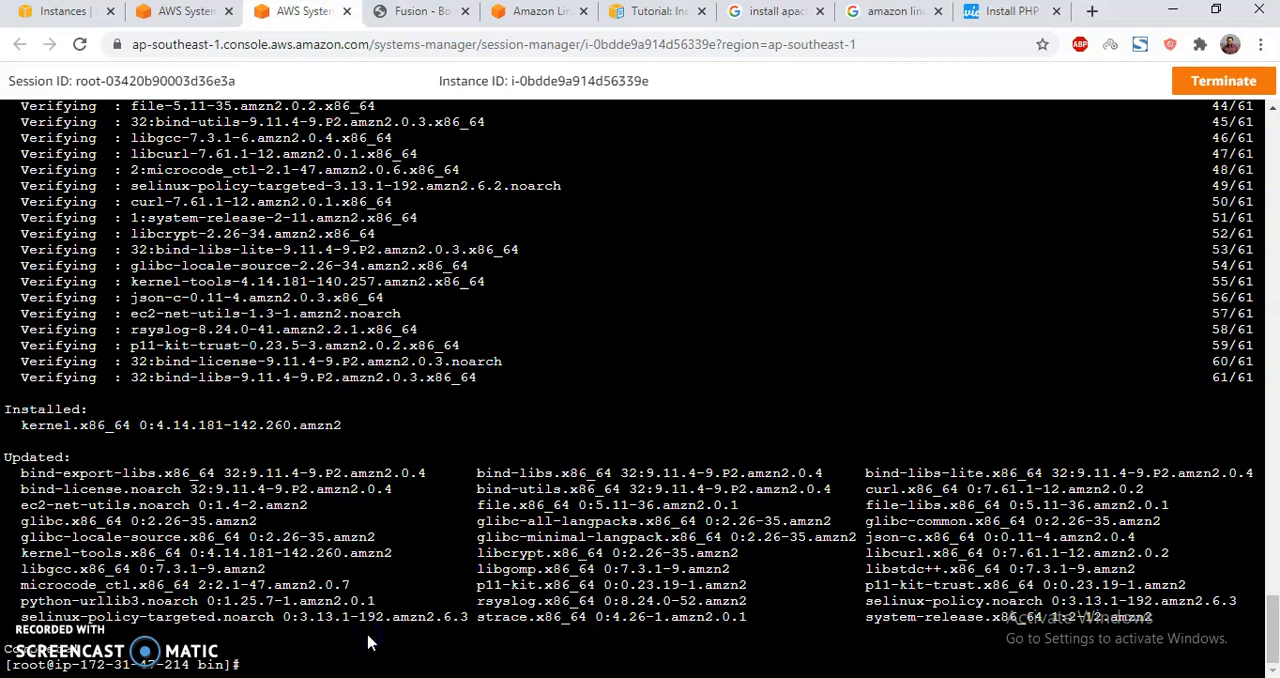
# Run 'sudo yum install amazon-linux-extras', which reports it is already at the latest version
pyautogui.write('sudo yum install amazon-linux-e')
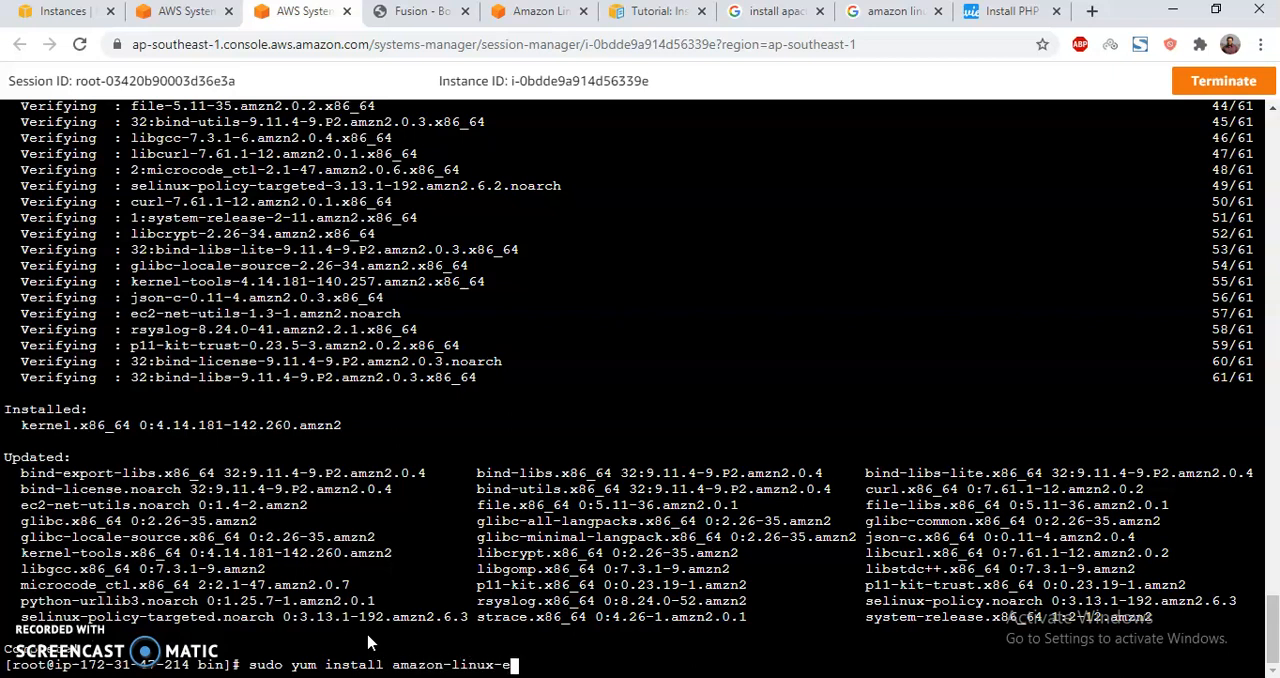
pyautogui.write('xtras')
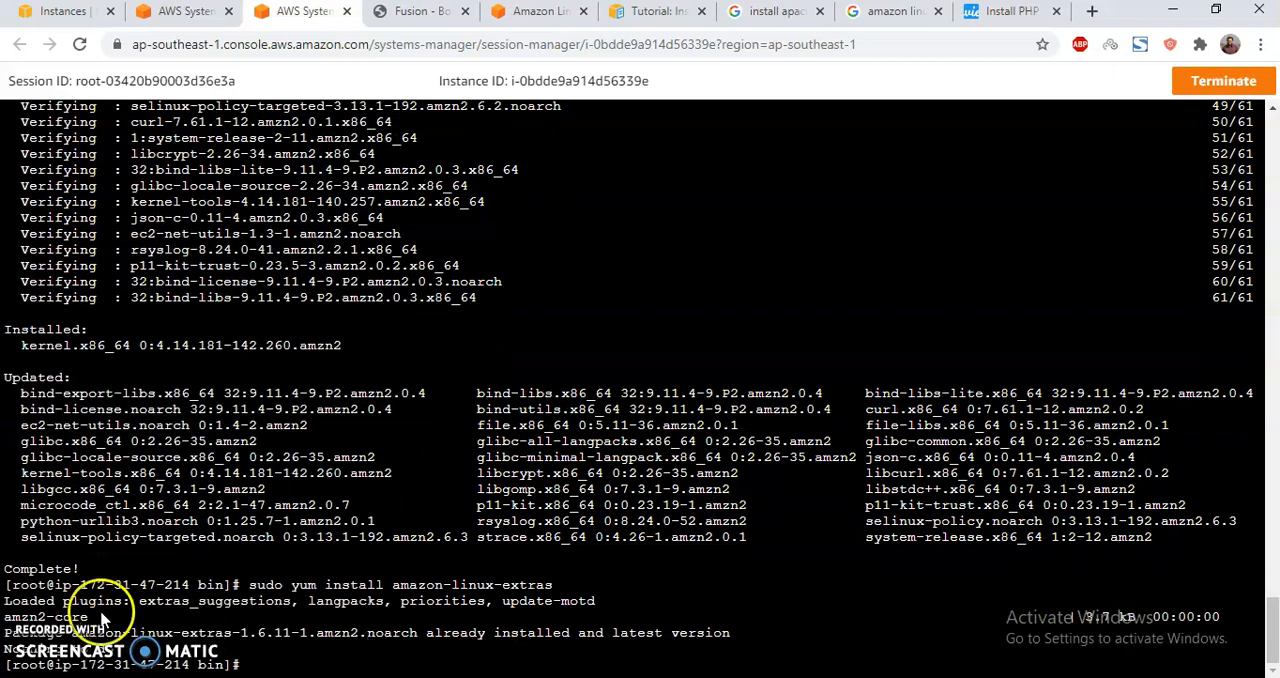
pyautogui.moveTo(395, 595)
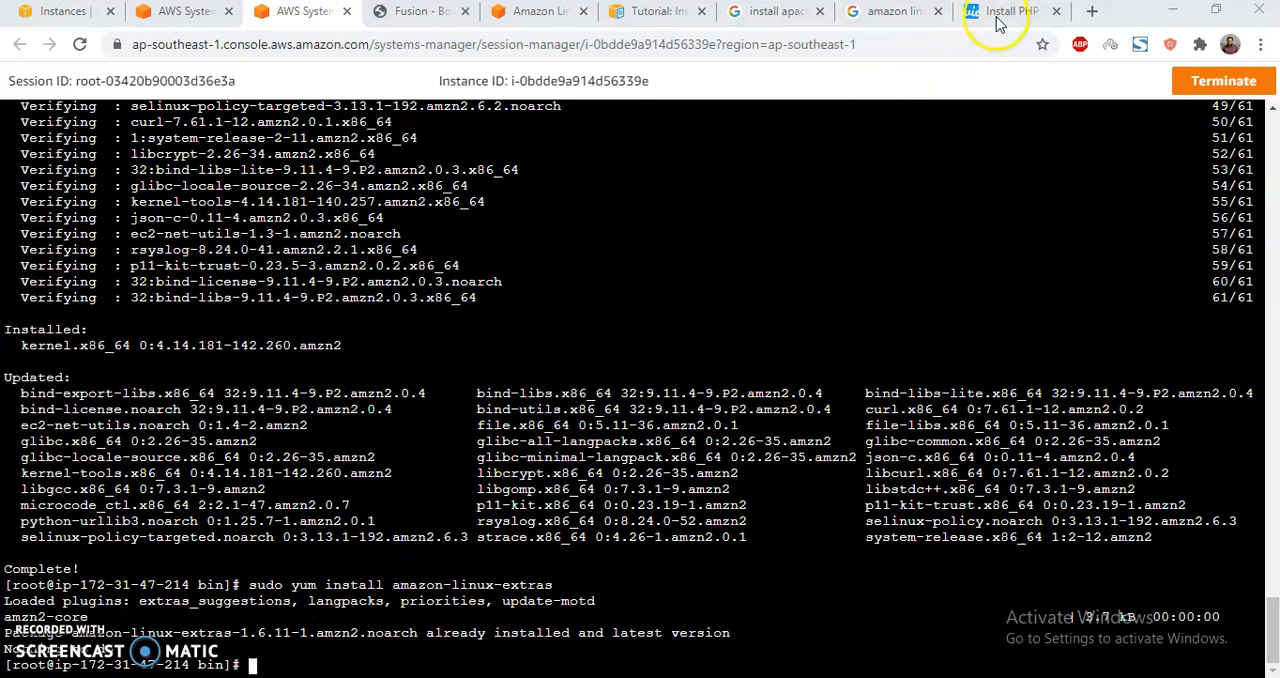
# Read the guide's amazon-linux-extras topic list and php7.4 enable step, alternating with the terminal
pyautogui.click(1000, 11)
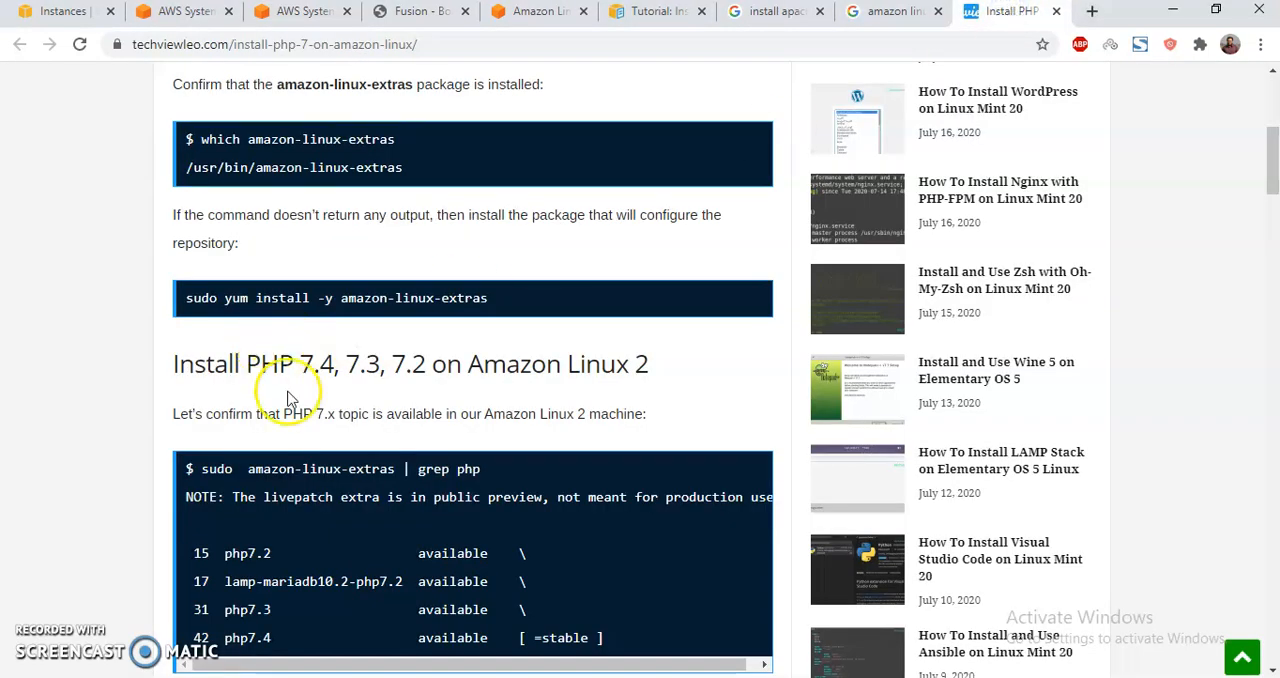
pyautogui.moveTo(370, 410)
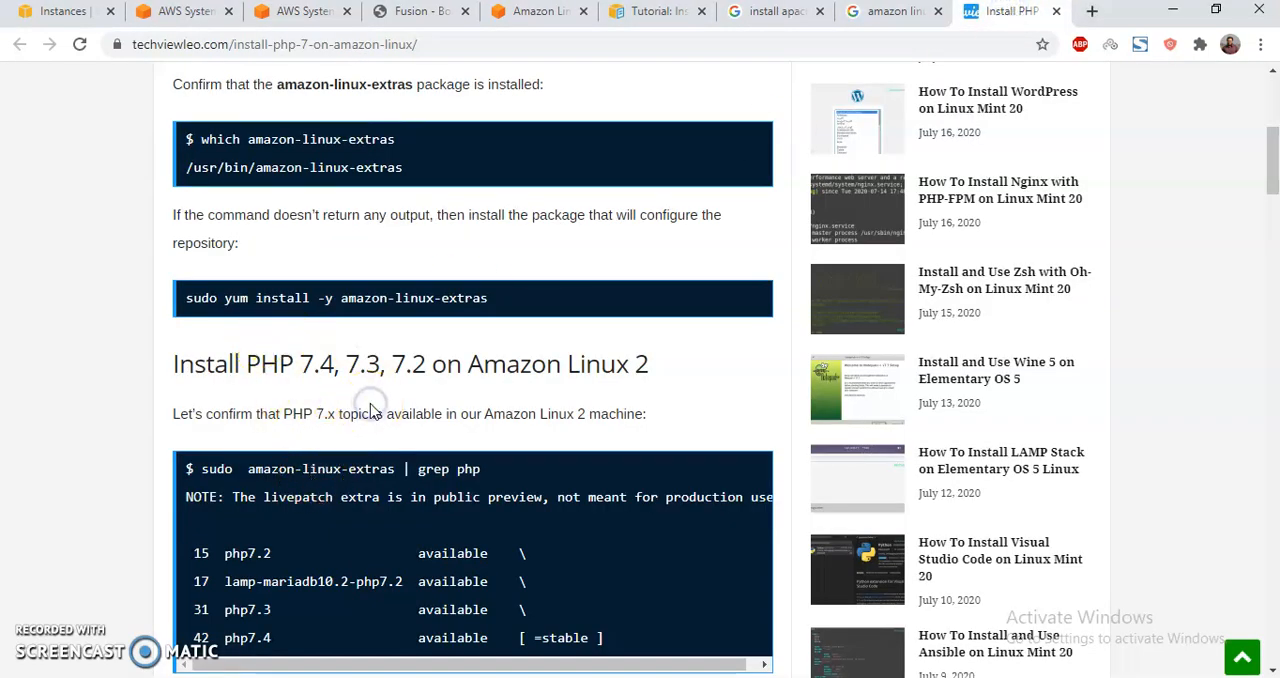
pyautogui.scroll(-3)
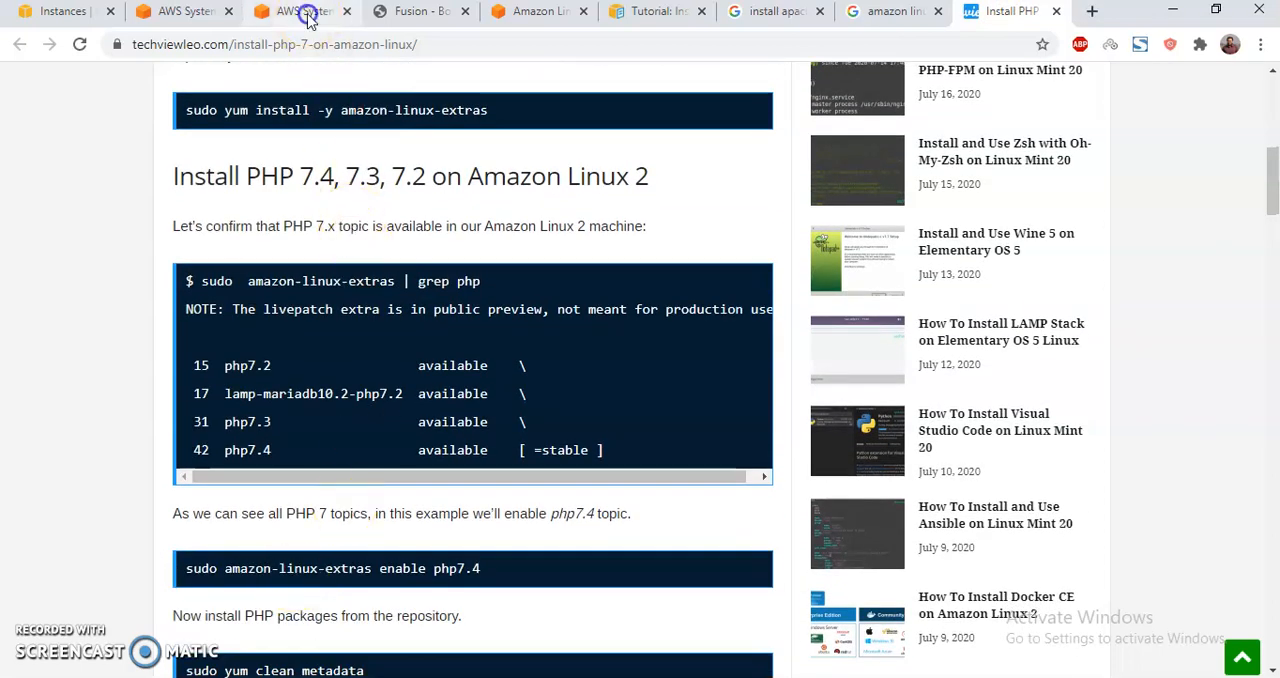
pyautogui.click(300, 11)
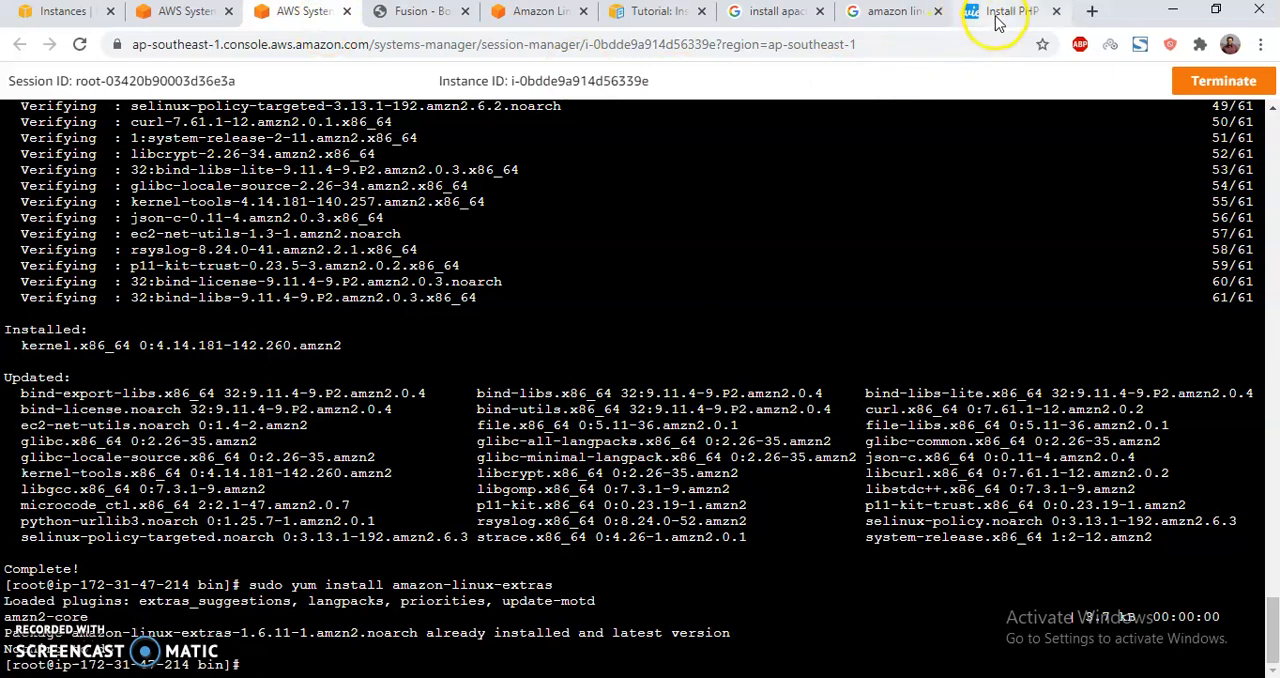
pyautogui.click(1005, 11)
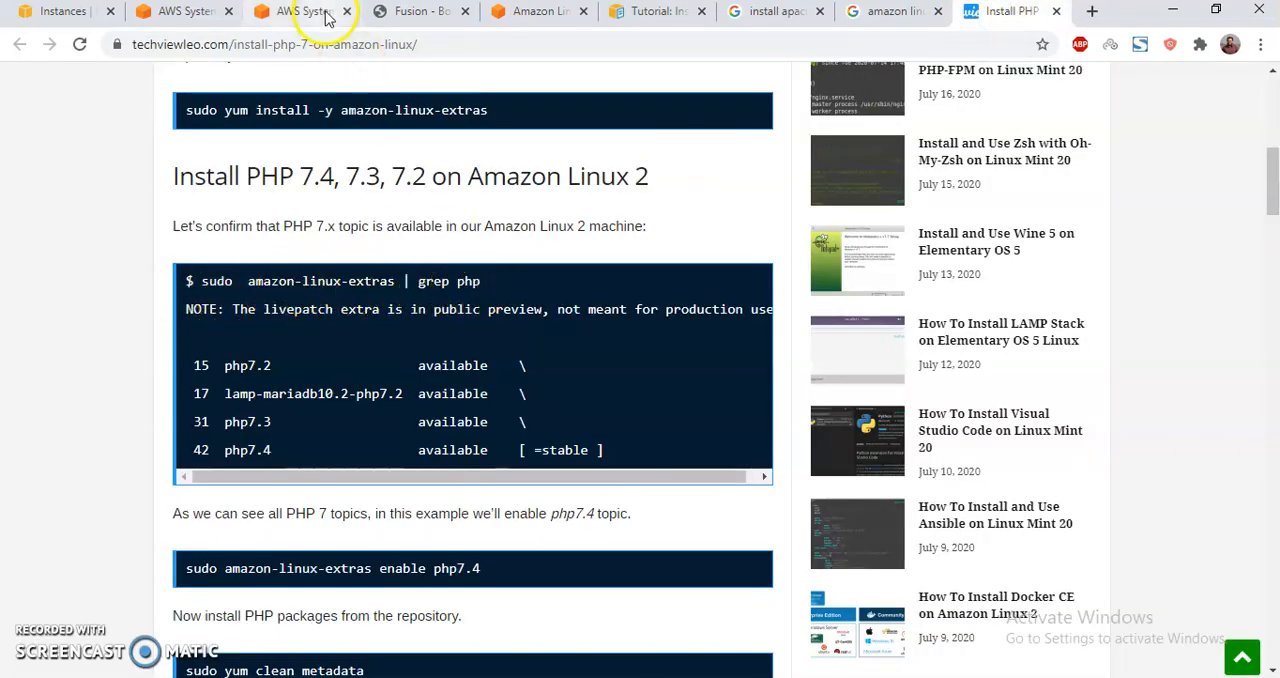
pyautogui.click(290, 11)
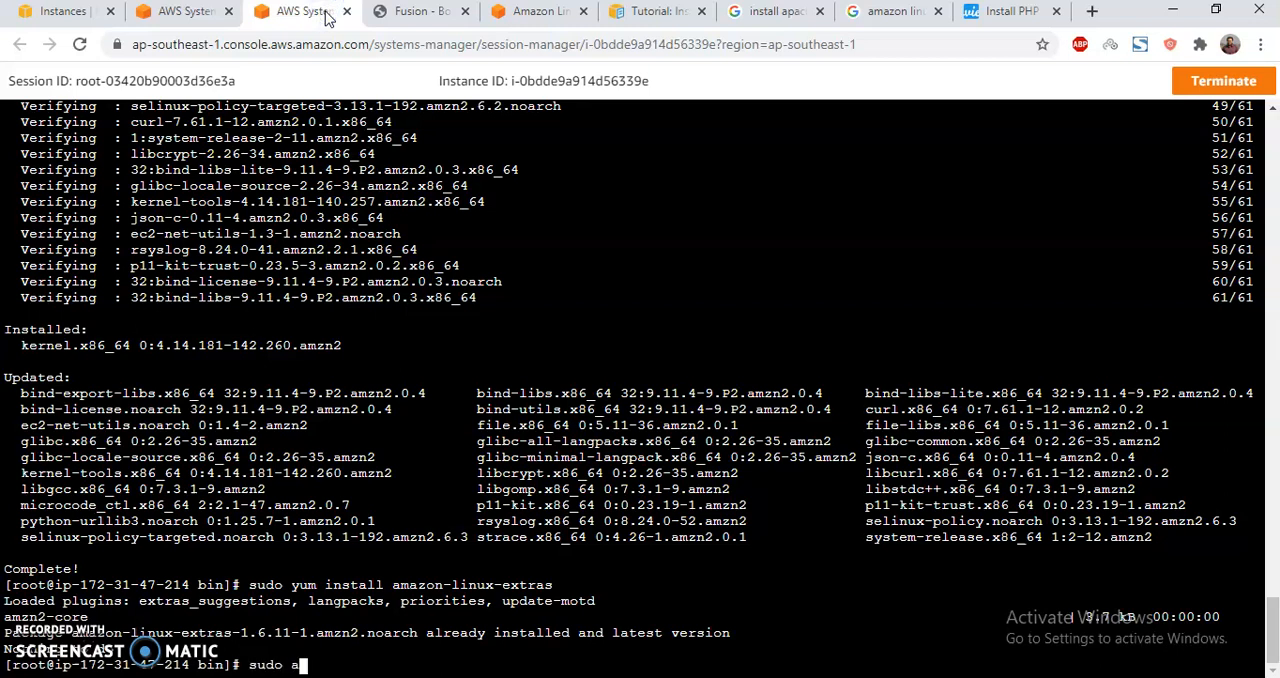
# Run 'sudo amazon-linux-extras | grep php' to list PHP topics, showing php7.4 stable
pyautogui.write('mazon-linux-ext')
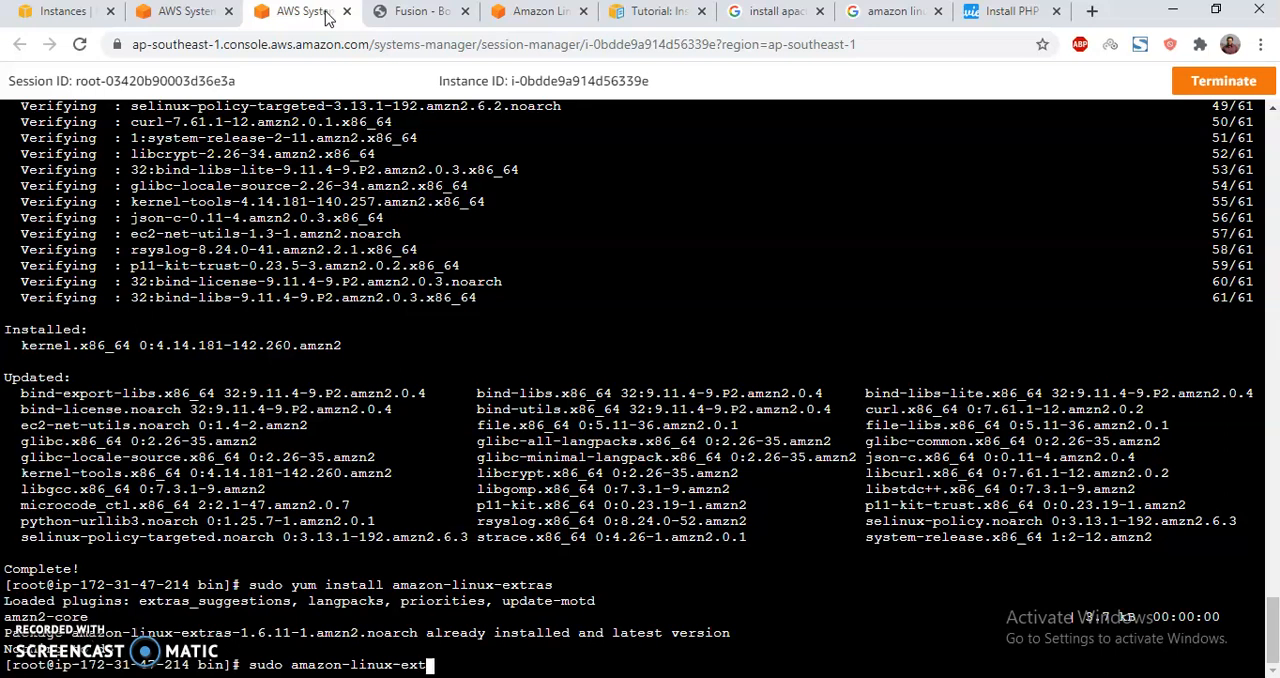
pyautogui.write('ras | g')
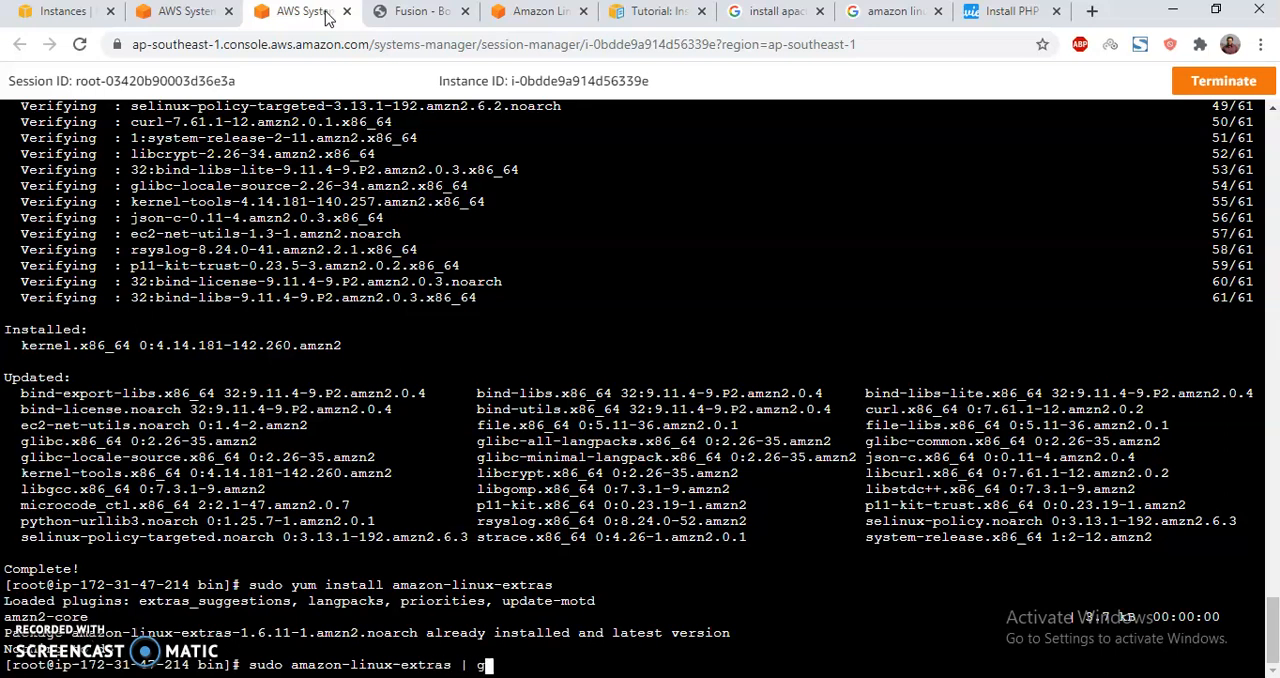
pyautogui.write('rep php')
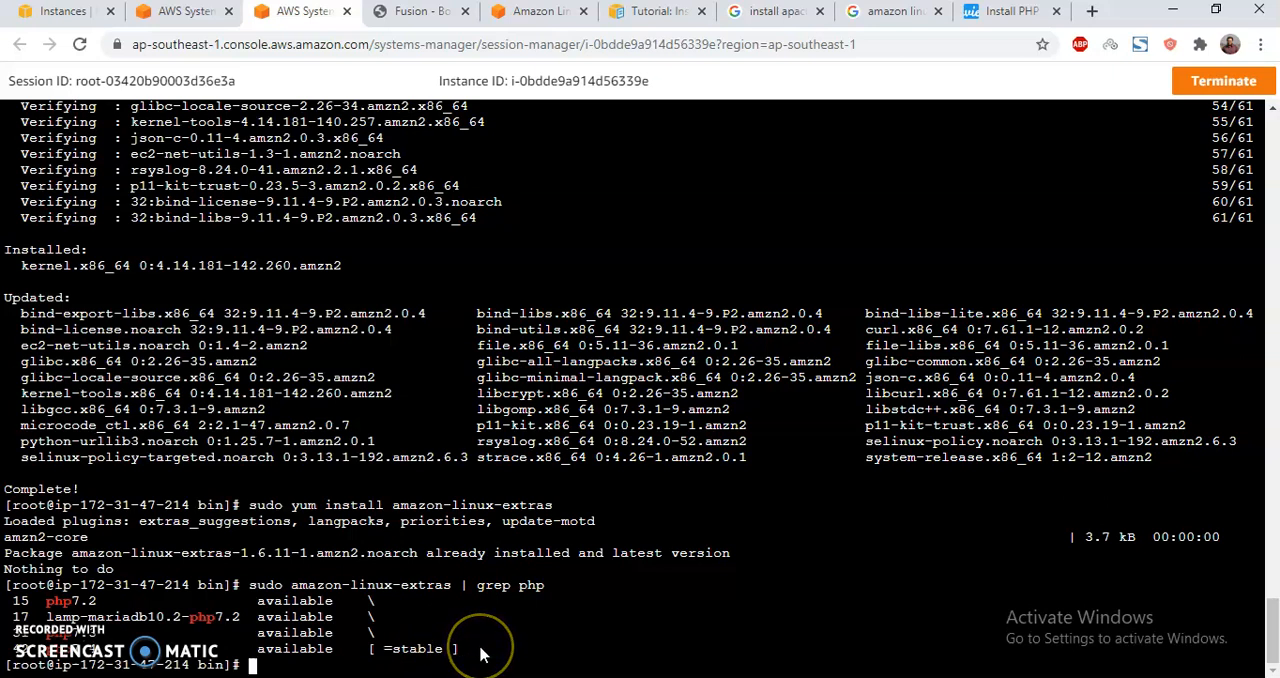
pyautogui.write('sudo amazon')
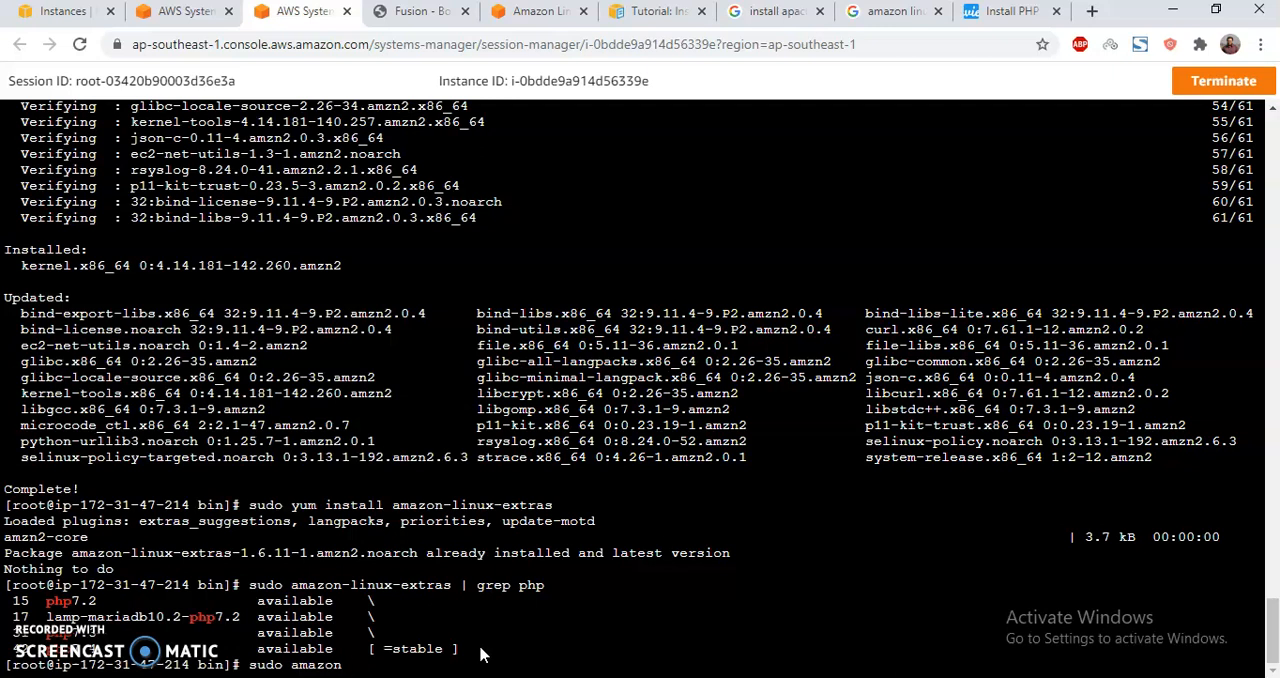
# Run 'sudo amazon-linux-extras enable php7.4' so php7.4 shows as enabled
pyautogui.write('-')
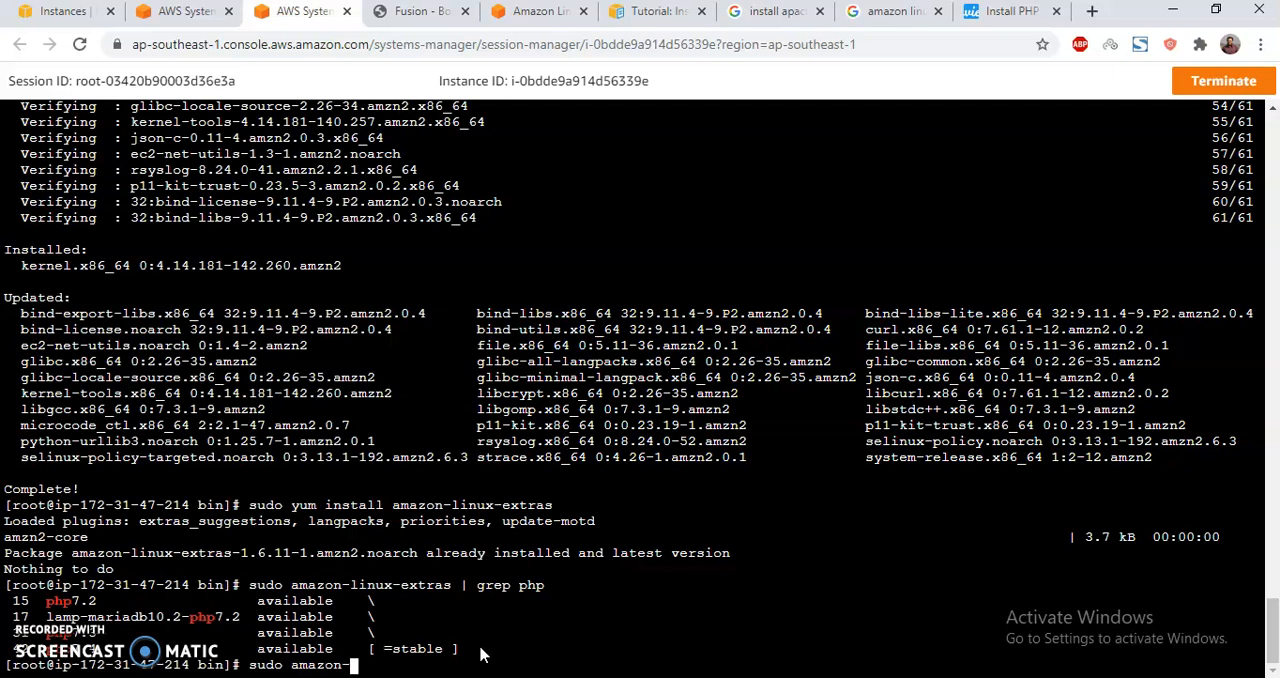
pyautogui.write('linux-extras')
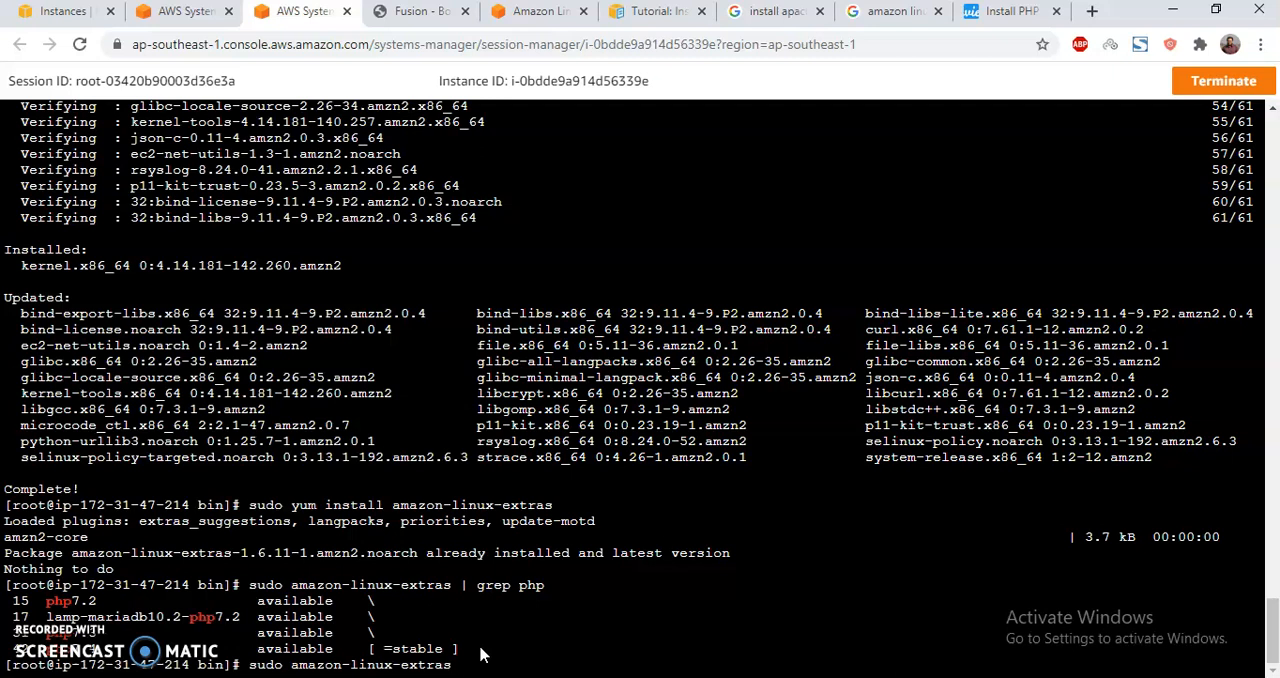
pyautogui.write('enable')
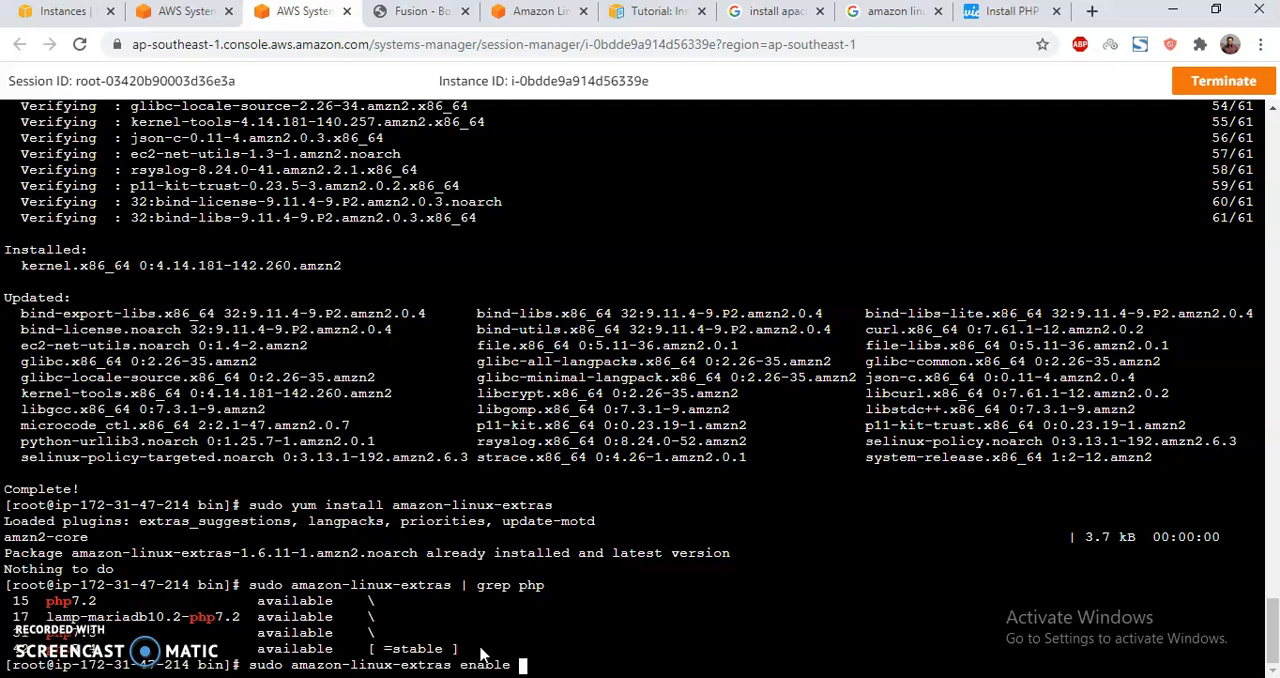
pyautogui.write('php')
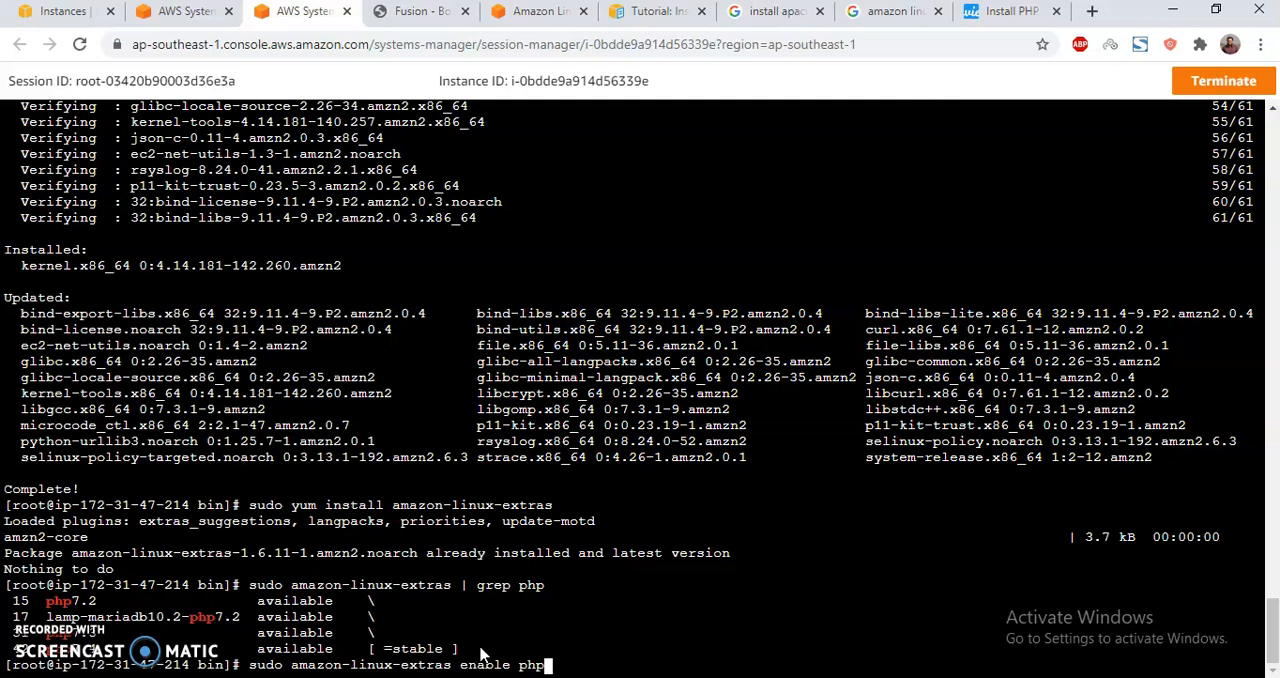
pyautogui.write('7')
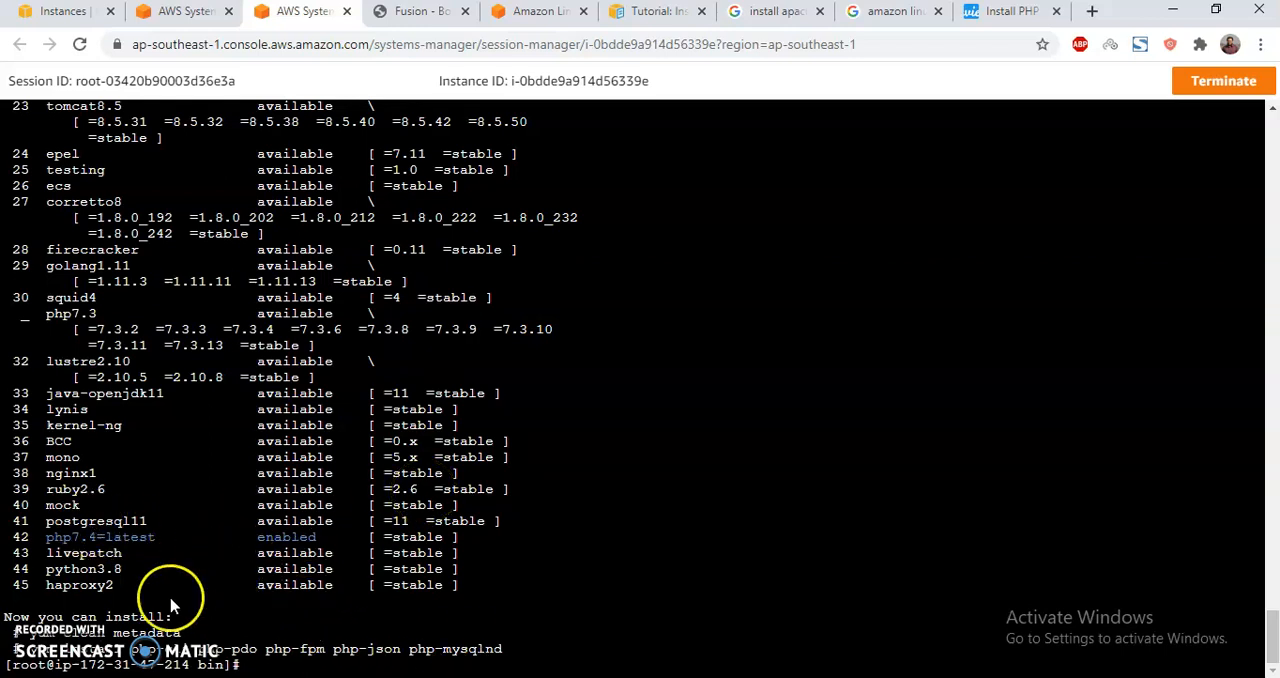
pyautogui.moveTo(108, 643)
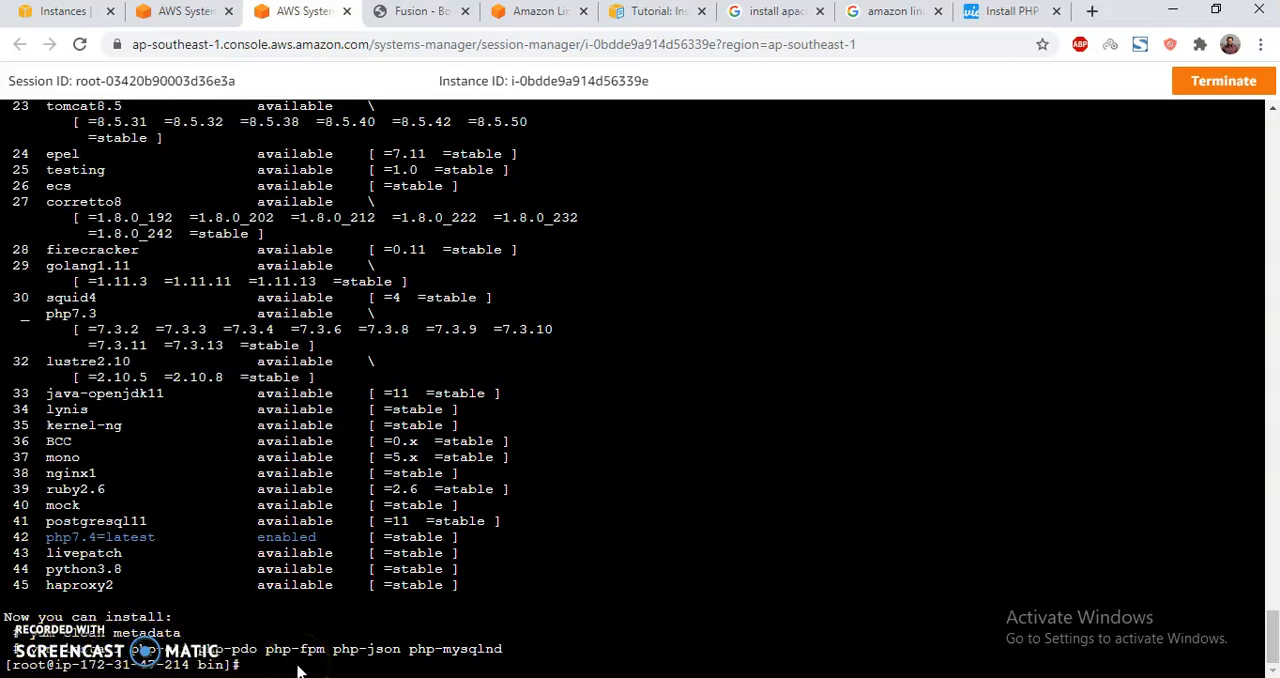
pyautogui.write('yum clean metad')
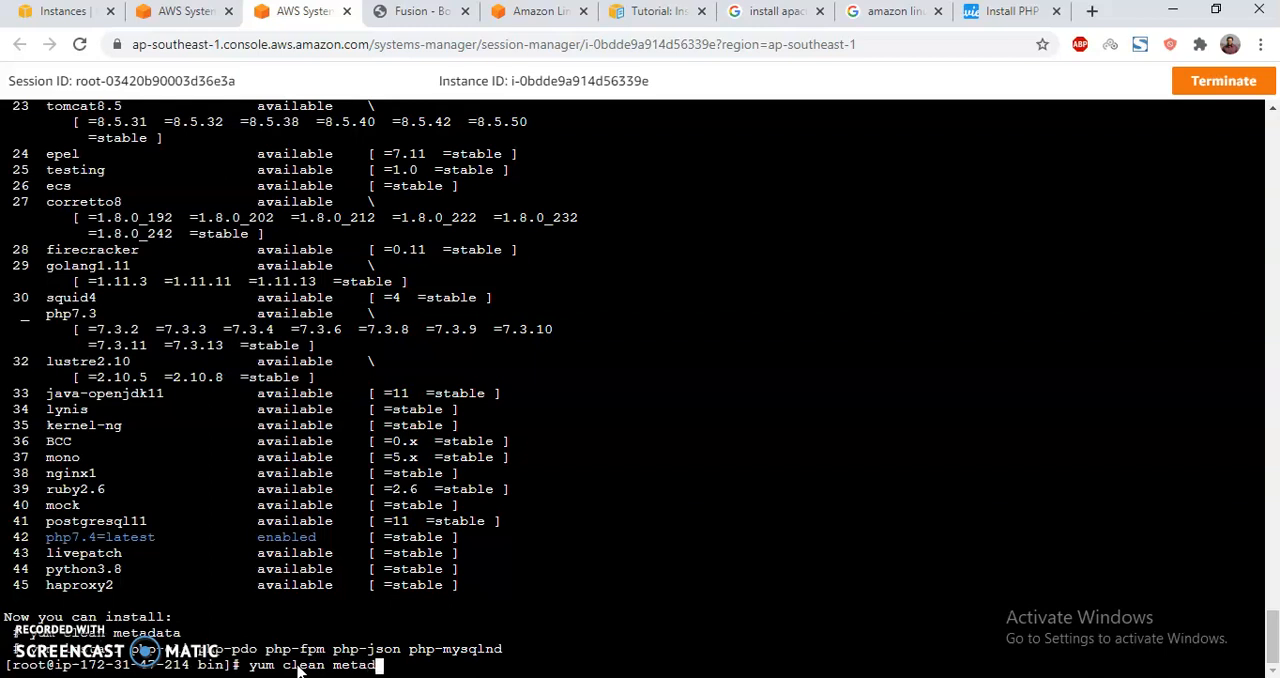
# Clean the yum metadata and install php-cli, php-pdo, php-json and php-mysqlnd, answering y
pyautogui.press('Return')
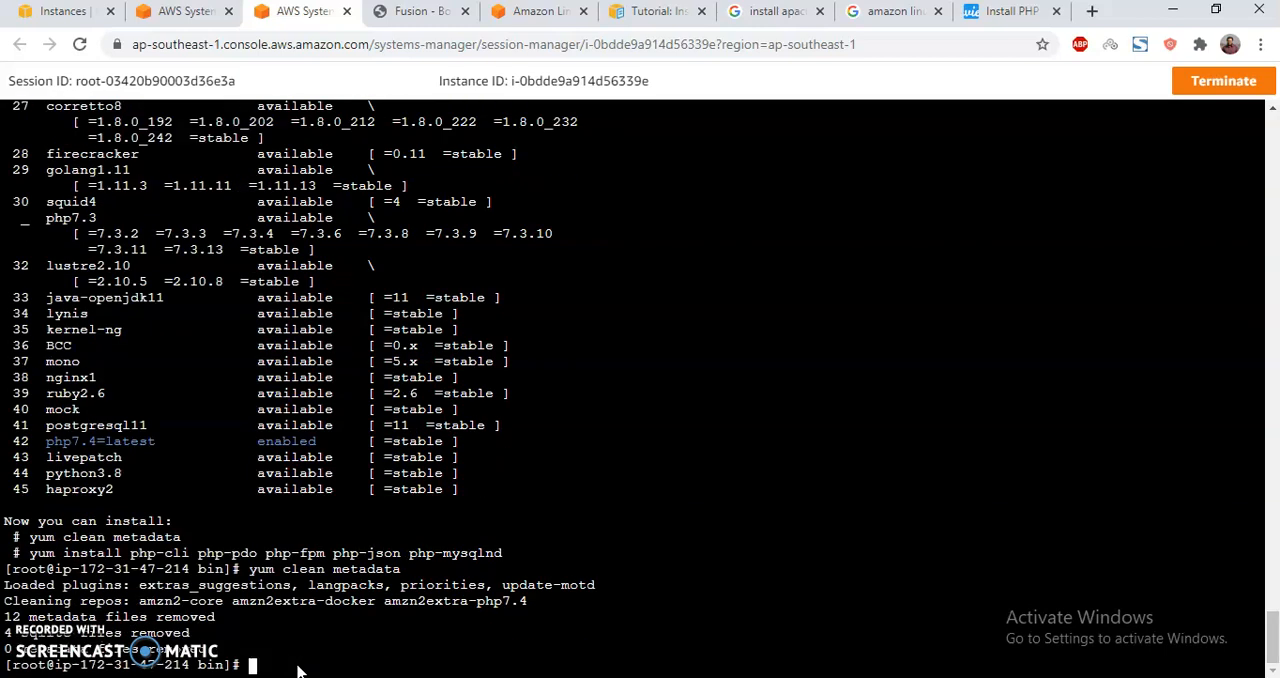
pyautogui.write('yum')
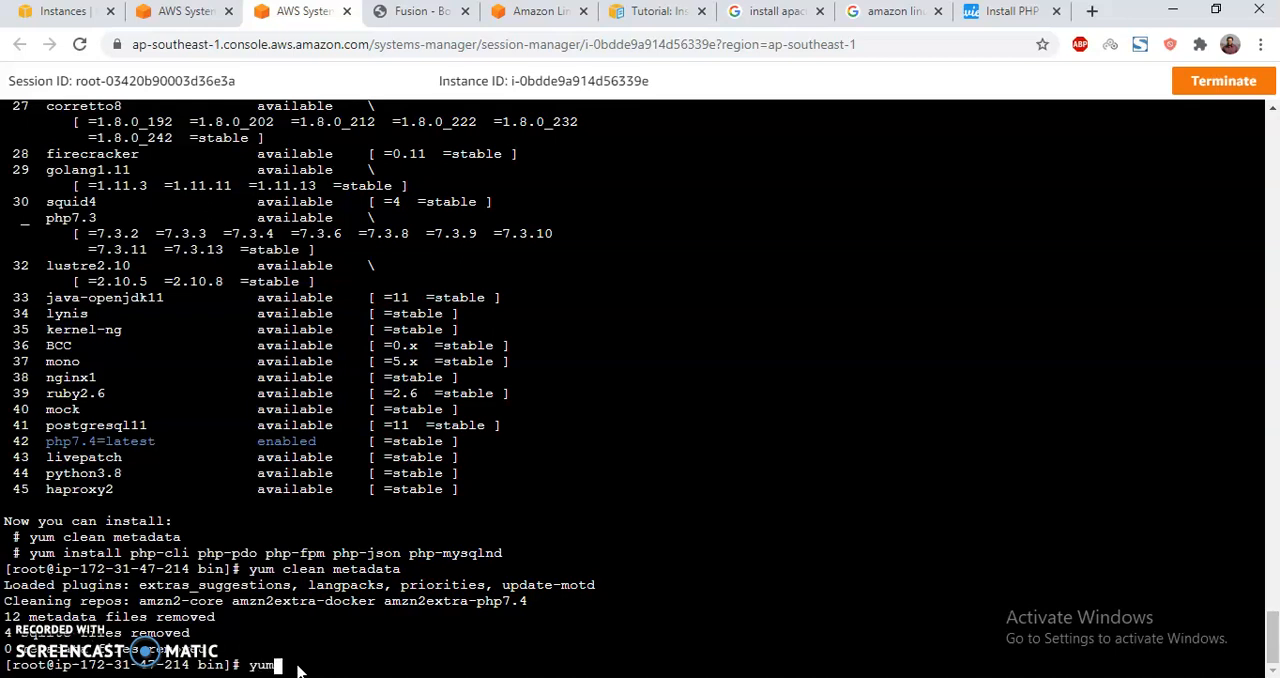
pyautogui.write('install')
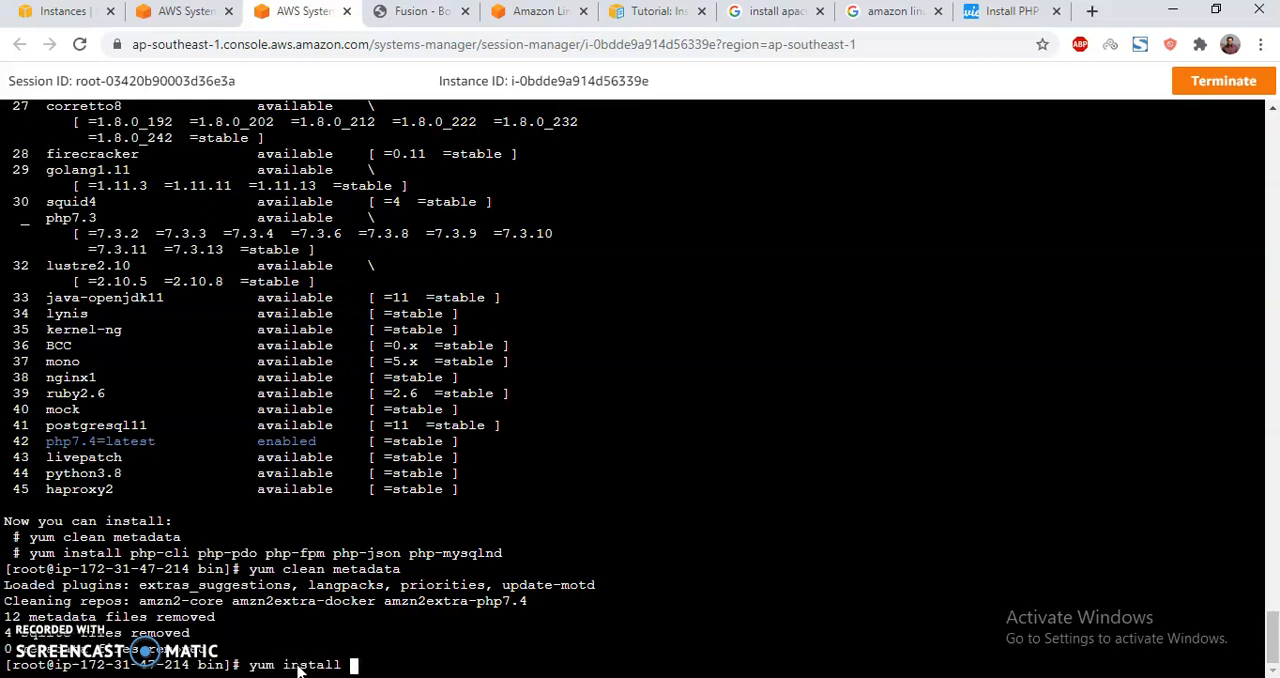
pyautogui.write('php-c')
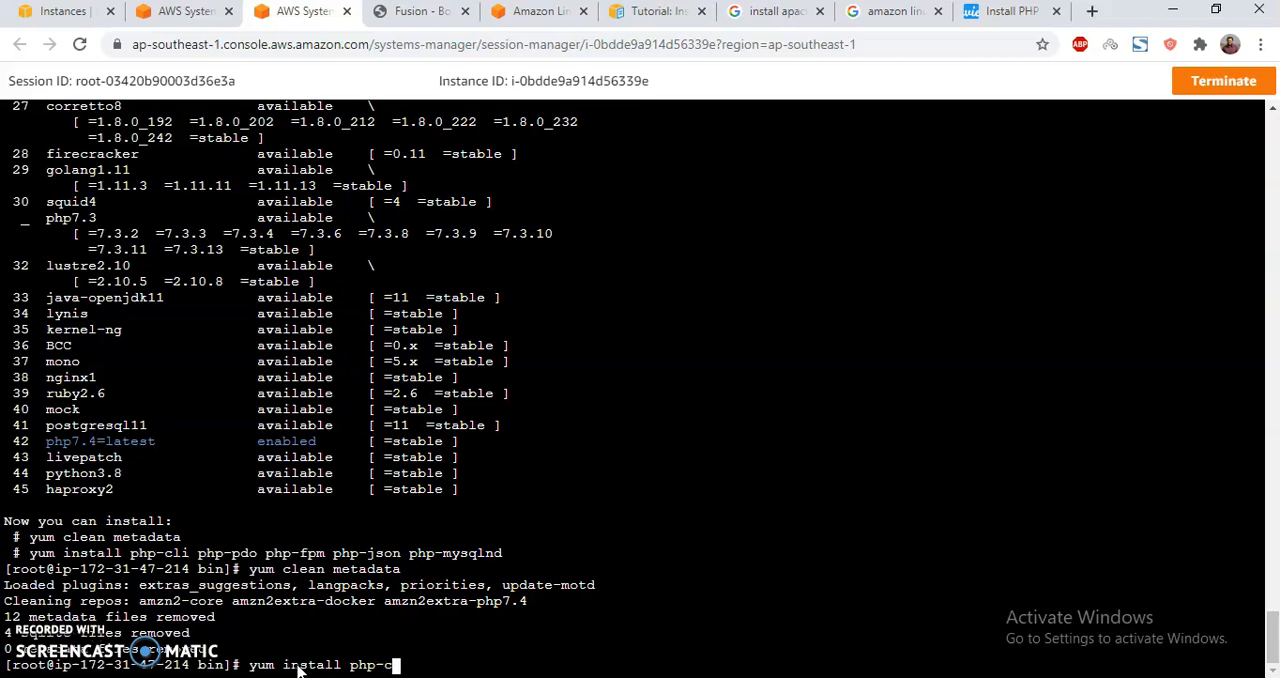
pyautogui.write('li')
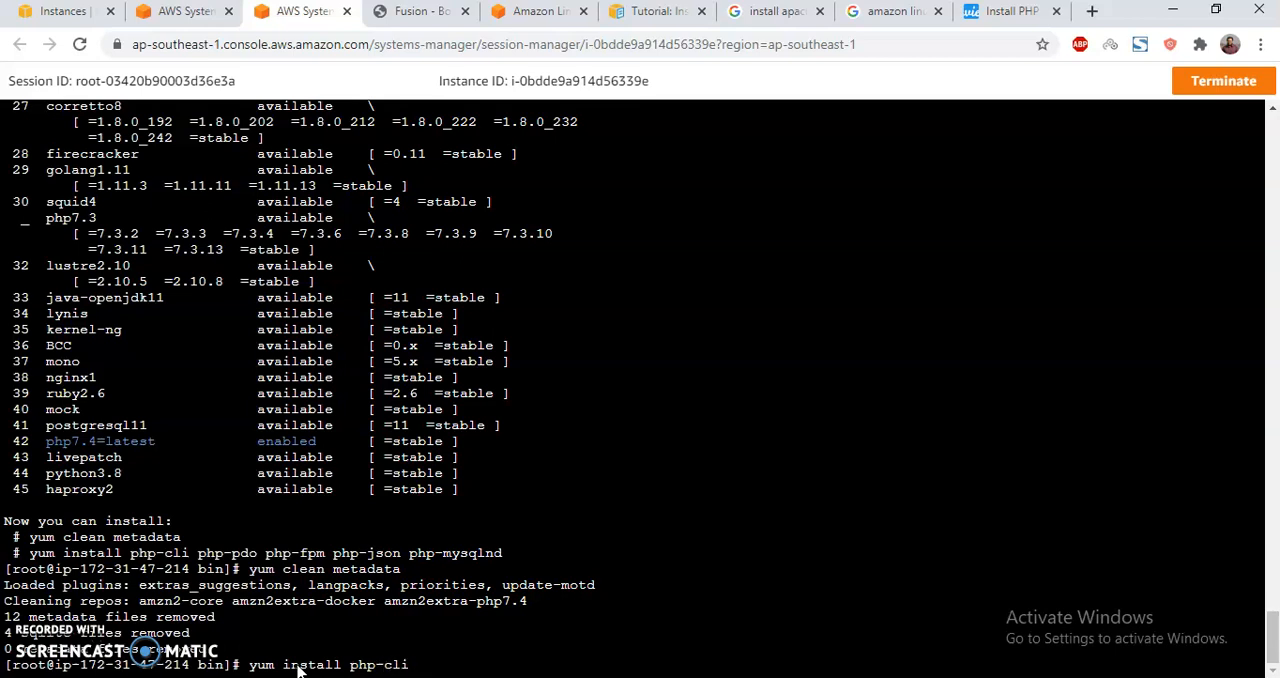
pyautogui.write('php-pdo p')
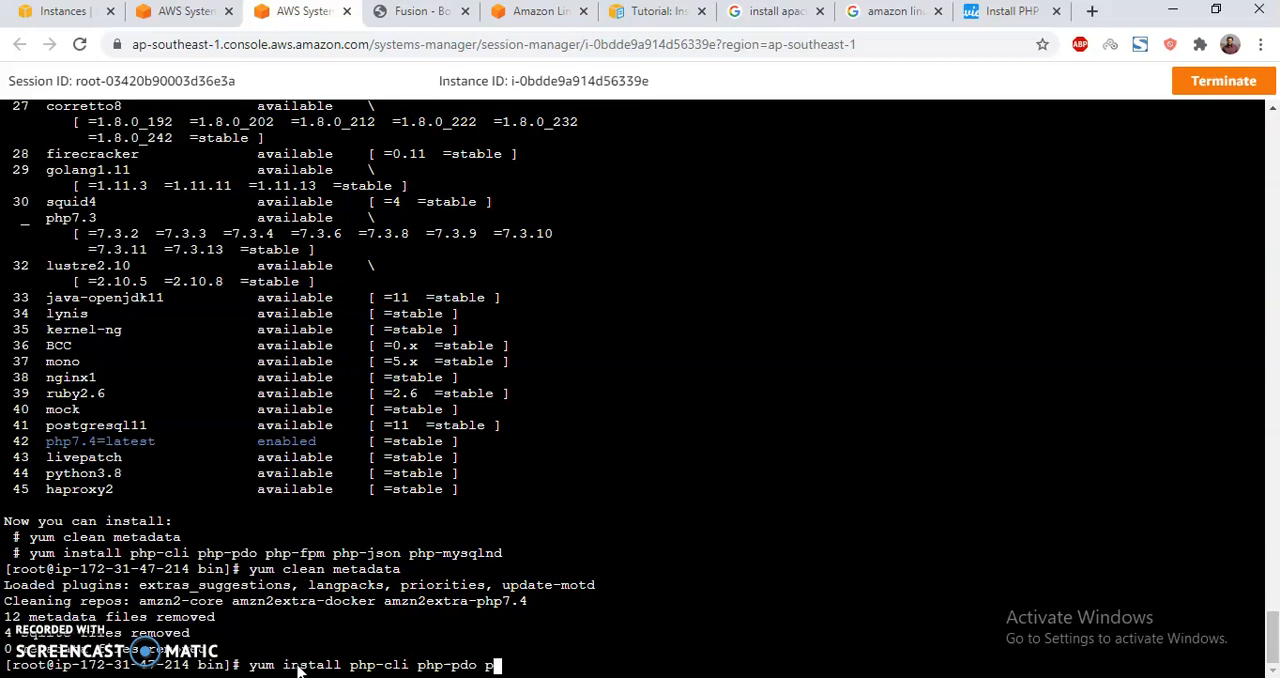
pyautogui.write('hp-json')
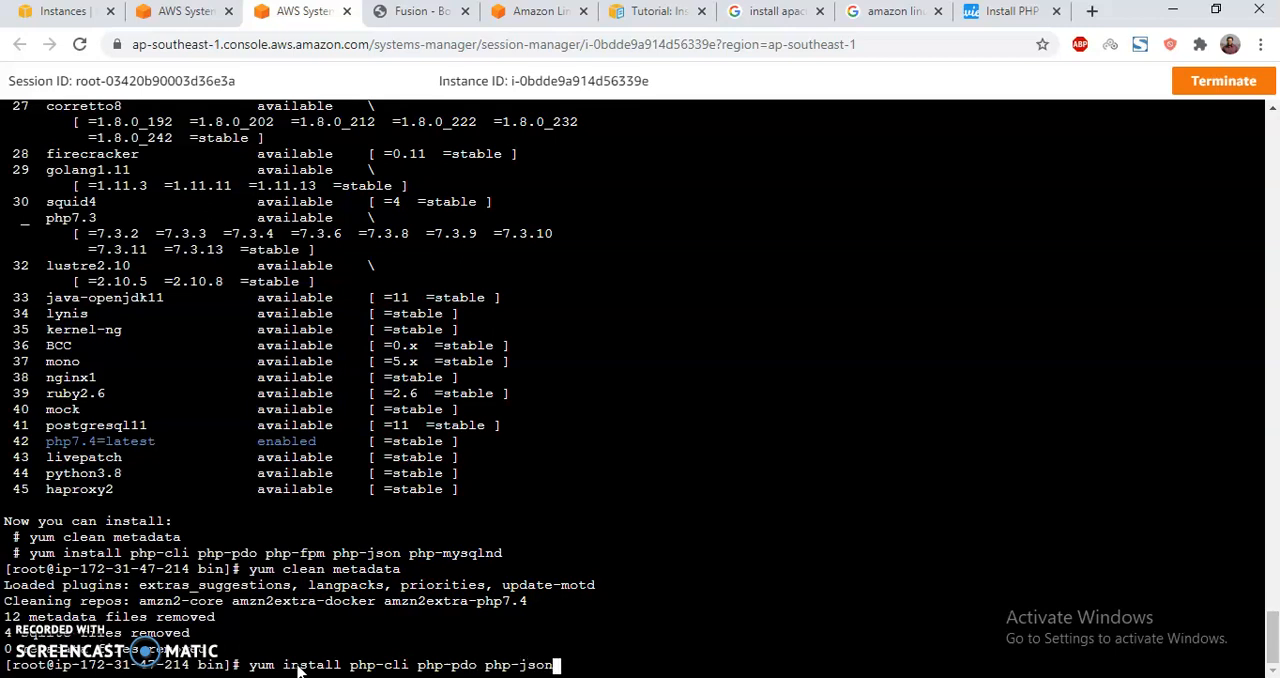
pyautogui.write('-p')
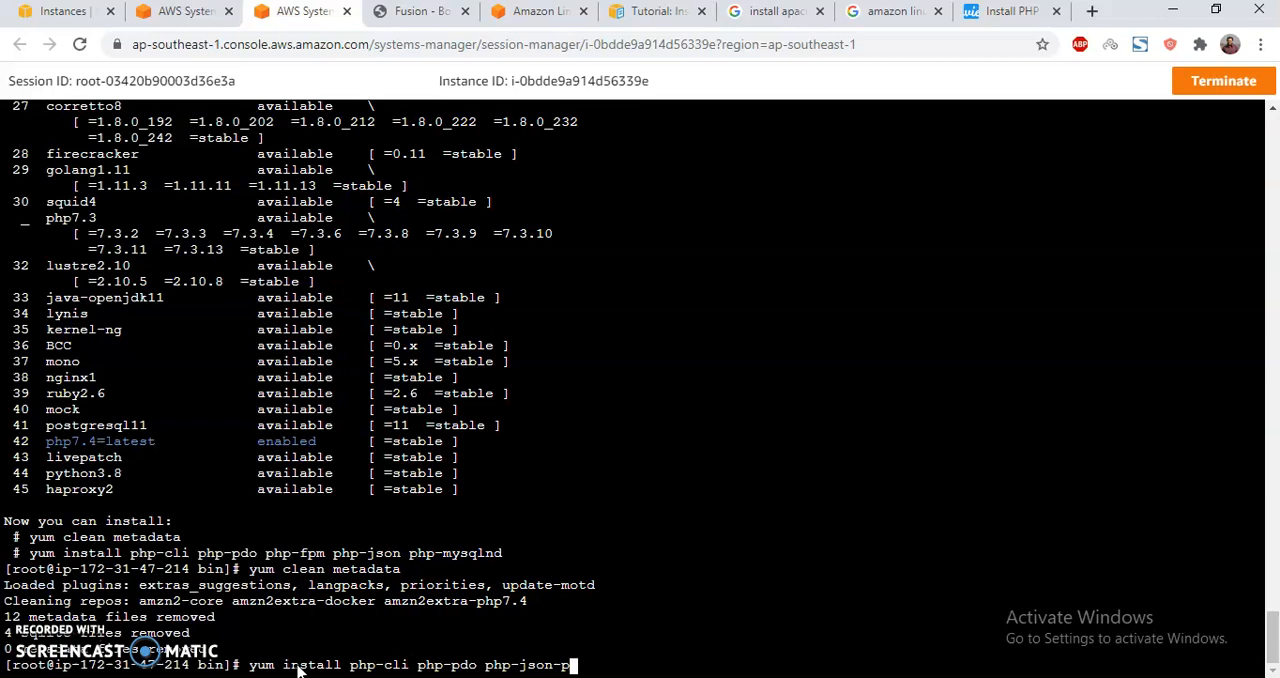
pyautogui.write('php')
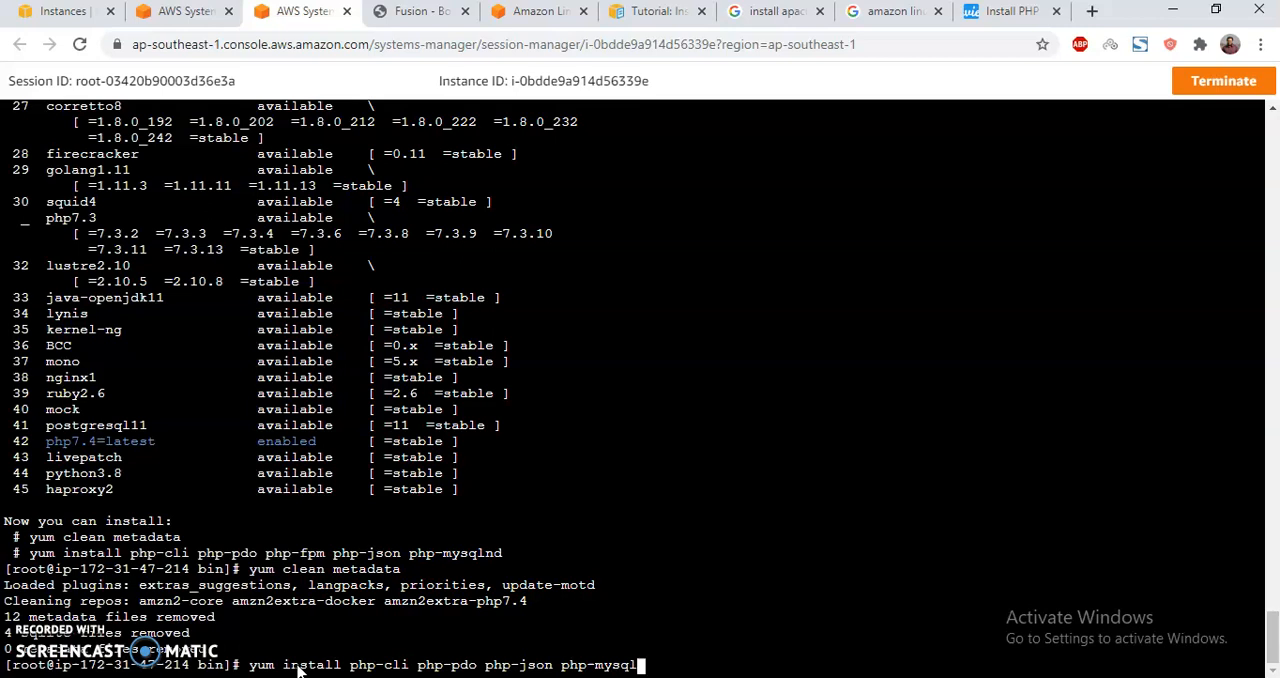
pyautogui.press('Return')
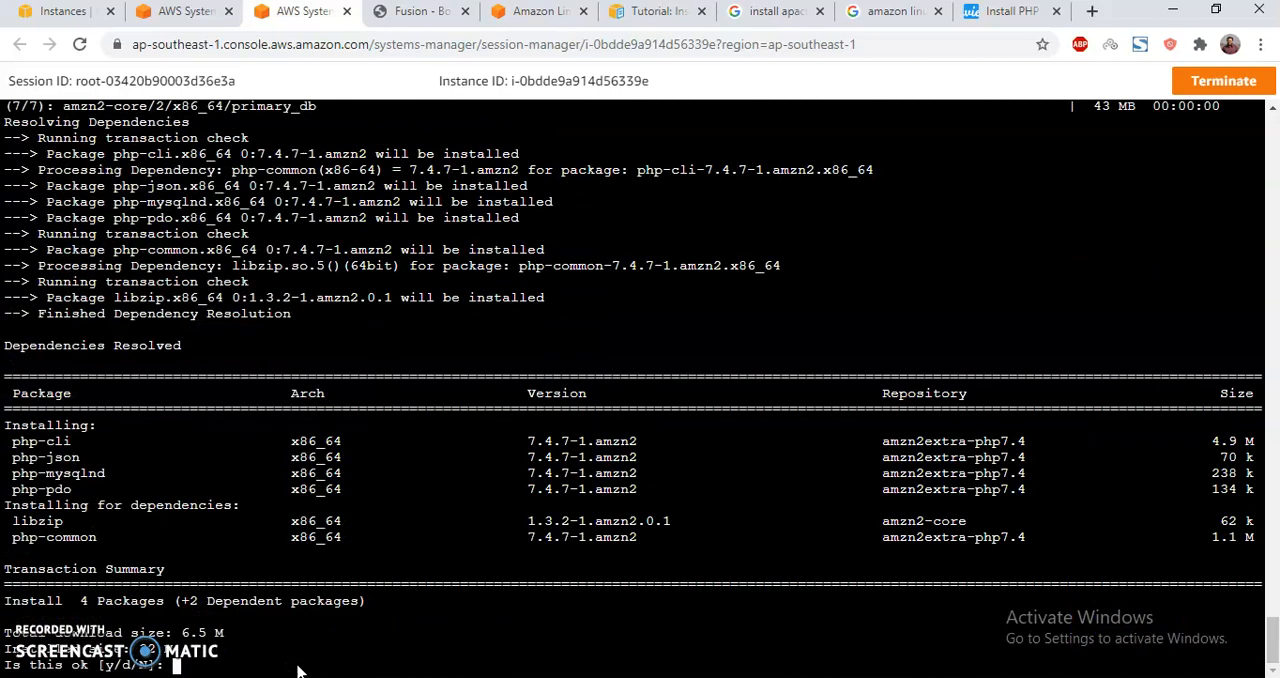
pyautogui.write('y')
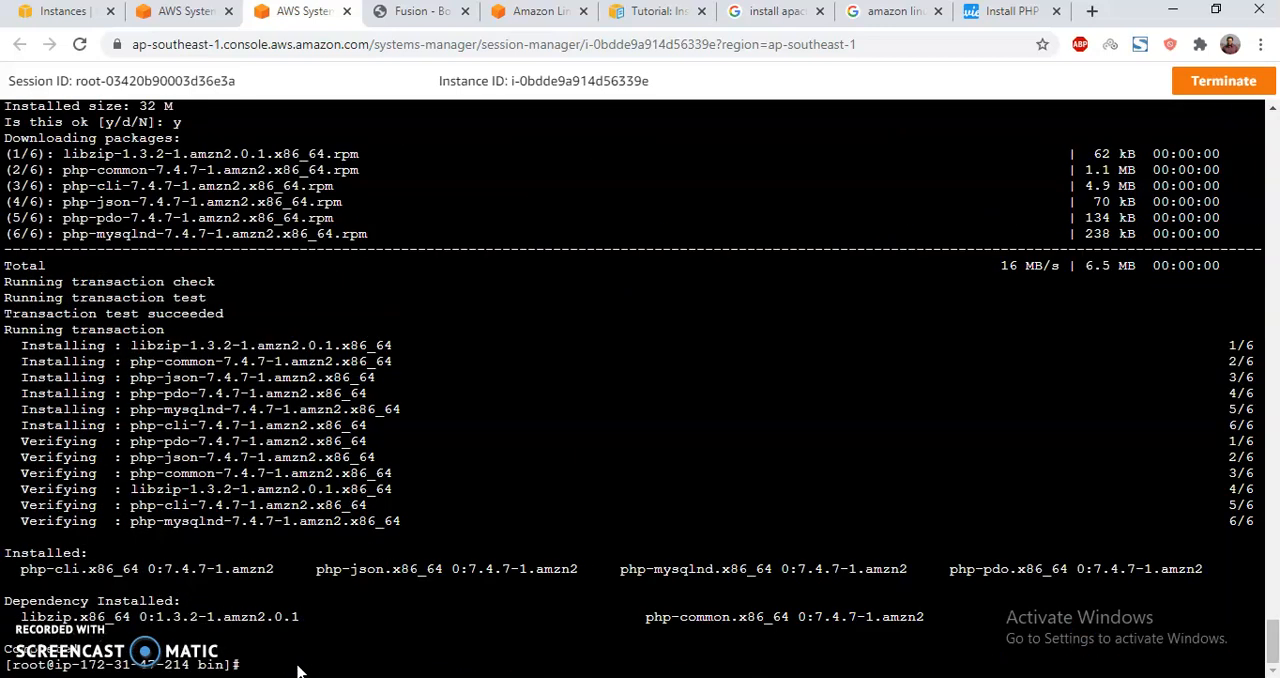
# Trim the recalled command to 'yum install php' and run it, installing php 7.4.7 with httpd
pyautogui.write('yum install php-cli php-pdo php-json php-mysqlnd')
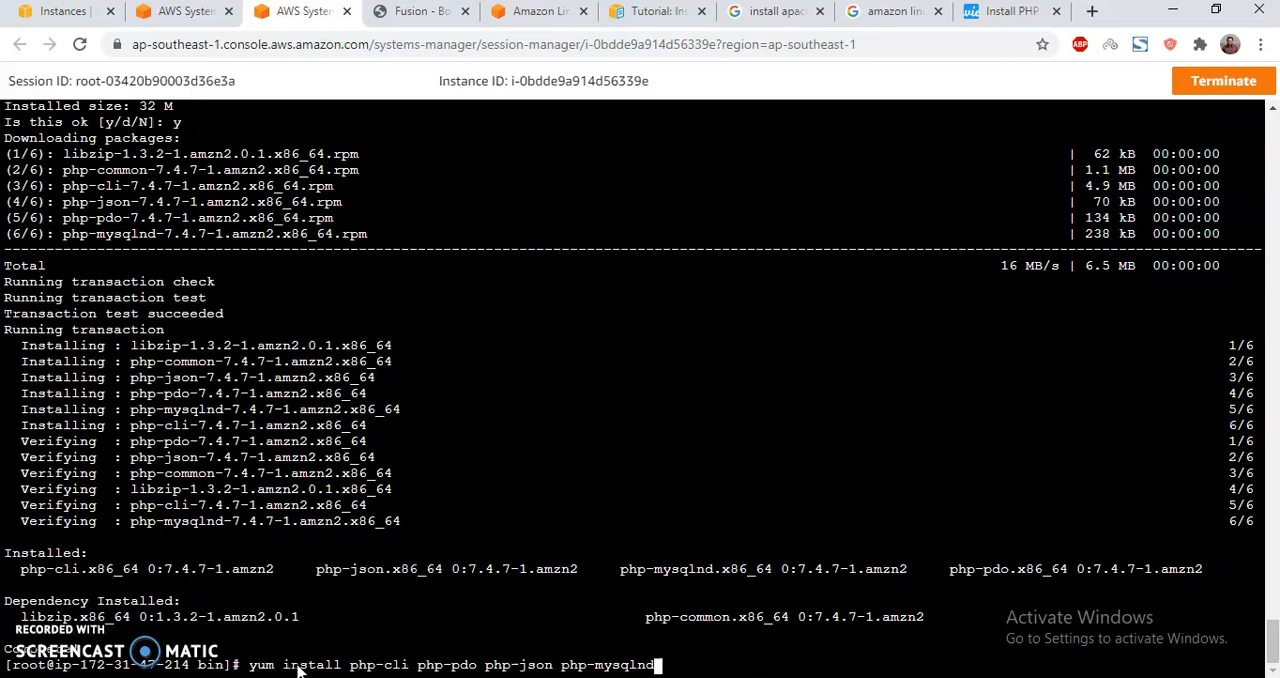
pyautogui.press('Backspace')
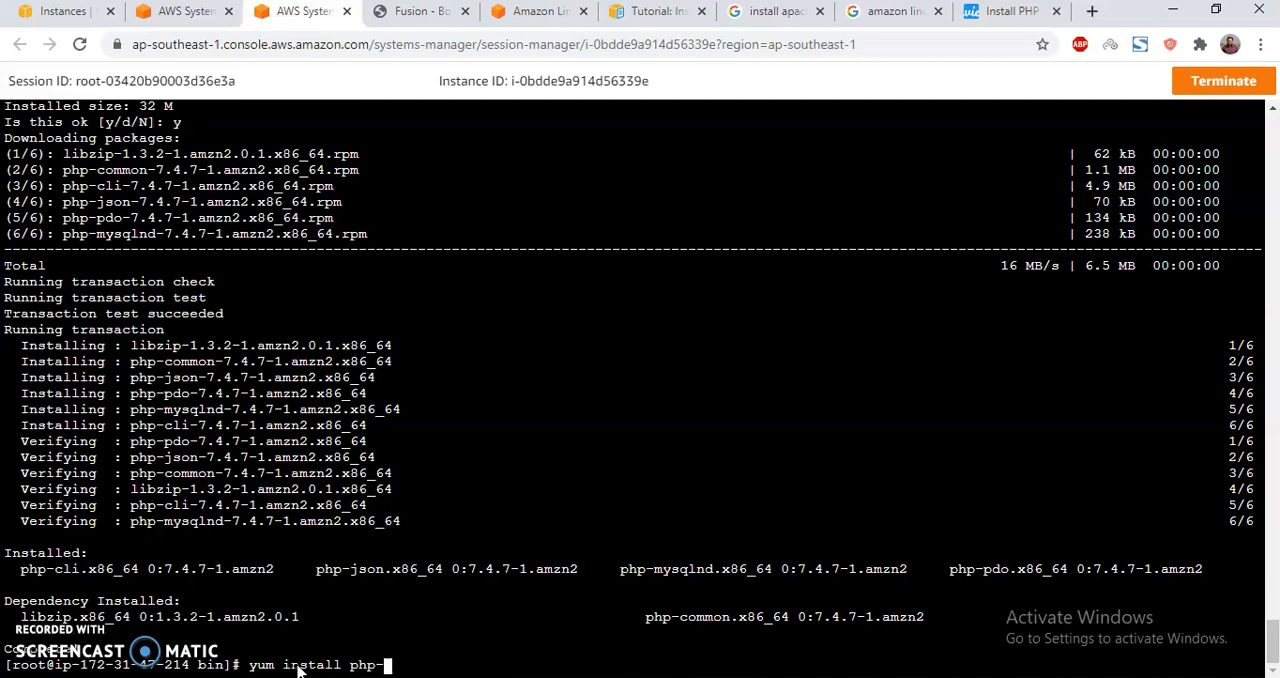
pyautogui.press('Return')
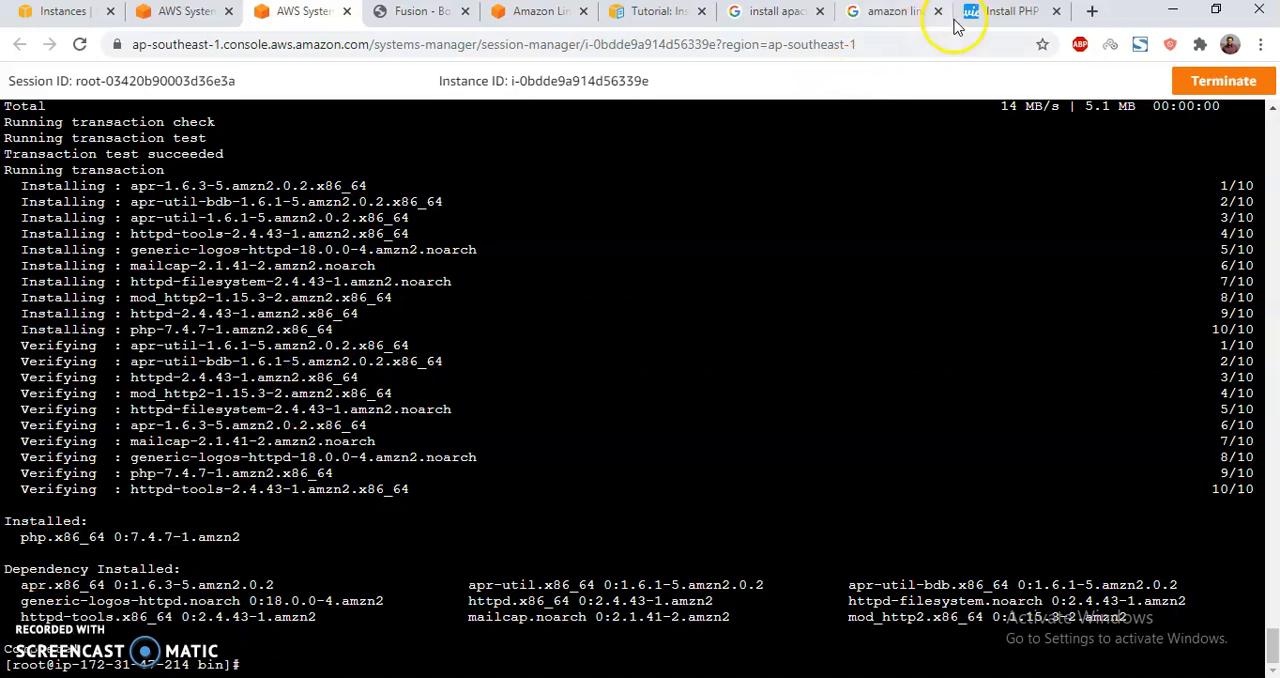
# Read through the techviewleo guide's PHP package and dependency lists, then return to the shell
pyautogui.click(1005, 11)
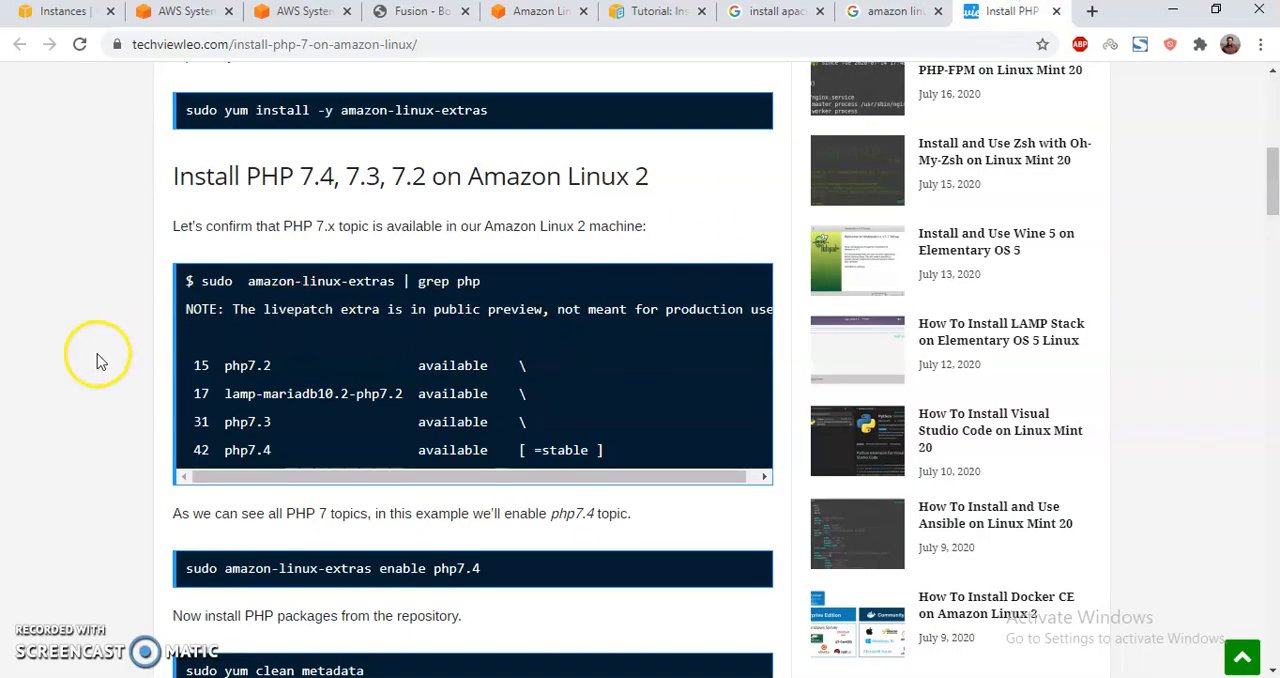
pyautogui.scroll(-3)
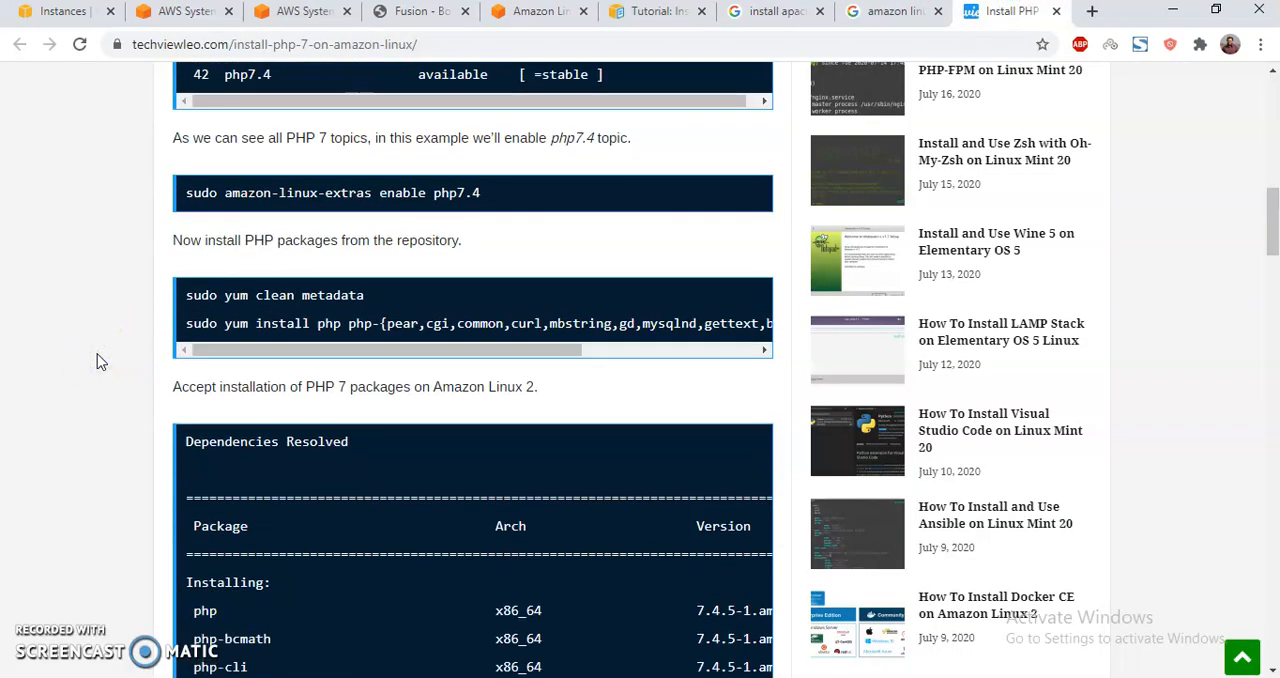
pyautogui.scroll(-3)
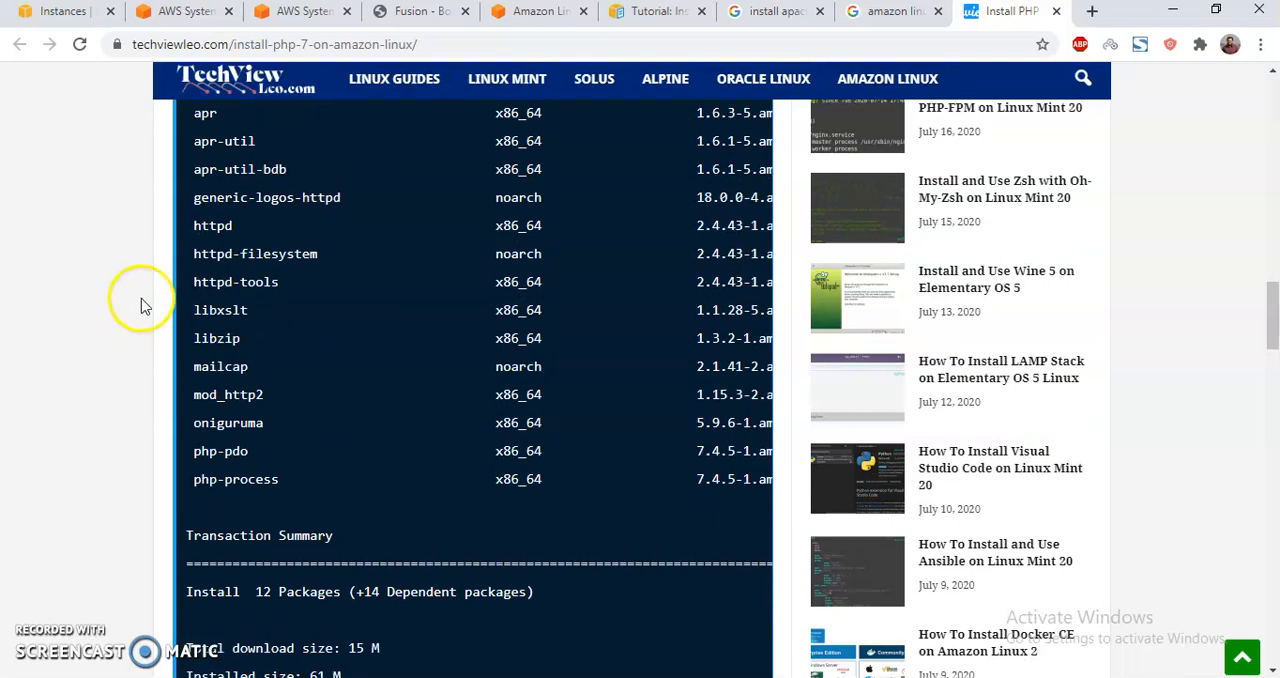
pyautogui.doubleClick(212, 225)
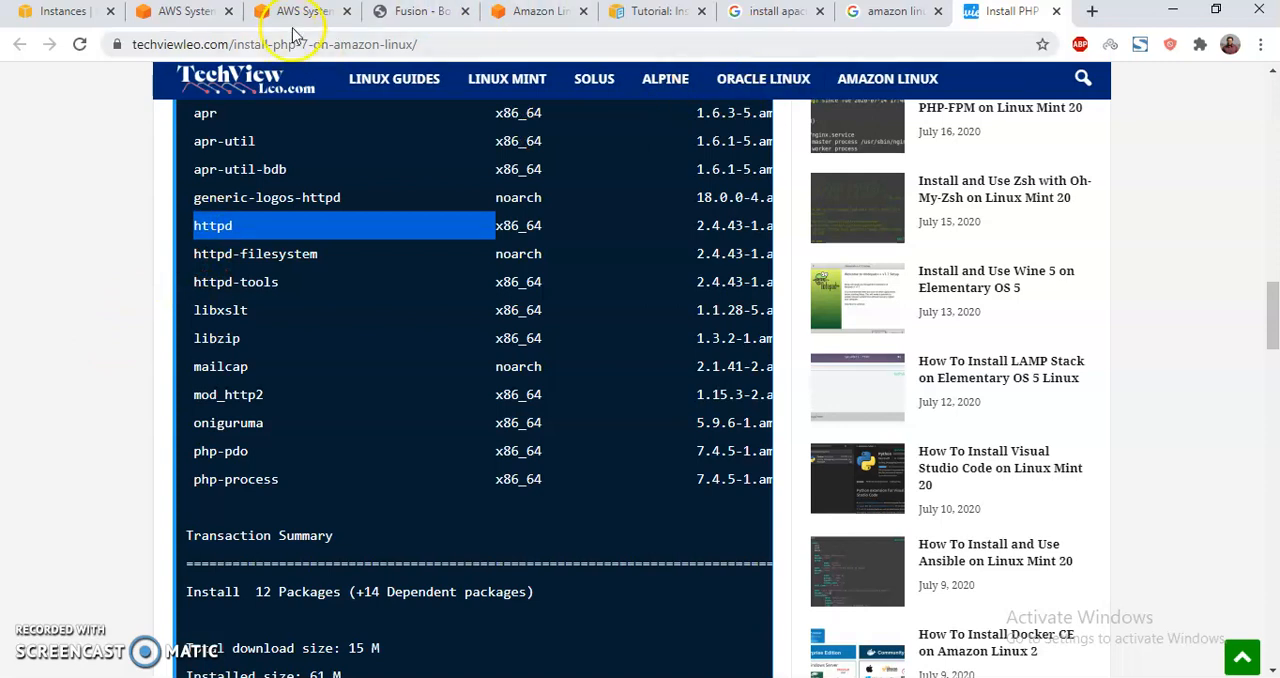
pyautogui.click(300, 11)
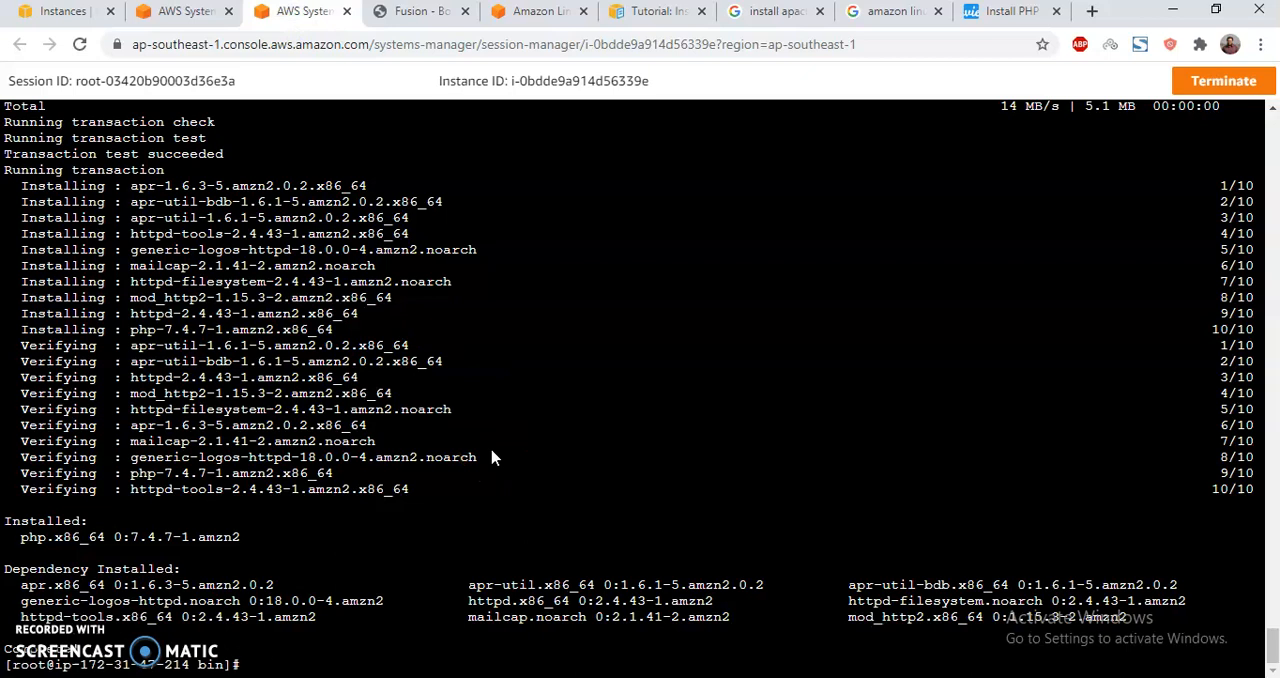
# Run 'amazon-linux-extras | grep httpd' to confirm httpd_modules is available and stable
pyautogui.write('amazon-linux-')
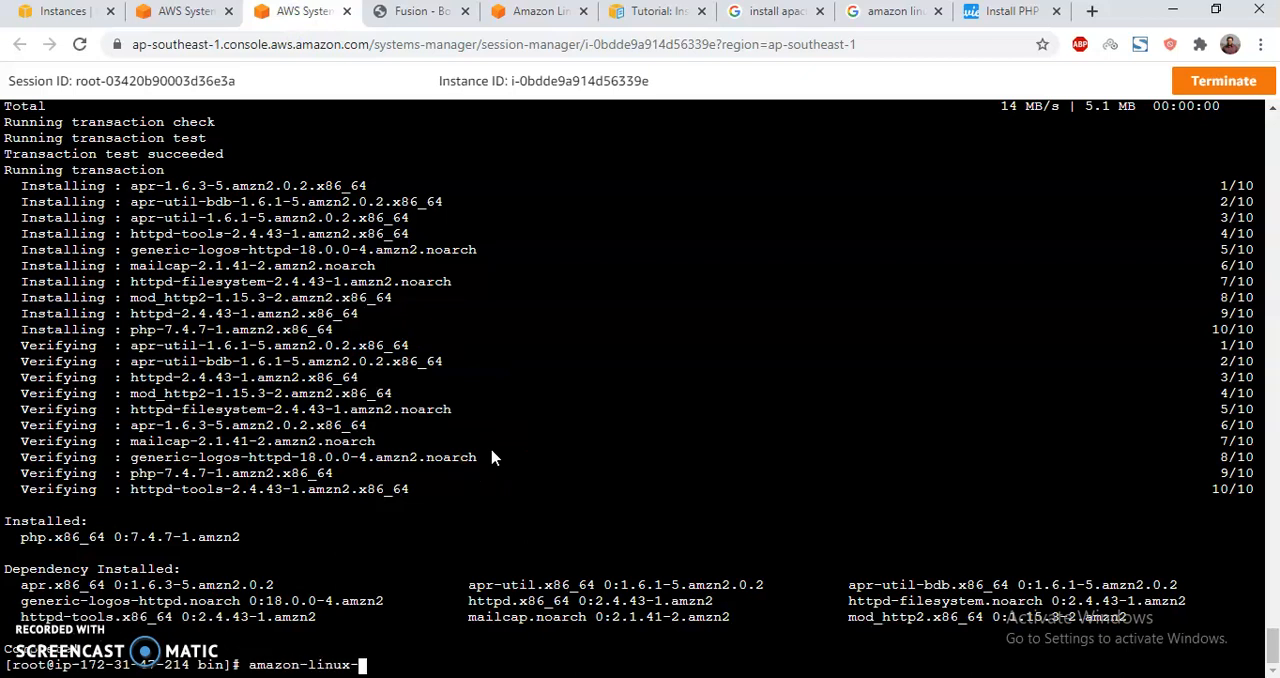
pyautogui.write('extras')
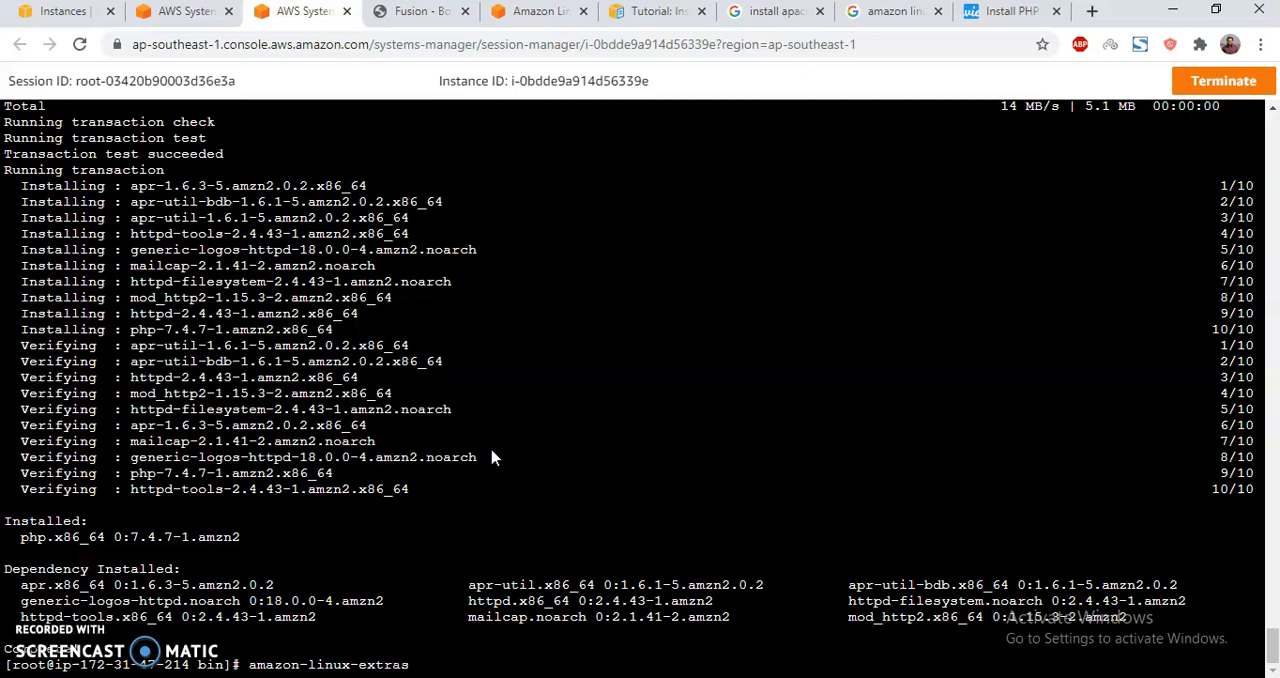
pyautogui.write('|')
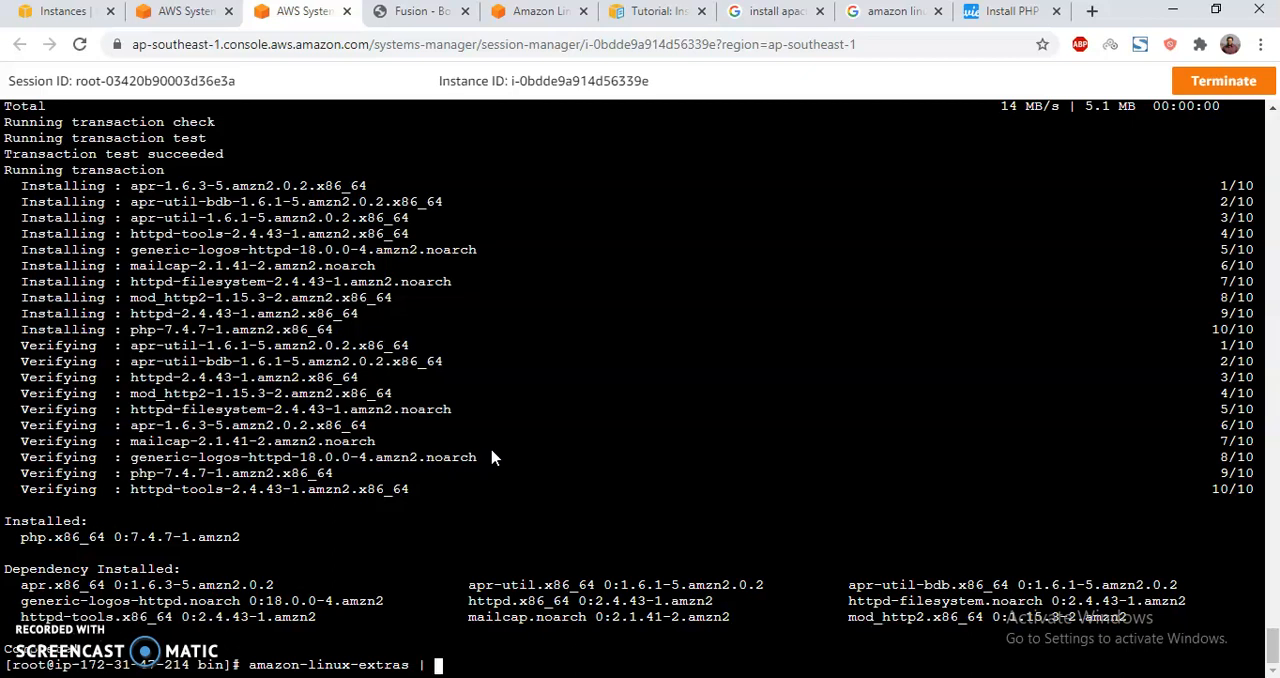
pyautogui.write('grep httpd')
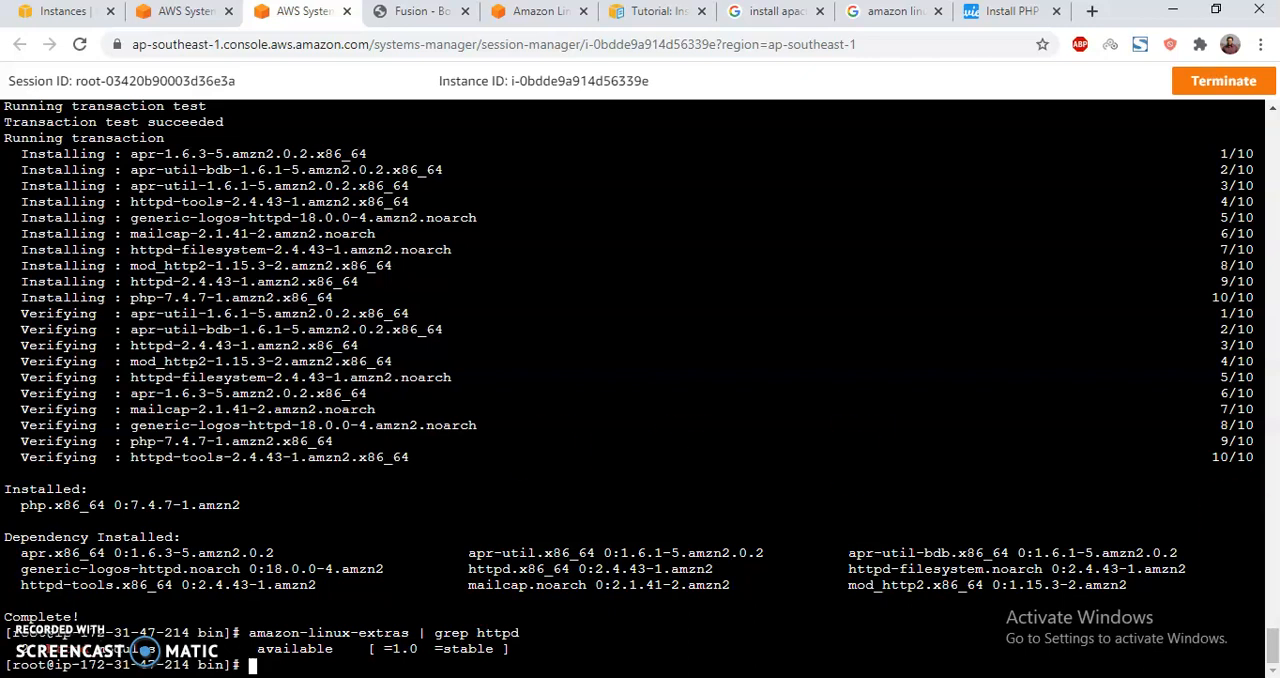
pyautogui.moveTo(1008, 11)
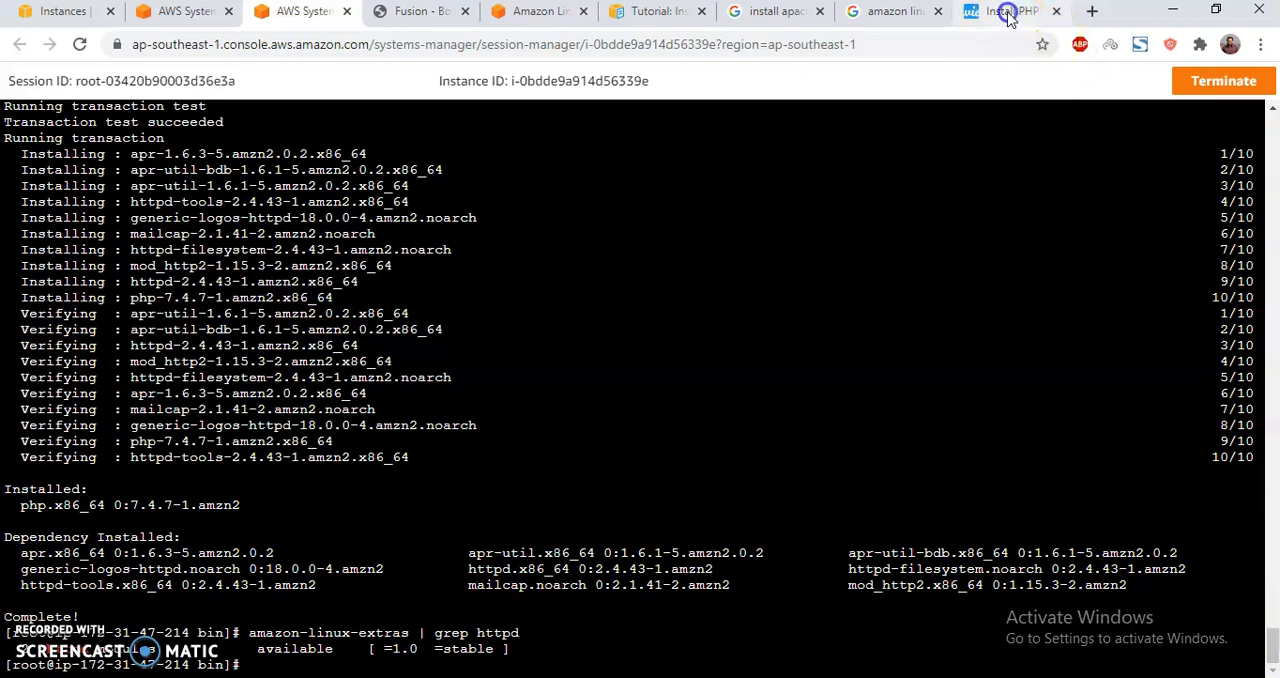
# Scroll the techviewleo guide back up to the 'amazon-linux-extras enable' step, then return to the shell
pyautogui.click(1000, 11)
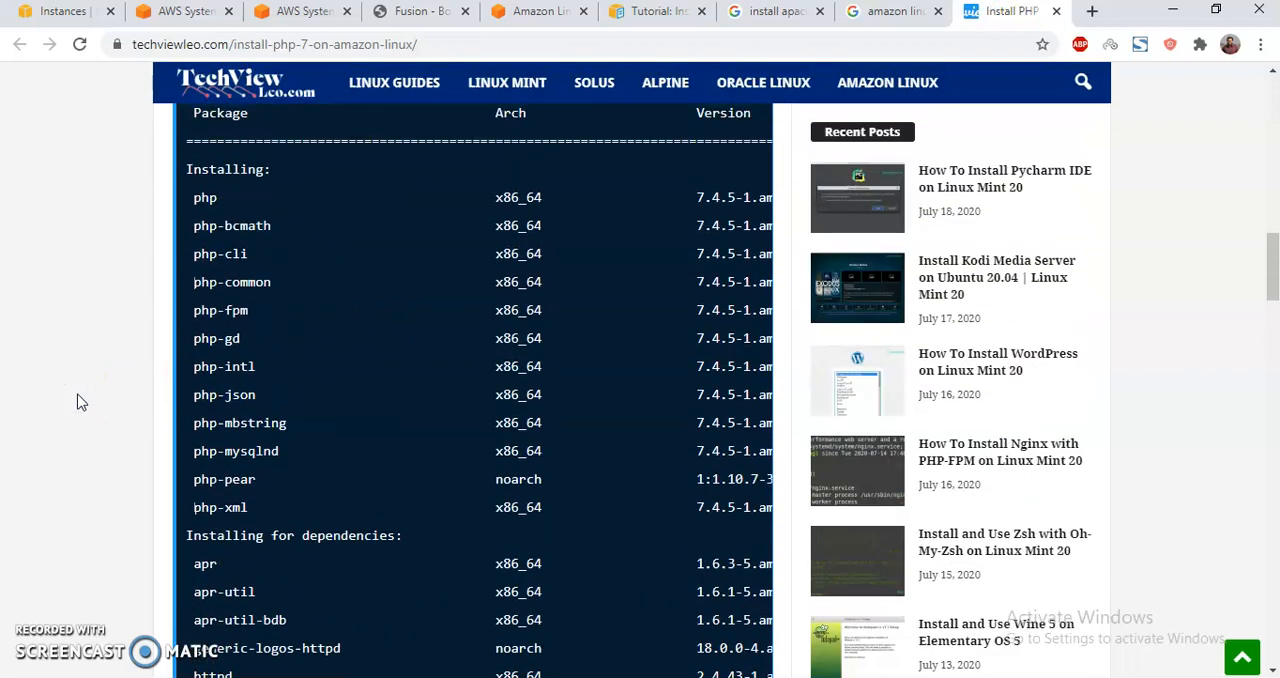
pyautogui.scroll(3)
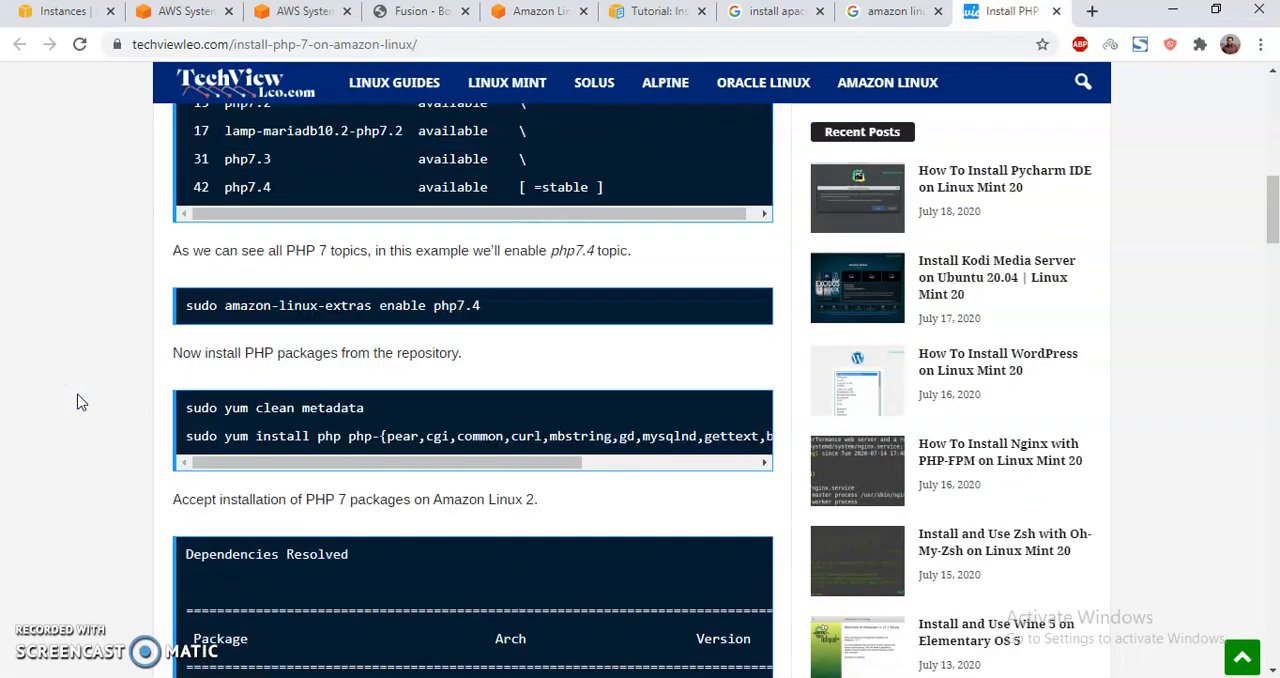
pyautogui.scroll(3)
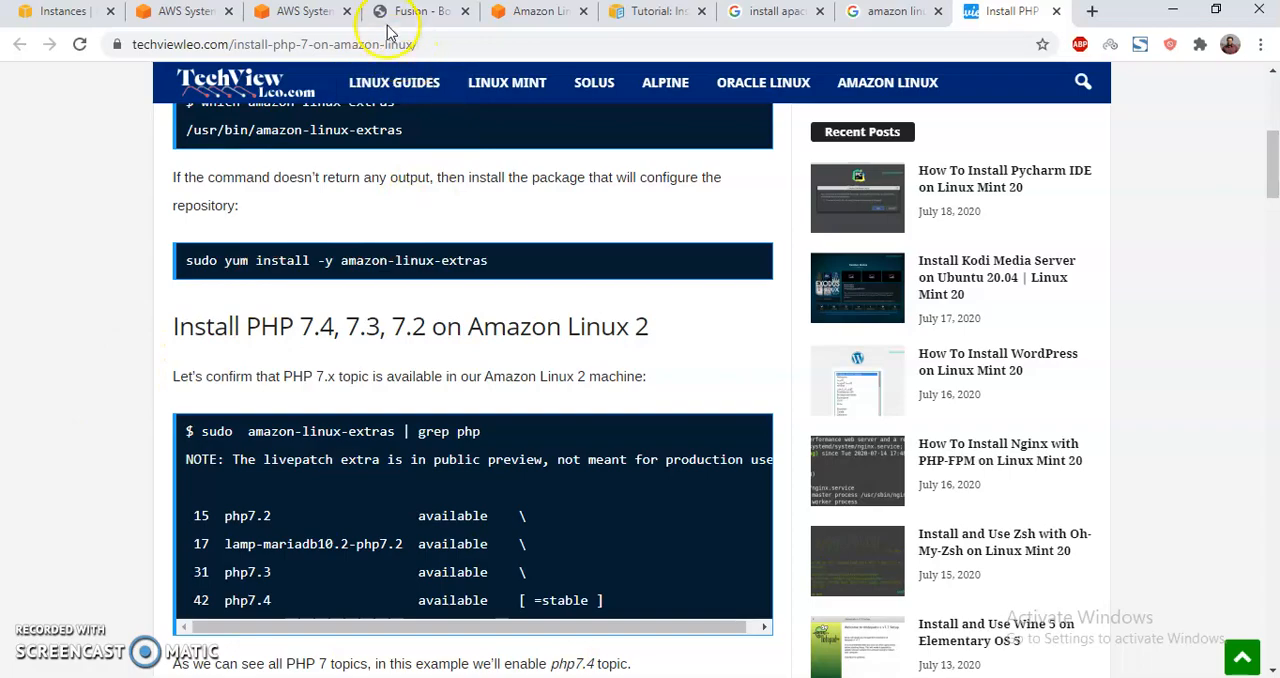
pyautogui.click(295, 11)
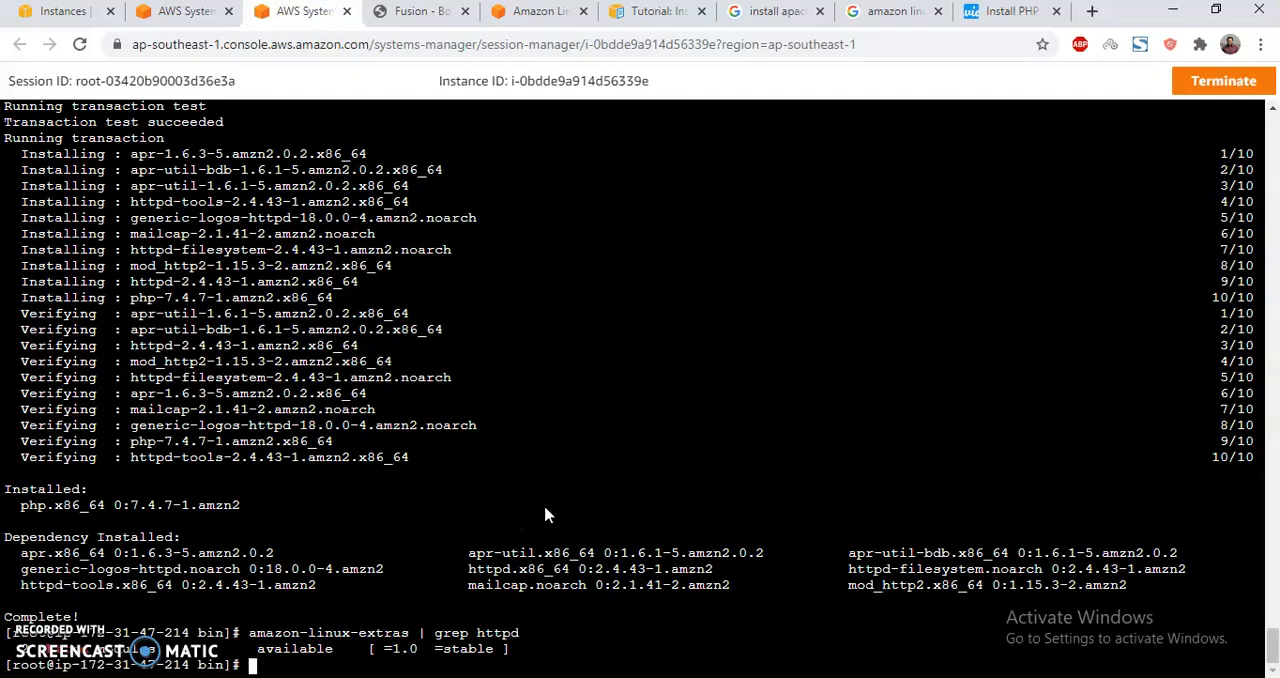
# Run 'amazon-linux-extras enable httpd', then 'sudo yum install httpd mod_ssl'
pyautogui.write('amazon-')
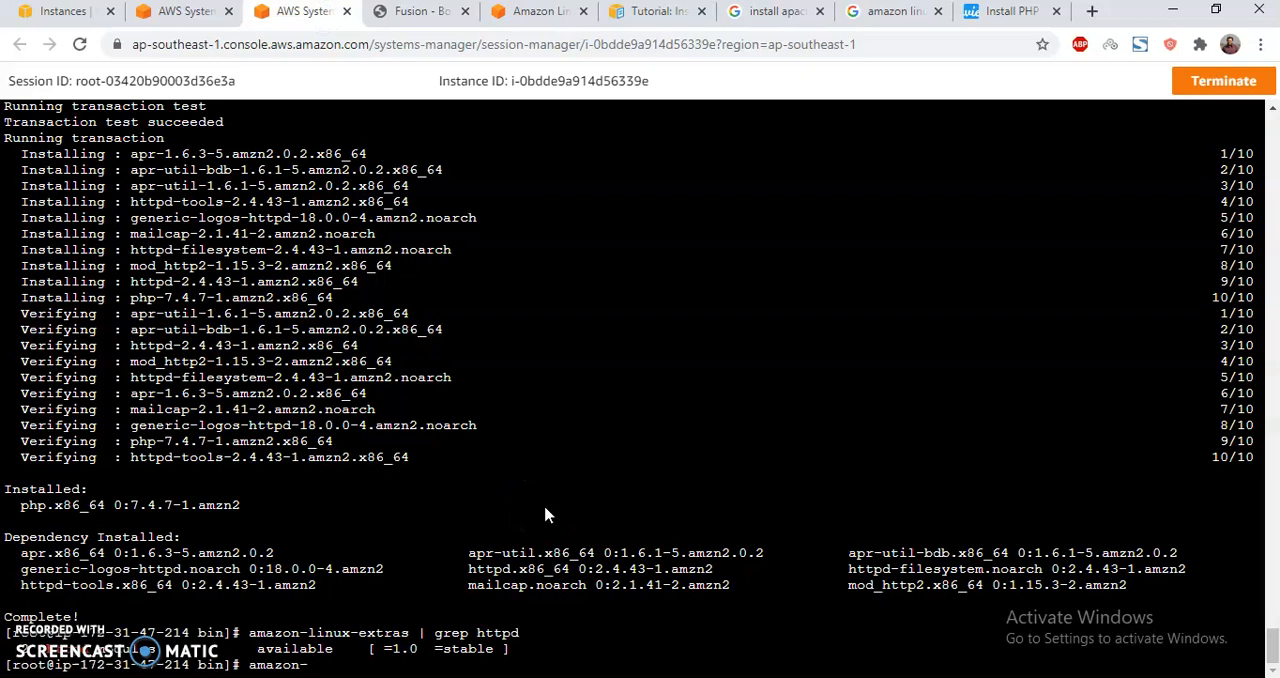
pyautogui.write('amazon-linux-extras')
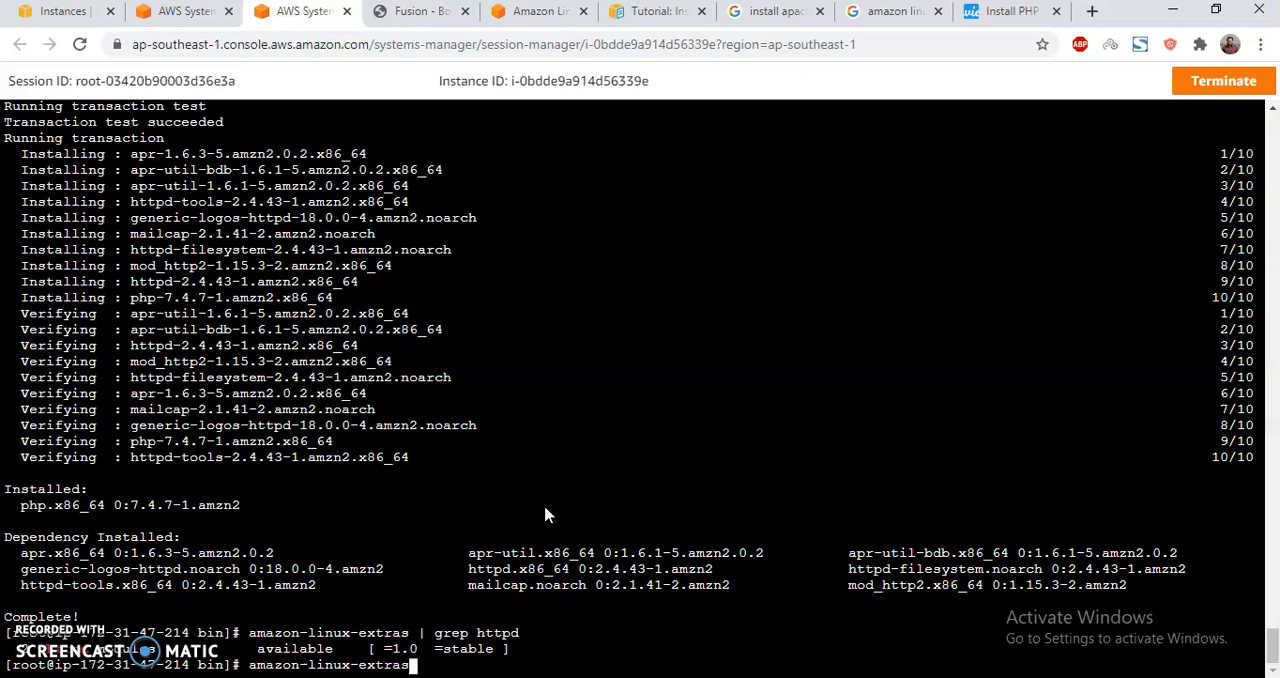
pyautogui.write('enable')
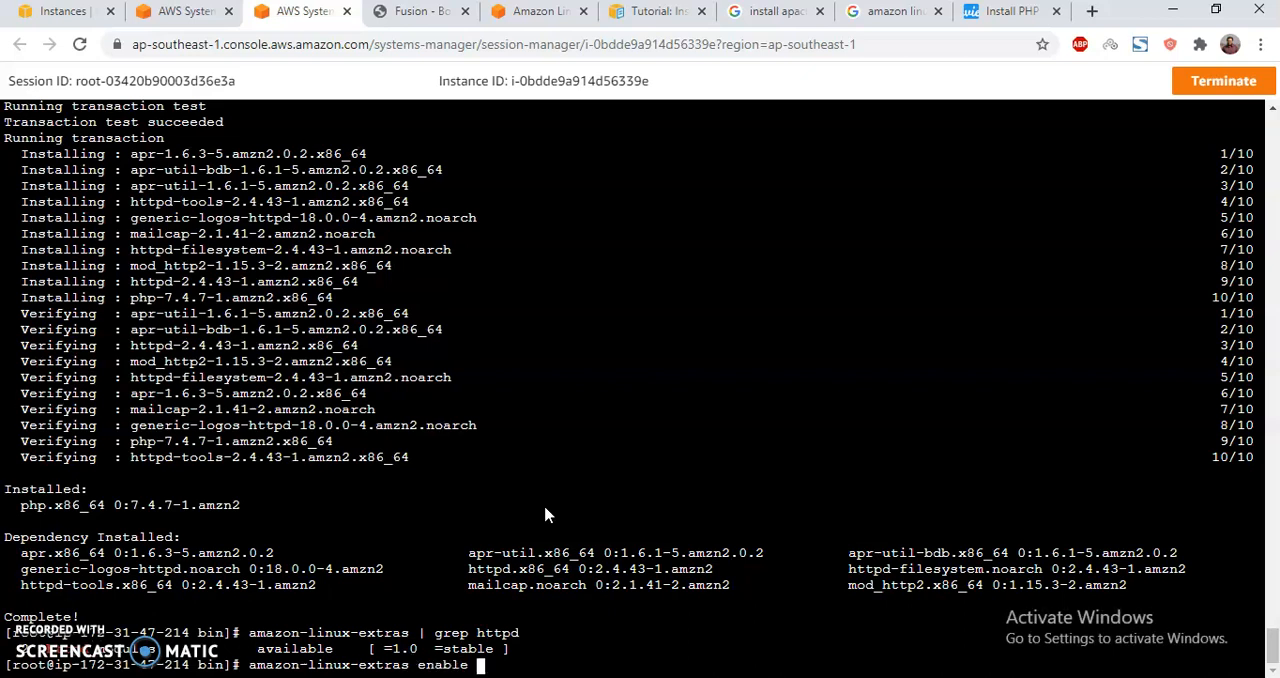
pyautogui.write('httpd')
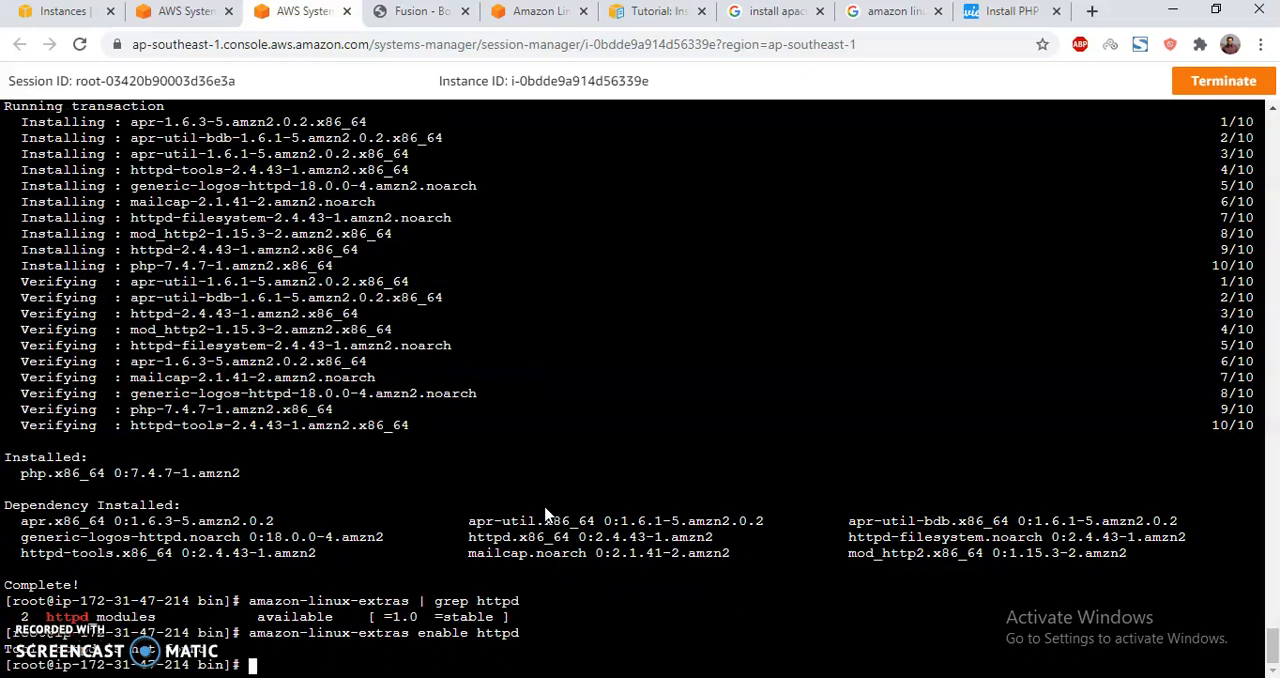
pyautogui.write('sudo yum install httpd mod_ssl')
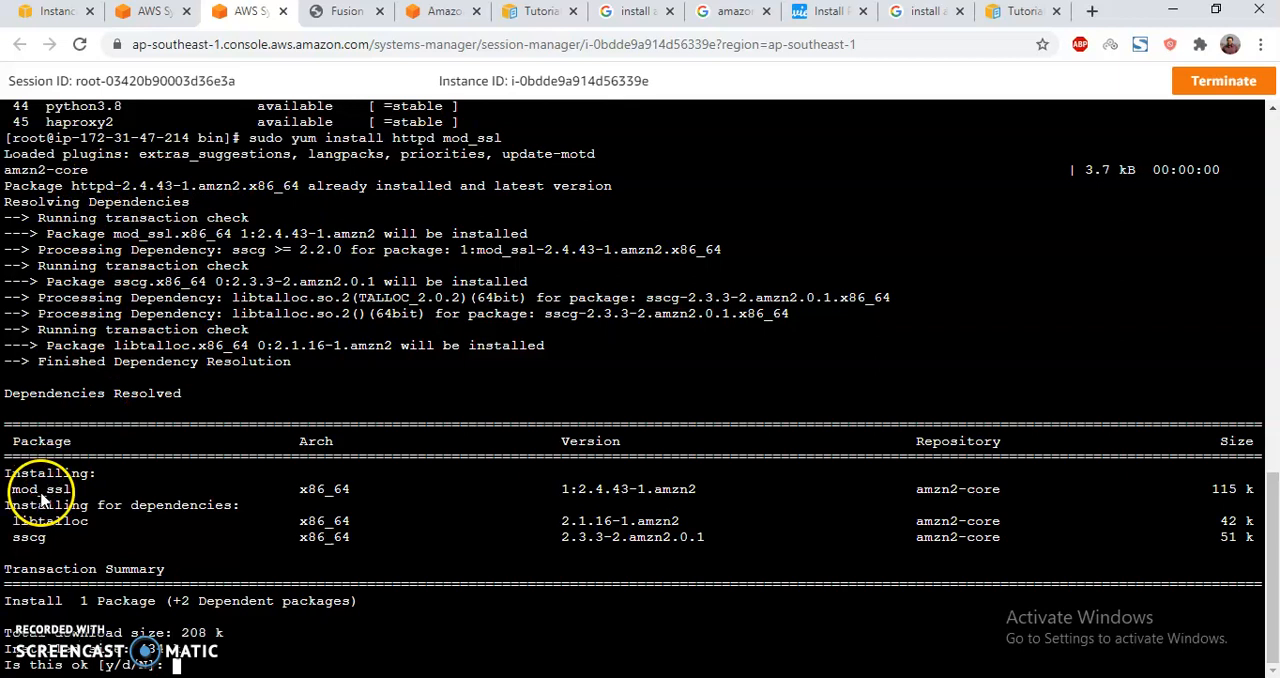
pyautogui.moveTo(560, 508)
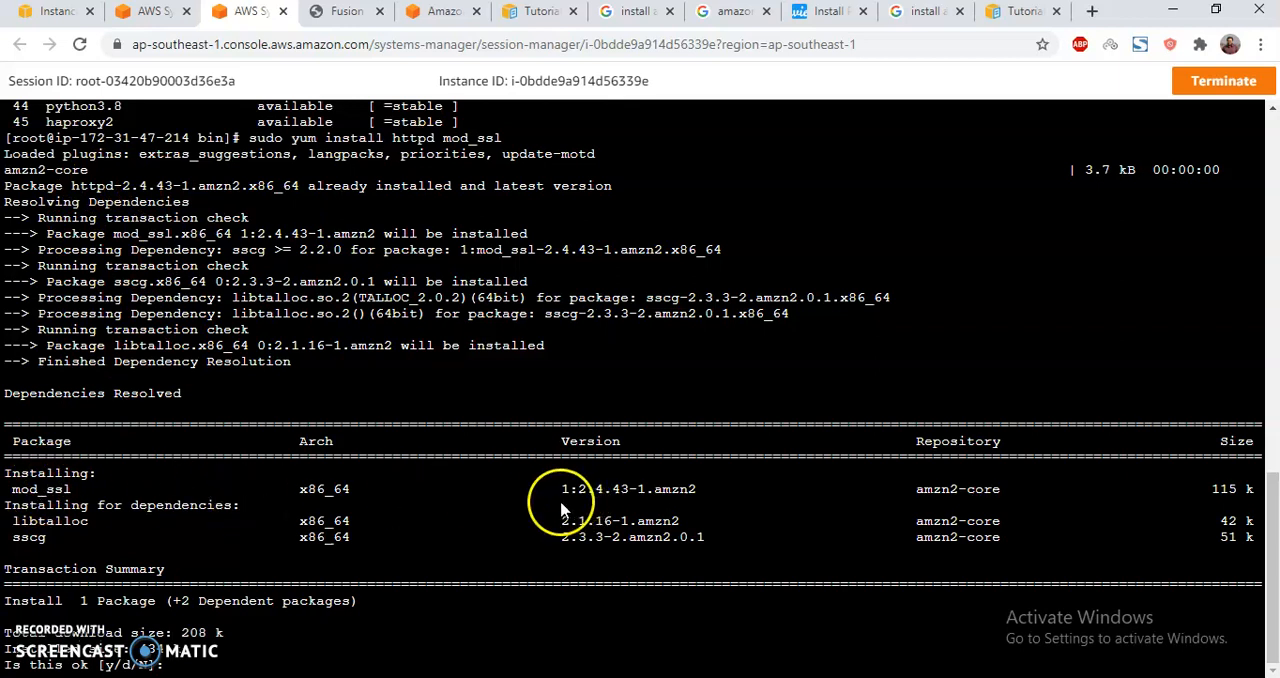
# Confirm the mod_ssl install with y, adding its libtalloc and sscg dependencies
pyautogui.write('y')
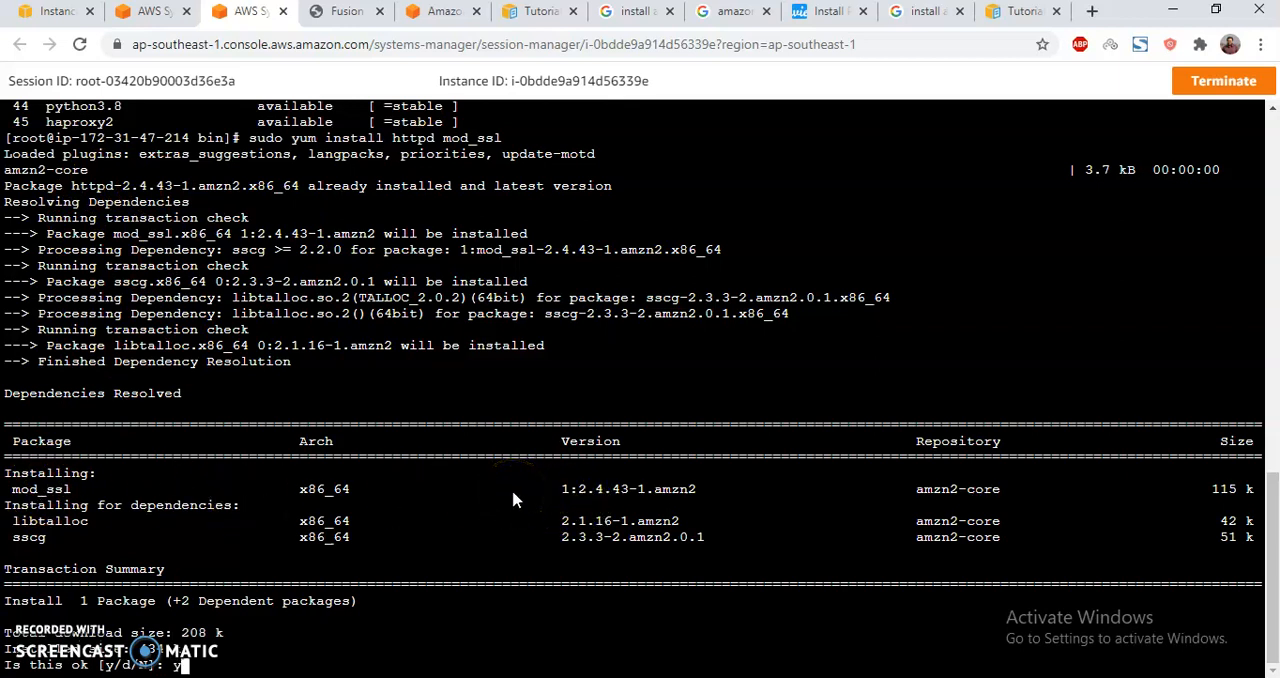
pyautogui.press('Return')
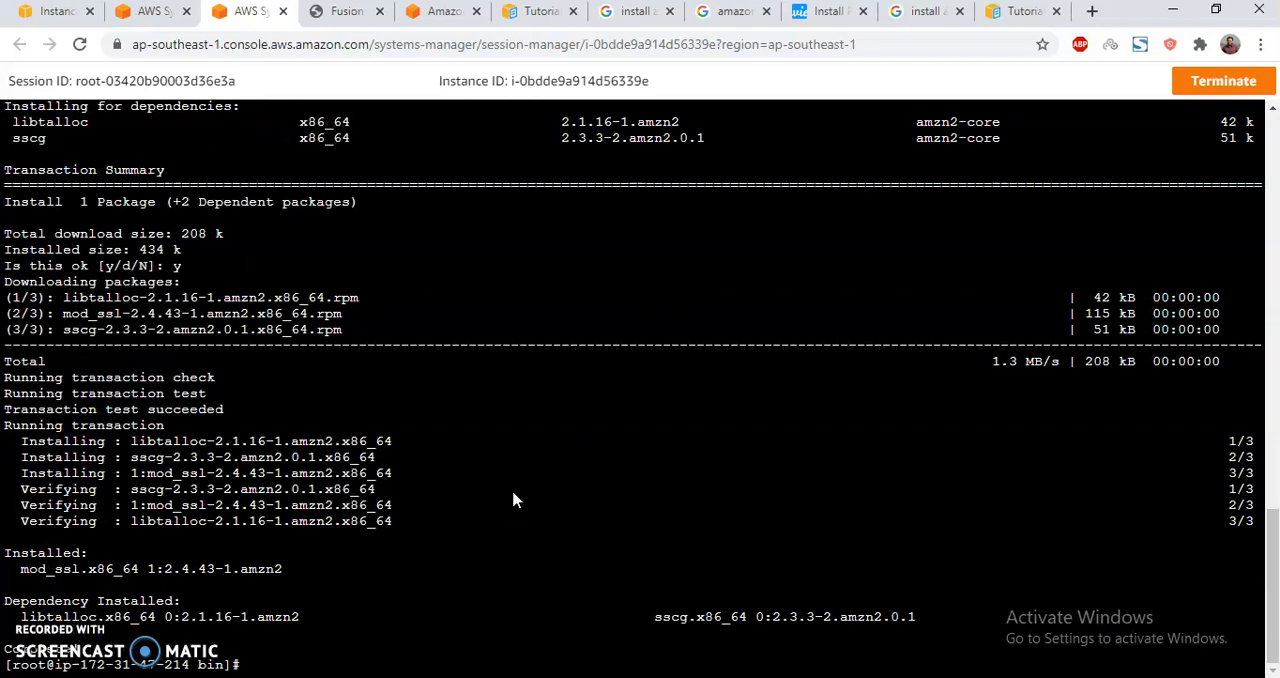
pyautogui.write('sudo service h')
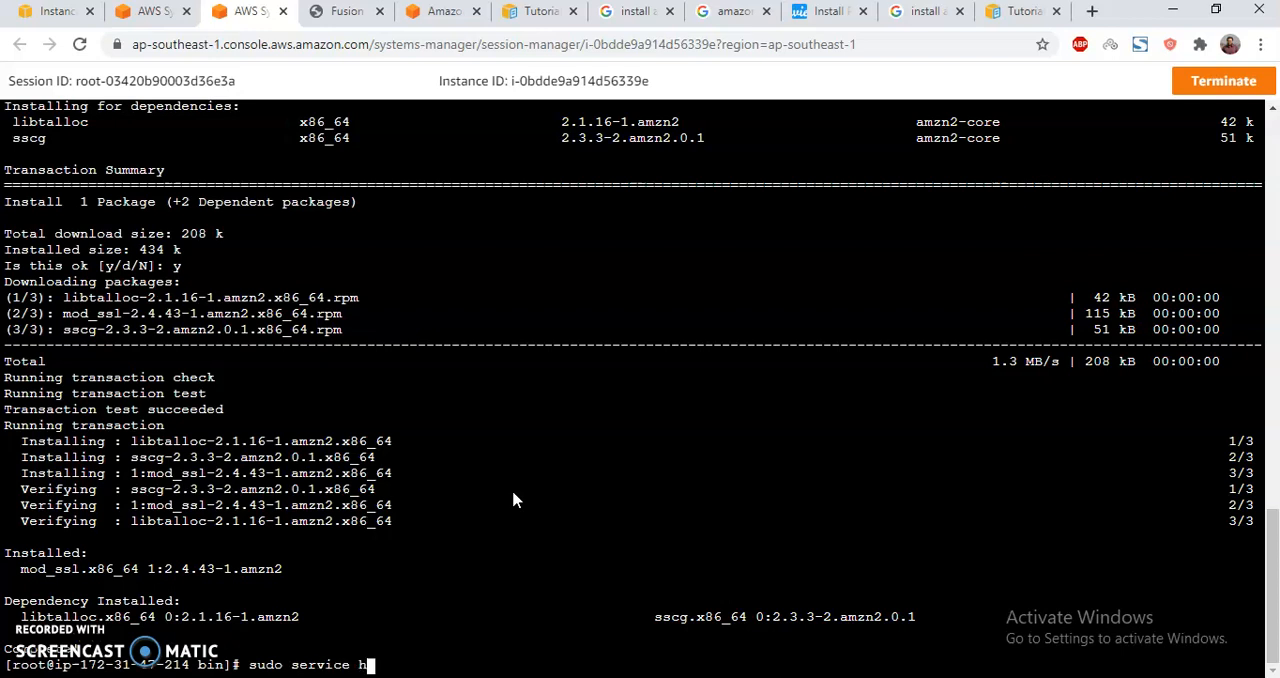
# Run 'sudo service httpd start' and verify the Apache test page at the instance's public DNS
pyautogui.write('ttpd start')
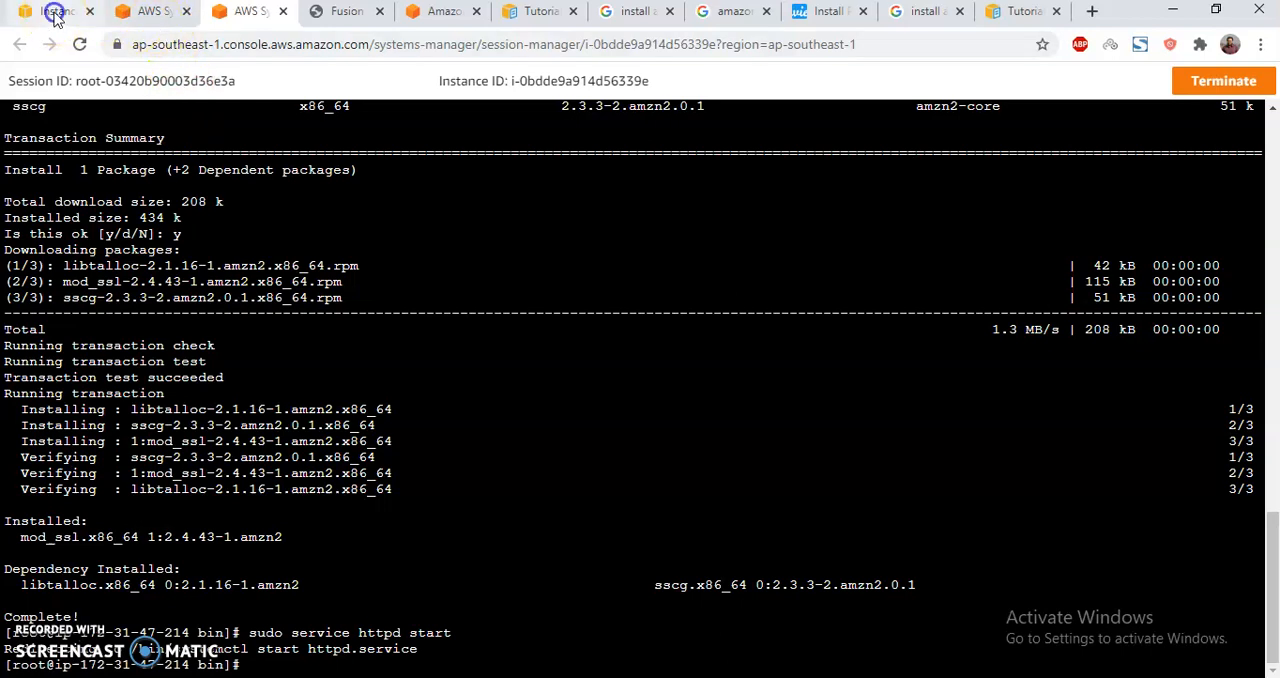
pyautogui.click(50, 11)
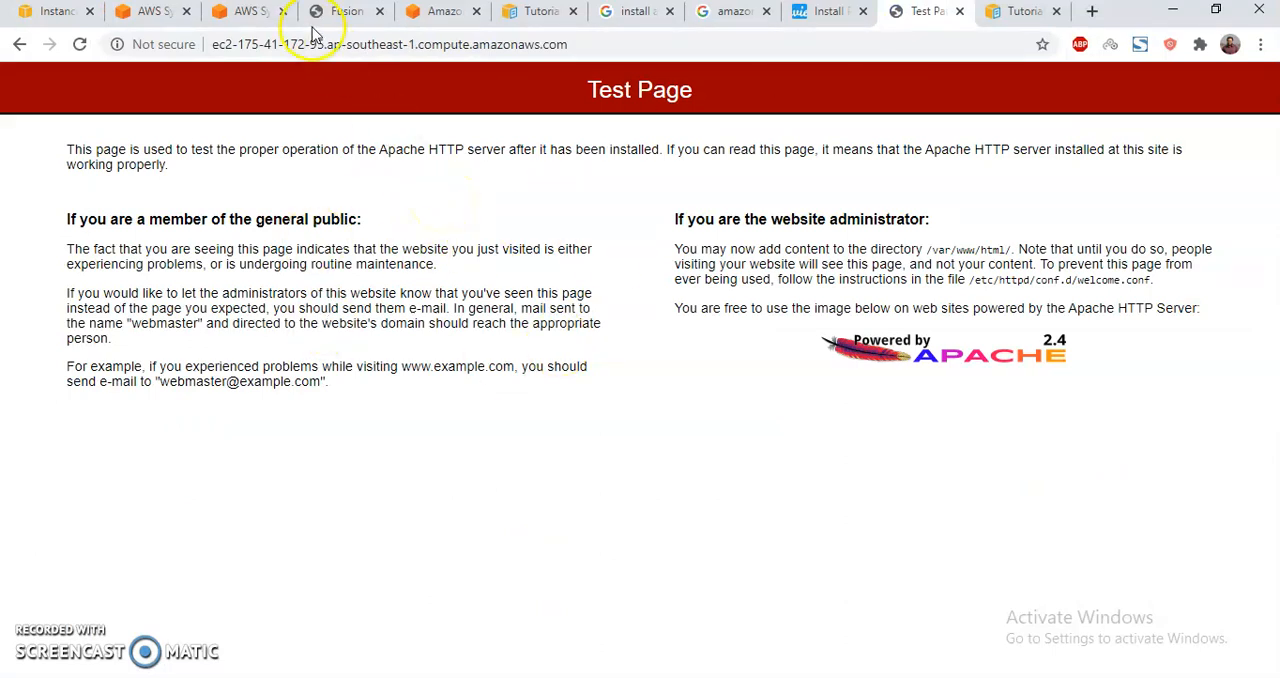
pyautogui.click(245, 11)
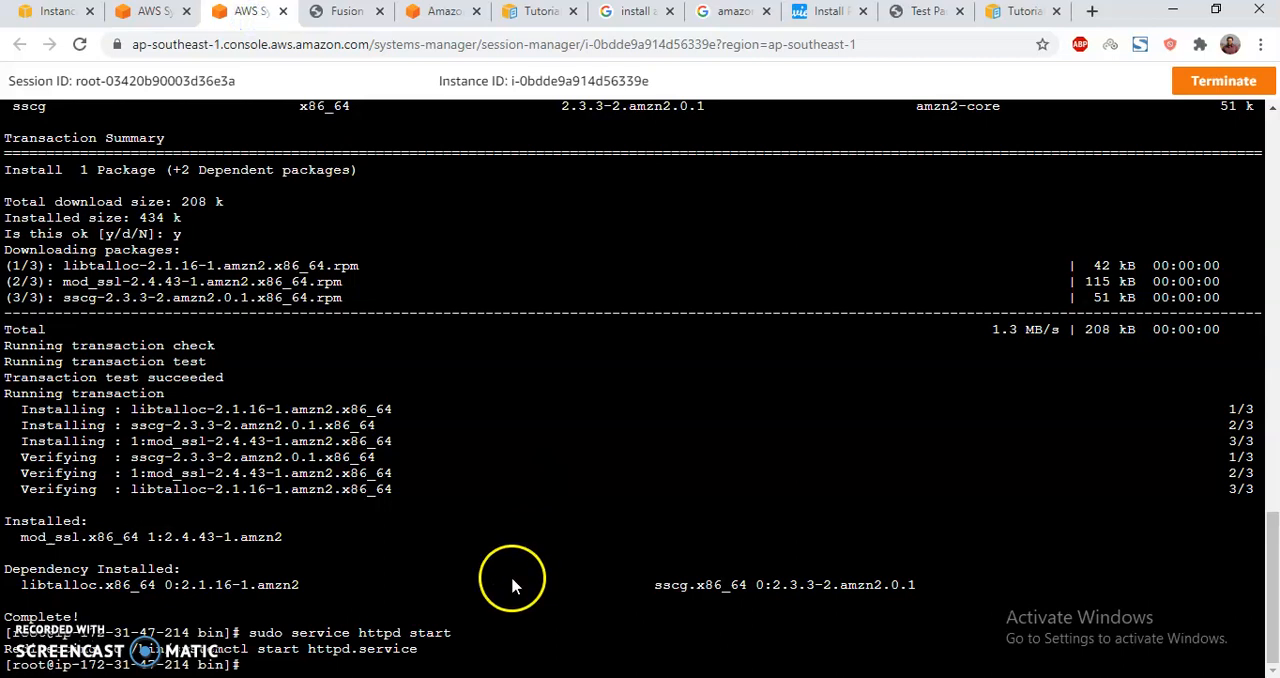
pyautogui.moveTo(500, 607)
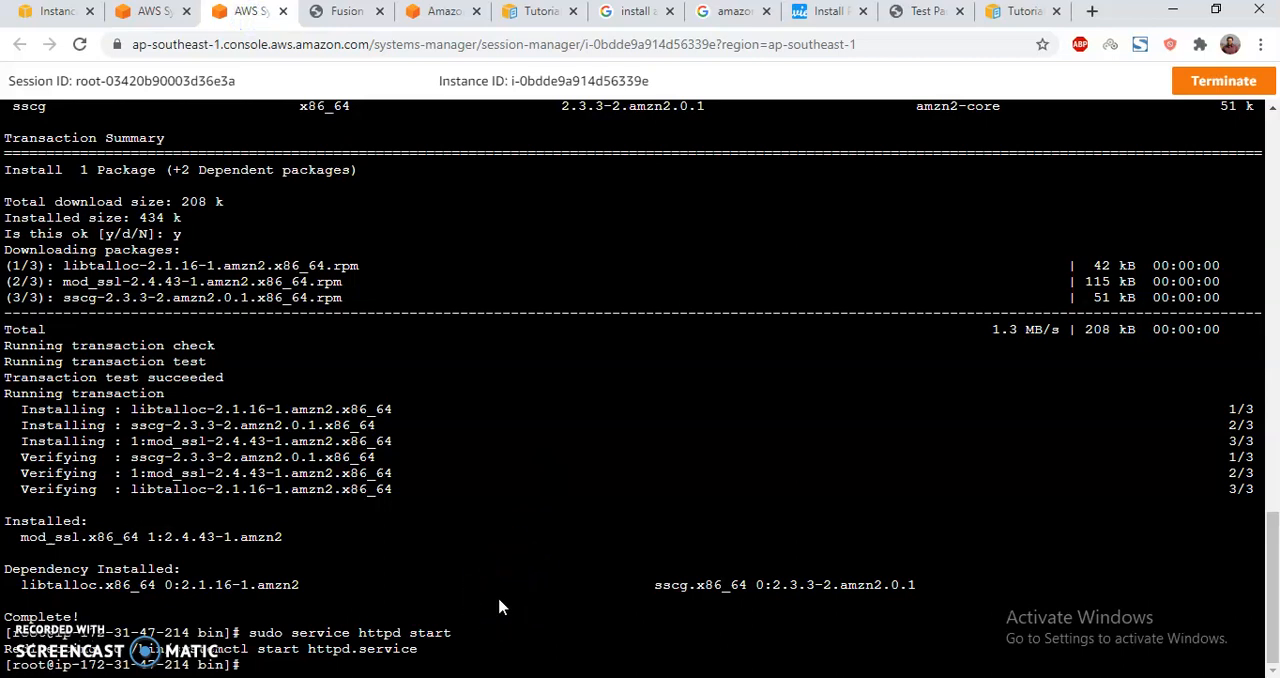
# Create /var/www/html/info.php with phpinfo() and view the PHP 7.4.7 info page in the browser
pyautogui.write('sudo vi /')
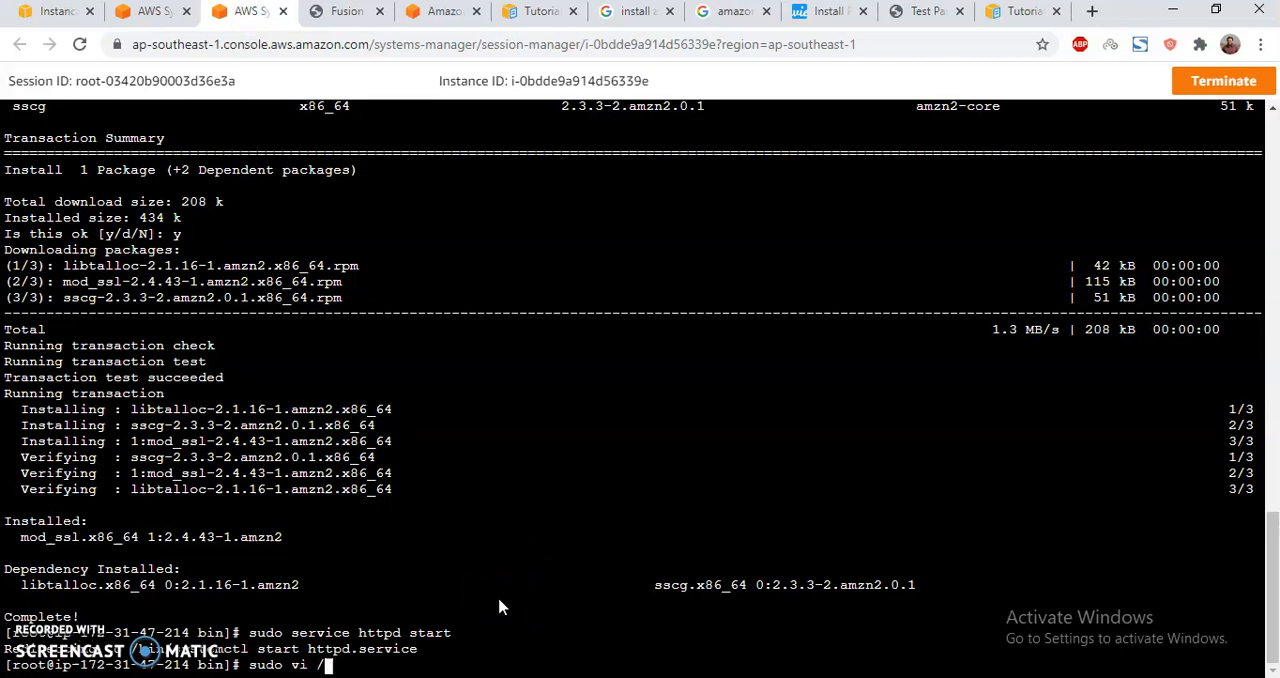
pyautogui.write('var/www')
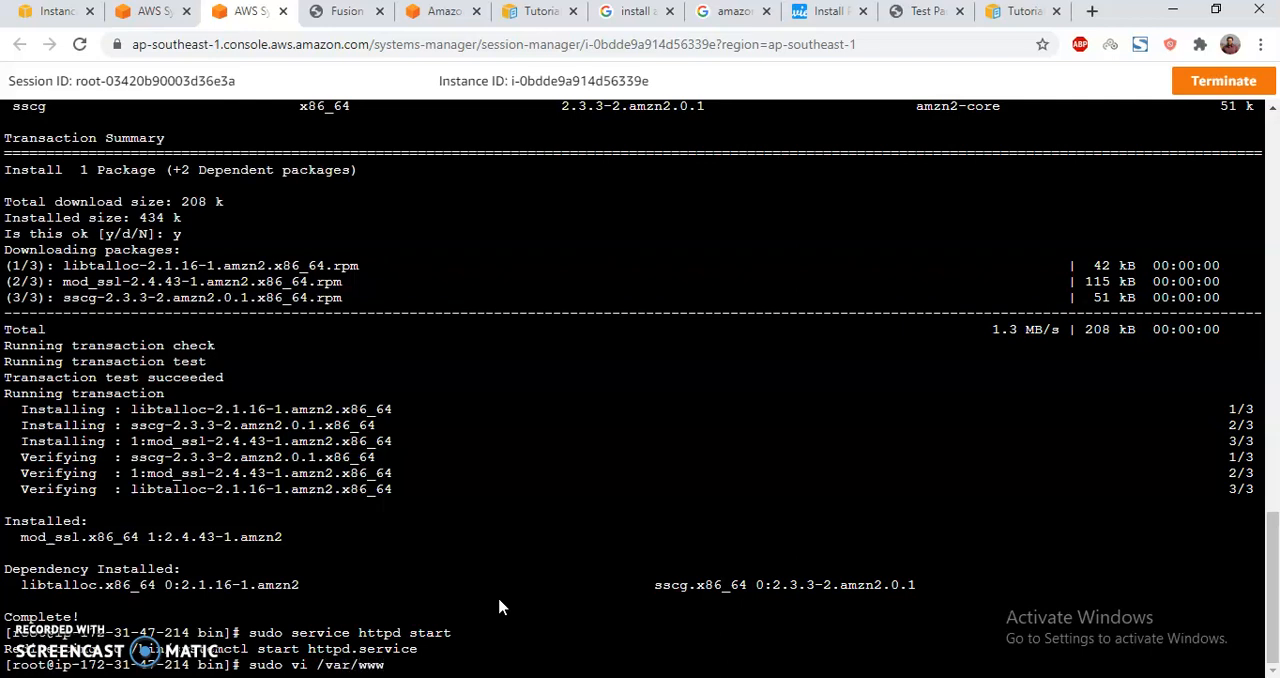
pyautogui.write('html/info.php')
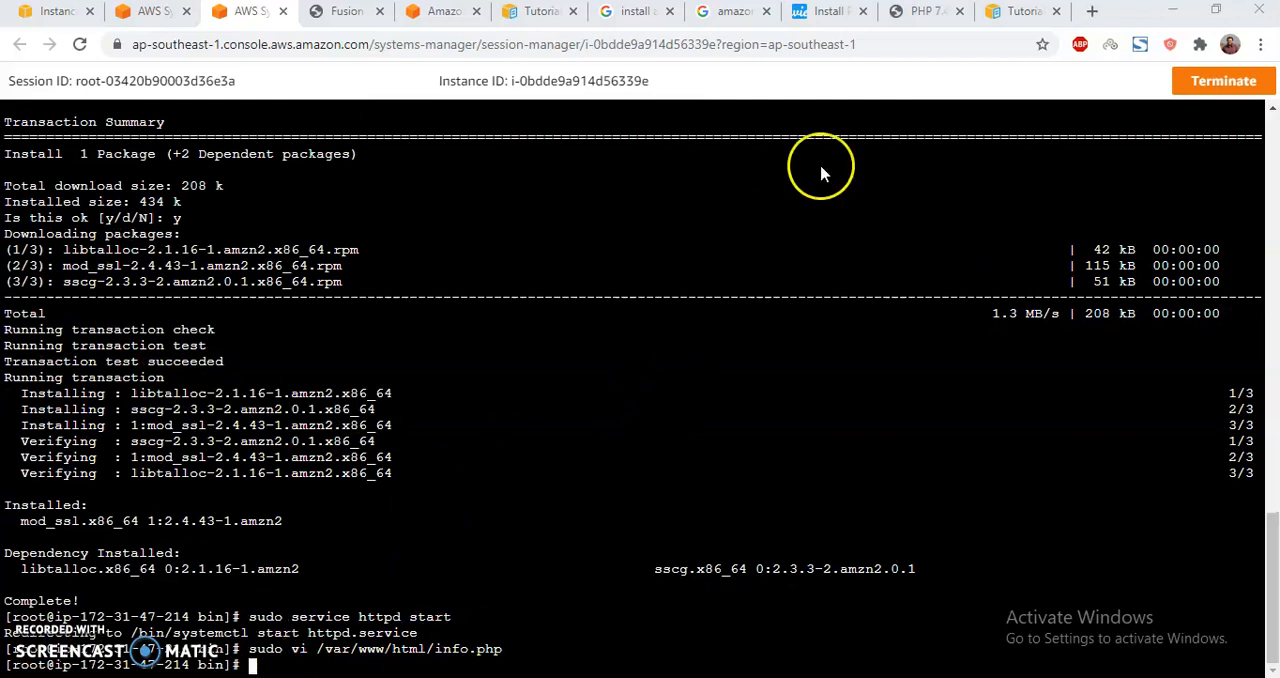
pyautogui.click(919, 11)
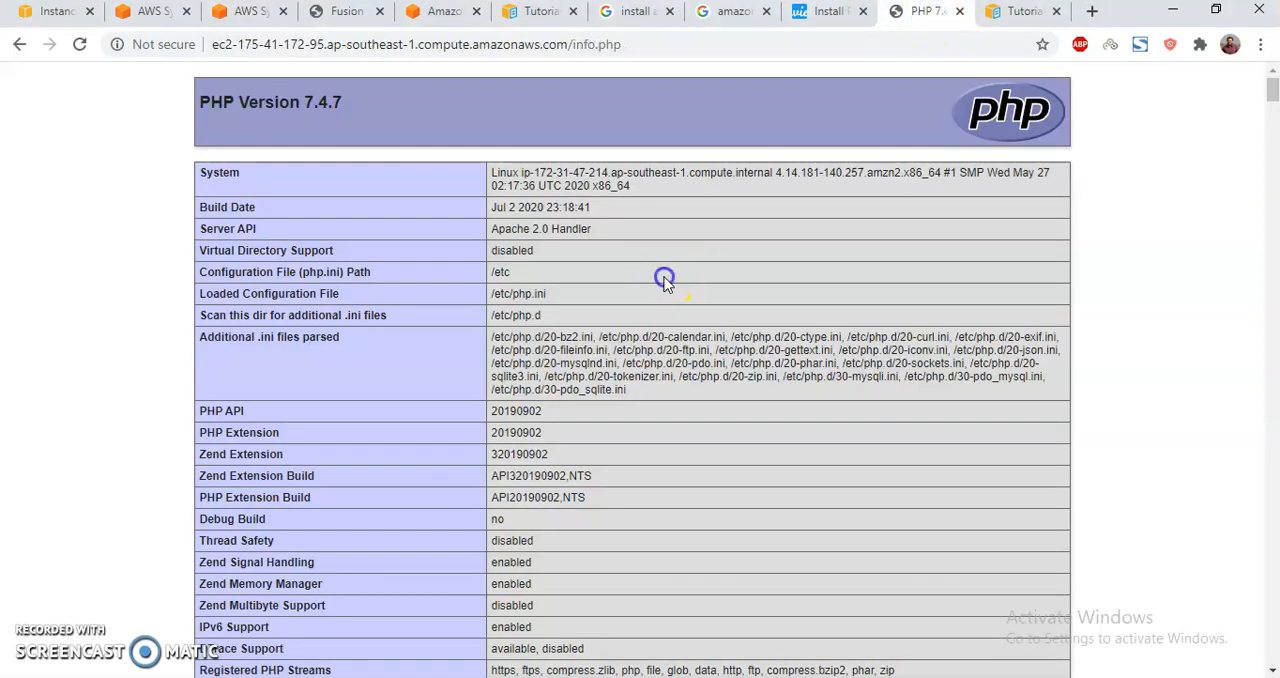